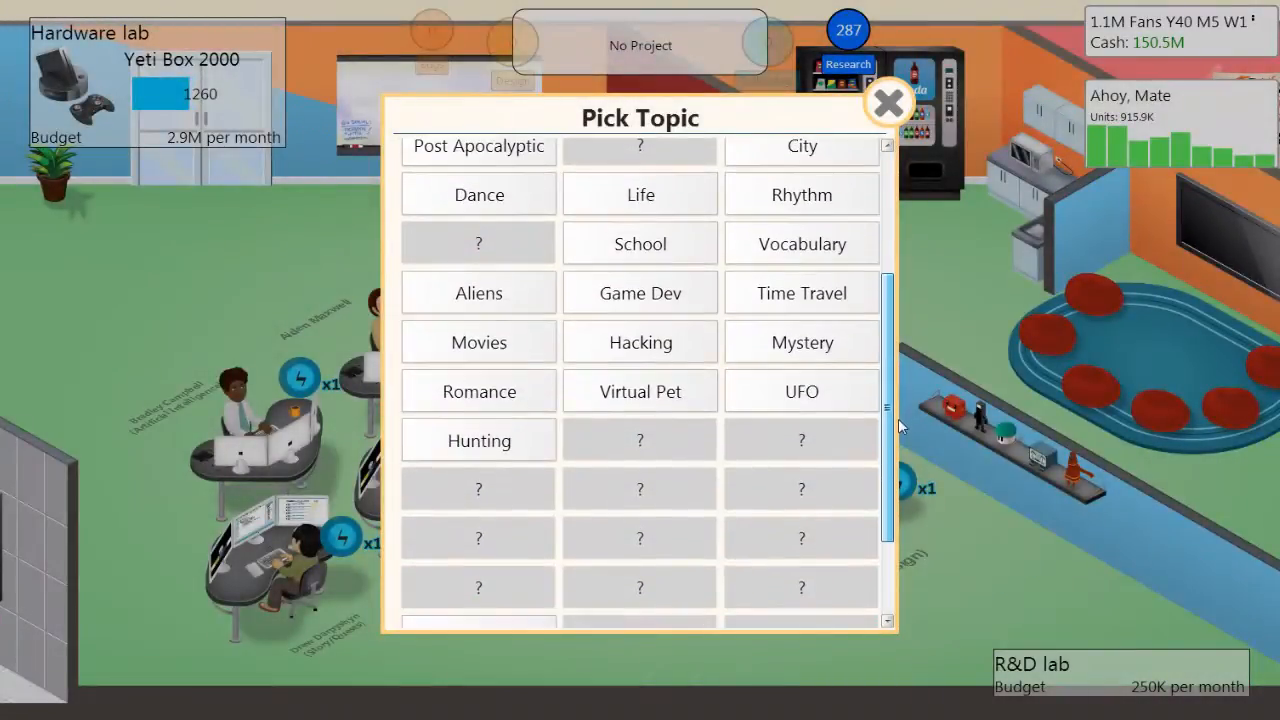
Pick Superheroes as the topic and Action as the genre for the concept
{"action": "scroll", "scroll_direction": "down", "scroll_amount": 3}
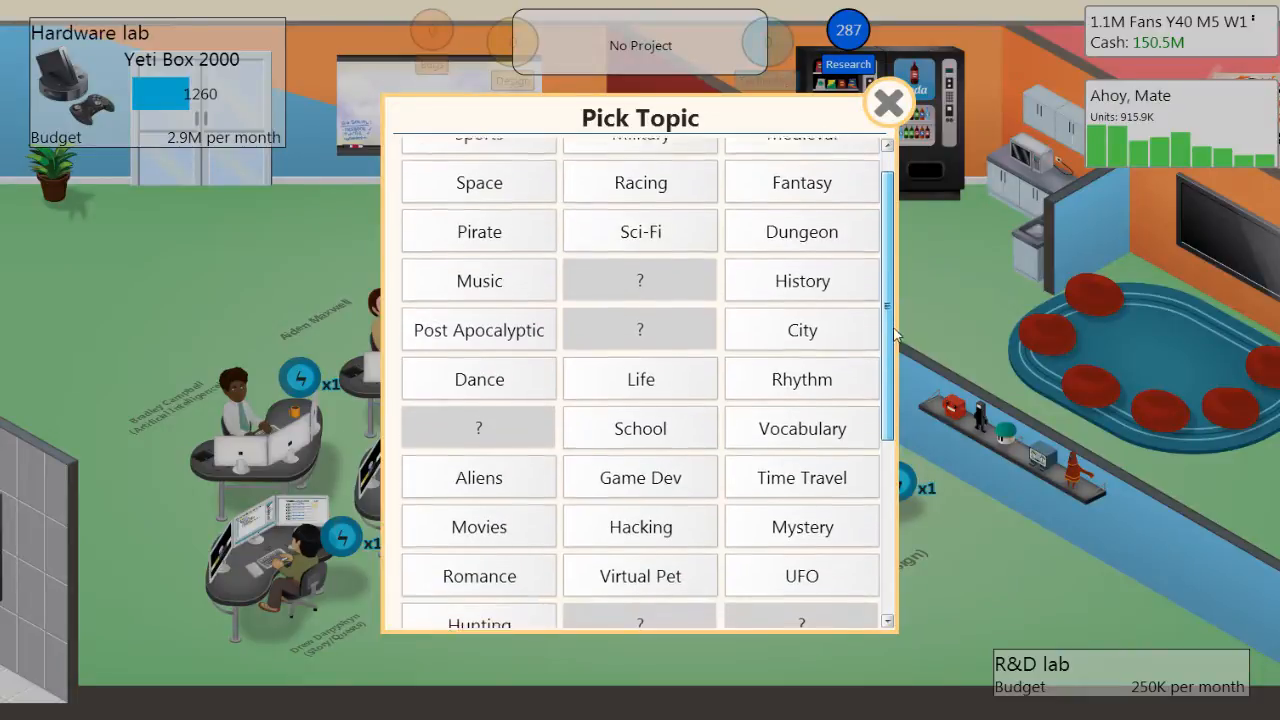
{"action": "scroll", "scroll_direction": "down", "scroll_amount": 3}
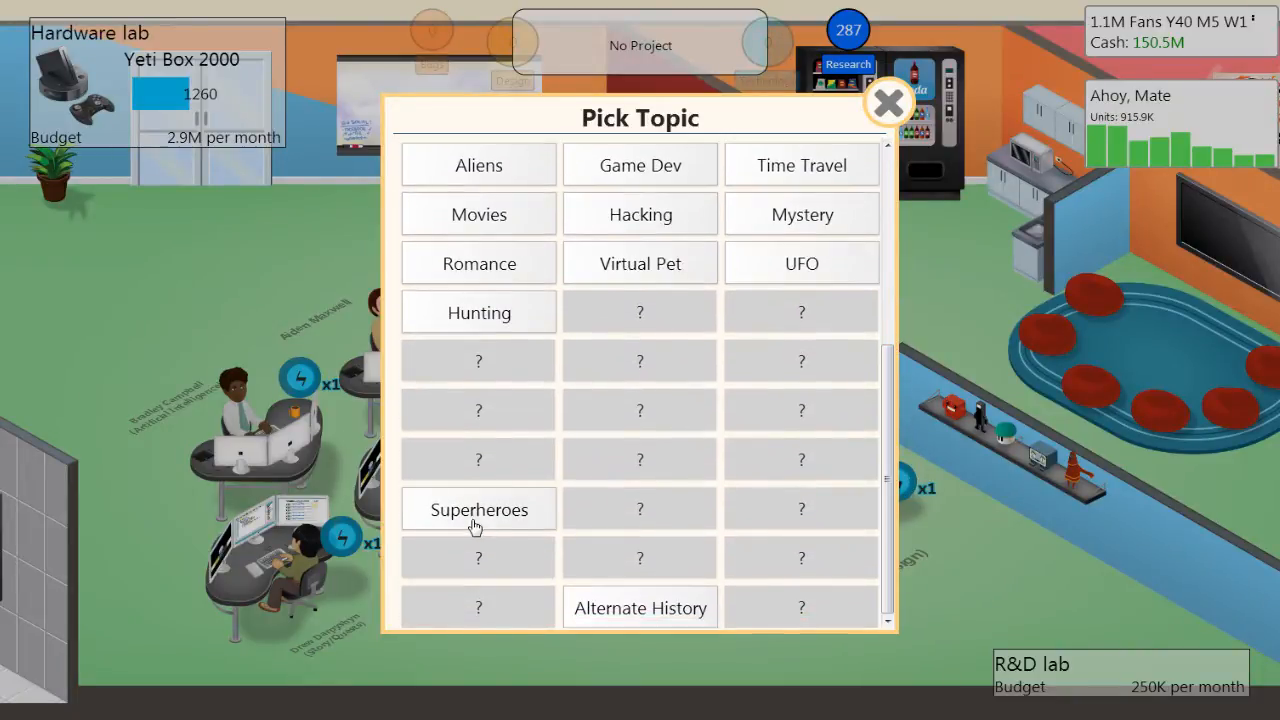
{"action": "left_click", "coordinate": [478, 509]}
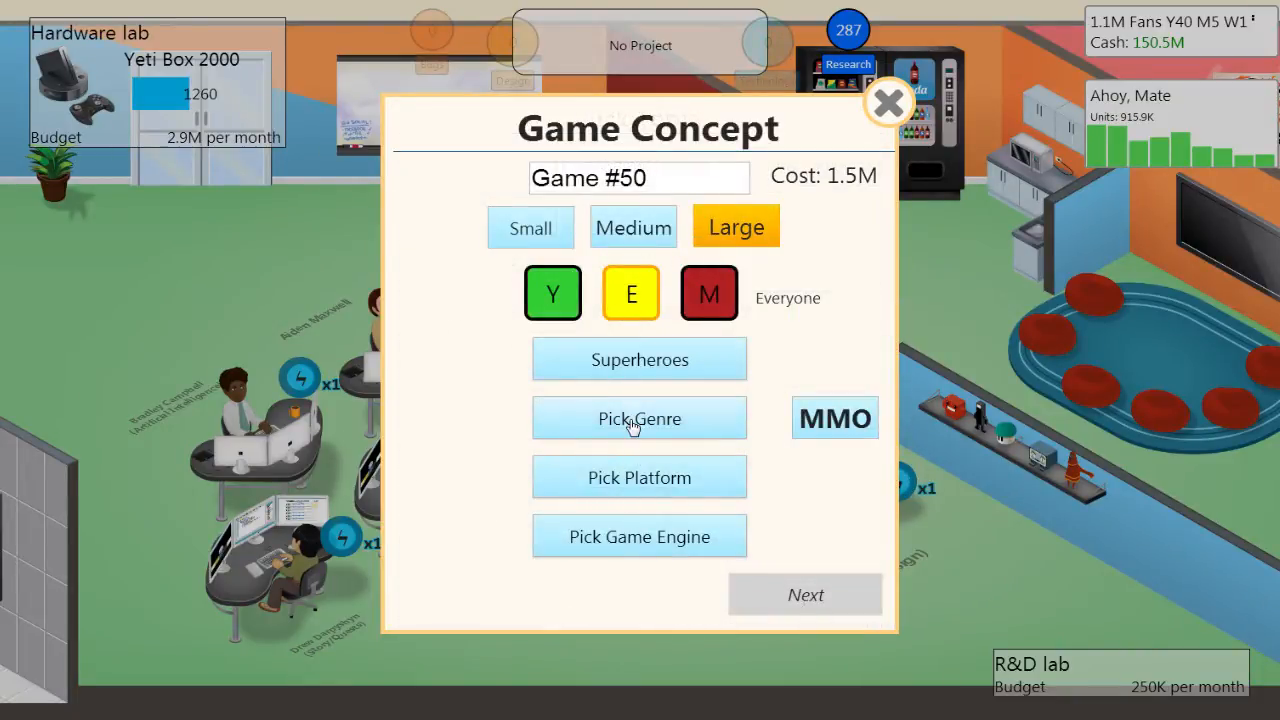
{"action": "left_click", "coordinate": [639, 418]}
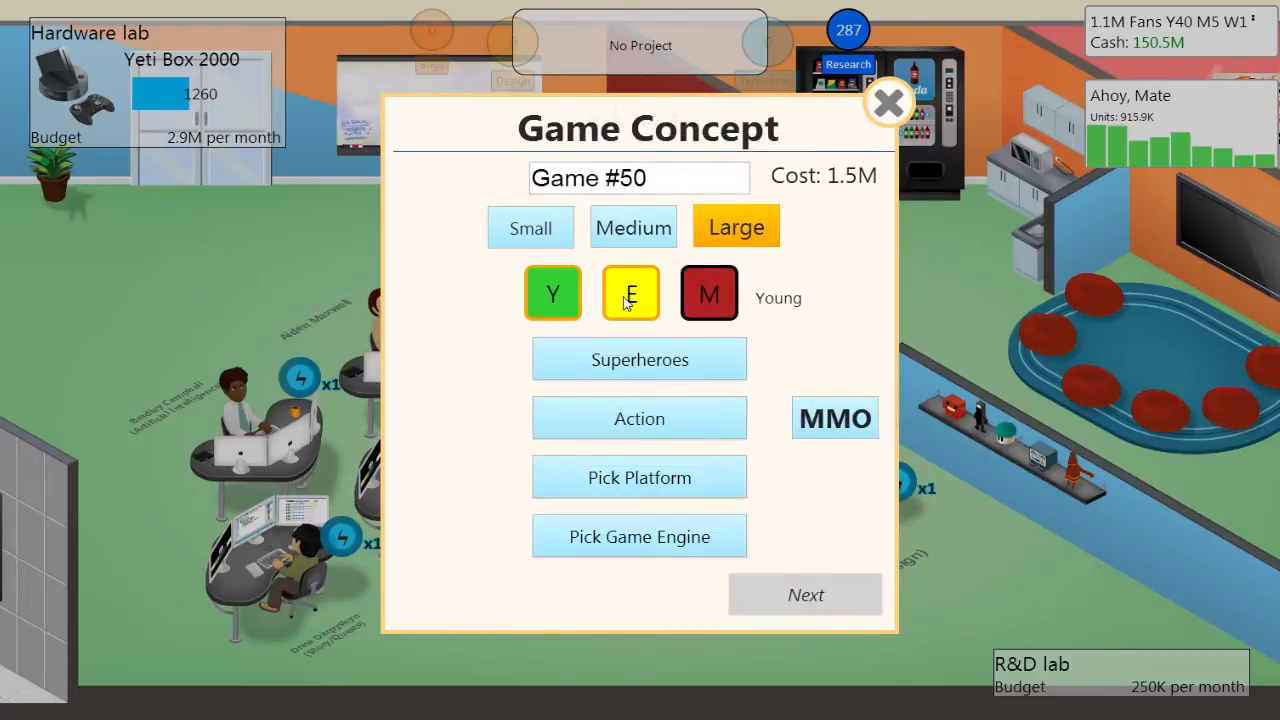
{"action": "left_click", "coordinate": [630, 293]}
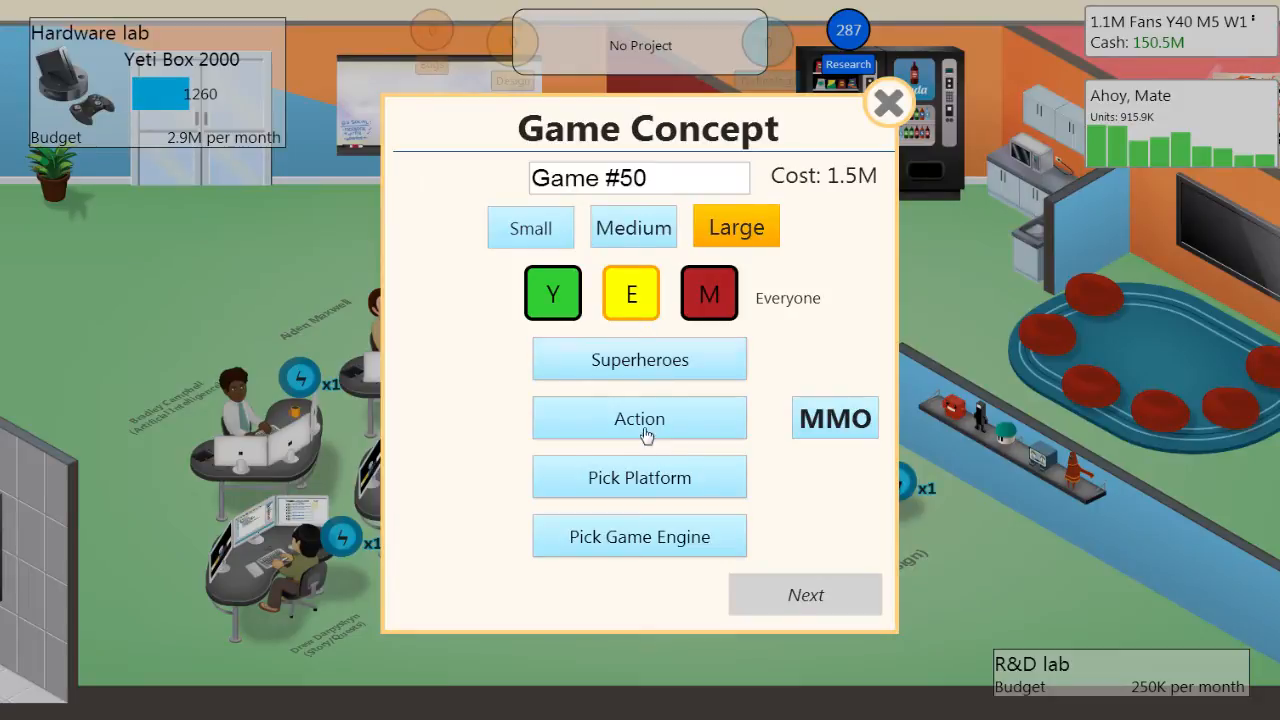
Choose PC as the platform, revisit the topics, then abandon the concept
{"action": "left_click", "coordinate": [639, 477]}
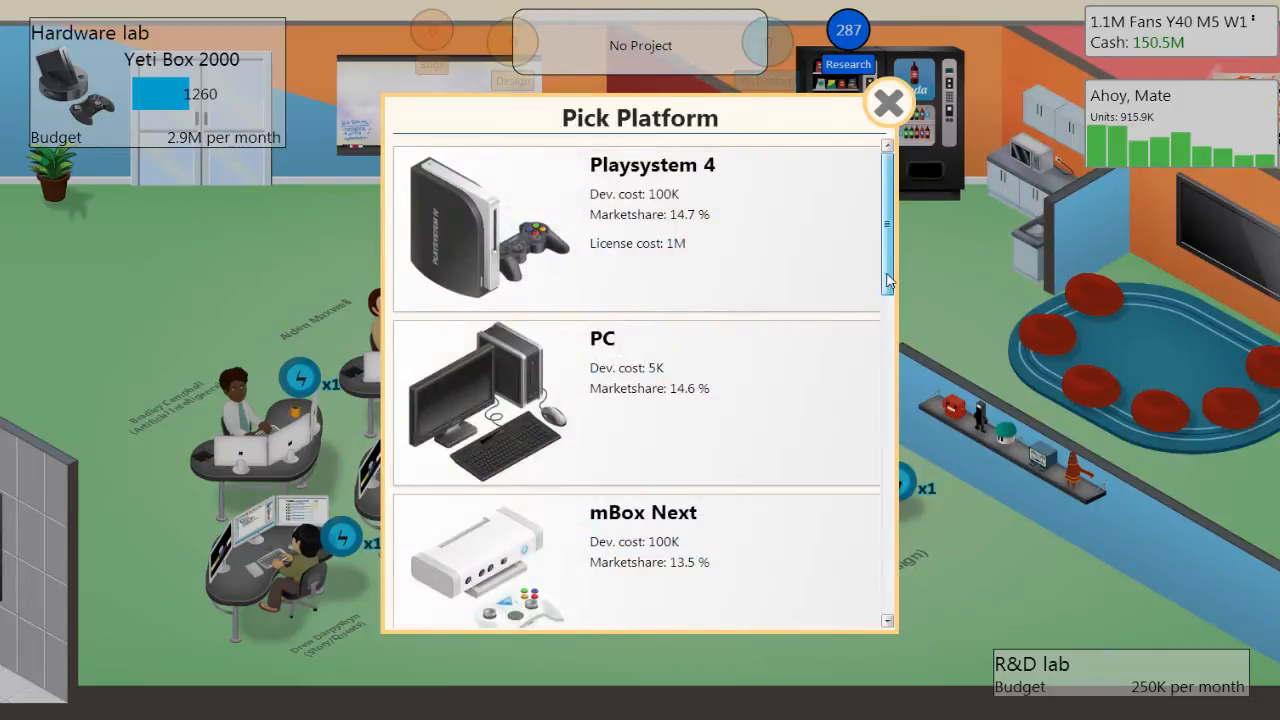
{"action": "scroll", "scroll_direction": "down", "scroll_amount": 3}
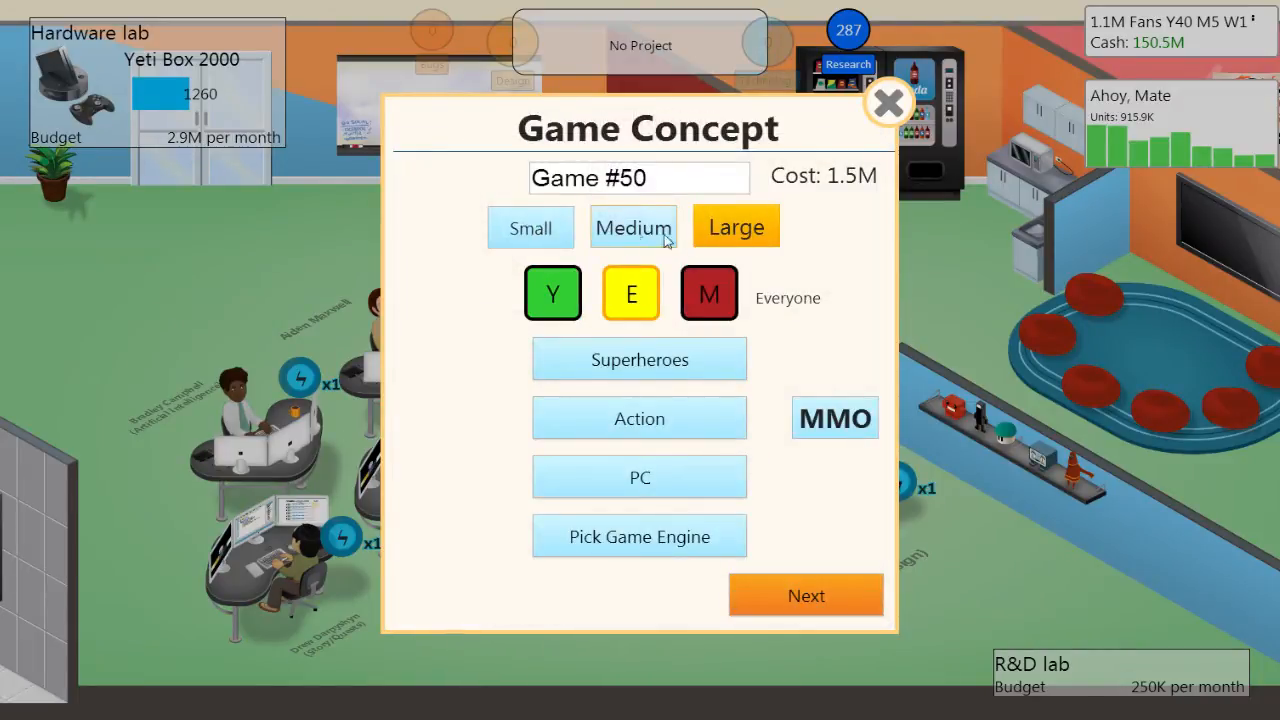
{"action": "left_click", "coordinate": [639, 359]}
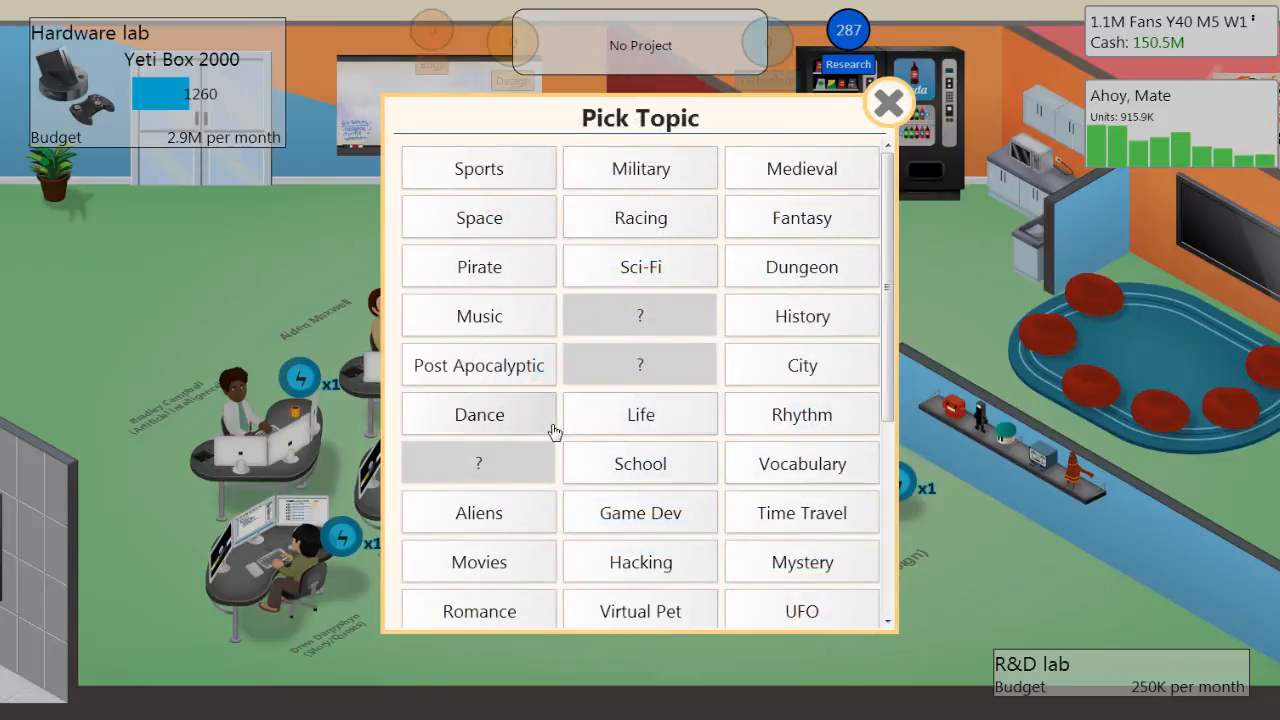
{"action": "mouse_move", "coordinate": [631, 434]}
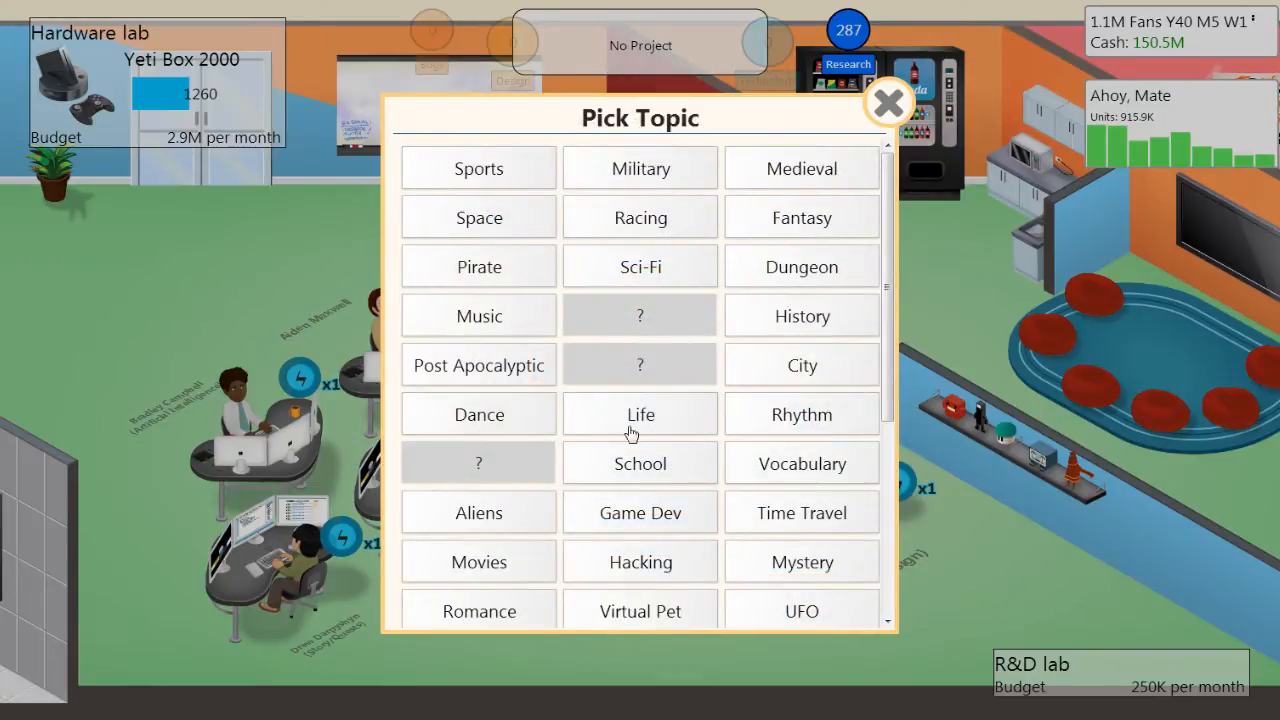
{"action": "left_click", "coordinate": [887, 103]}
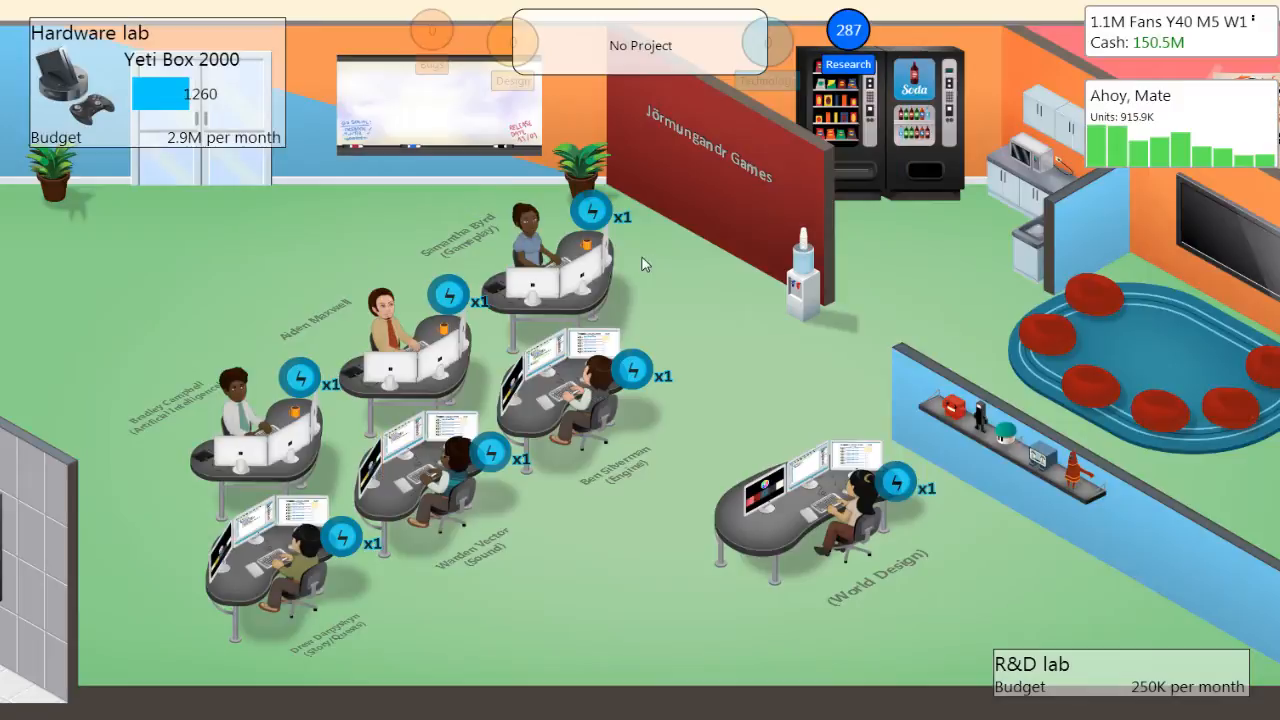
Open Game History and page forward through releases to Second Gear's sales details
{"action": "left_click", "coordinate": [640, 45]}
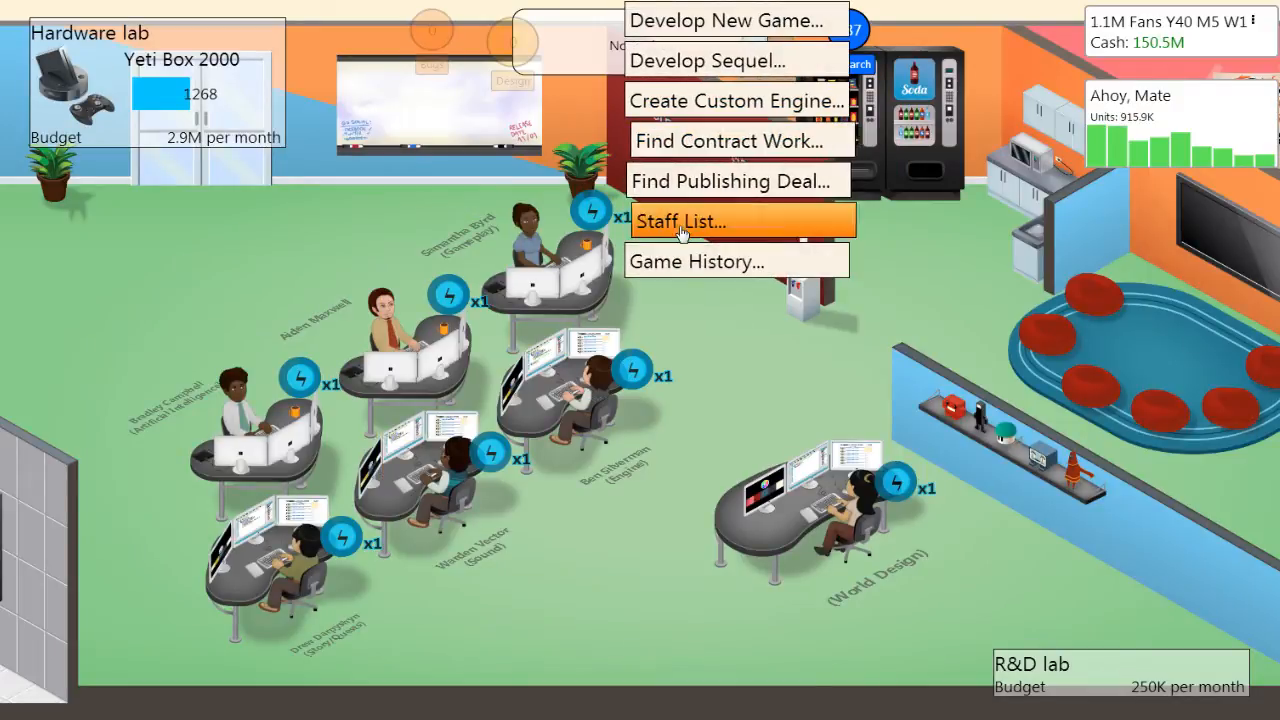
{"action": "left_click", "coordinate": [695, 261]}
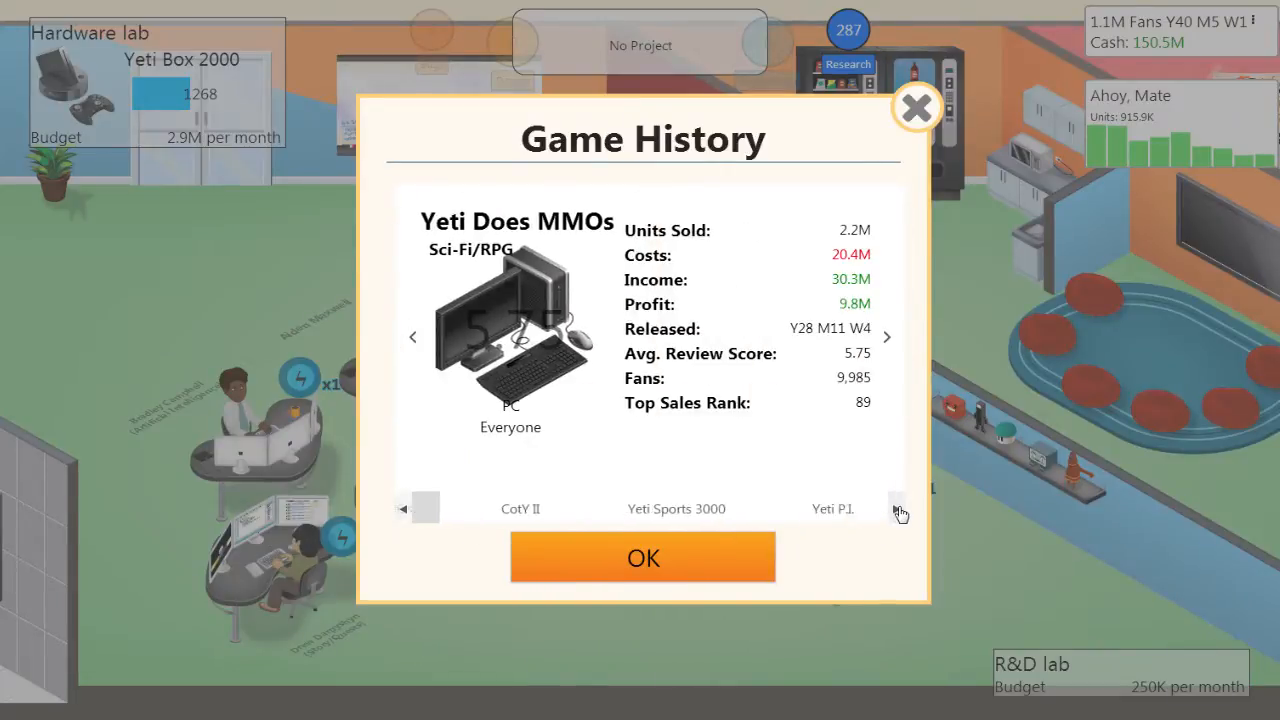
{"action": "left_click", "coordinate": [886, 508]}
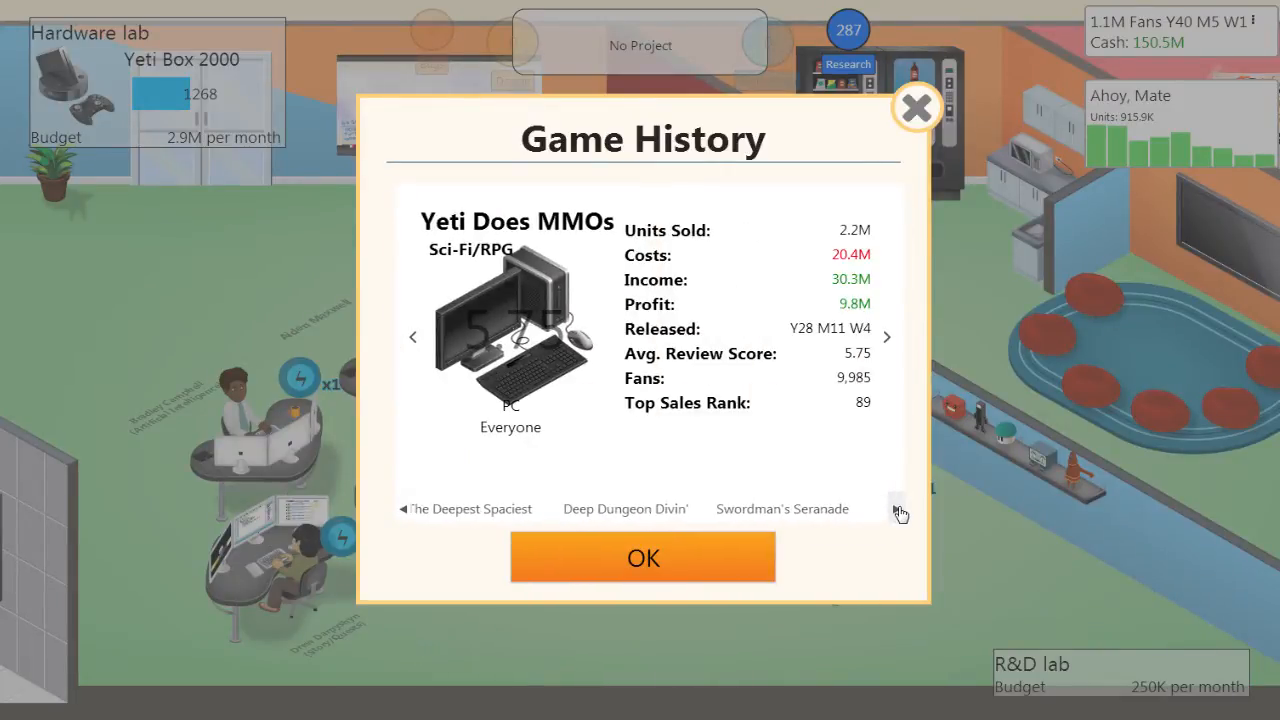
{"action": "left_click", "coordinate": [886, 509]}
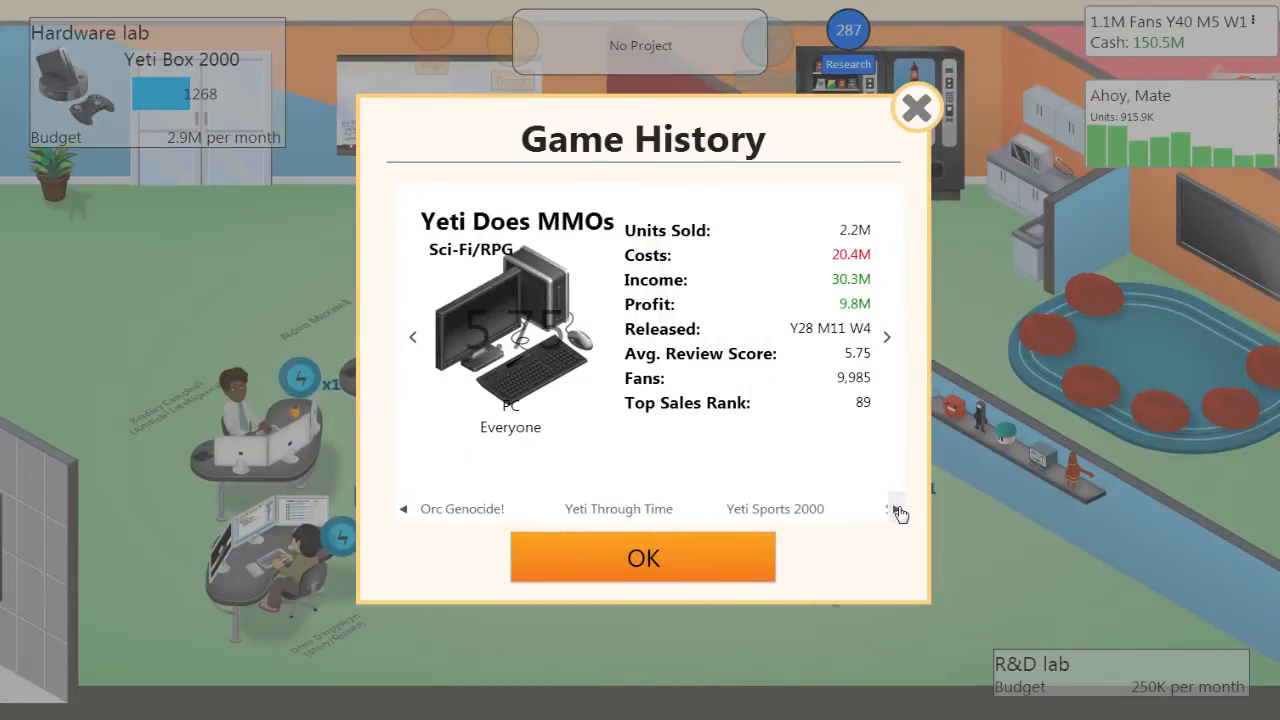
{"action": "left_click", "coordinate": [886, 509]}
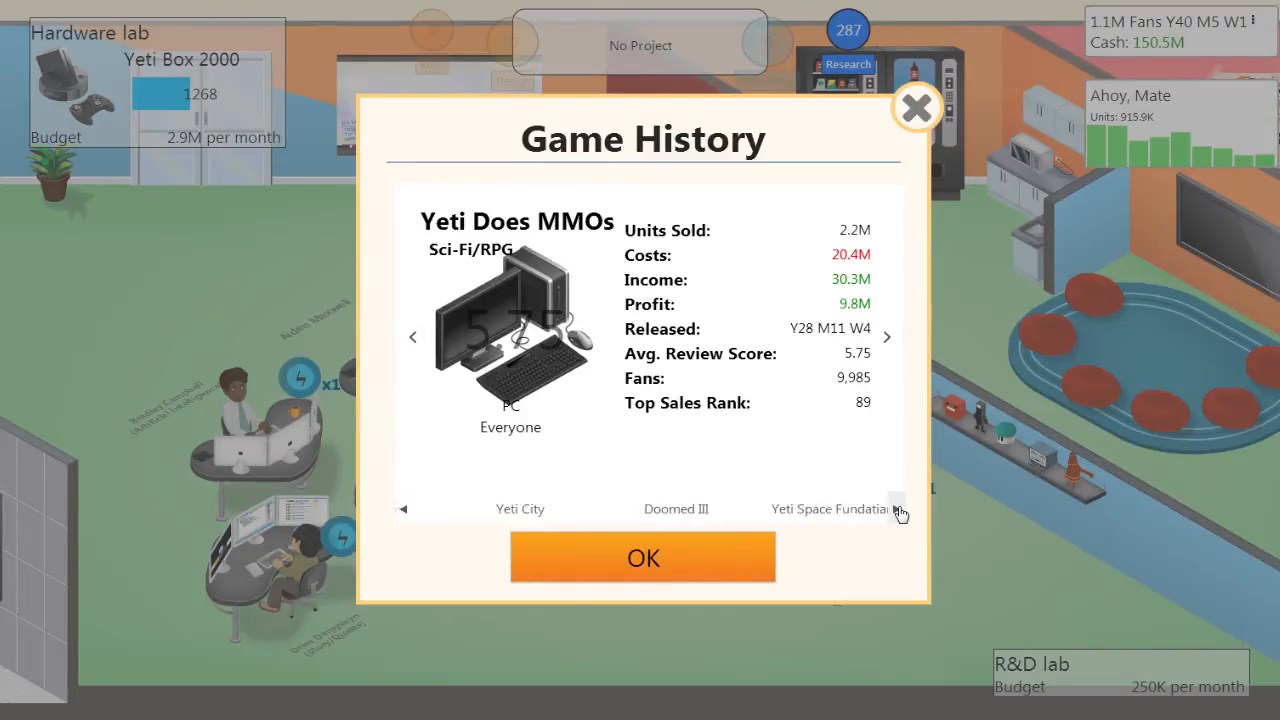
{"action": "left_click", "coordinate": [895, 509]}
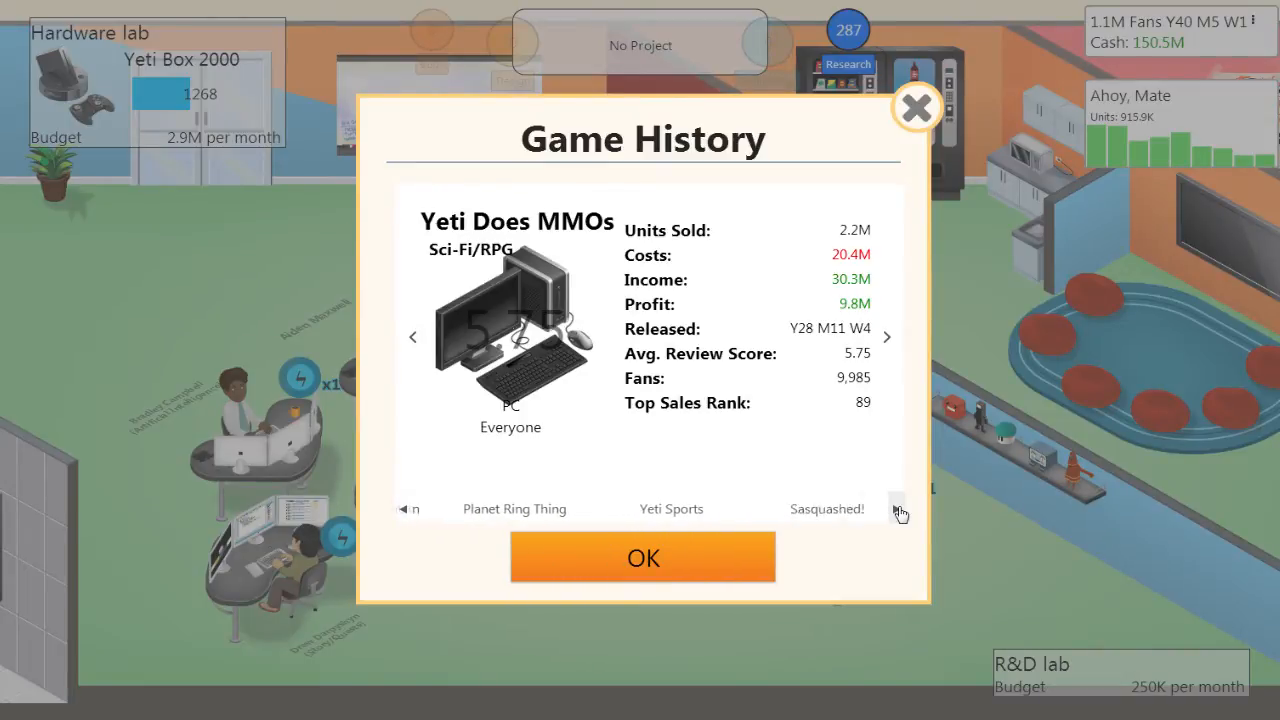
{"action": "left_click", "coordinate": [886, 510]}
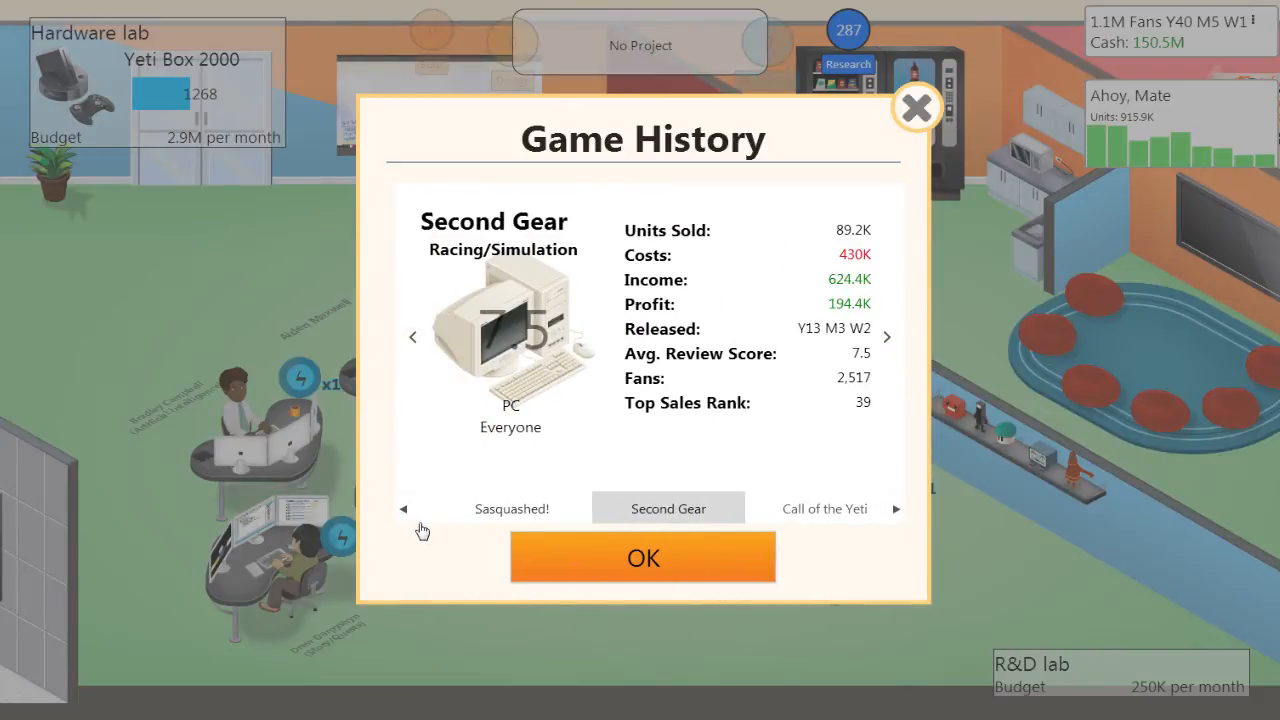
Page back through earlier releases until Ahoy, Mate's sales figures appear
{"action": "left_click", "coordinate": [403, 509]}
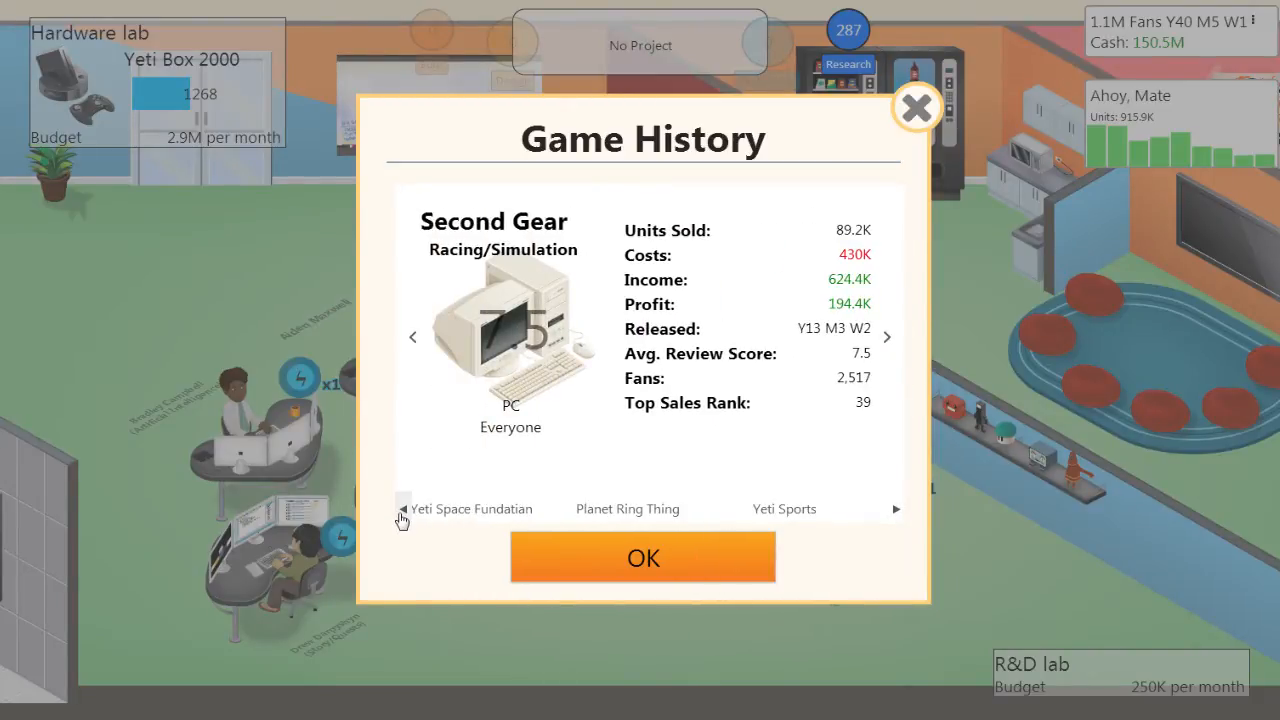
{"action": "left_click", "coordinate": [412, 508]}
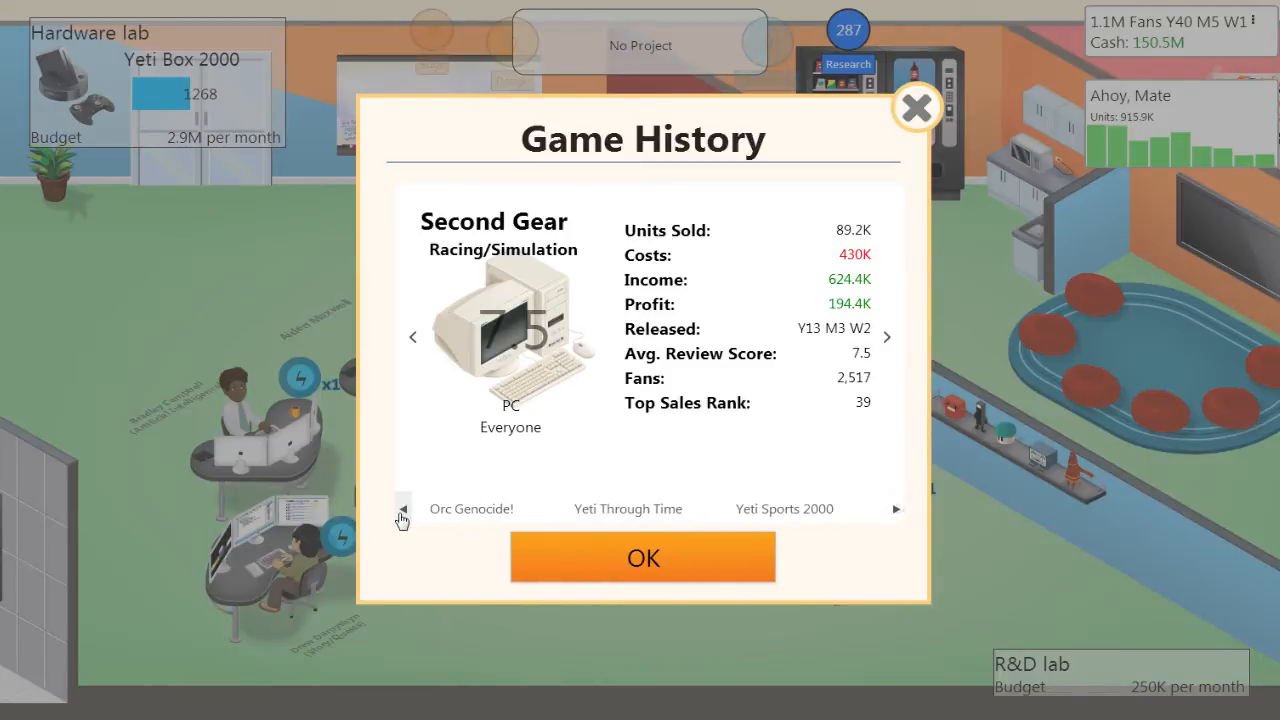
{"action": "left_click", "coordinate": [886, 509]}
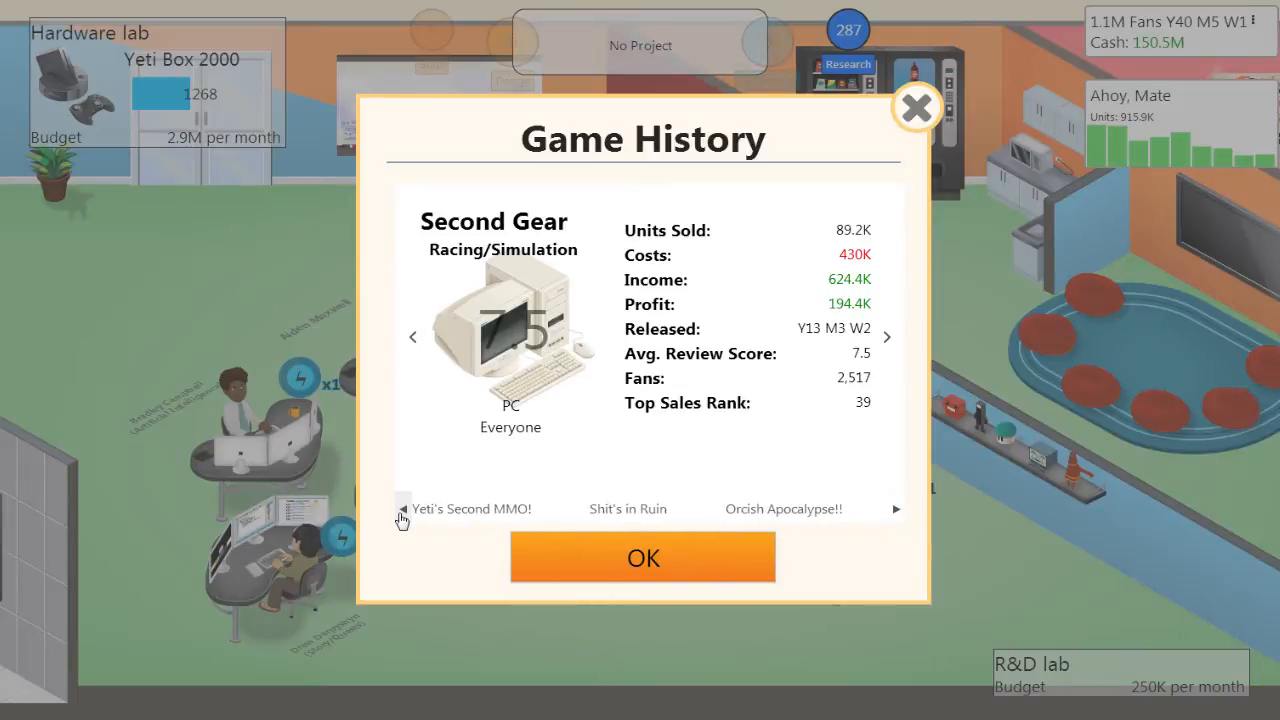
{"action": "left_click", "coordinate": [403, 510]}
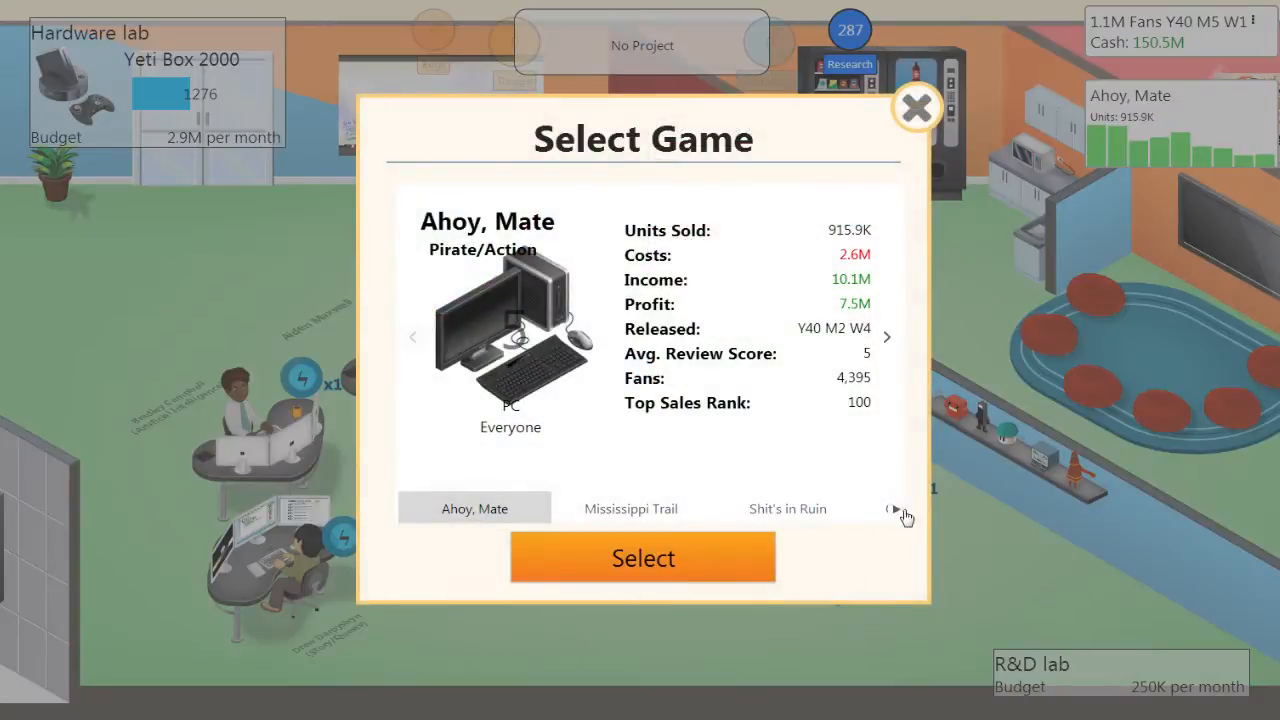
Page to Second Gear in Select Game and confirm it as the sequel's base
{"action": "left_click", "coordinate": [893, 509]}
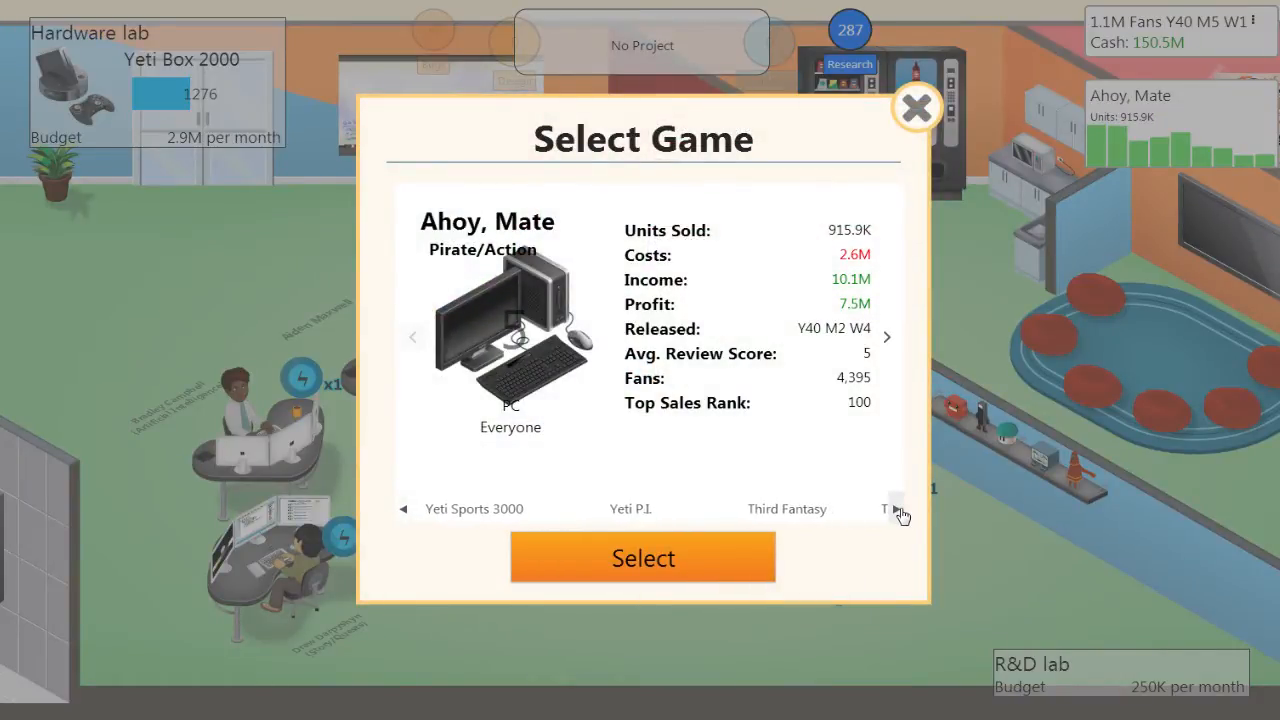
{"action": "left_click", "coordinate": [895, 508]}
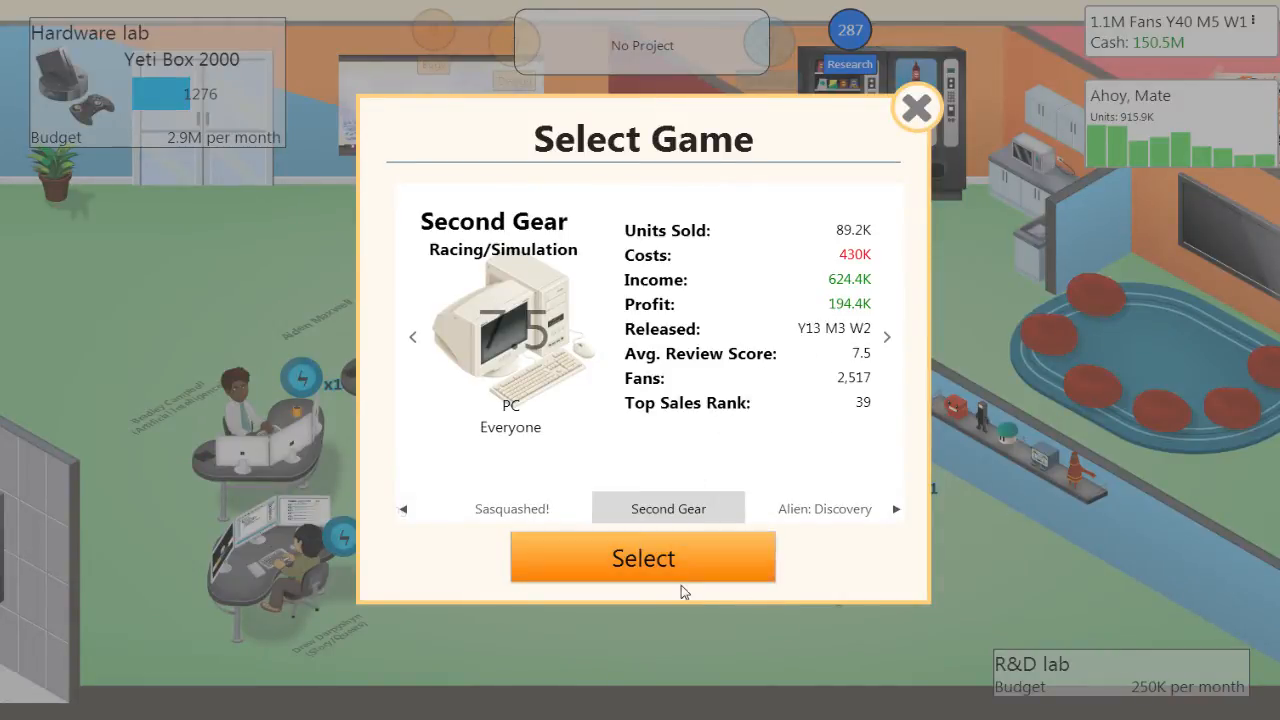
{"action": "left_click", "coordinate": [643, 557]}
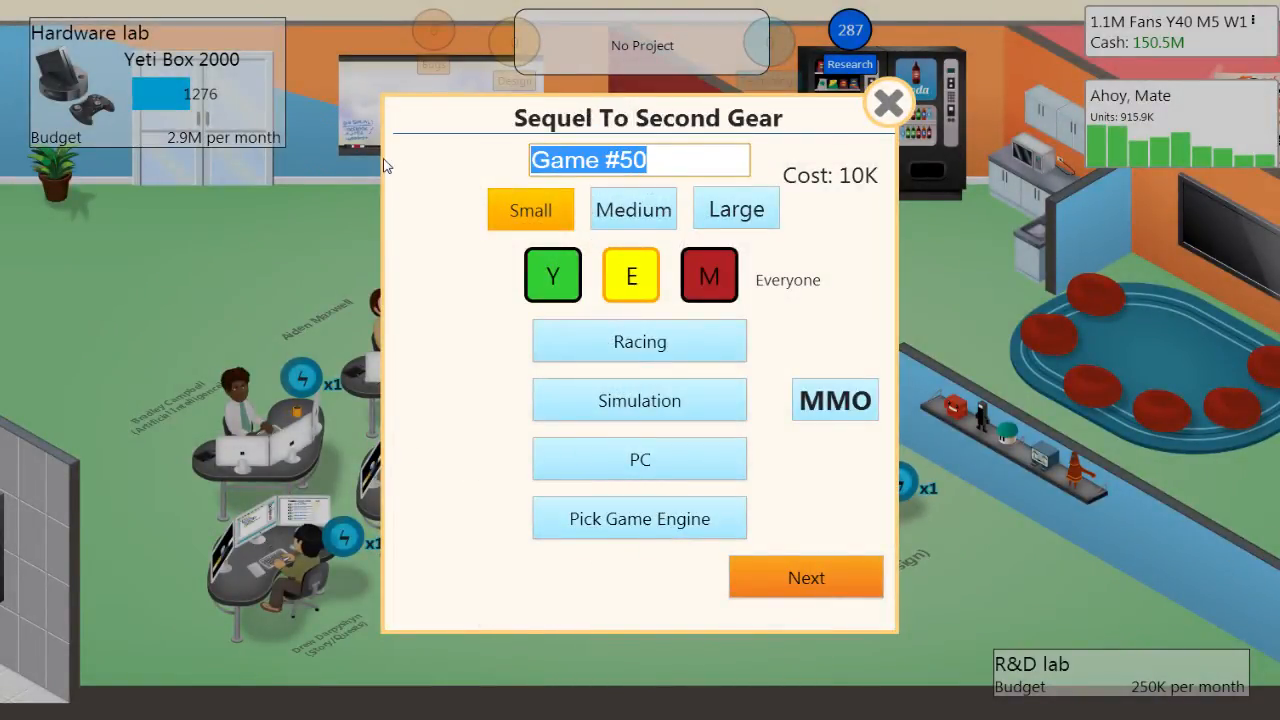
Name the sequel 'Third Gear', make it Large on MMO v3 with 3D Graphics V6, and start development
{"action": "type", "text": "Third Gear"}
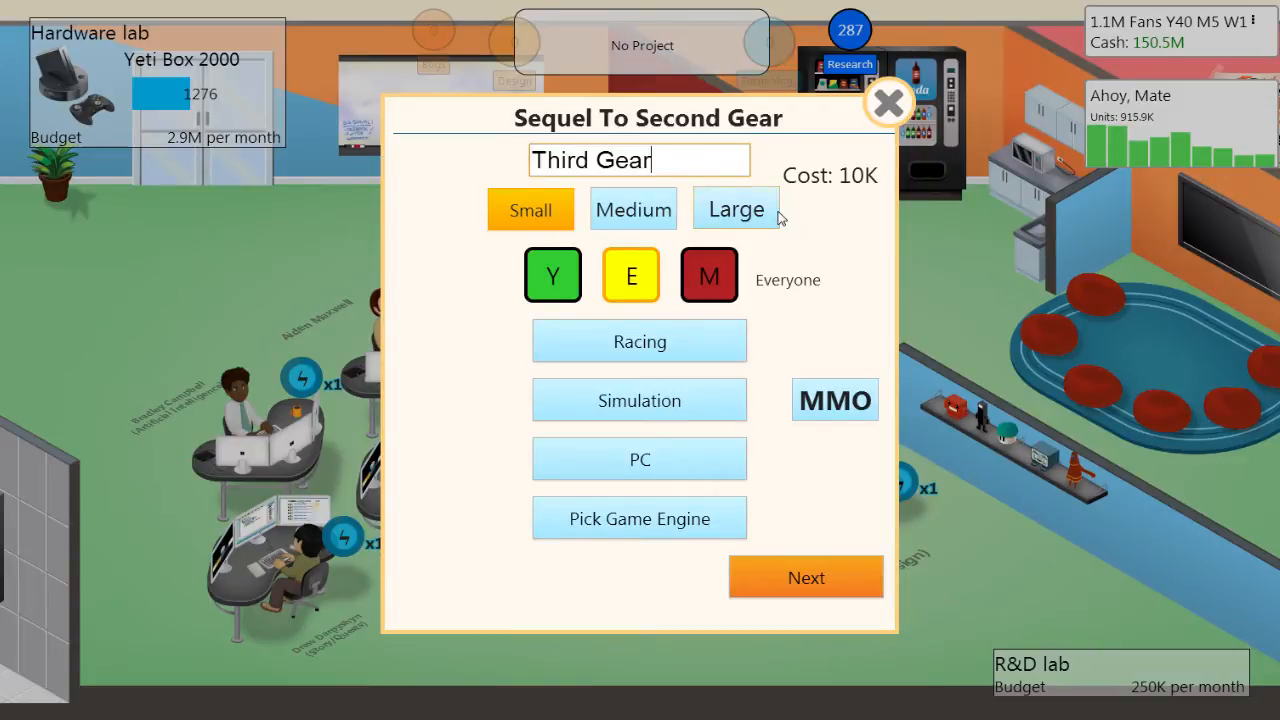
{"action": "left_click", "coordinate": [736, 208]}
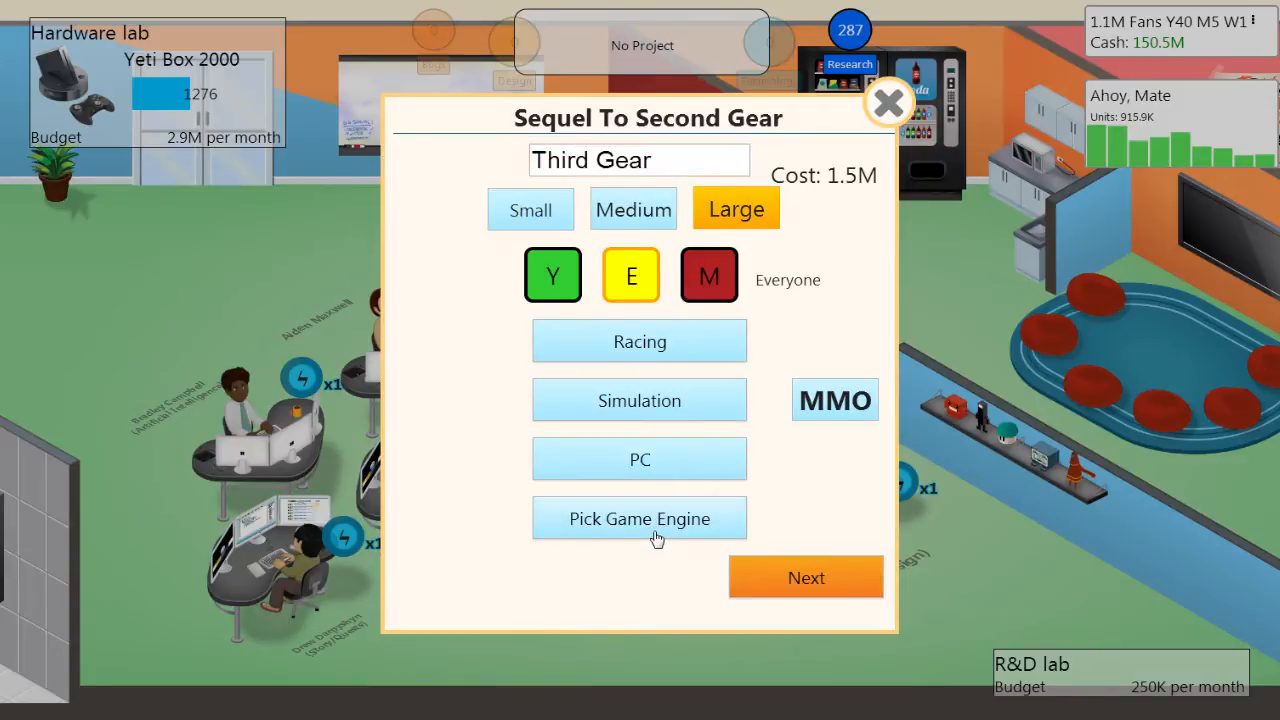
{"action": "left_click", "coordinate": [639, 518]}
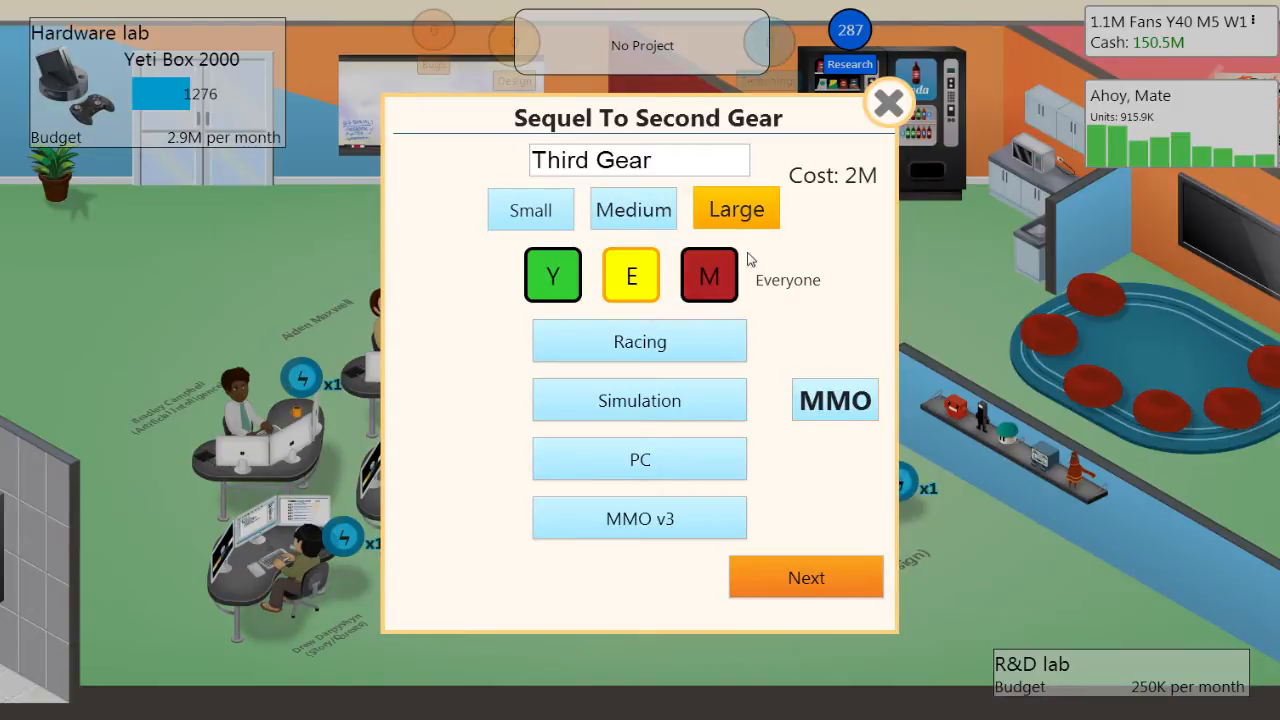
{"action": "mouse_move", "coordinate": [806, 577]}
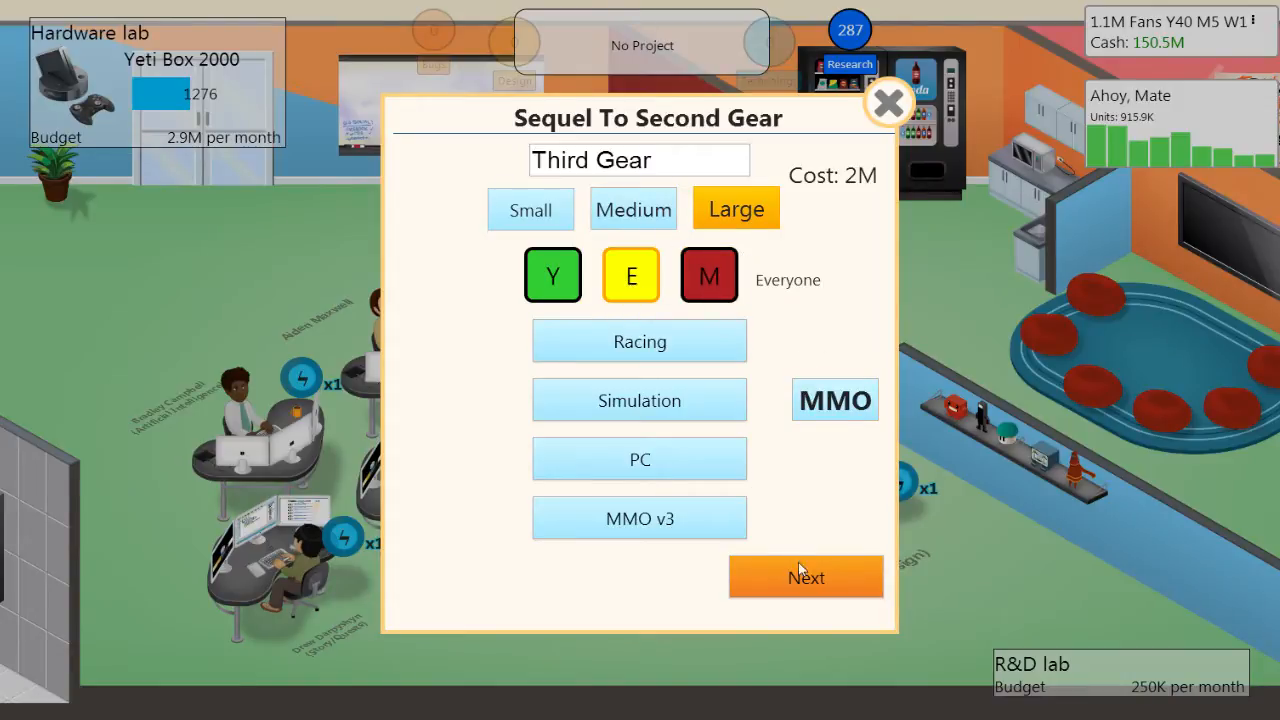
{"action": "left_click", "coordinate": [806, 577]}
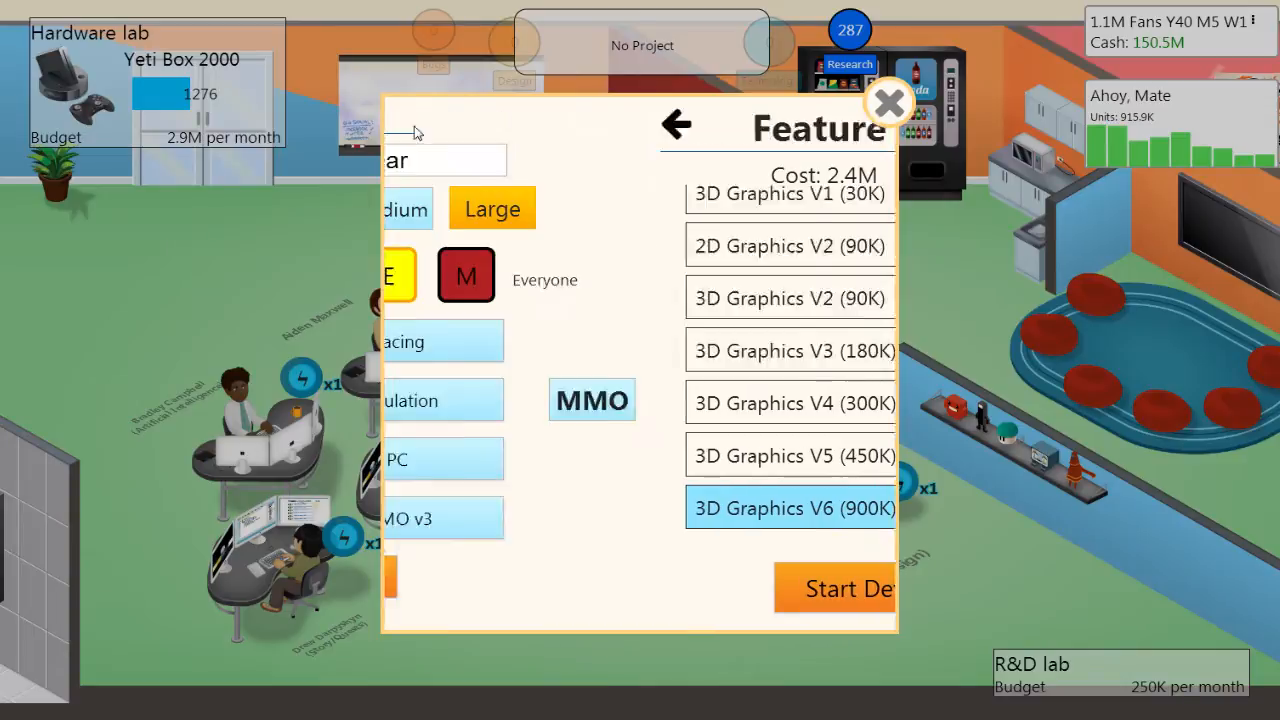
{"action": "left_click", "coordinate": [676, 124]}
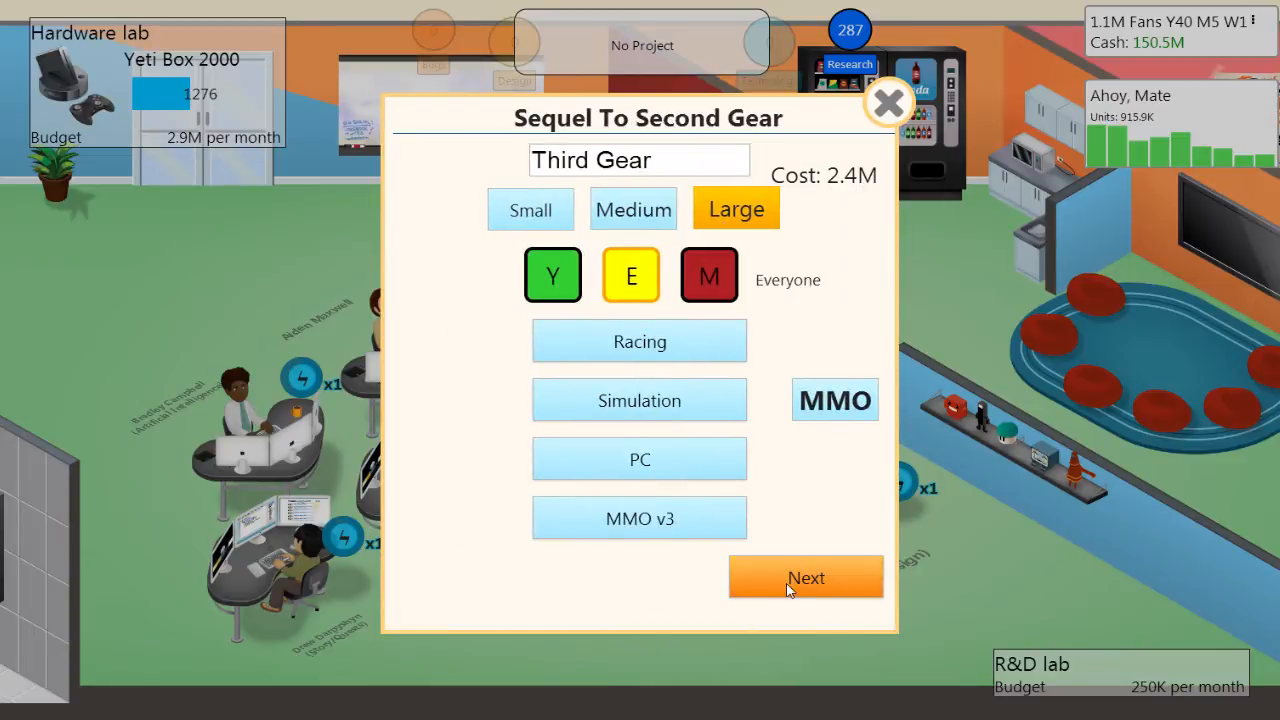
{"action": "left_click", "coordinate": [806, 577]}
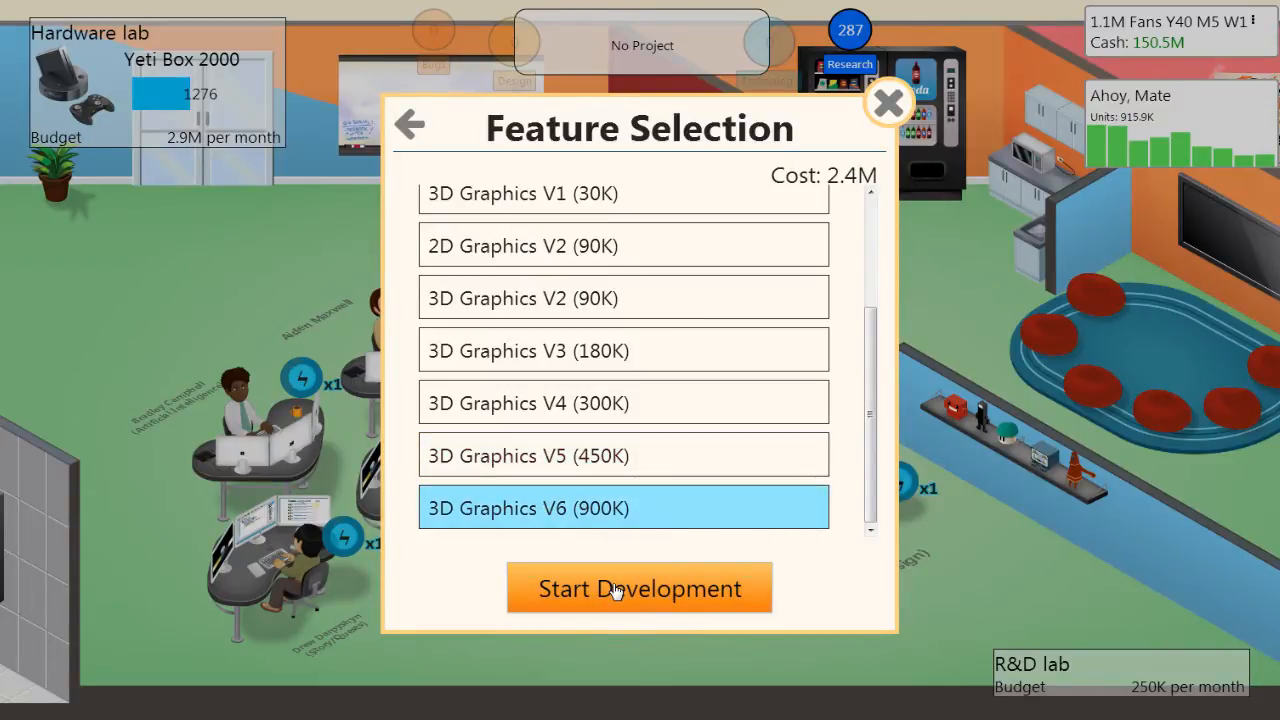
{"action": "left_click", "coordinate": [639, 588]}
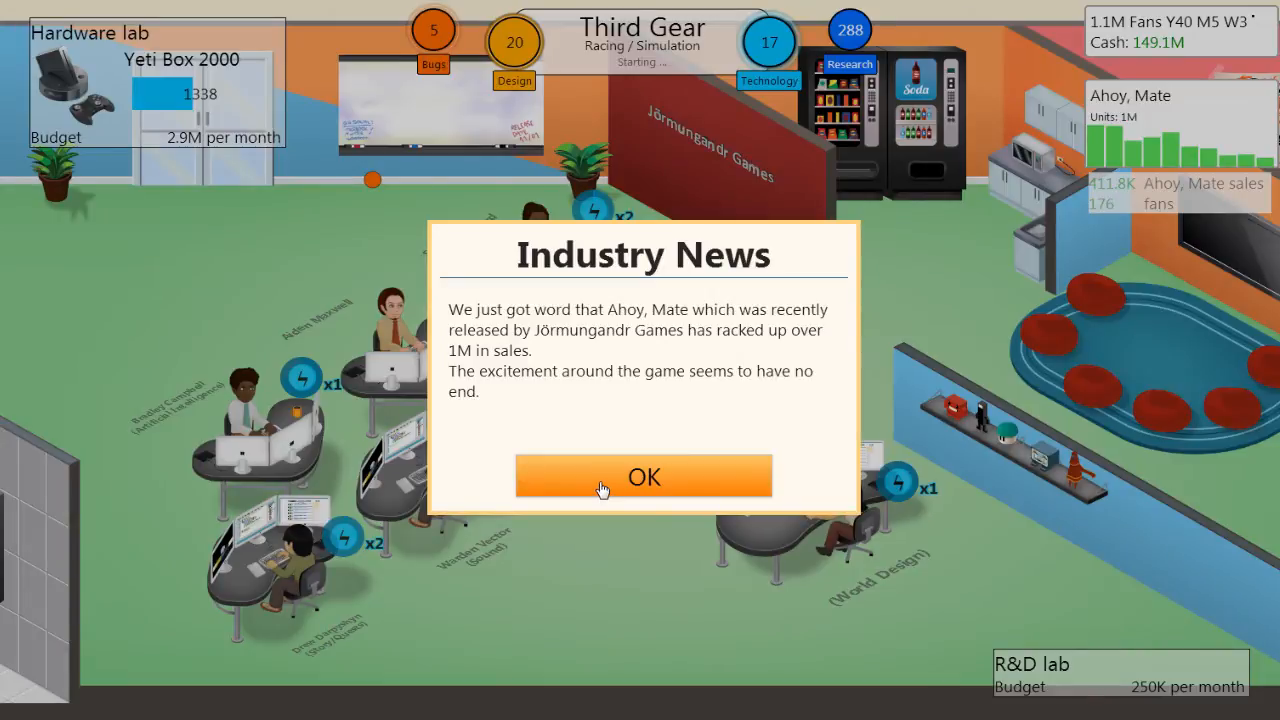
Dismiss the Industry News popup about Ahoy, Mate's sales
{"action": "left_click", "coordinate": [643, 476]}
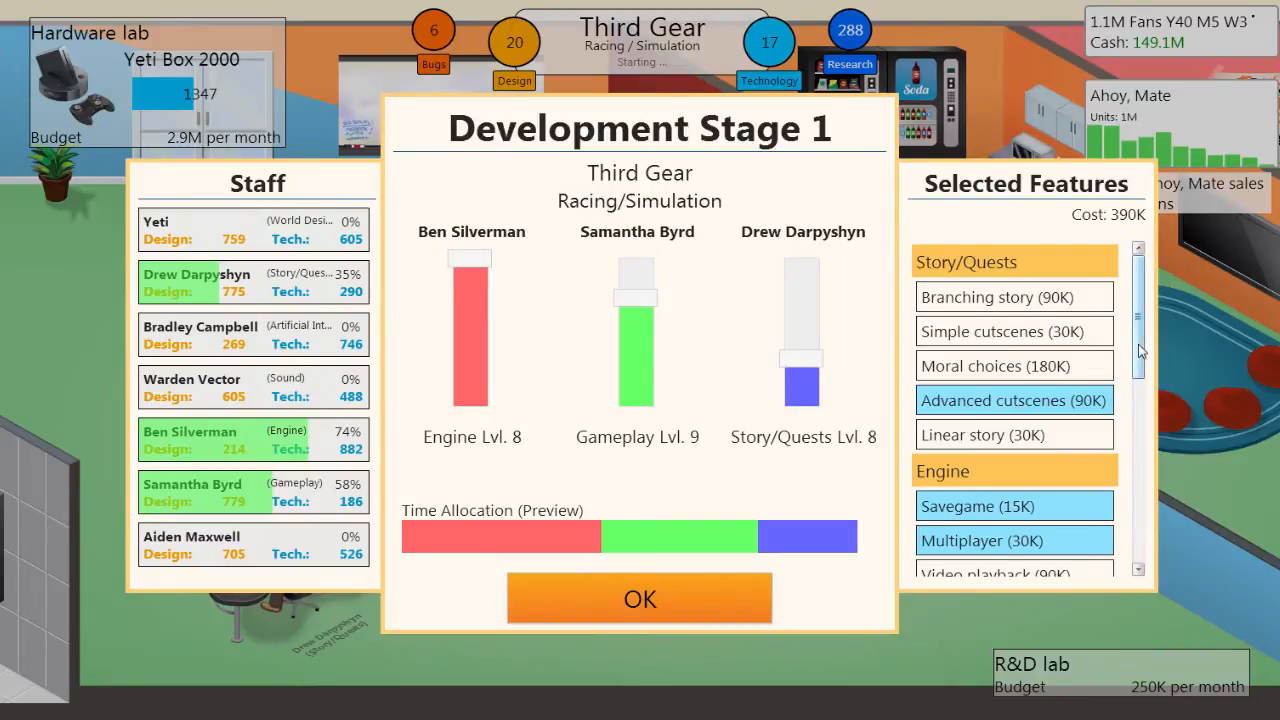
Add Gamepad, Multiplayer and Linear story to stage one, shifting slightly more time to Engine
{"action": "scroll", "scroll_direction": "down", "scroll_amount": 3}
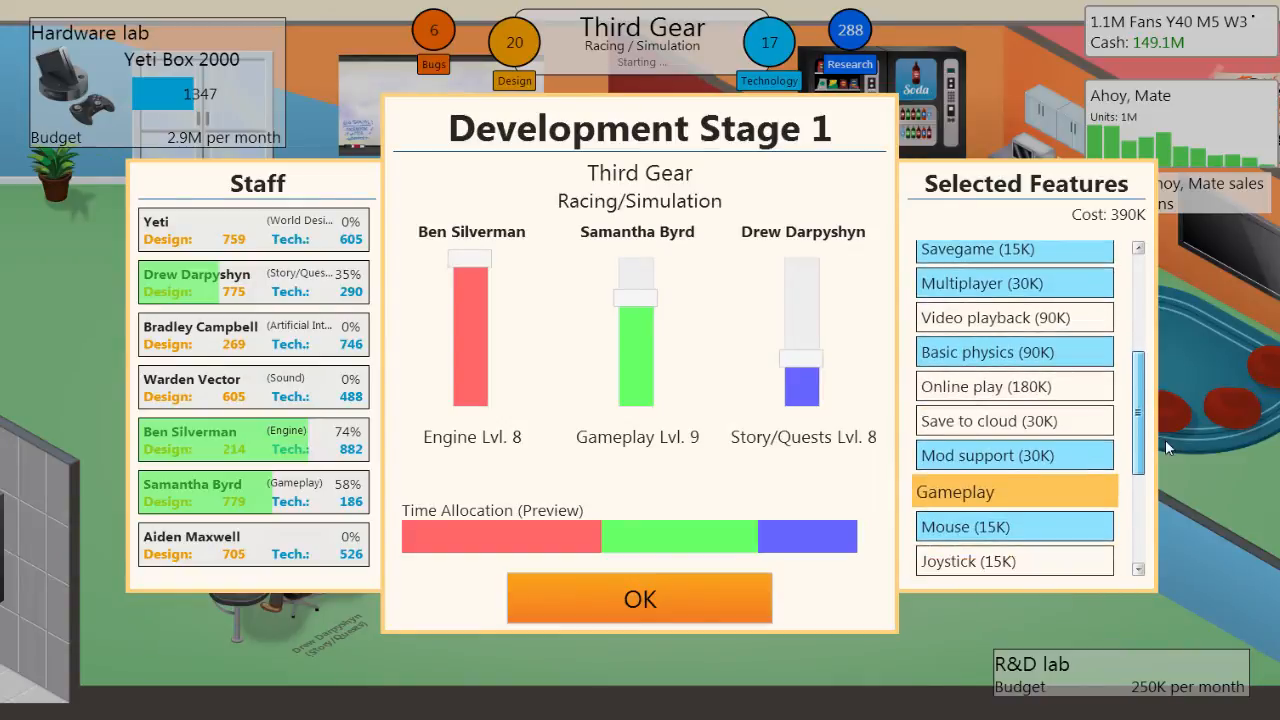
{"action": "scroll", "scroll_direction": "down", "scroll_amount": 3}
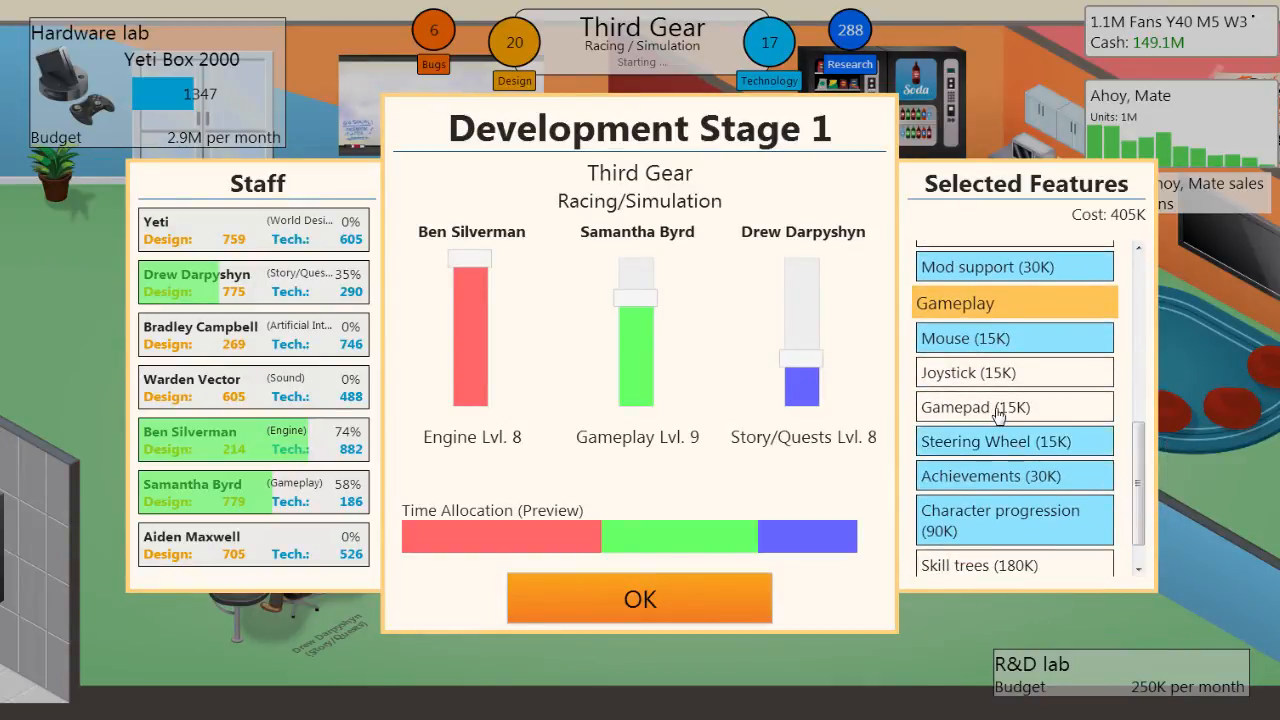
{"action": "left_click", "coordinate": [975, 406]}
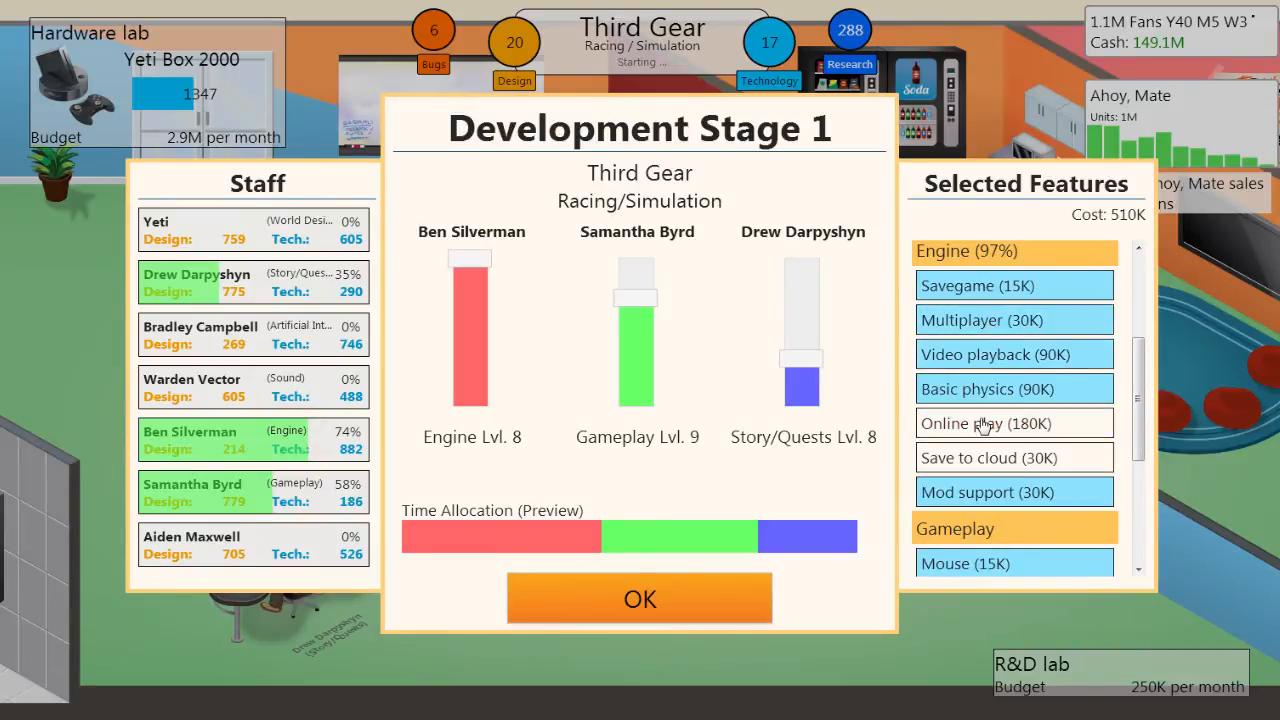
{"action": "left_click", "coordinate": [1013, 423]}
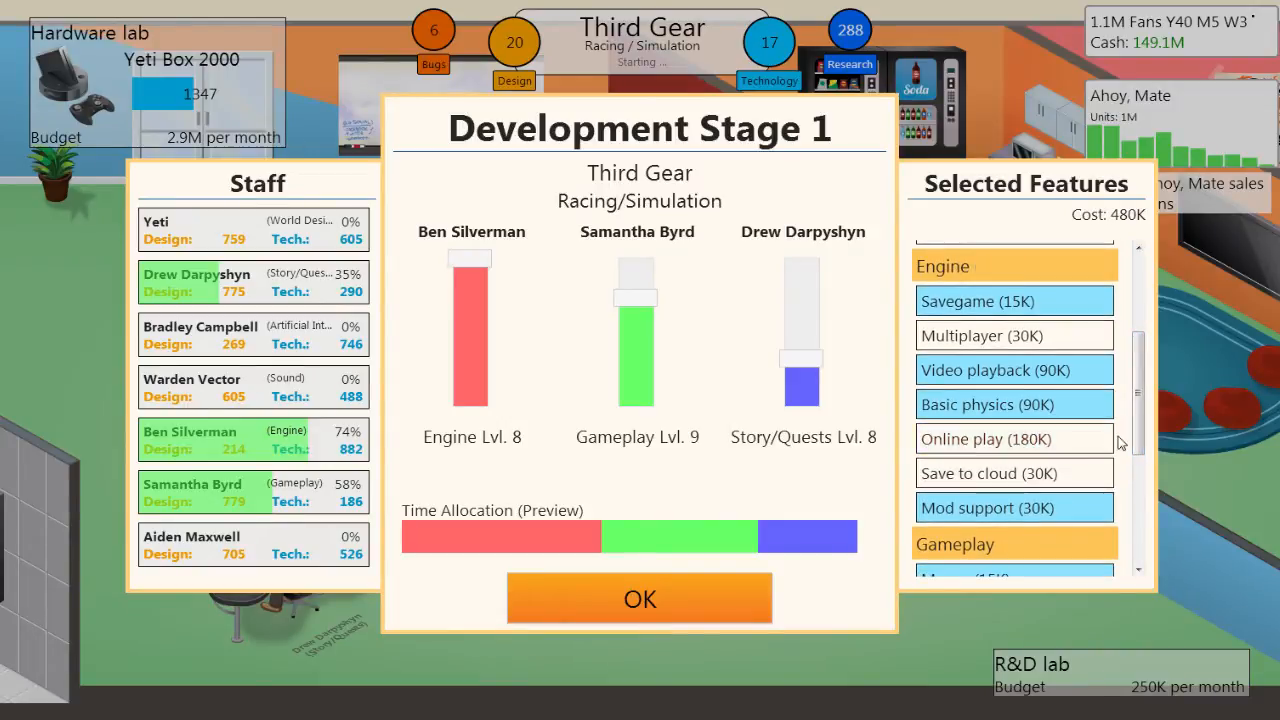
{"action": "mouse_move", "coordinate": [985, 335]}
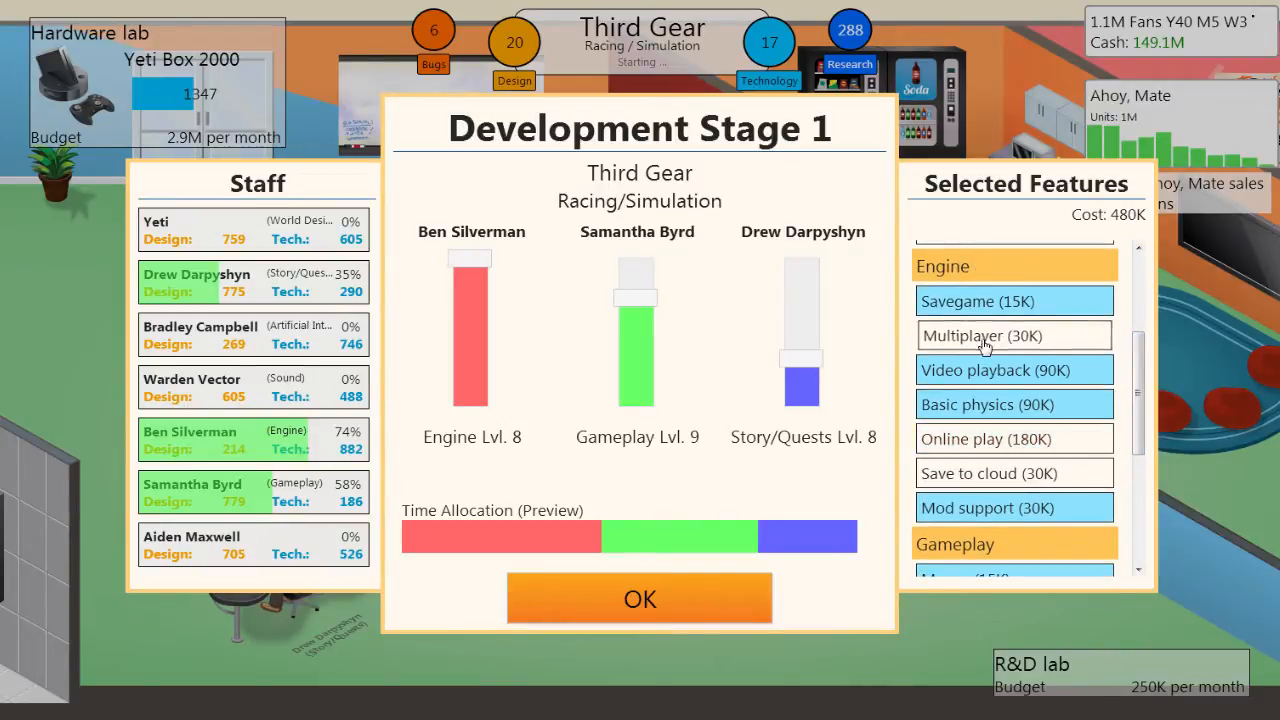
{"action": "left_click", "coordinate": [1013, 335]}
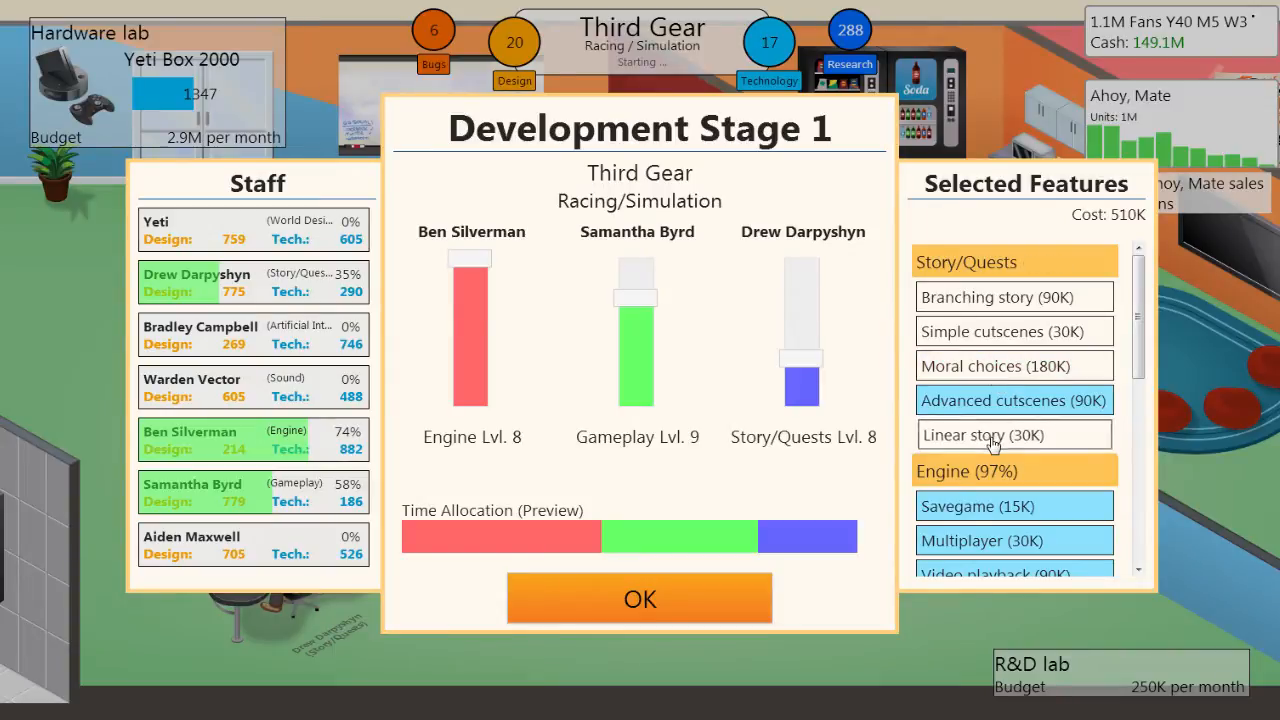
{"action": "left_click", "coordinate": [1013, 434]}
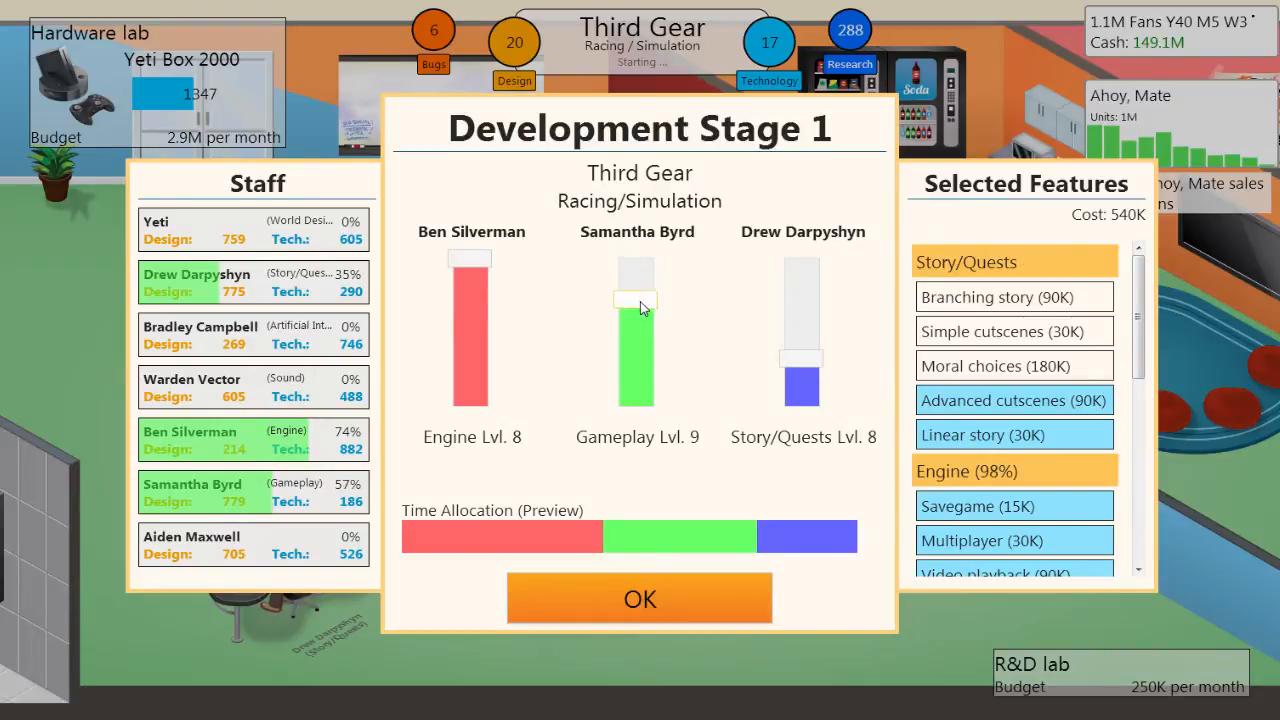
{"action": "left_click_drag", "start_coordinate": [637, 305], "coordinate": [637, 315]}
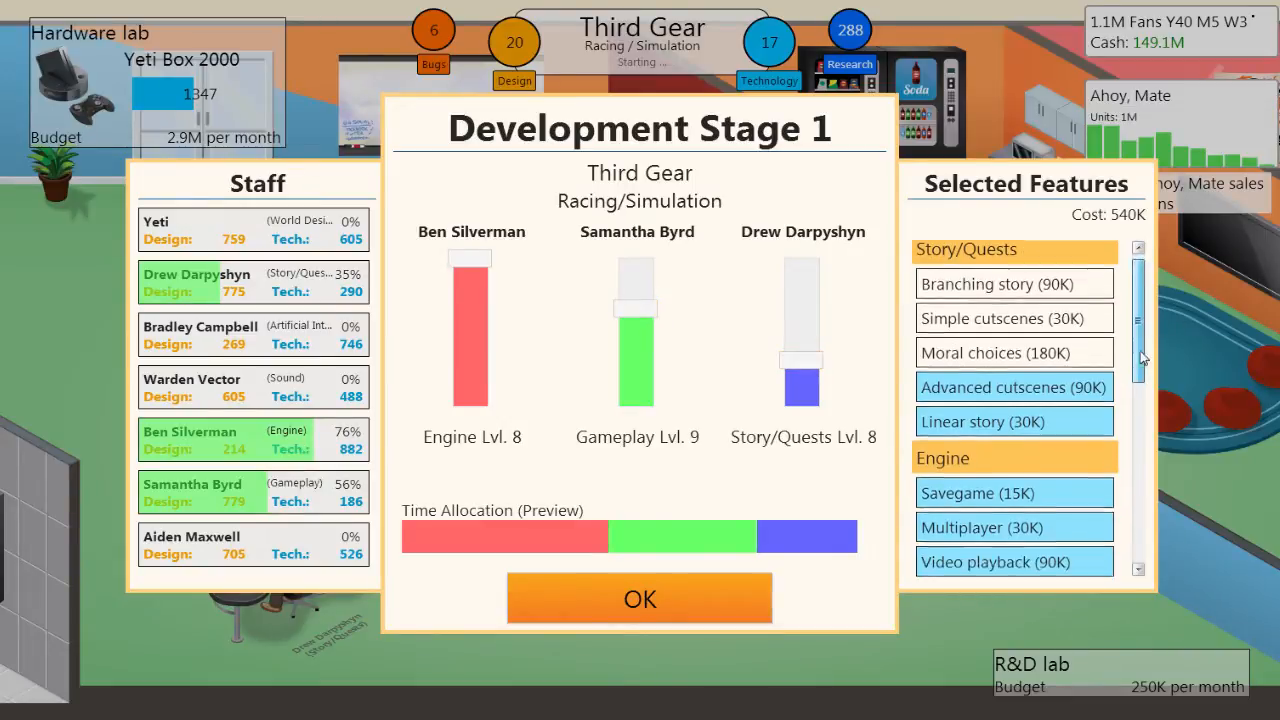
{"action": "scroll", "scroll_direction": "down", "scroll_amount": 3}
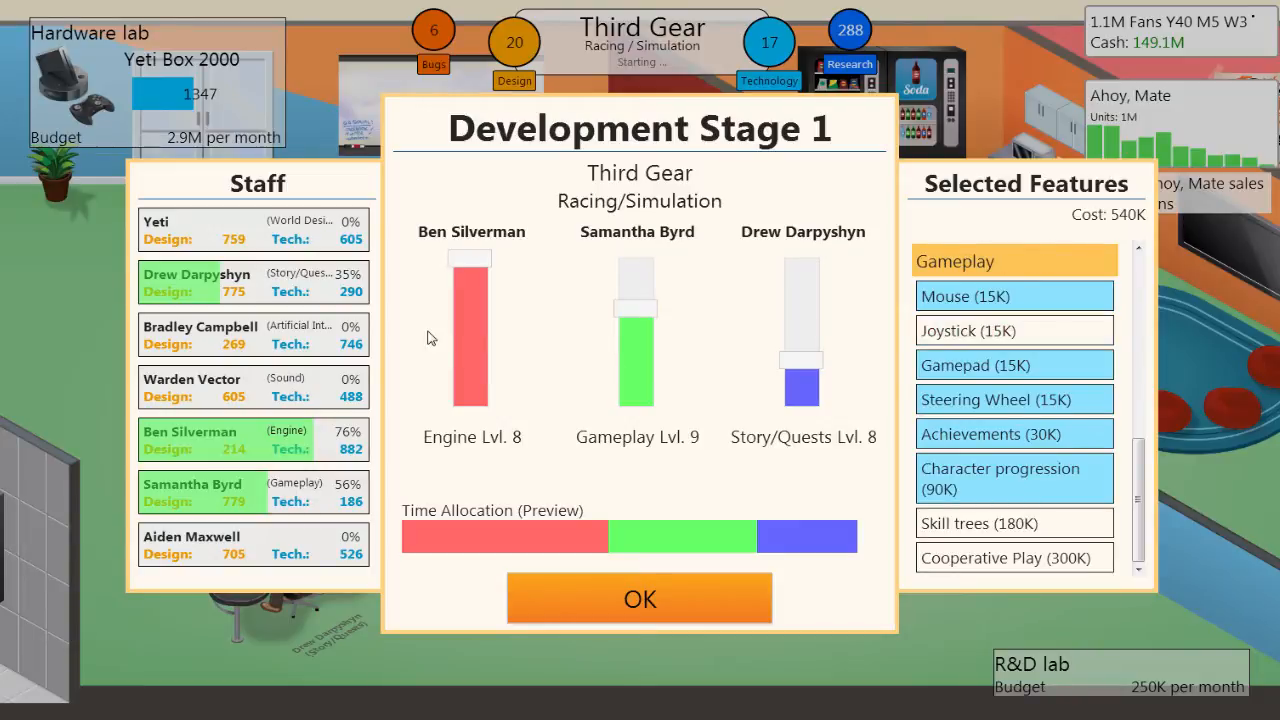
{"action": "mouse_move", "coordinate": [785, 252]}
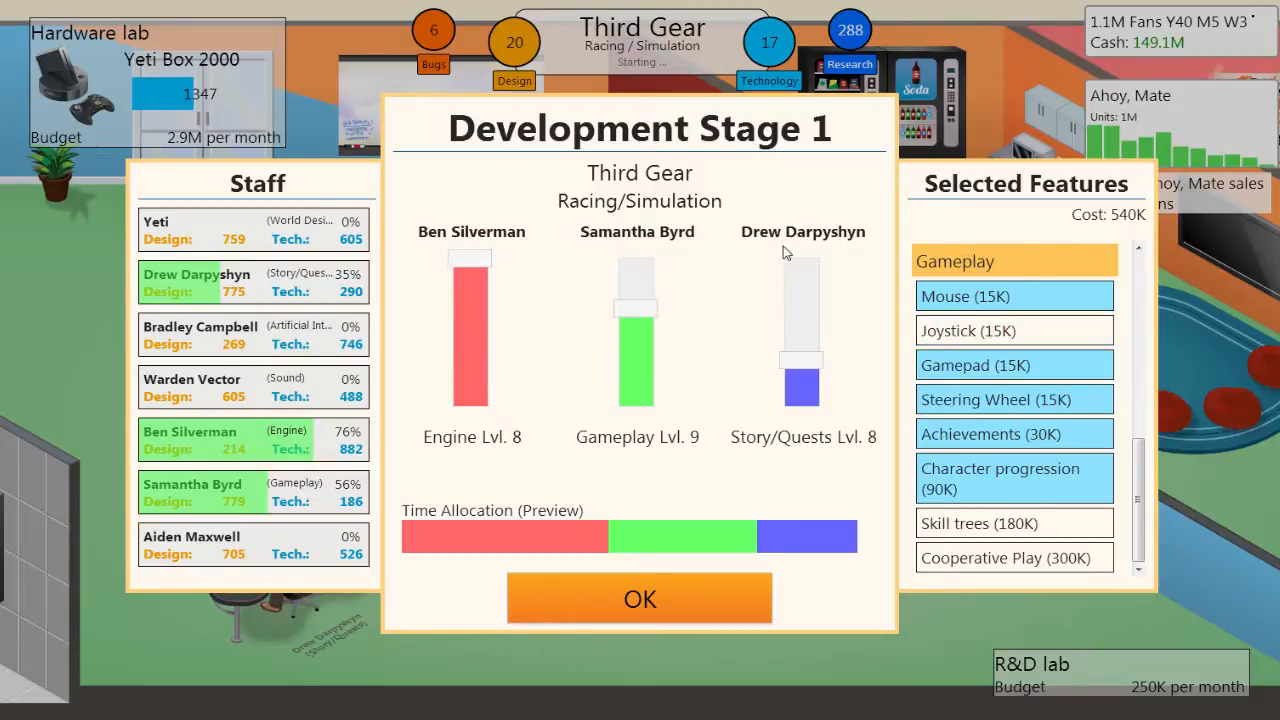
{"action": "mouse_move", "coordinate": [668, 311]}
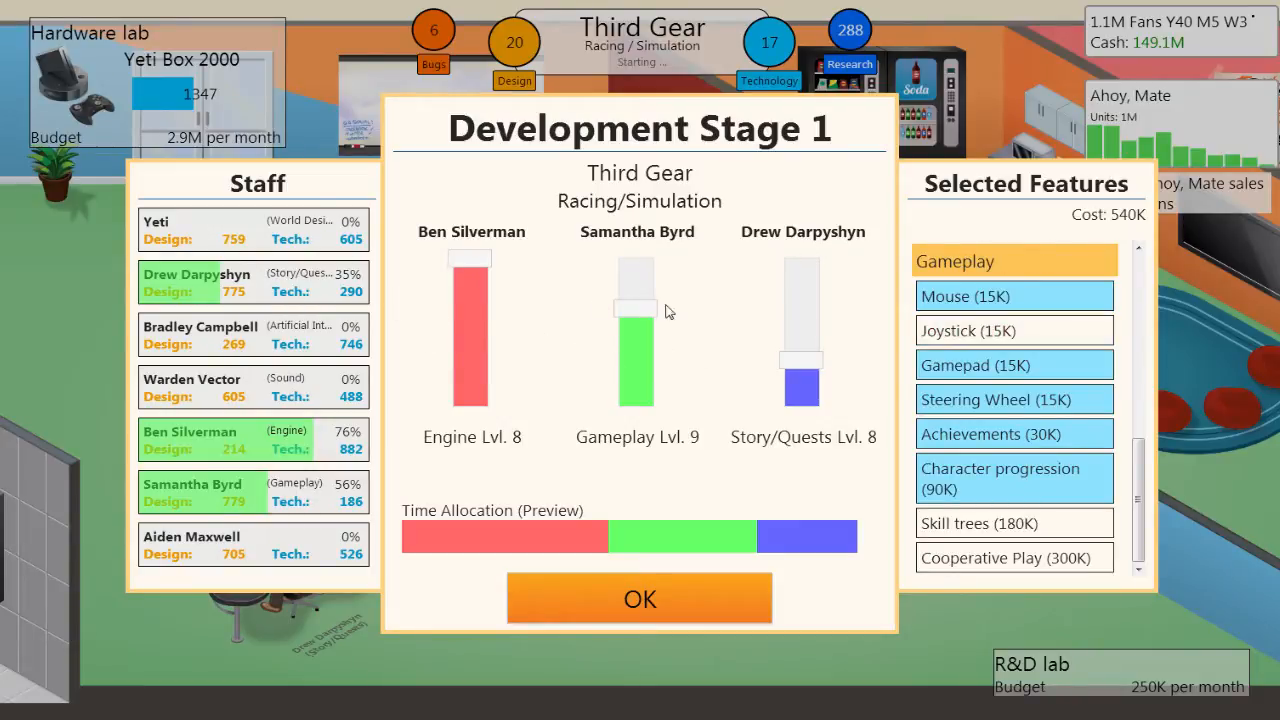
{"action": "mouse_move", "coordinate": [340, 253]}
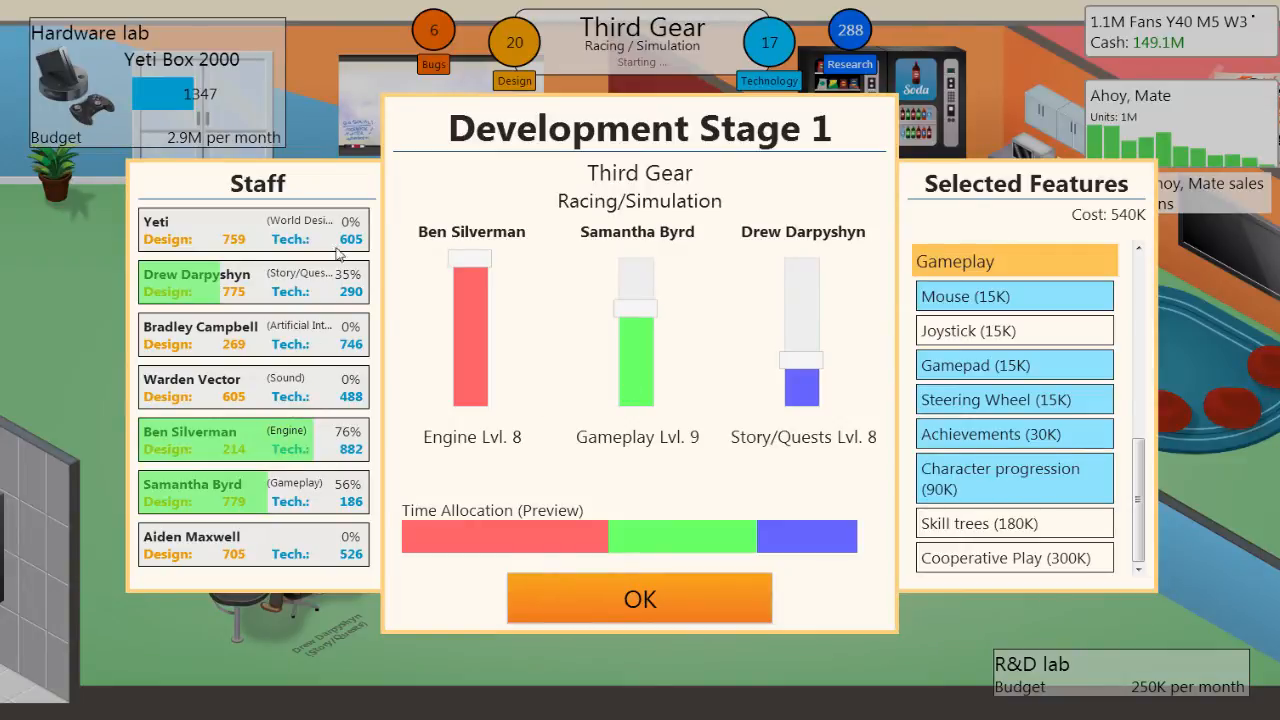
{"action": "mouse_move", "coordinate": [198, 320]}
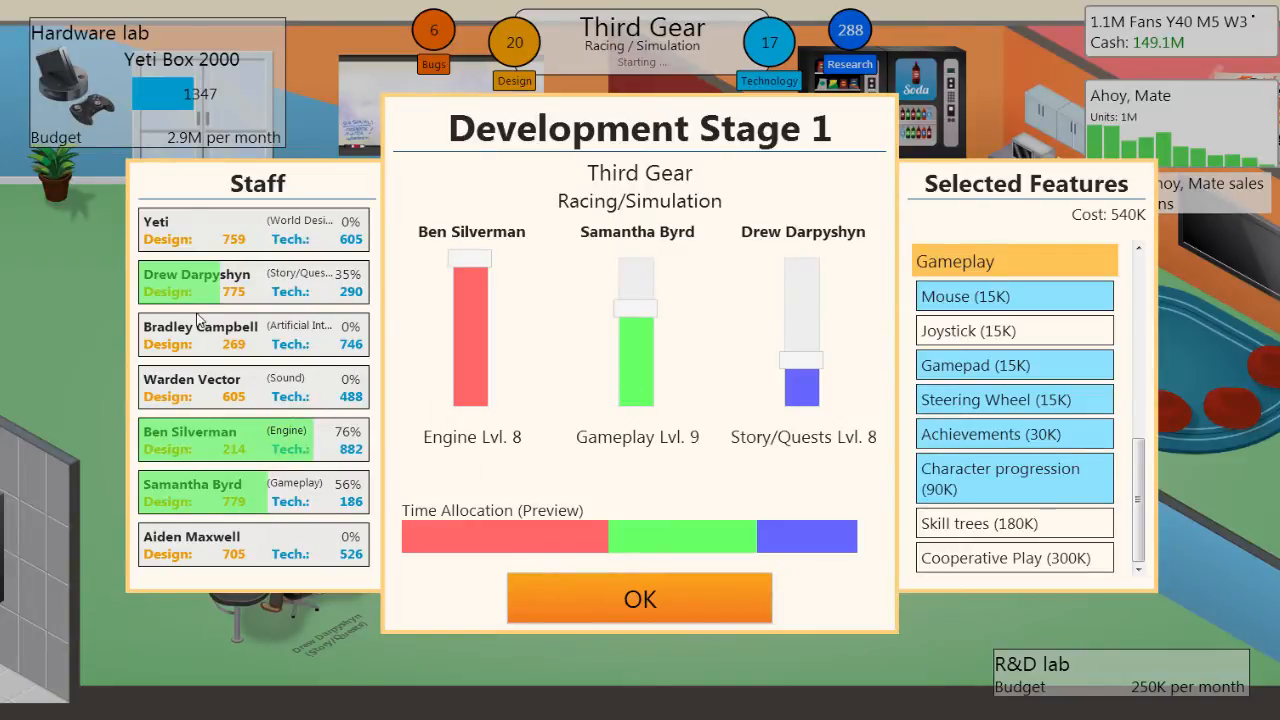
{"action": "mouse_move", "coordinate": [267, 458]}
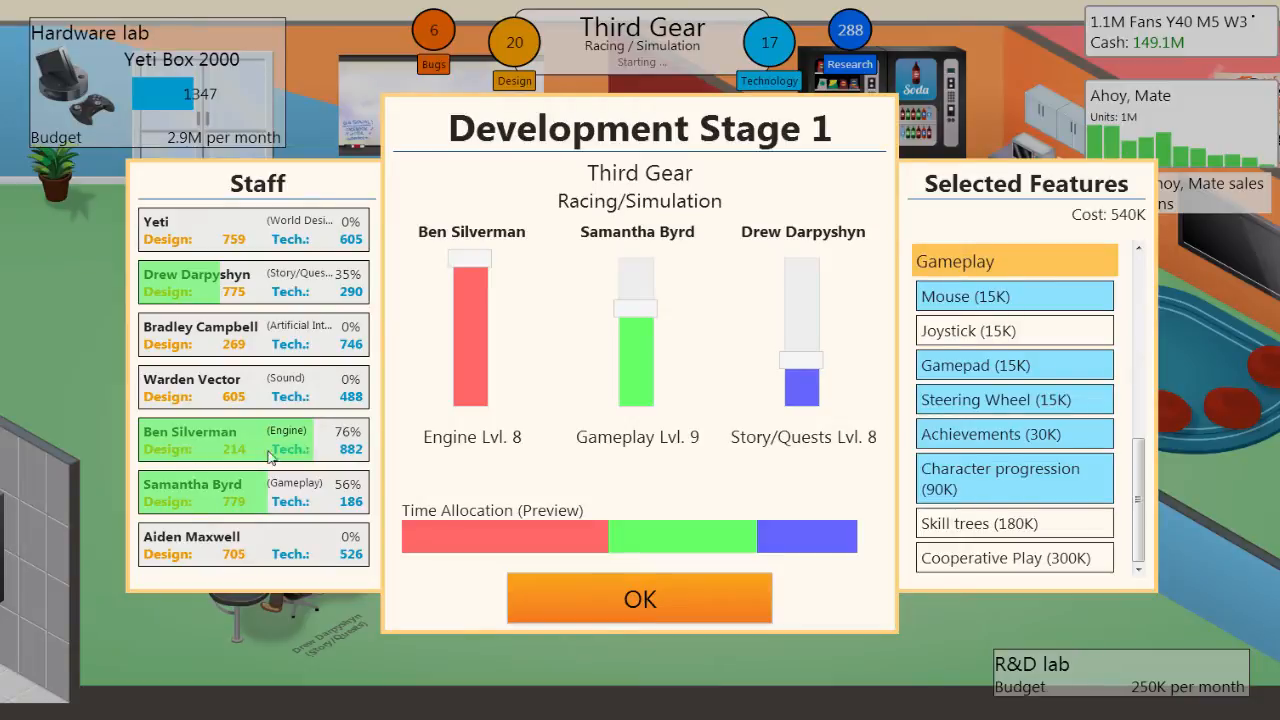
Confirm stage one and dismiss the Market Analysis notice about popular Adventure games
{"action": "left_click", "coordinate": [639, 598]}
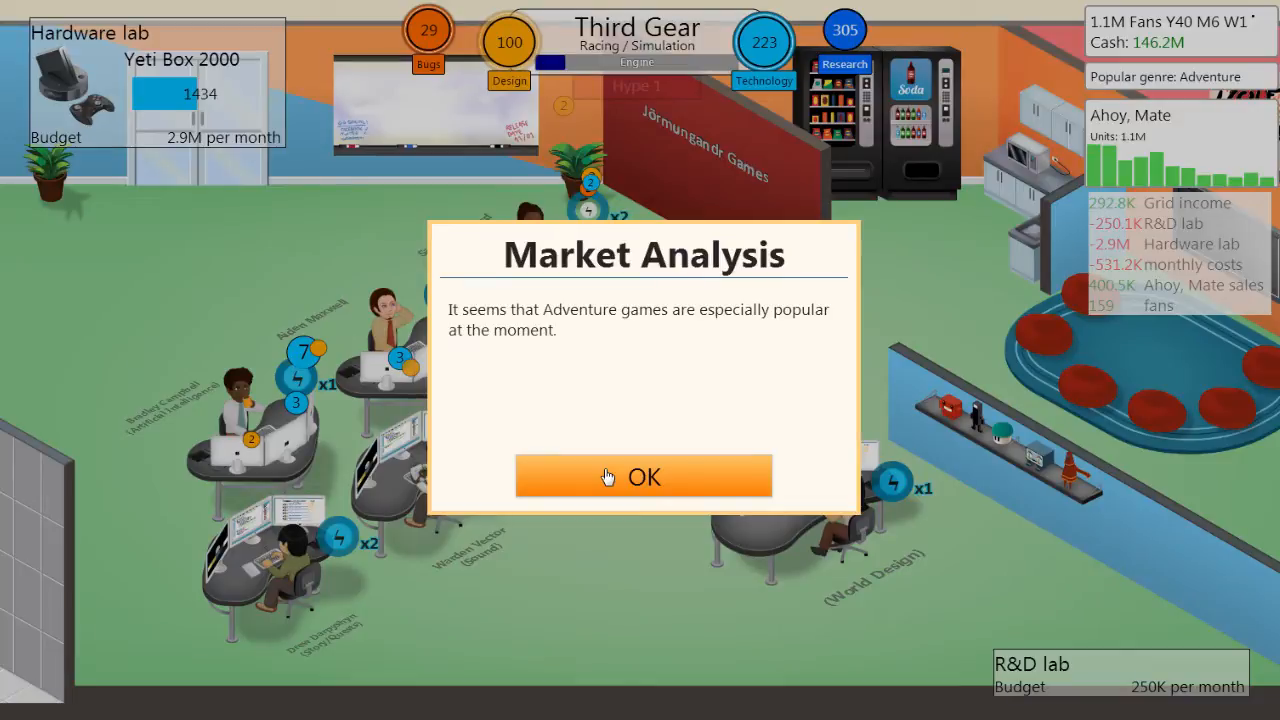
{"action": "left_click", "coordinate": [643, 476]}
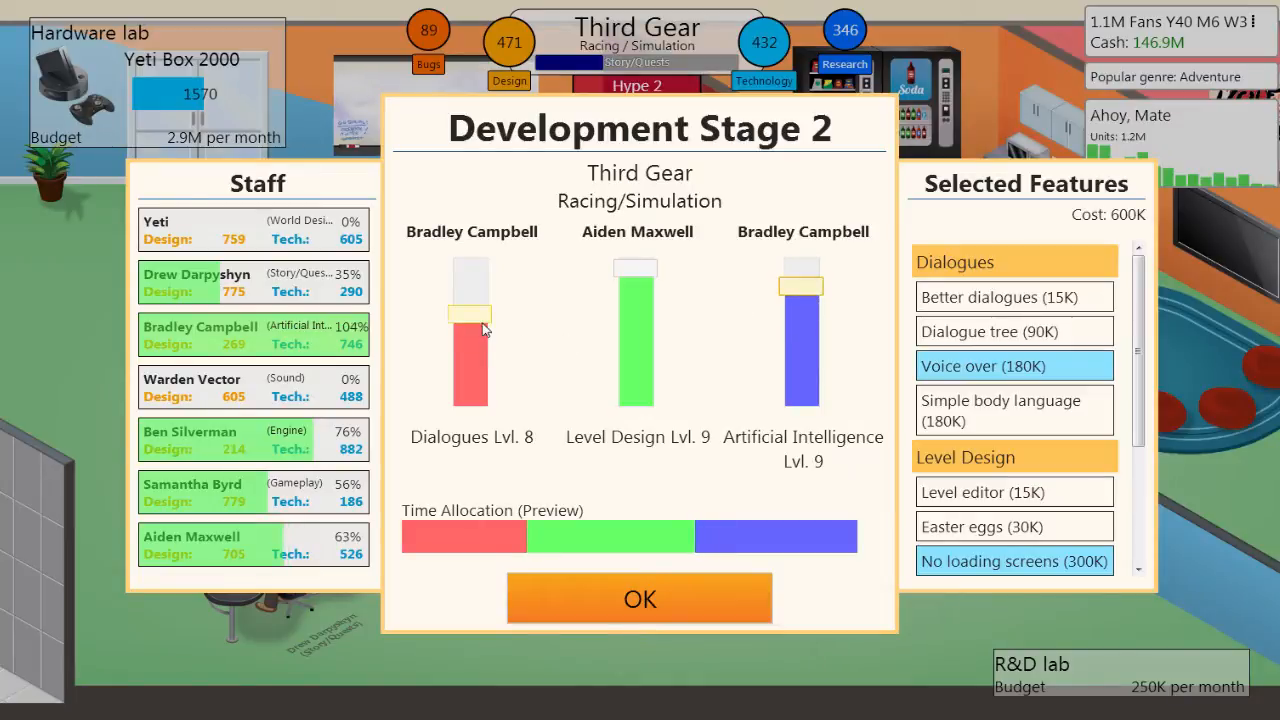
Lower Dialogues and AI time and add Dynamic Environment and Level editor to stage two
{"action": "left_click_drag", "start_coordinate": [471, 315], "coordinate": [471, 360]}
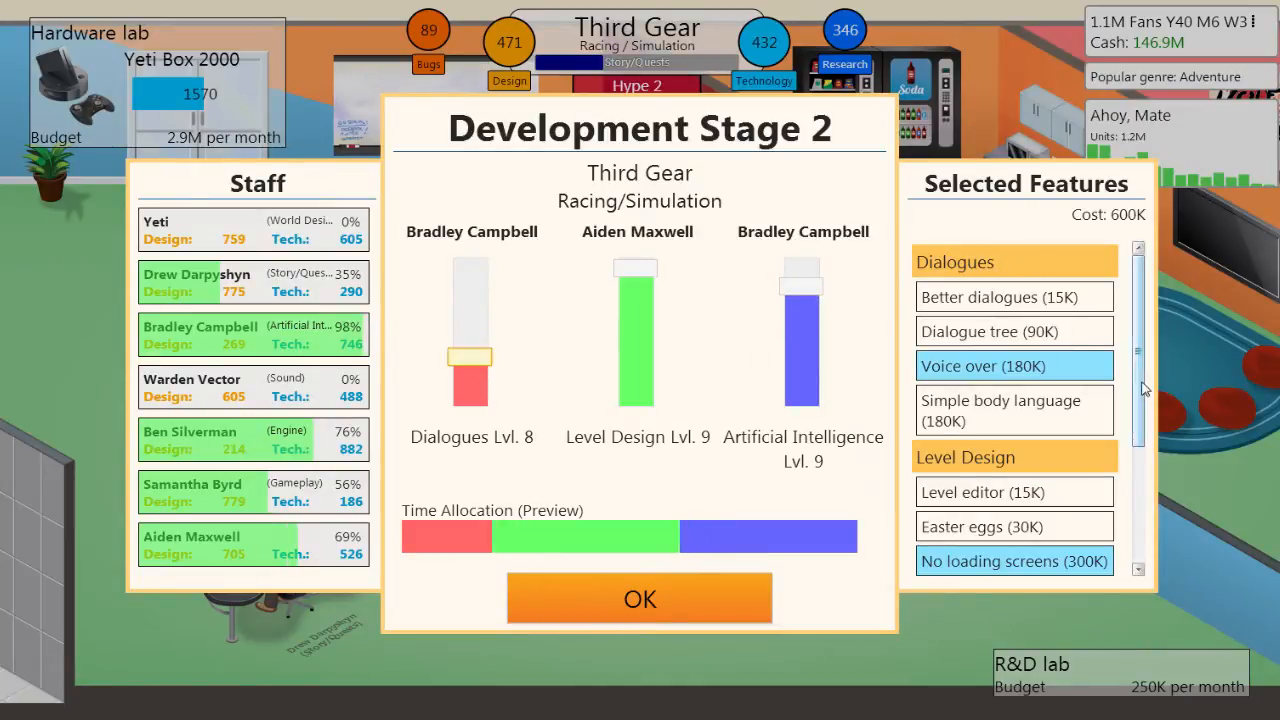
{"action": "scroll", "scroll_direction": "down", "scroll_amount": 3}
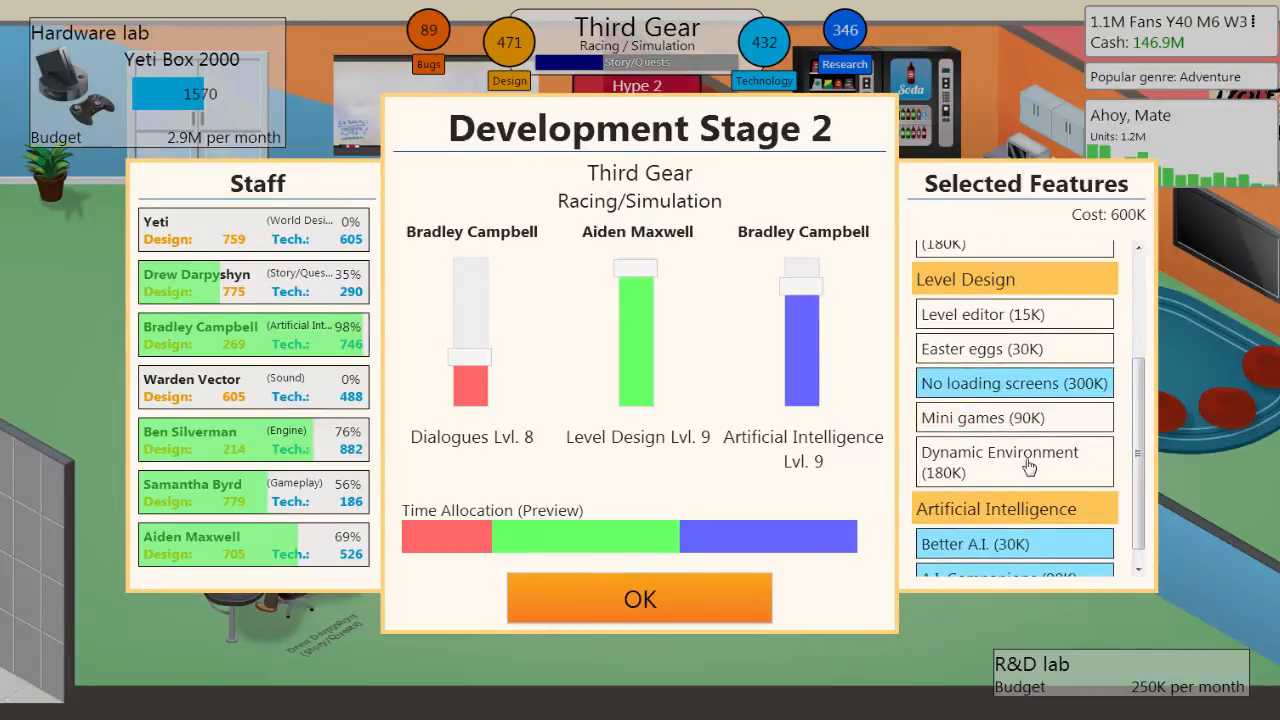
{"action": "left_click", "coordinate": [1013, 461]}
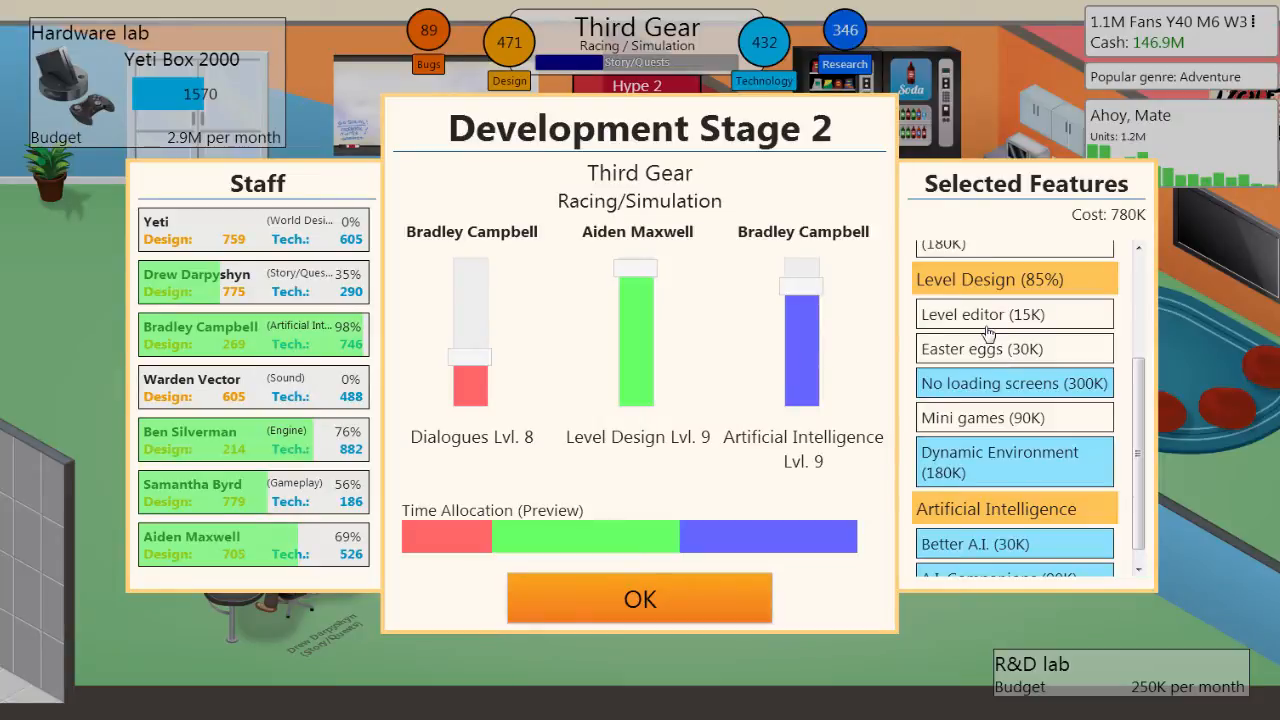
{"action": "left_click", "coordinate": [982, 314]}
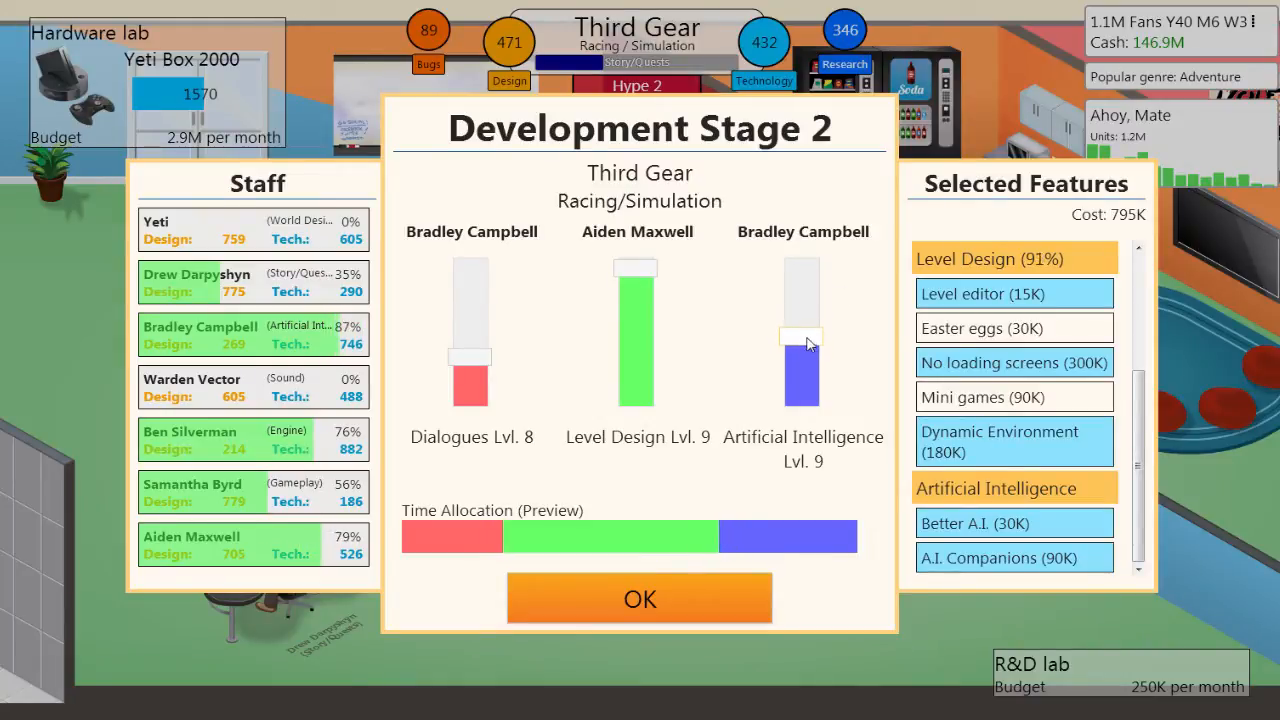
{"action": "left_click_drag", "start_coordinate": [800, 345], "coordinate": [800, 350]}
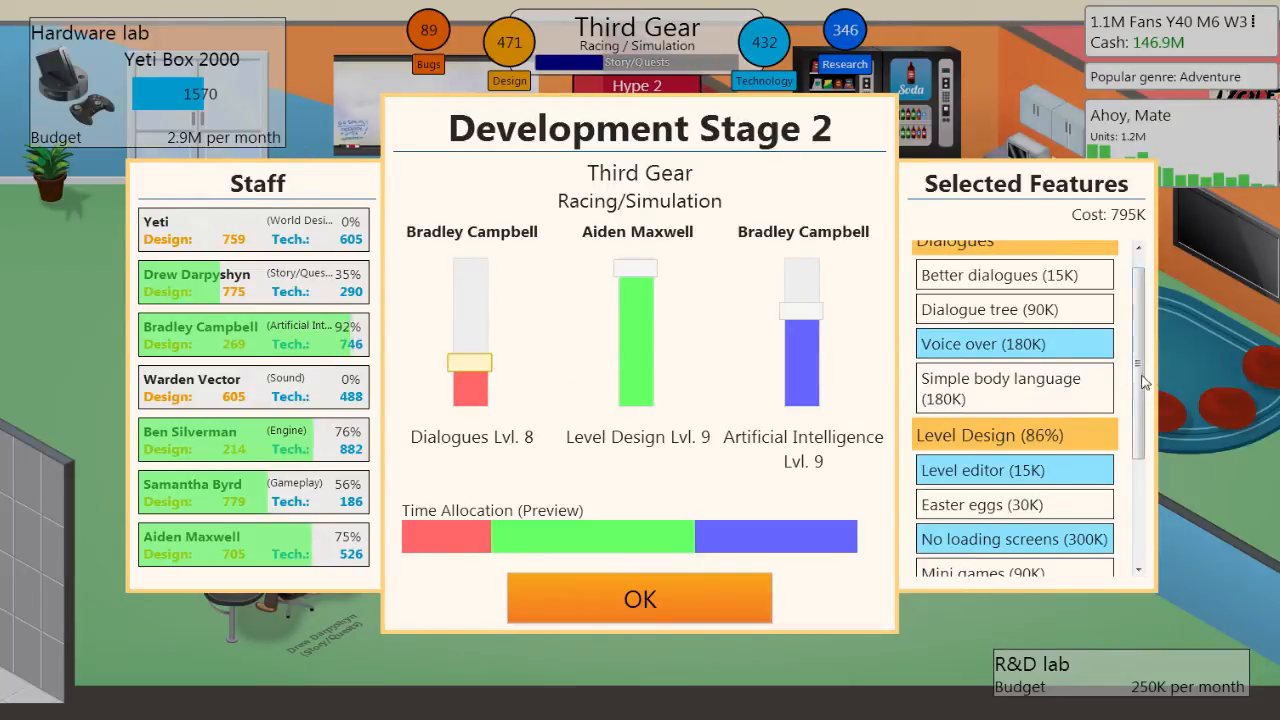
{"action": "scroll", "scroll_direction": "down", "scroll_amount": 3}
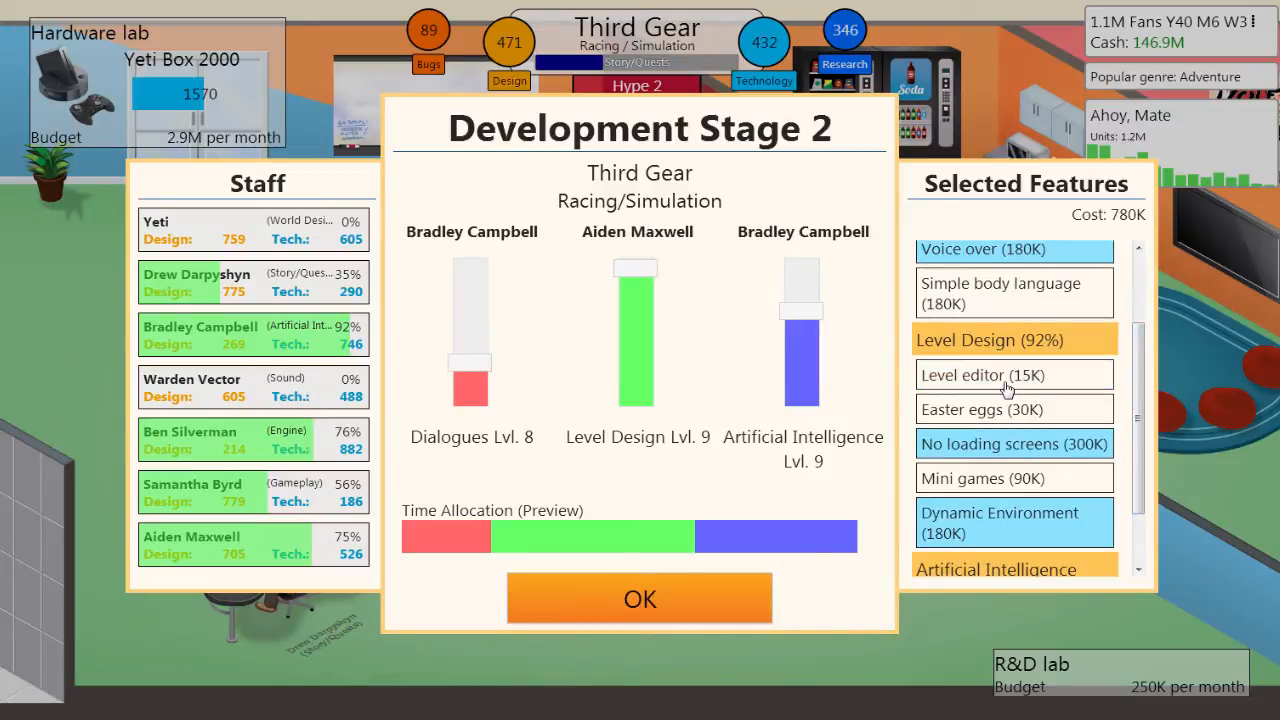
{"action": "scroll", "scroll_direction": "down", "scroll_amount": 3}
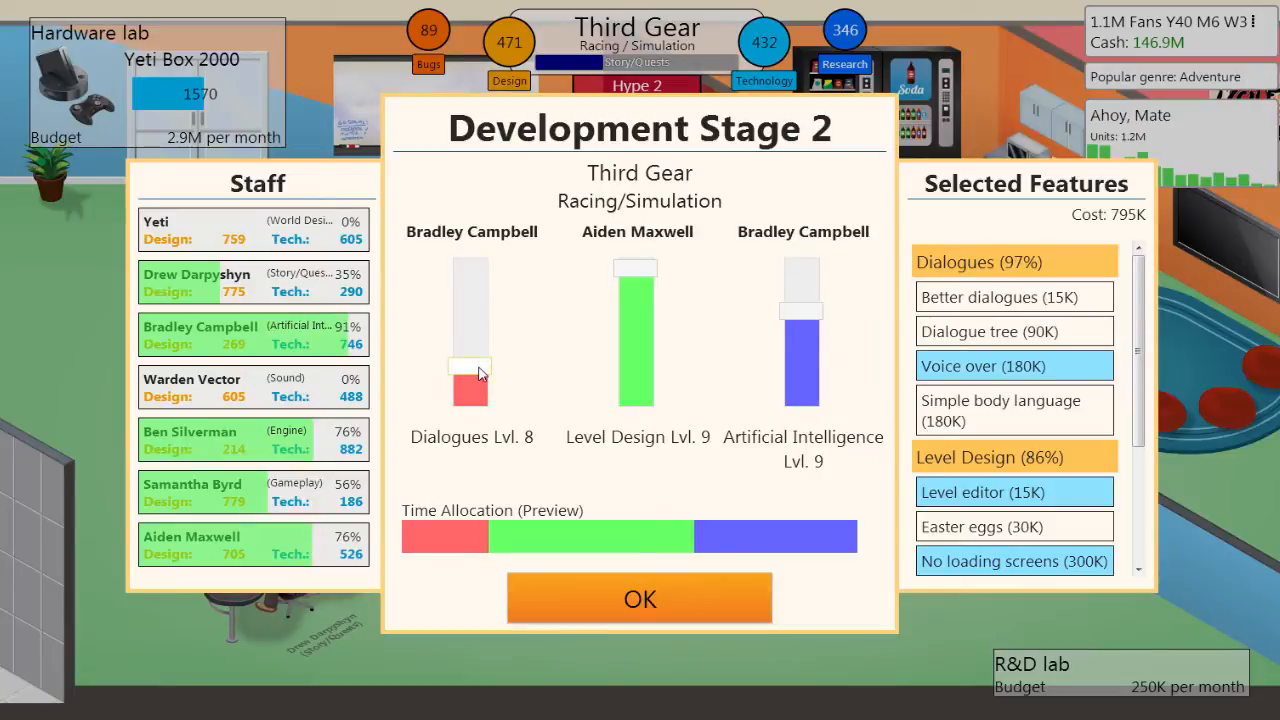
{"action": "scroll", "scroll_direction": "down", "scroll_amount": 3}
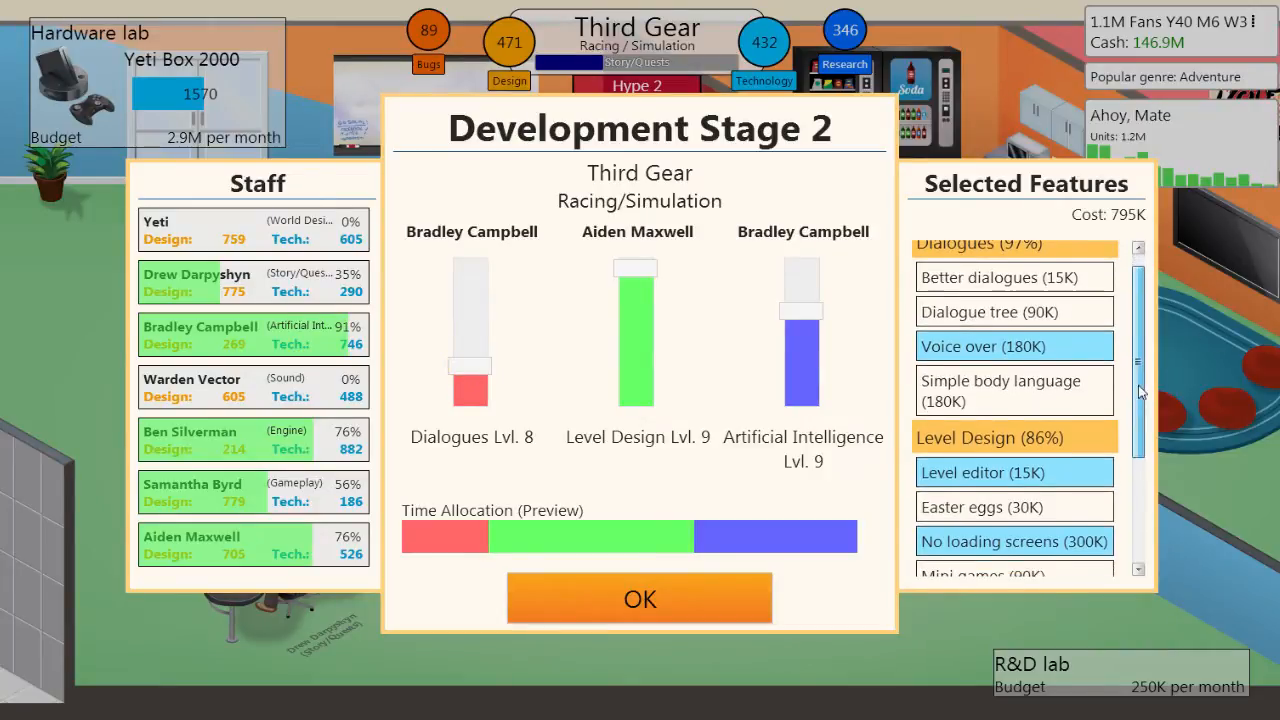
{"action": "scroll", "scroll_direction": "down", "scroll_amount": 3}
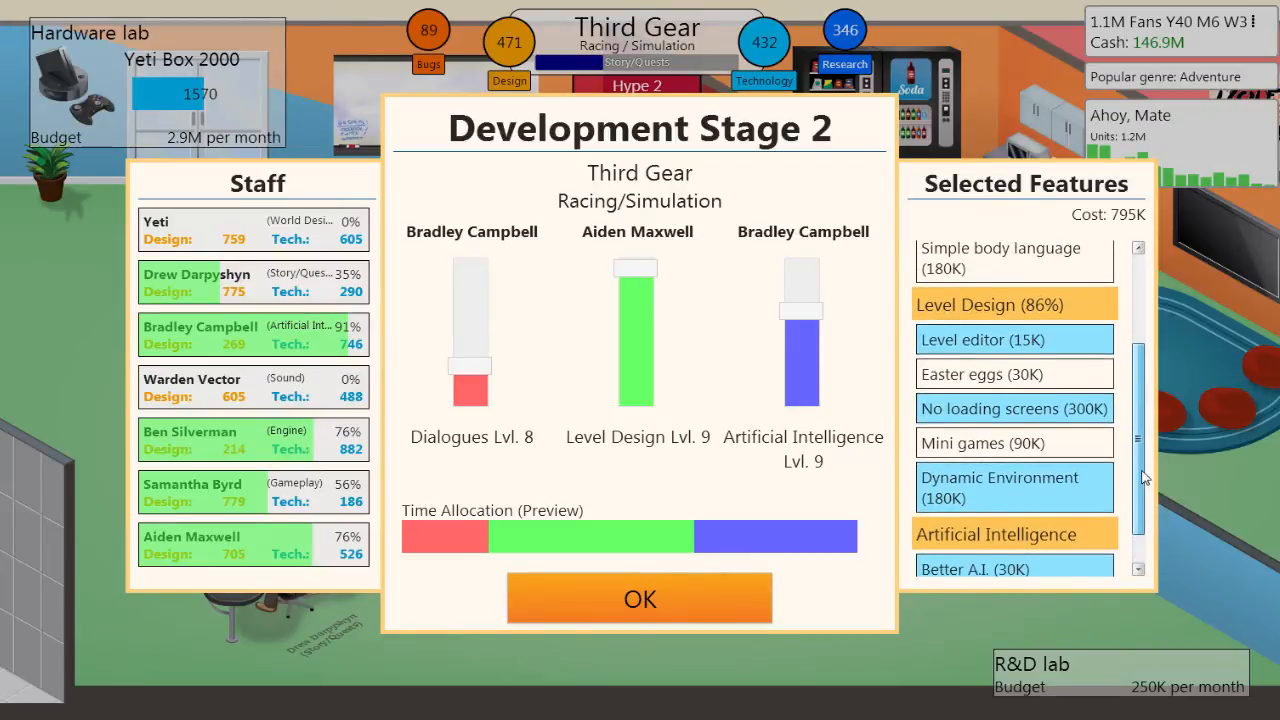
{"action": "scroll", "scroll_direction": "down", "scroll_amount": 3}
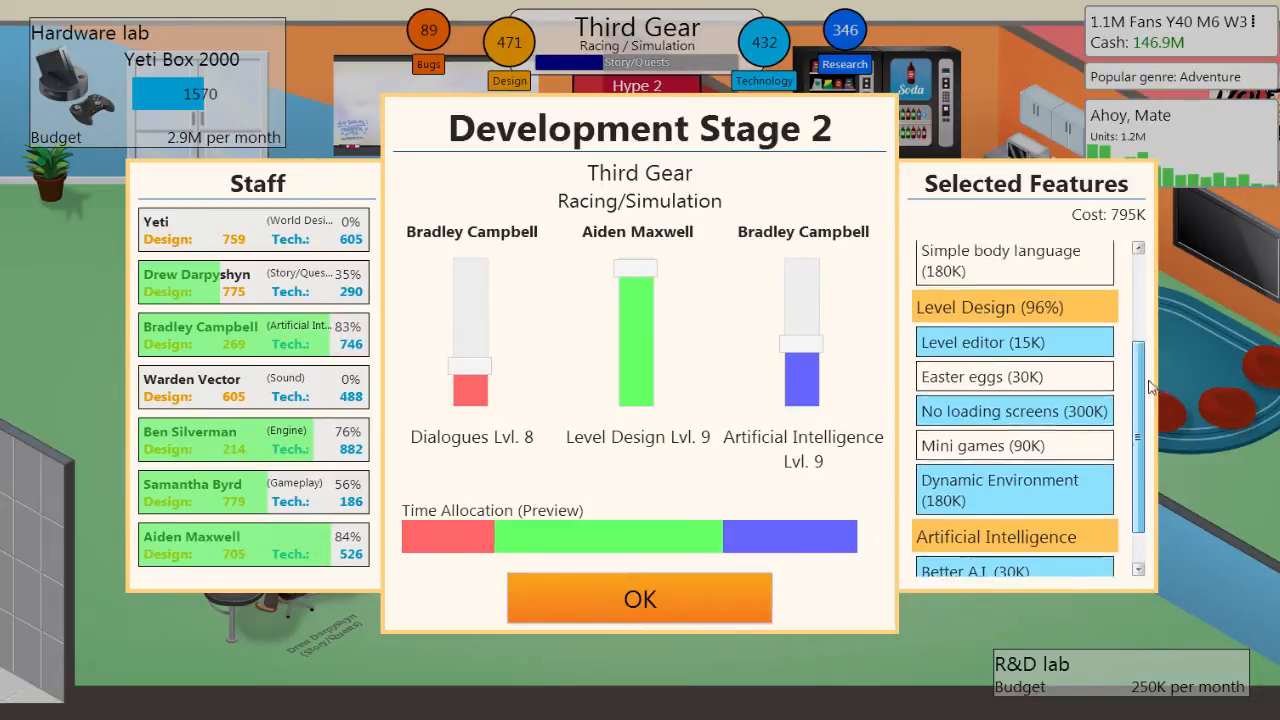
{"action": "scroll", "scroll_direction": "down", "scroll_amount": 3}
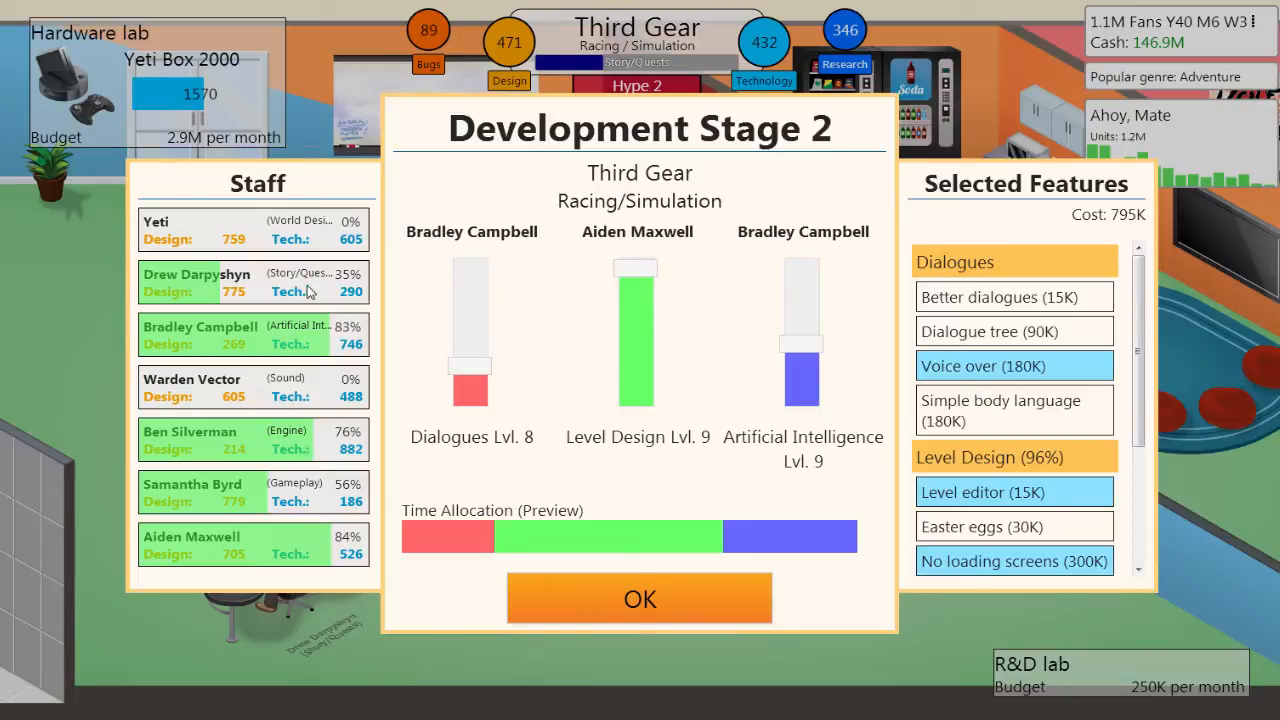
{"action": "mouse_move", "coordinate": [290, 338]}
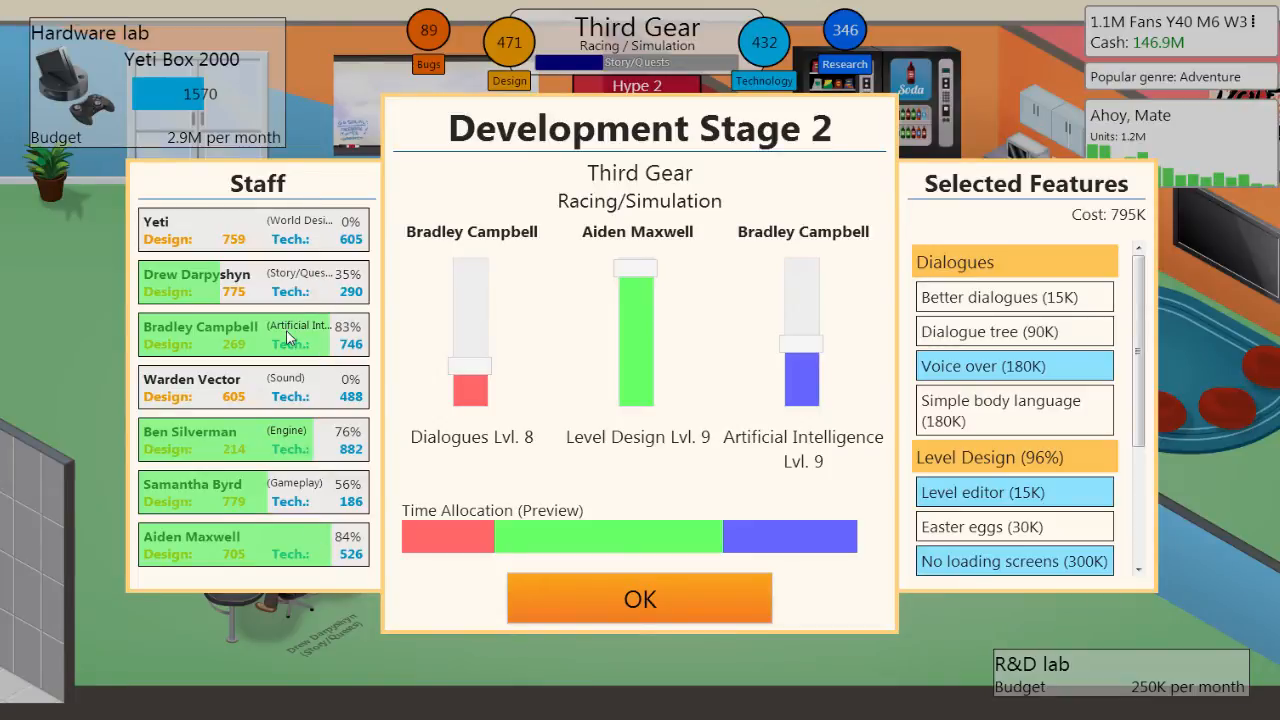
{"action": "mouse_move", "coordinate": [582, 396]}
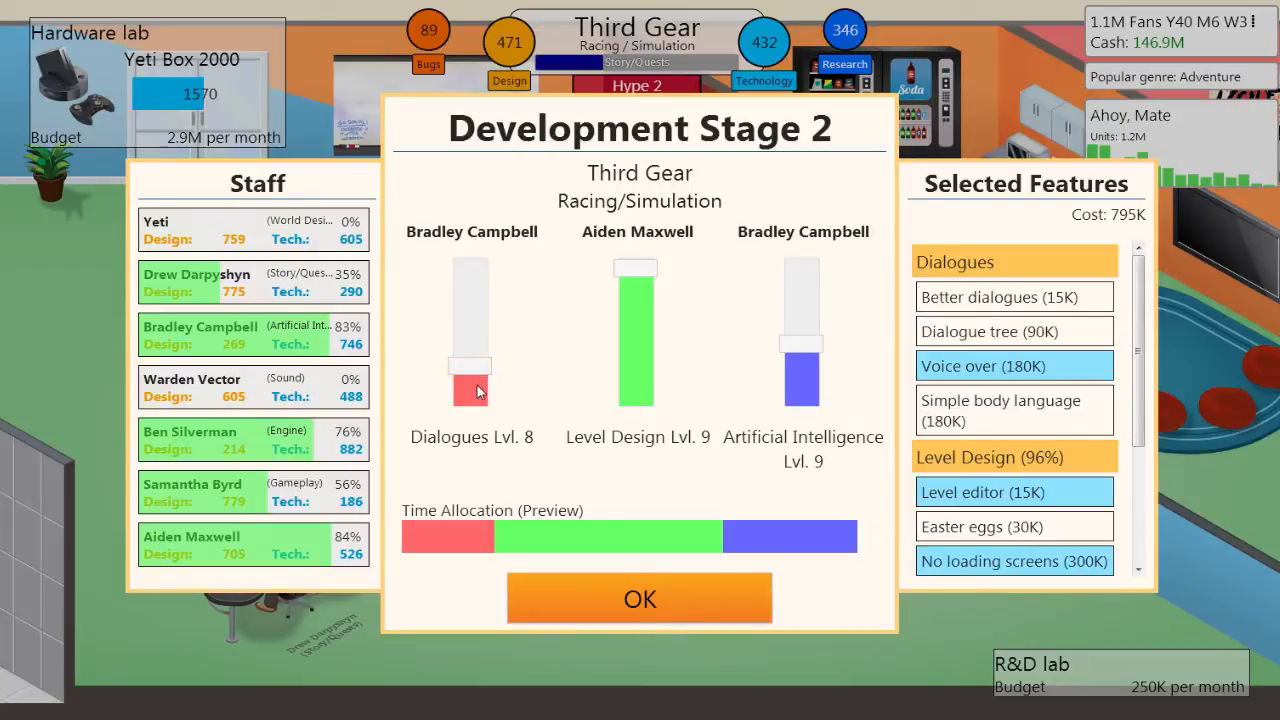
{"action": "mouse_move", "coordinate": [327, 363]}
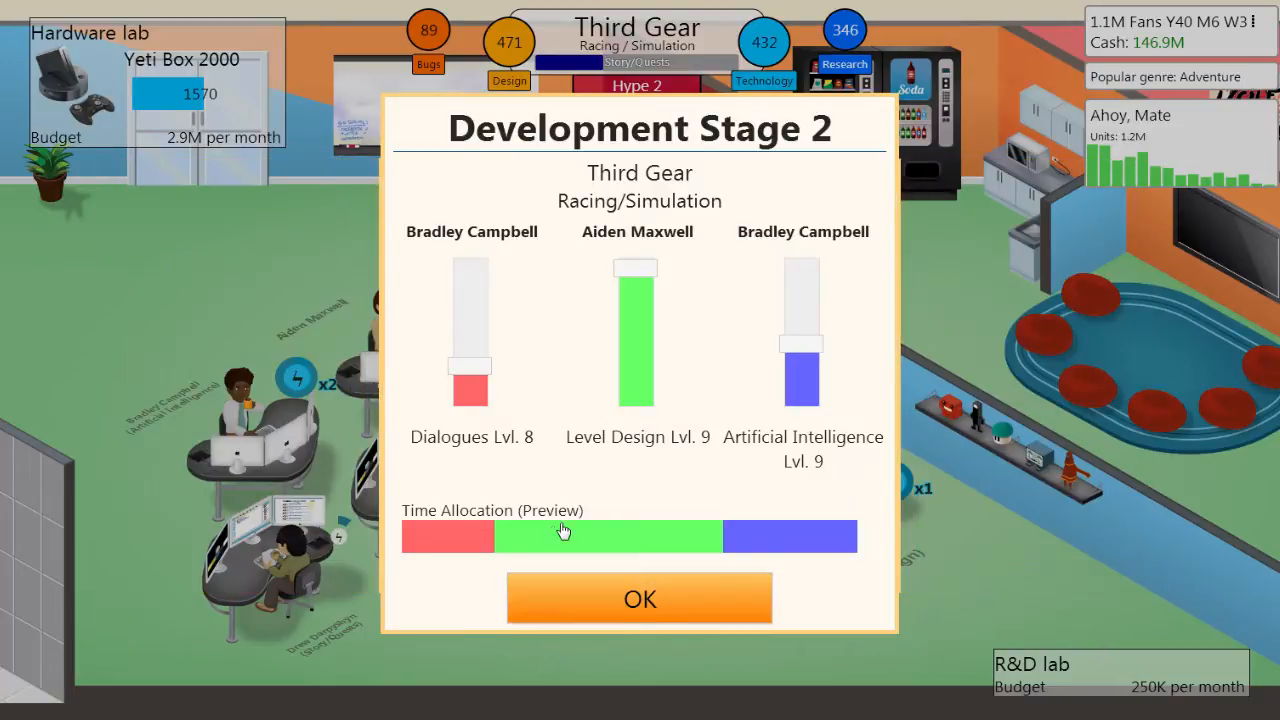
Confirm the Stage 2 allocation and dismiss the Ahoy, Mate off-the-market notice
{"action": "left_click", "coordinate": [639, 598]}
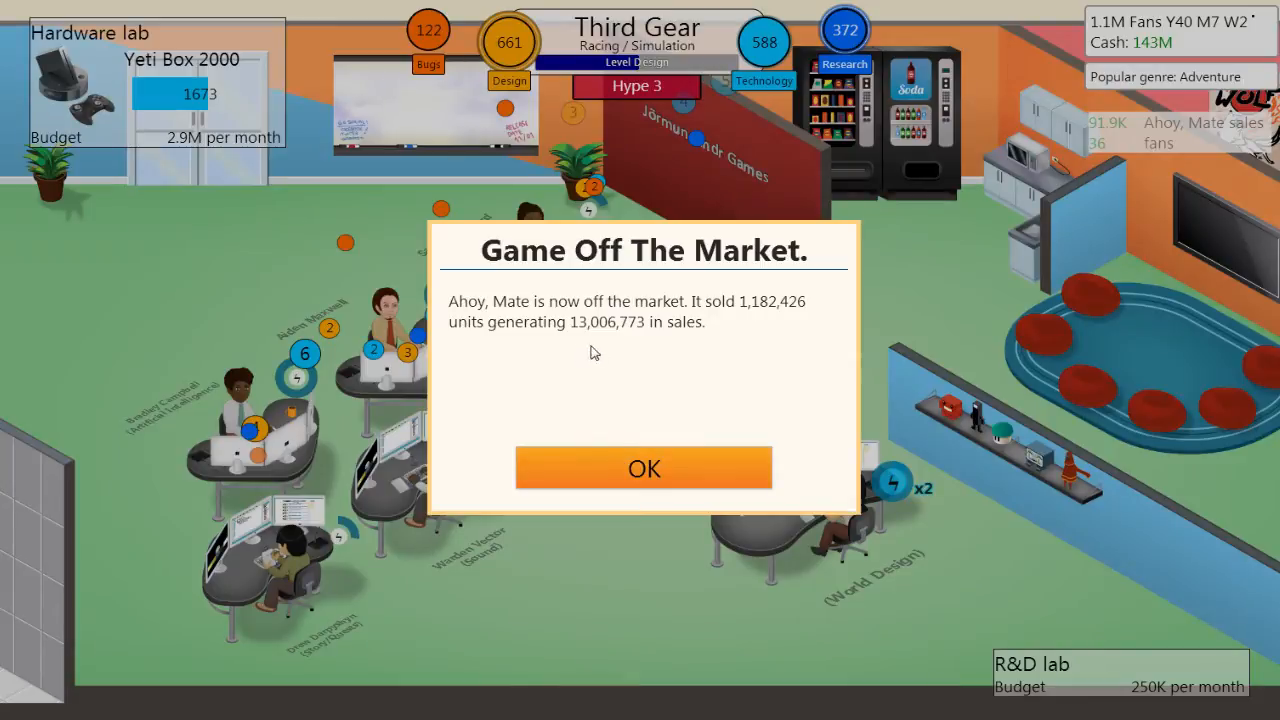
{"action": "left_click", "coordinate": [643, 468]}
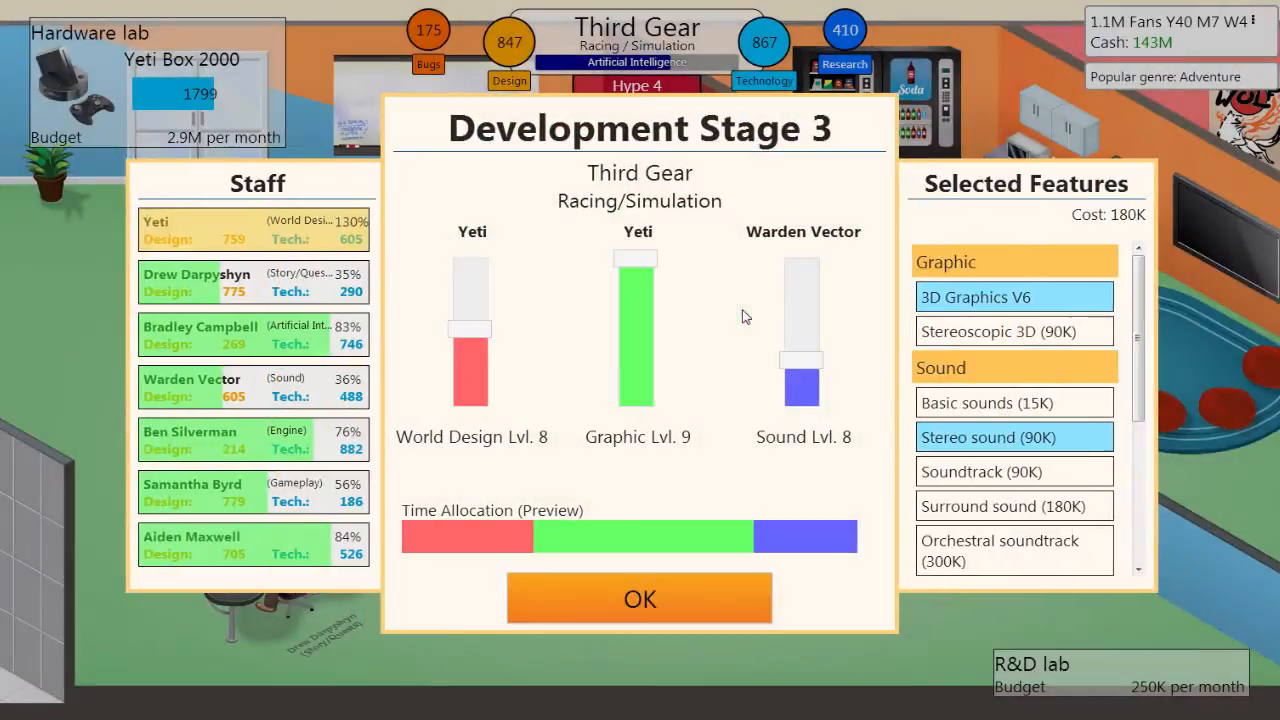
{"action": "mouse_move", "coordinate": [725, 297]}
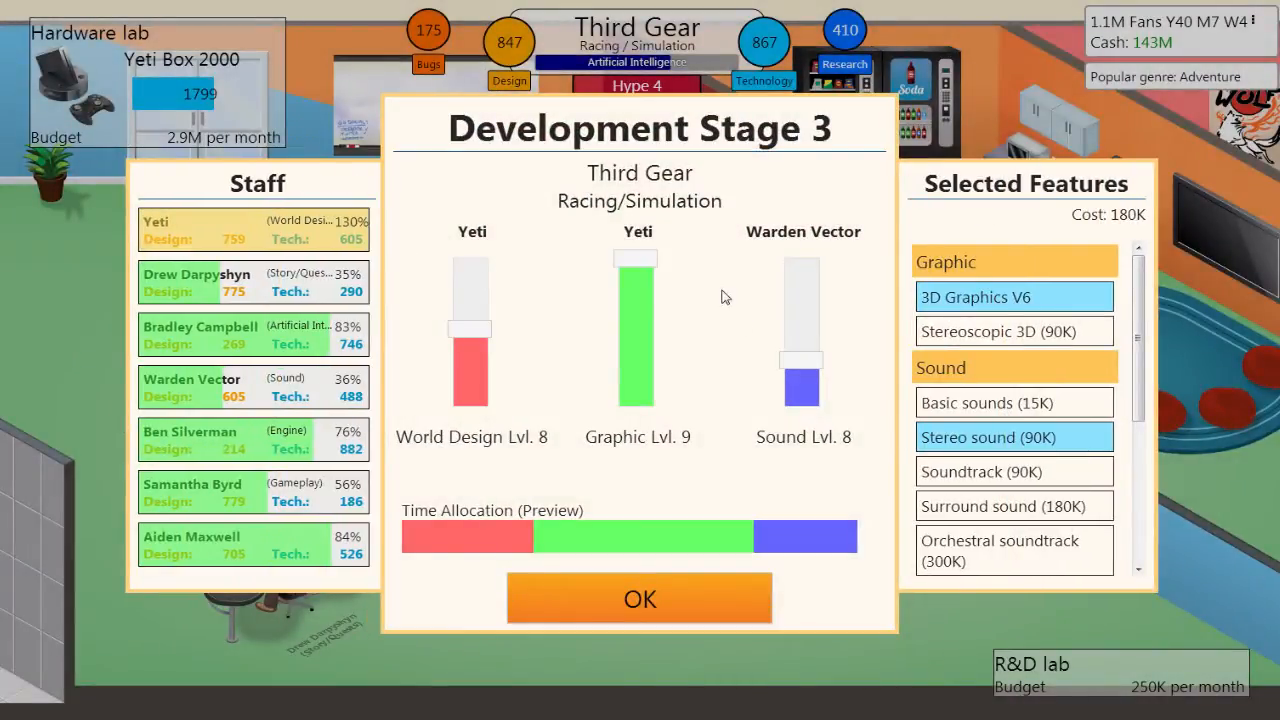
{"action": "mouse_move", "coordinate": [1105, 672]}
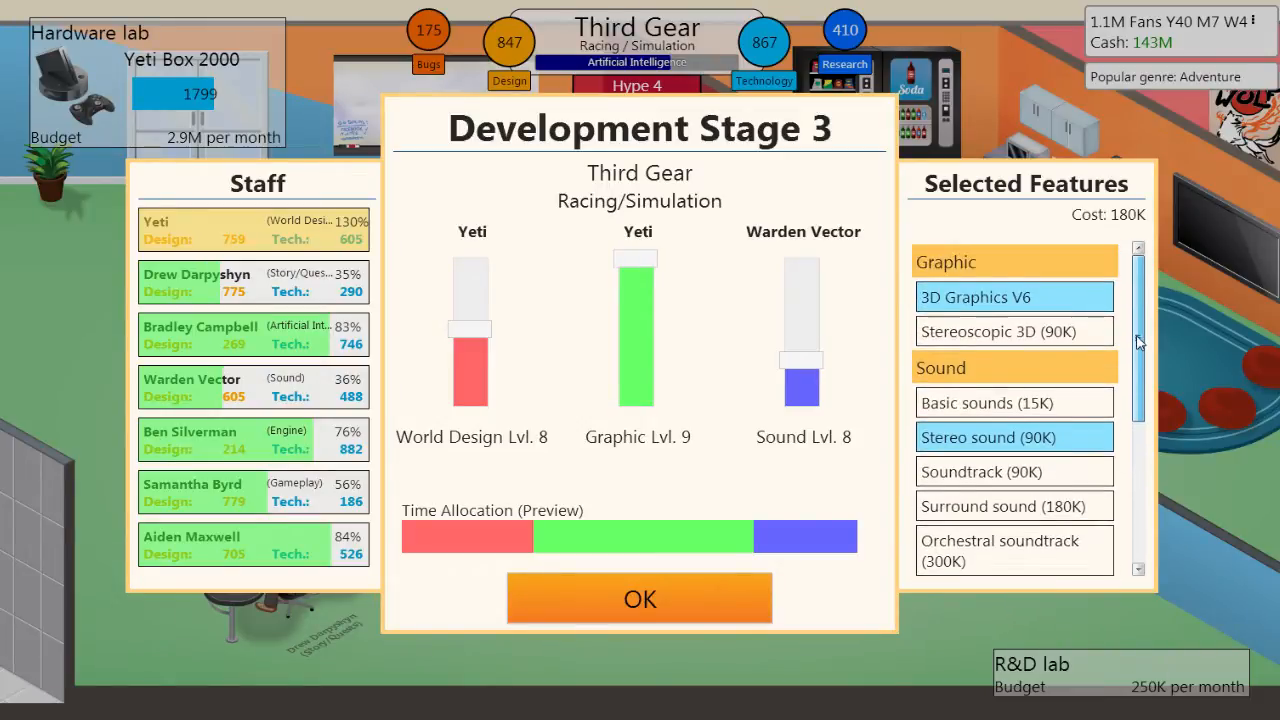
Use a regular Soundtrack instead of Orchestral, maximize Sound time and reduce World Design time
{"action": "scroll", "scroll_direction": "down", "scroll_amount": 3}
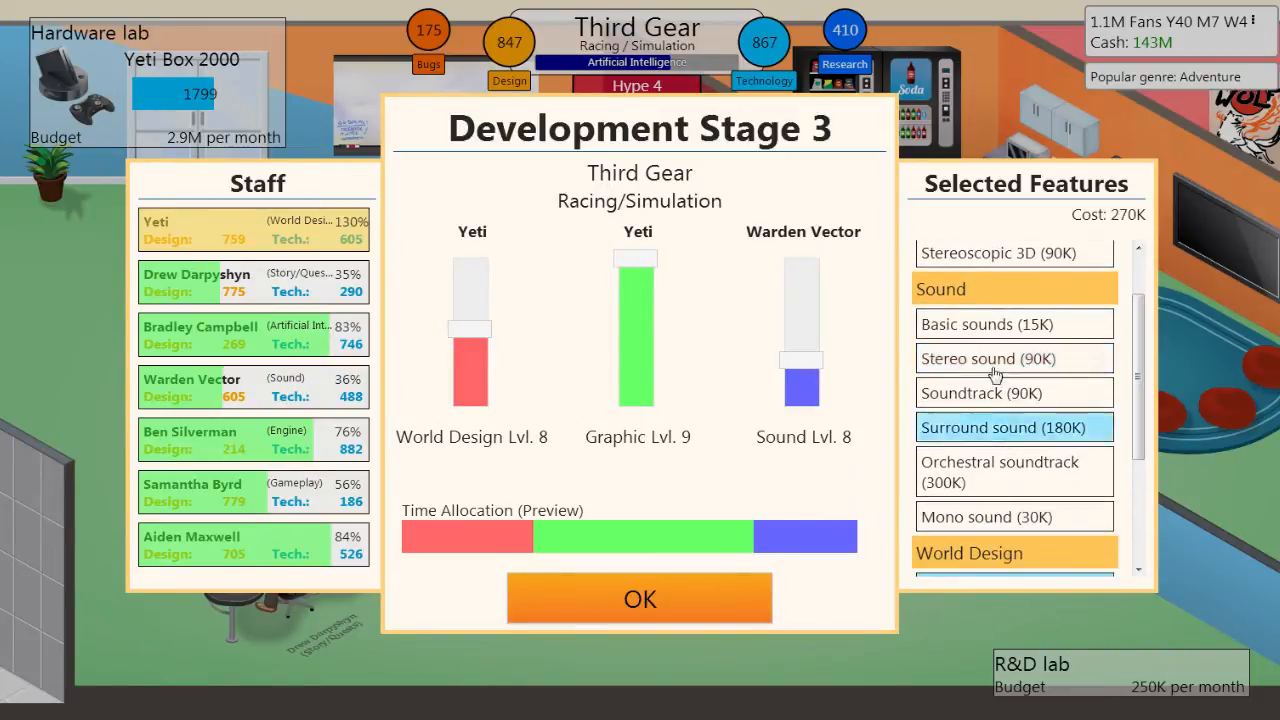
{"action": "left_click", "coordinate": [1000, 471]}
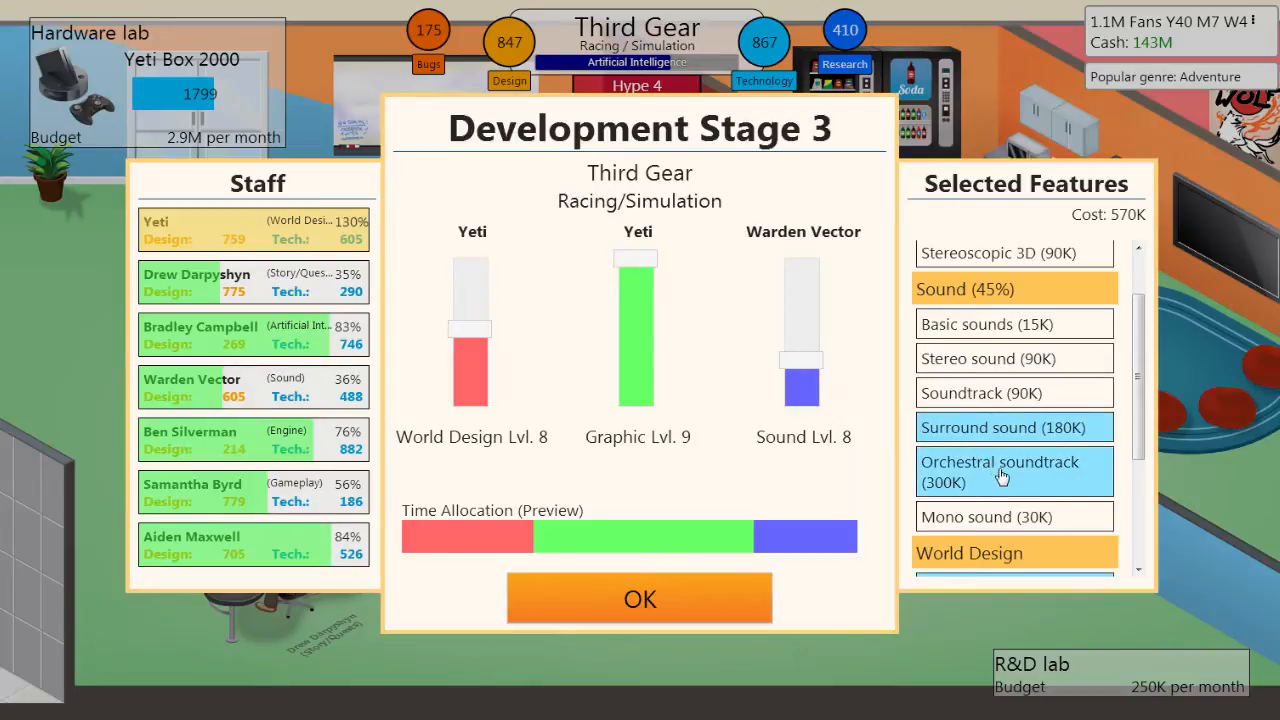
{"action": "left_click_drag", "start_coordinate": [800, 390], "coordinate": [800, 275]}
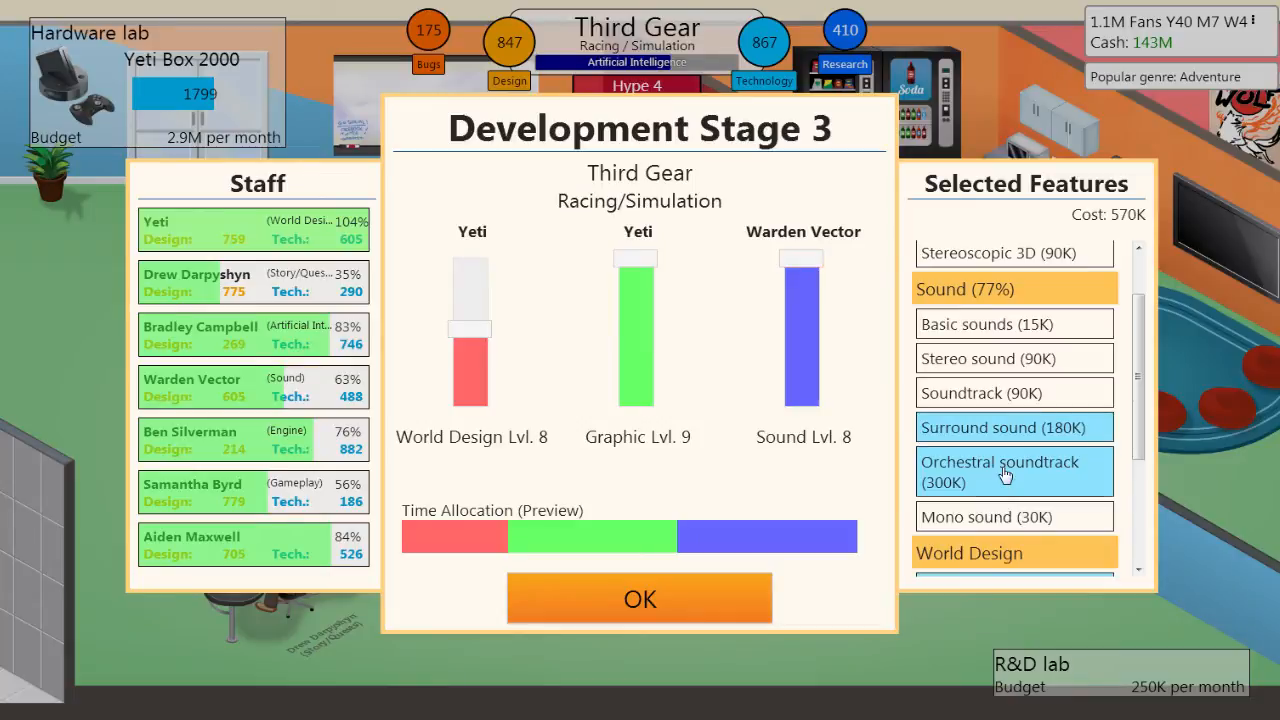
{"action": "left_click", "coordinate": [1000, 471]}
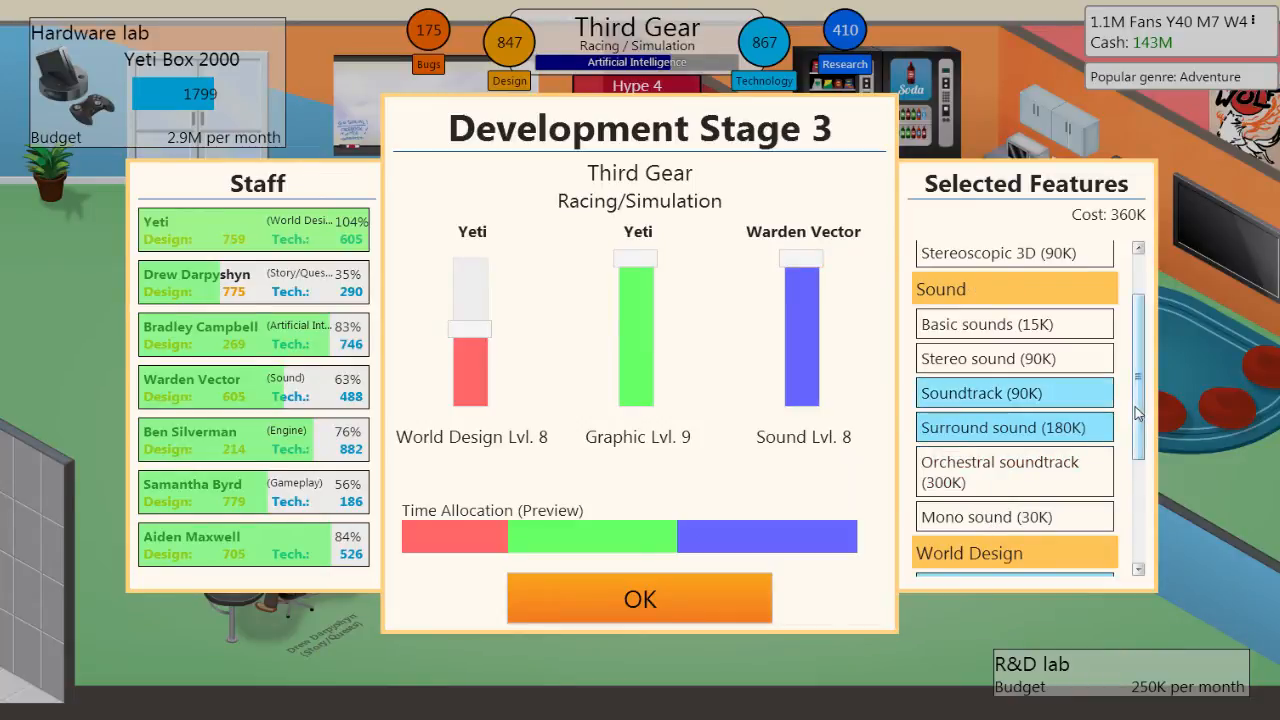
{"action": "scroll", "scroll_direction": "down", "scroll_amount": 3}
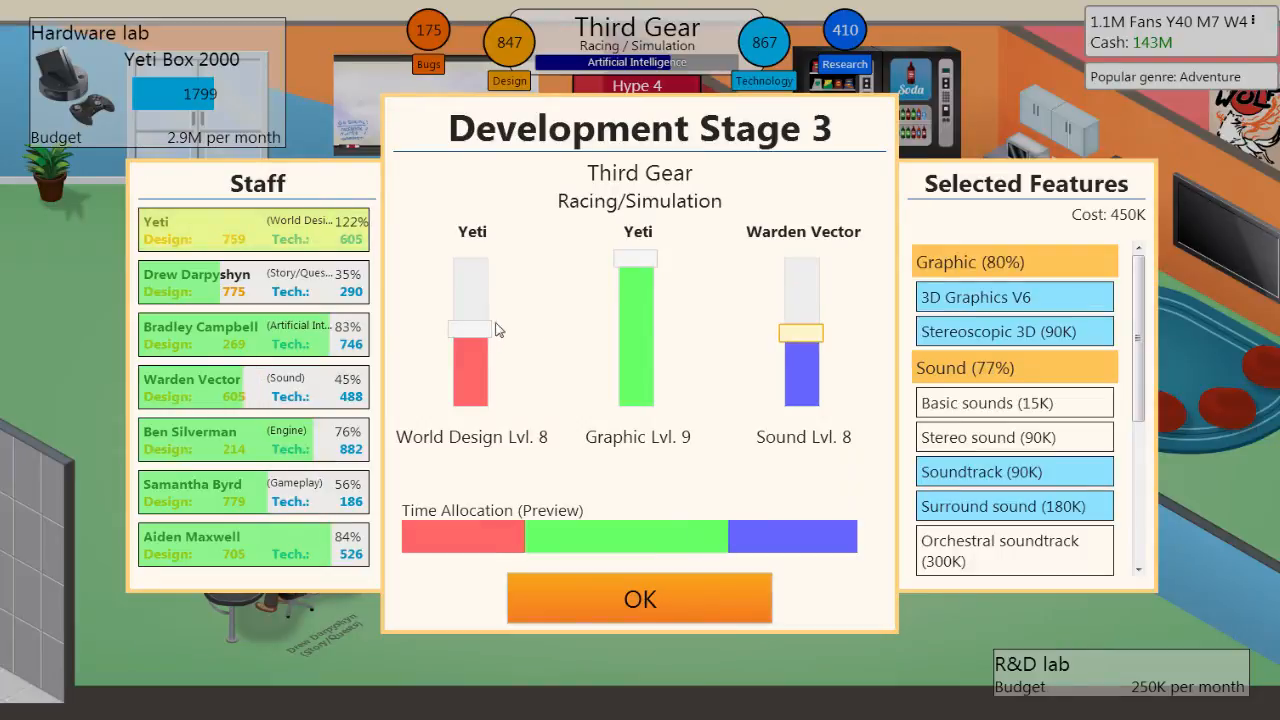
{"action": "left_click_drag", "start_coordinate": [471, 330], "coordinate": [471, 360]}
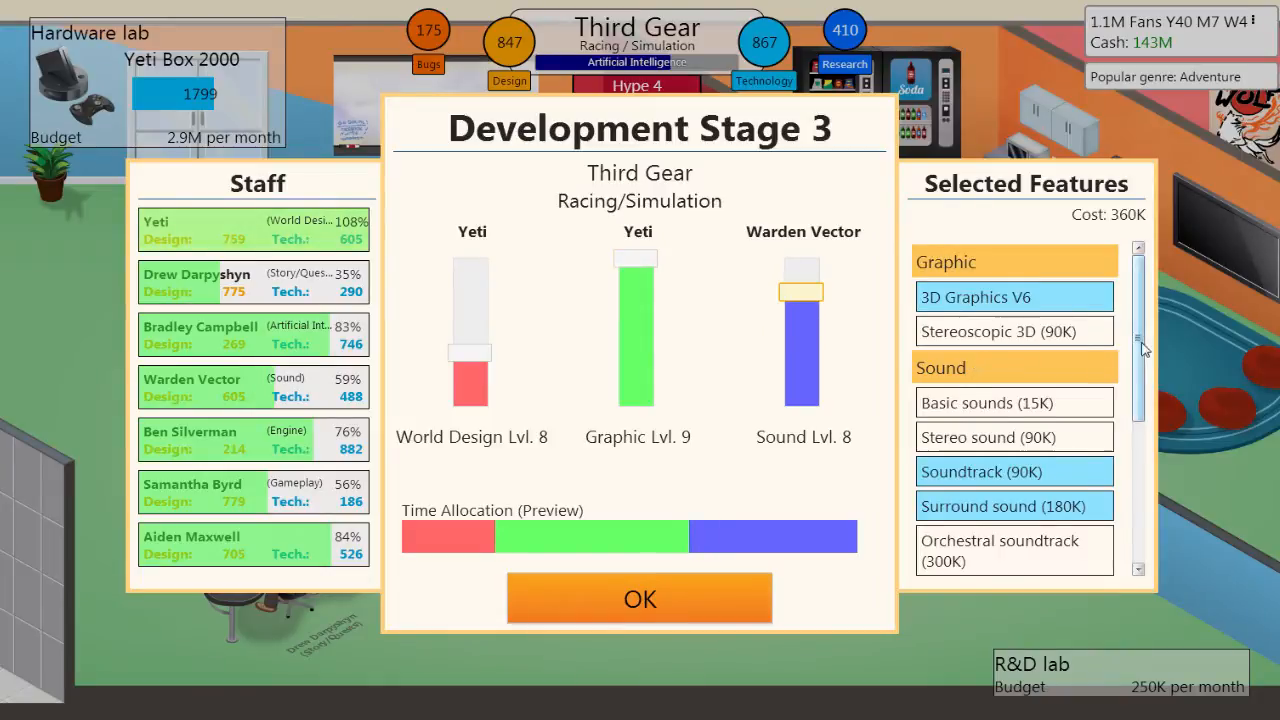
{"action": "scroll", "scroll_direction": "down", "scroll_amount": 3}
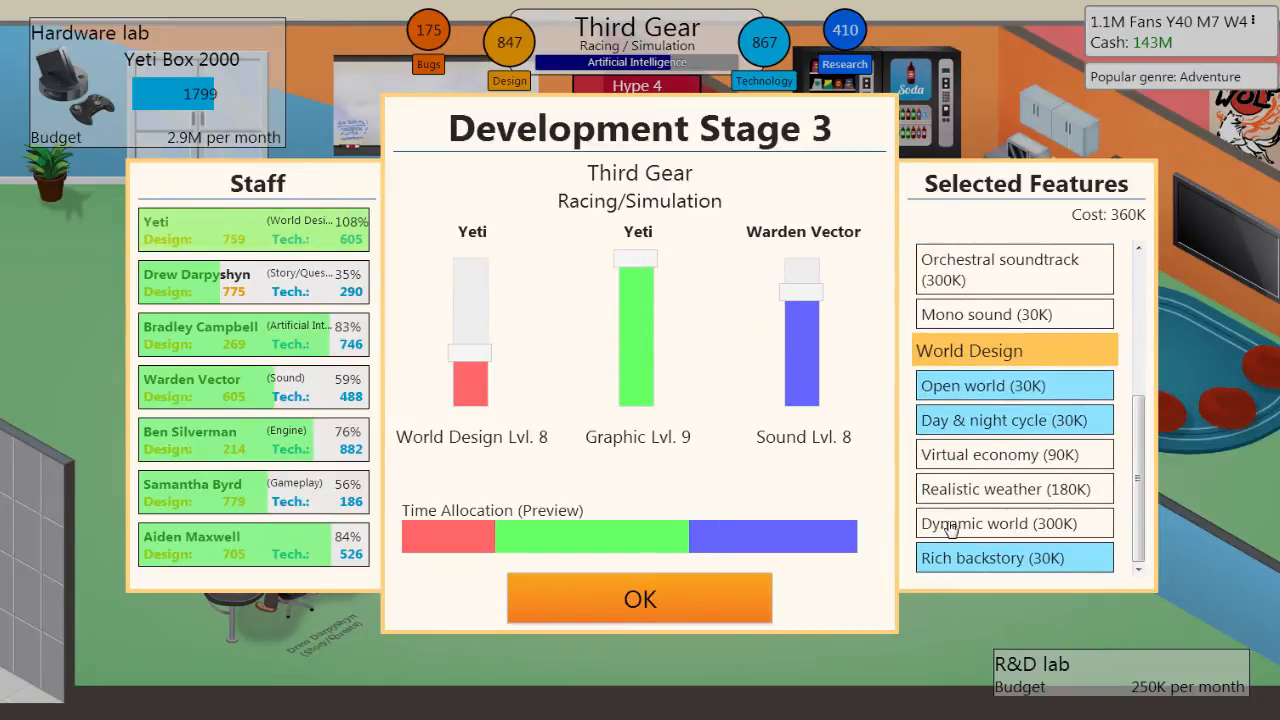
{"action": "left_click", "coordinate": [1010, 489]}
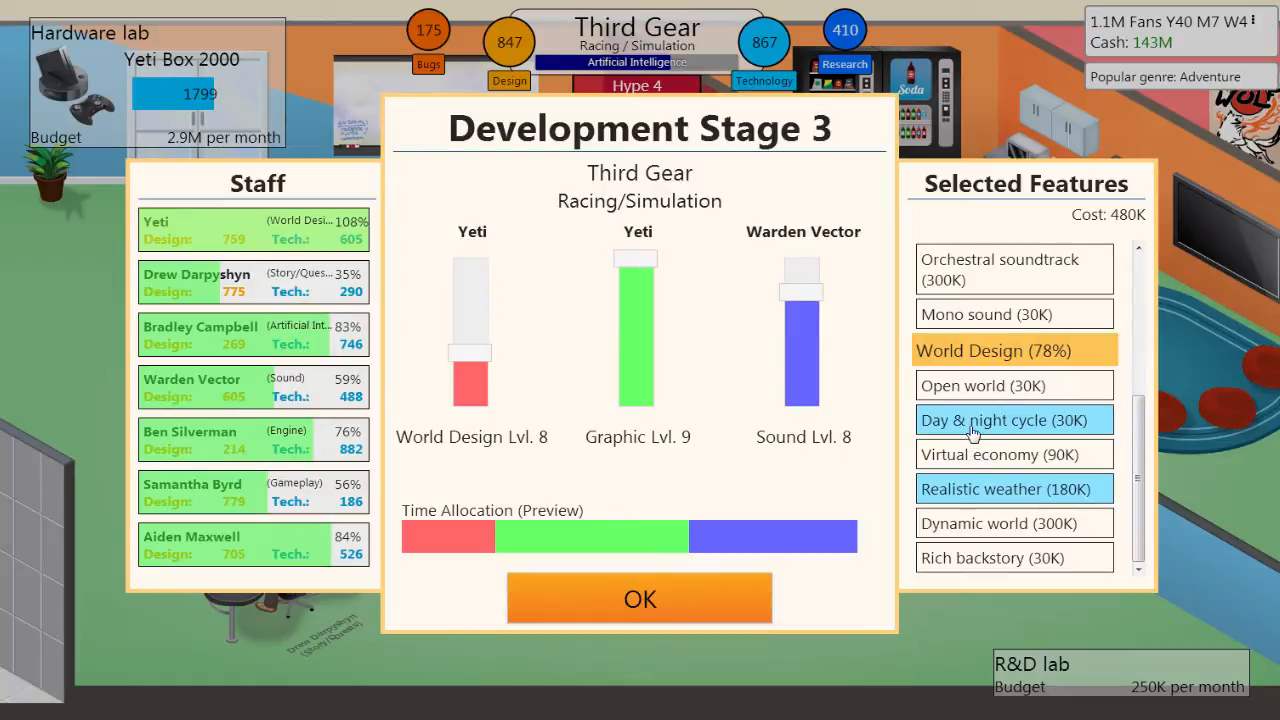
{"action": "left_click", "coordinate": [1014, 489]}
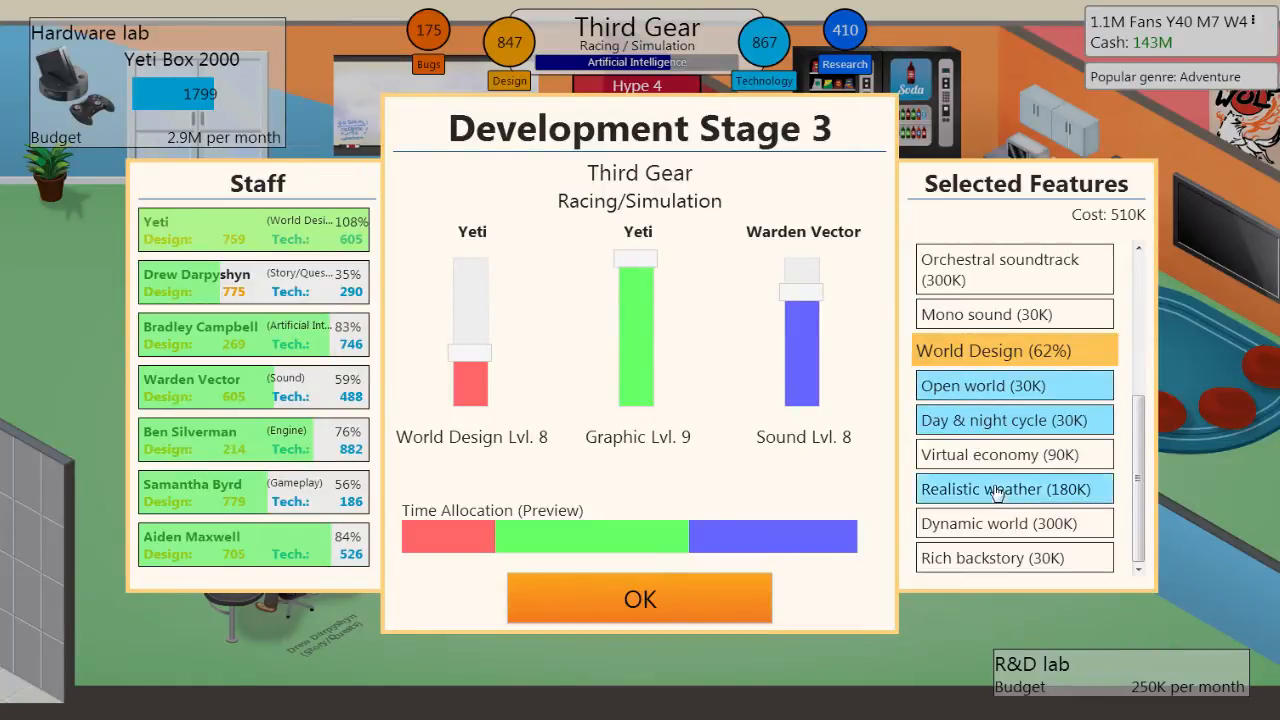
{"action": "left_click", "coordinate": [1014, 419]}
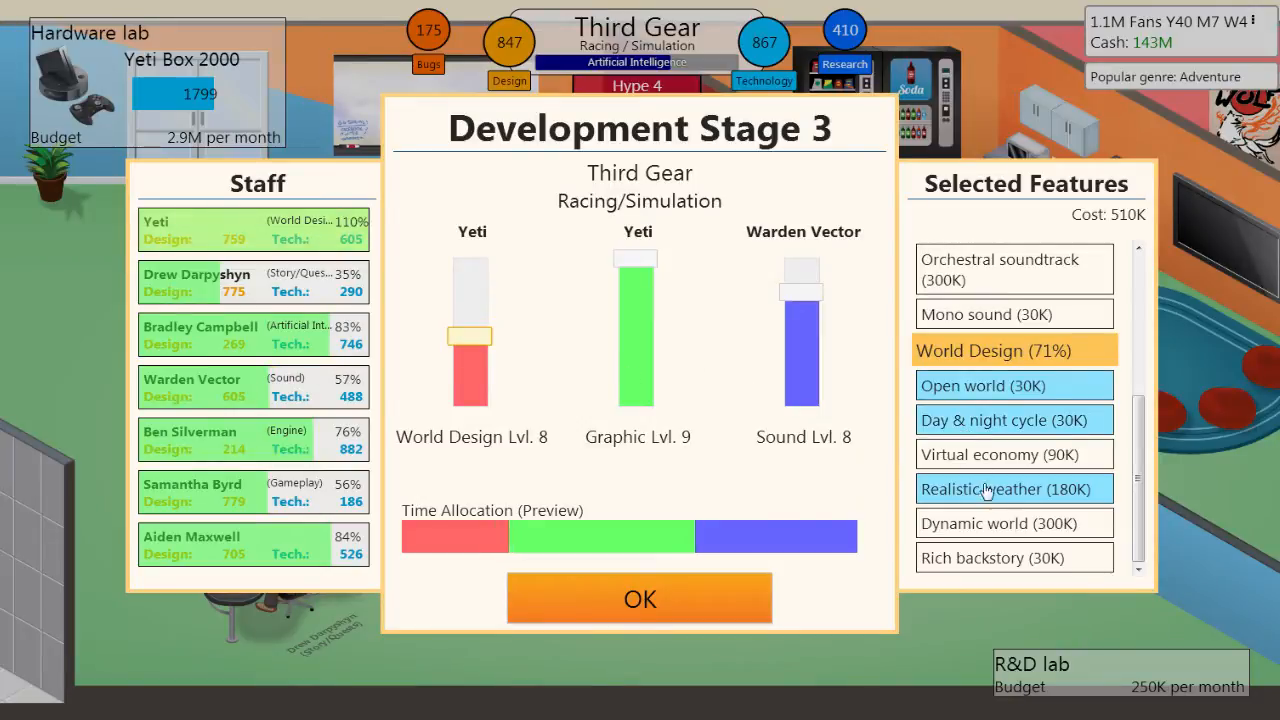
{"action": "left_click", "coordinate": [1013, 489]}
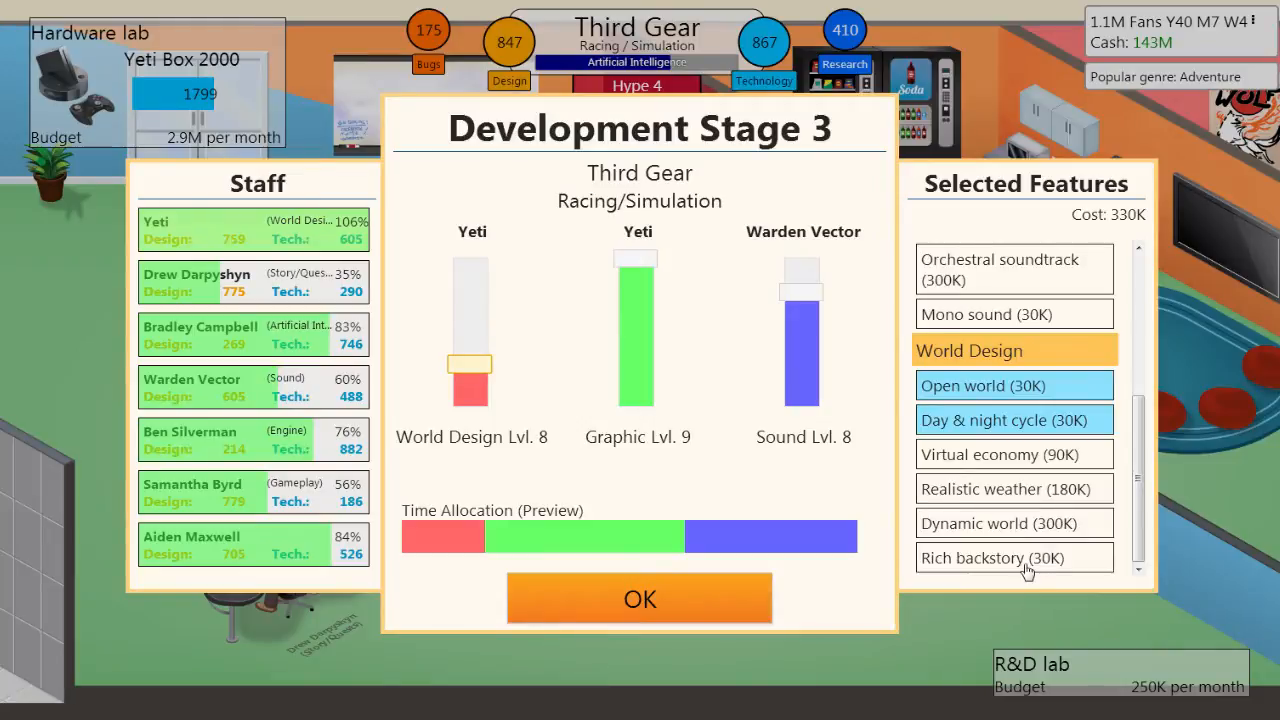
{"action": "left_click", "coordinate": [1014, 557]}
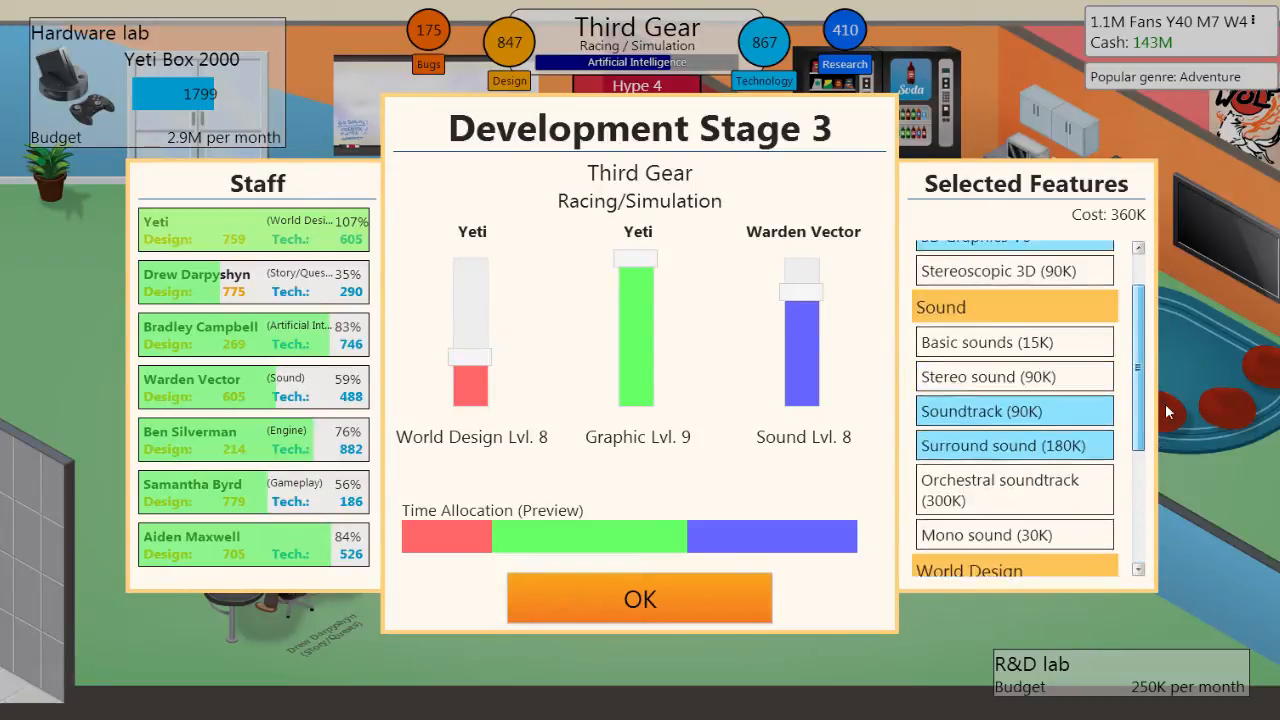
Switch the sound features to an orchestral soundtrack with surround sound
{"action": "scroll", "scroll_direction": "down", "scroll_amount": 3}
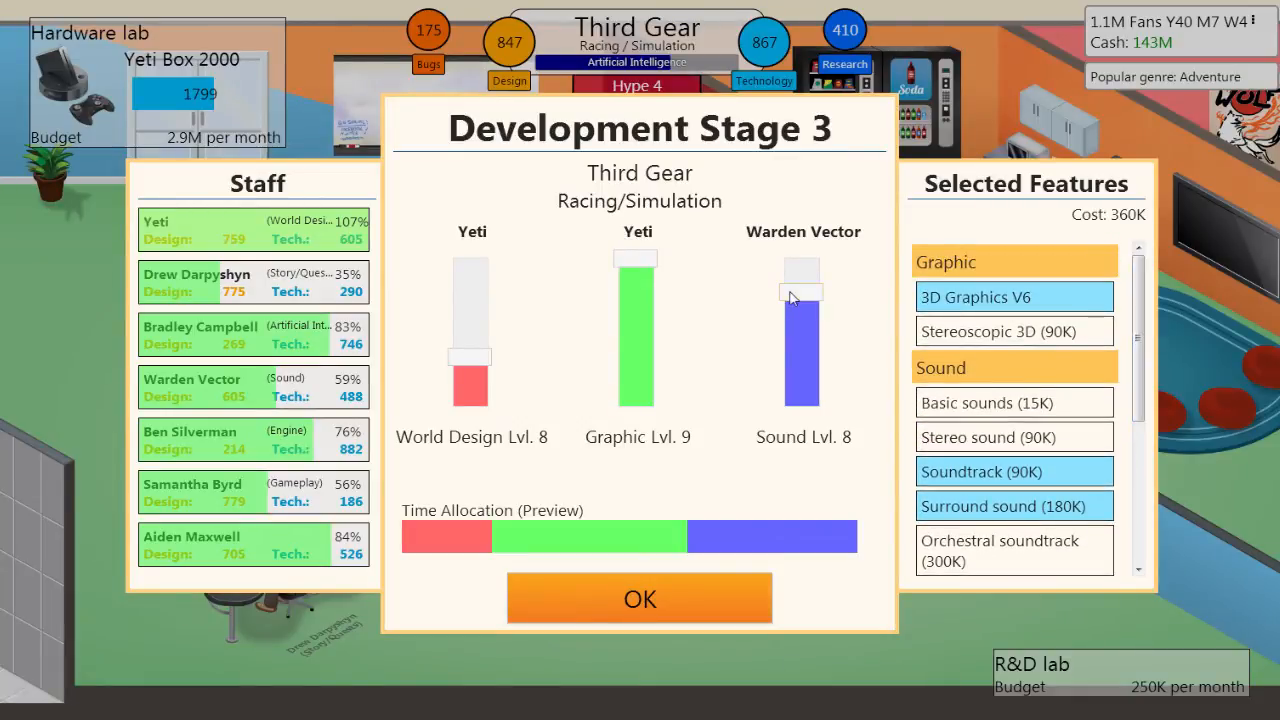
{"action": "mouse_move", "coordinate": [1138, 360]}
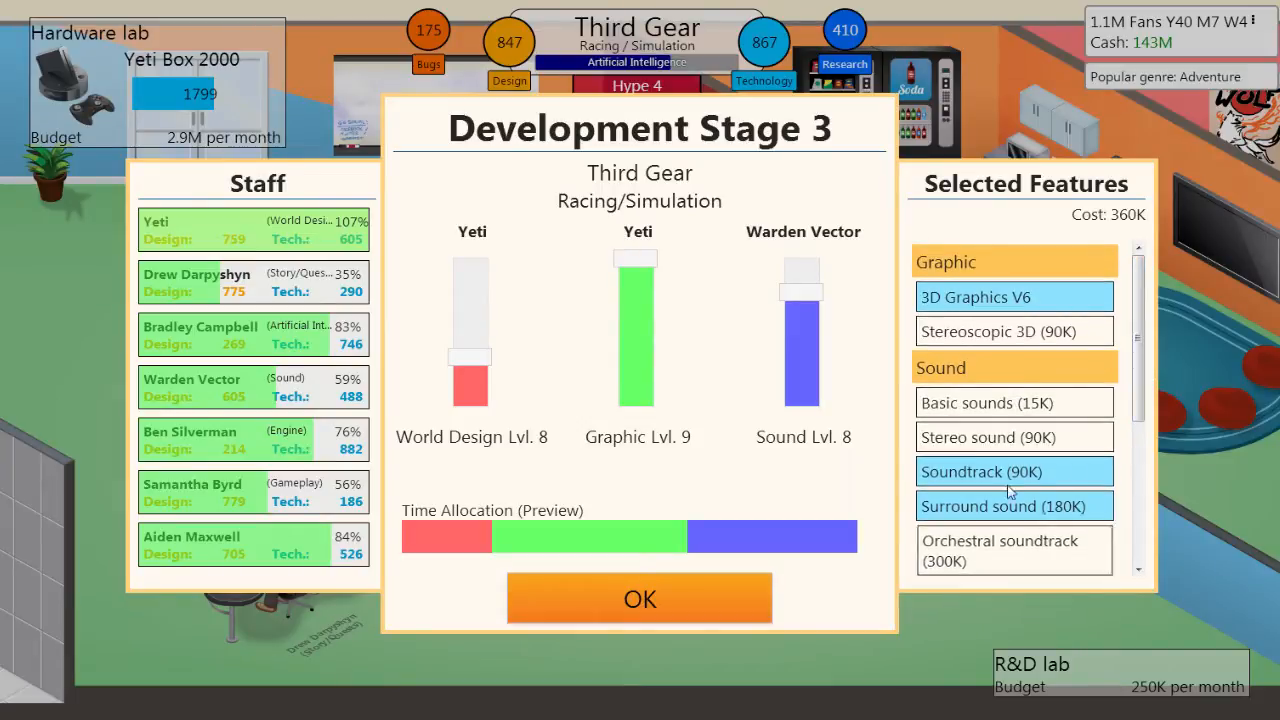
{"action": "left_click", "coordinate": [1013, 550]}
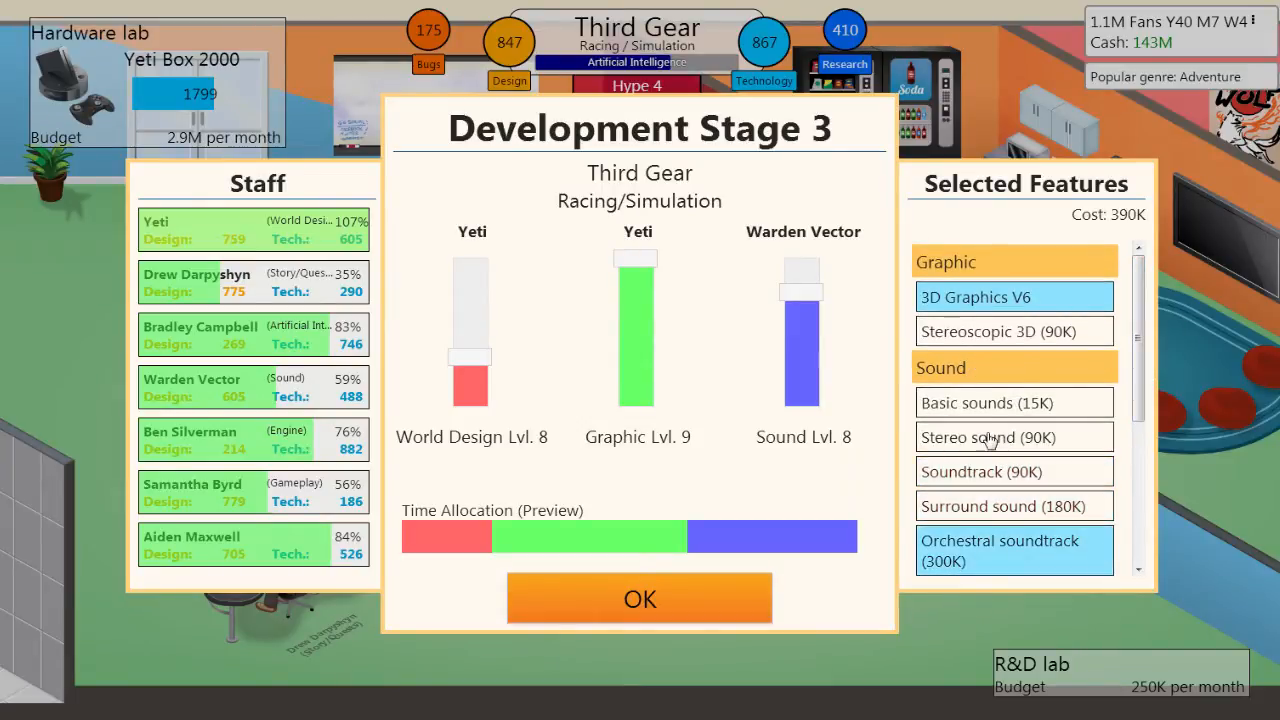
{"action": "left_click", "coordinate": [1014, 402]}
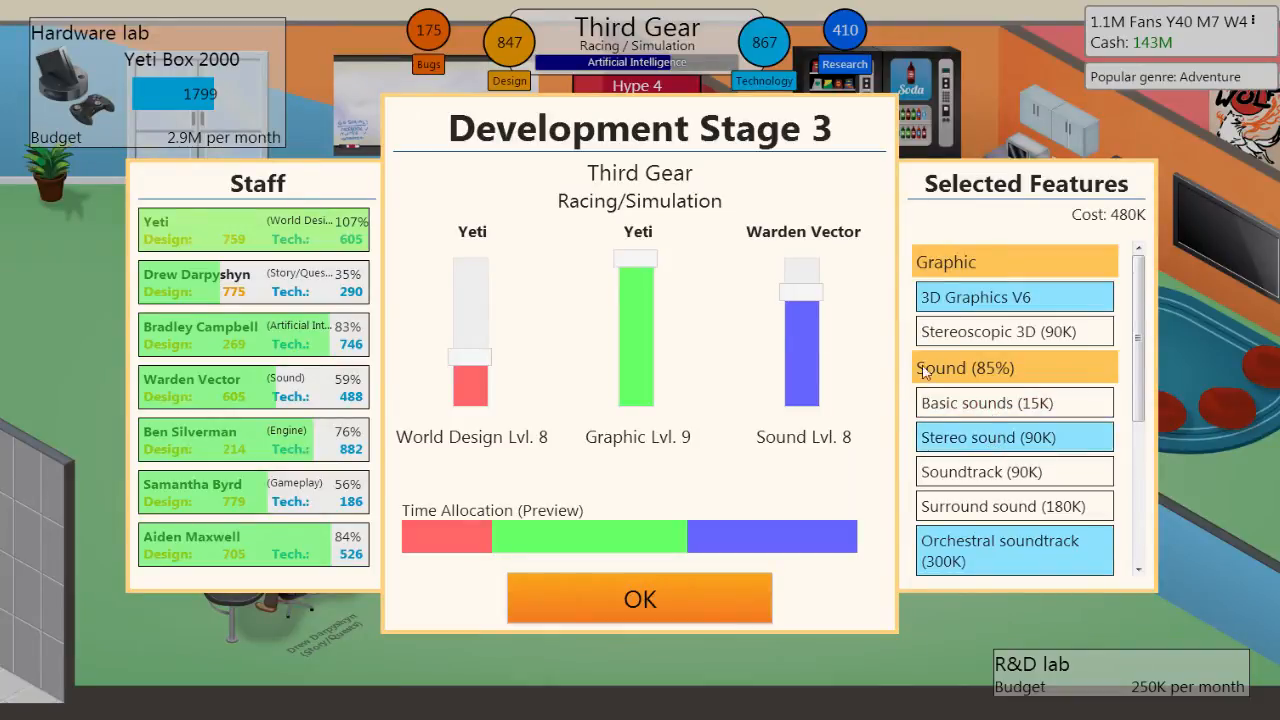
{"action": "left_click", "coordinate": [987, 437]}
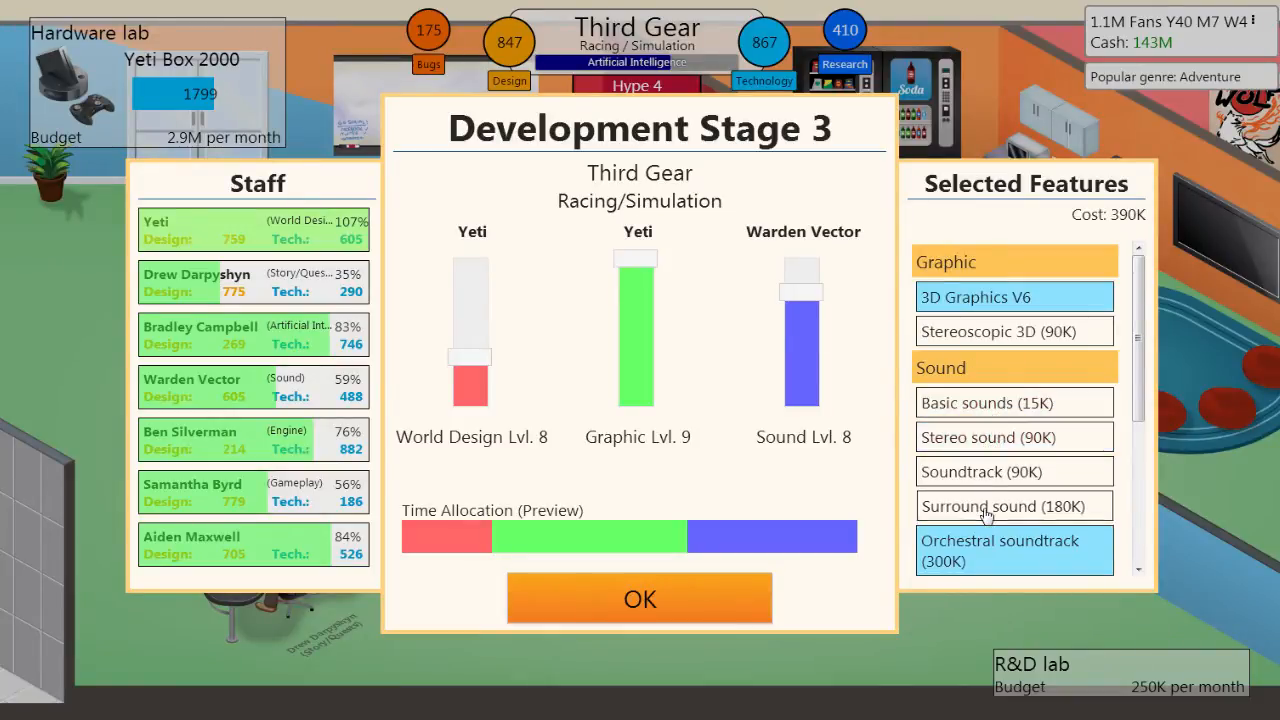
{"action": "left_click", "coordinate": [1004, 506]}
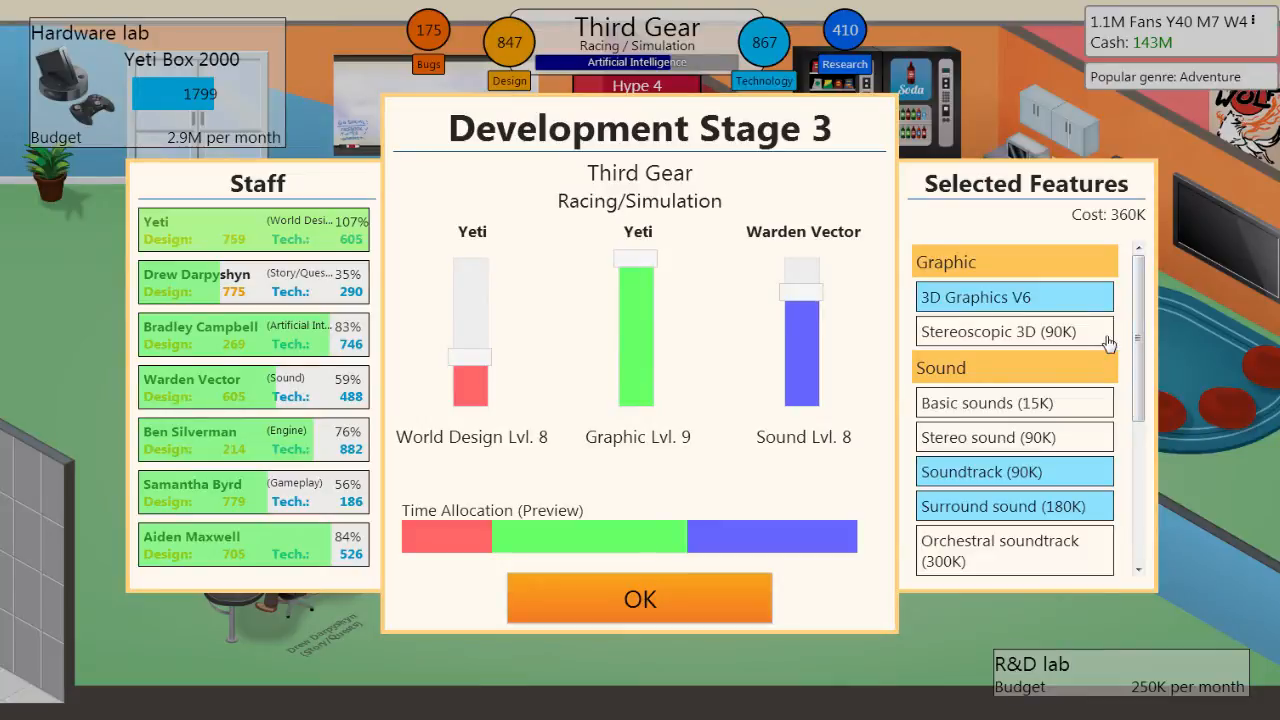
Drop the rich backstory feature from World Design
{"action": "left_click", "coordinate": [1013, 331]}
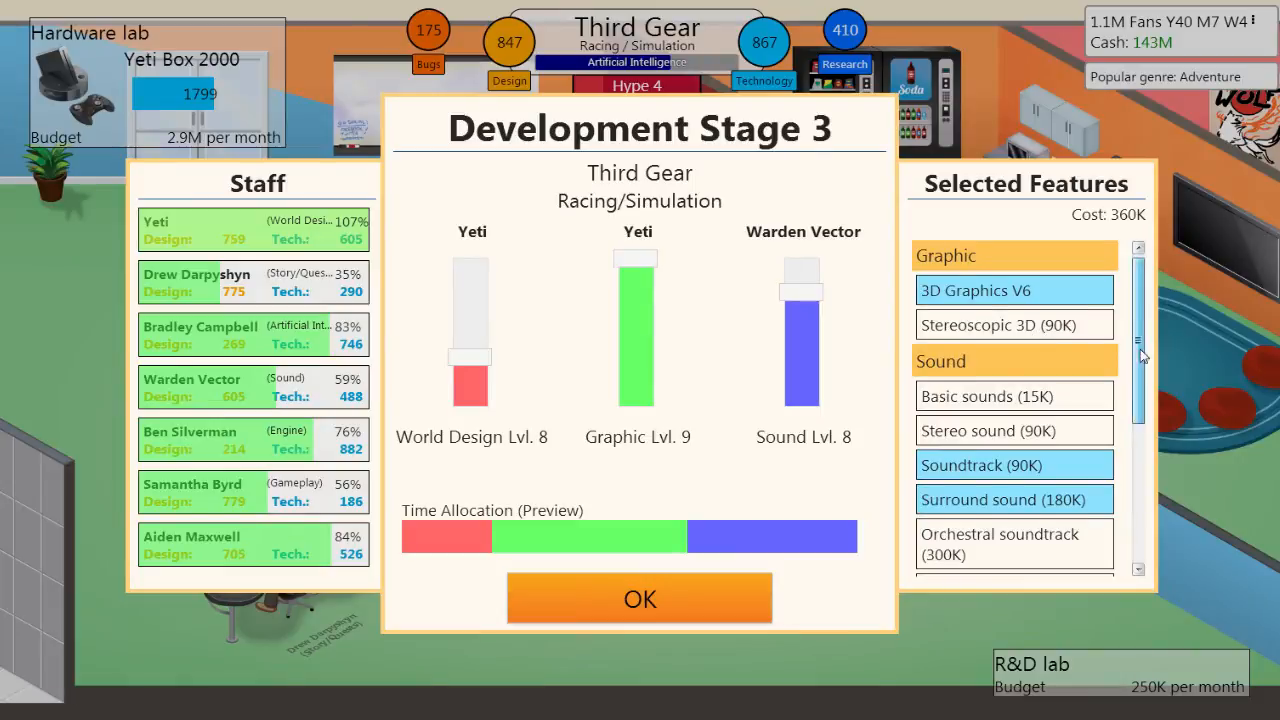
{"action": "scroll", "scroll_direction": "down", "scroll_amount": 3}
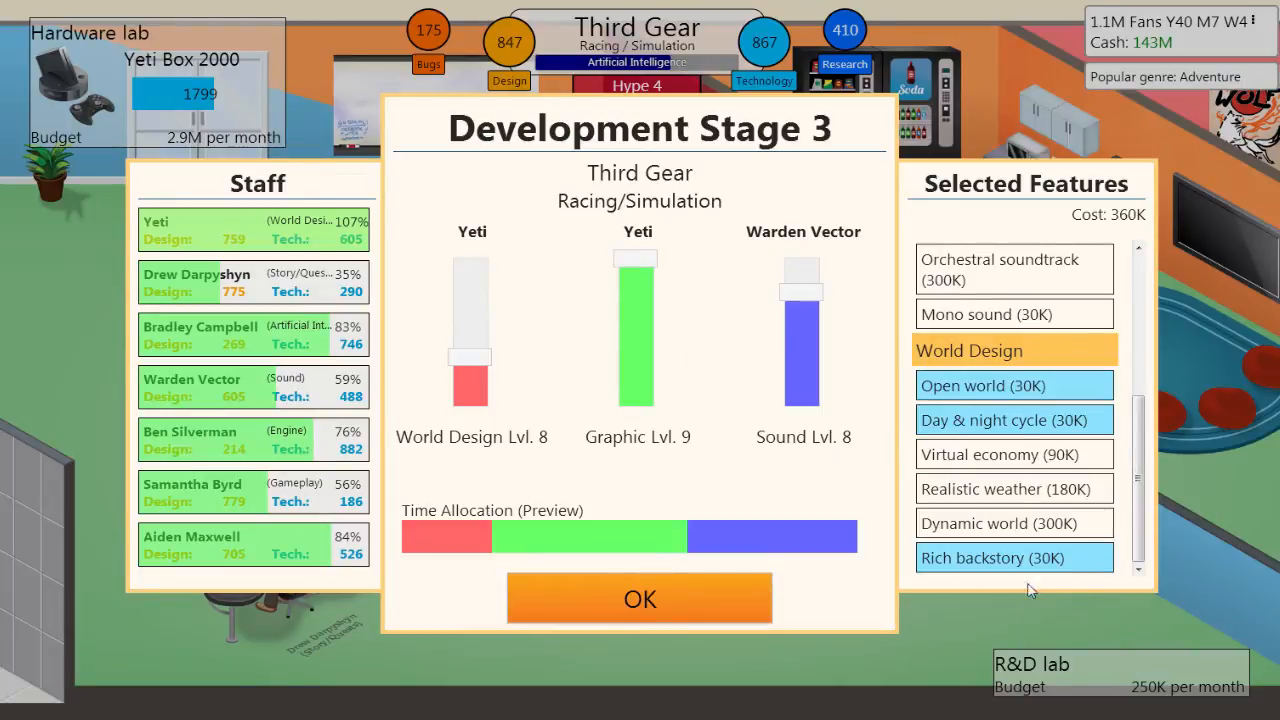
{"action": "left_click", "coordinate": [1014, 557]}
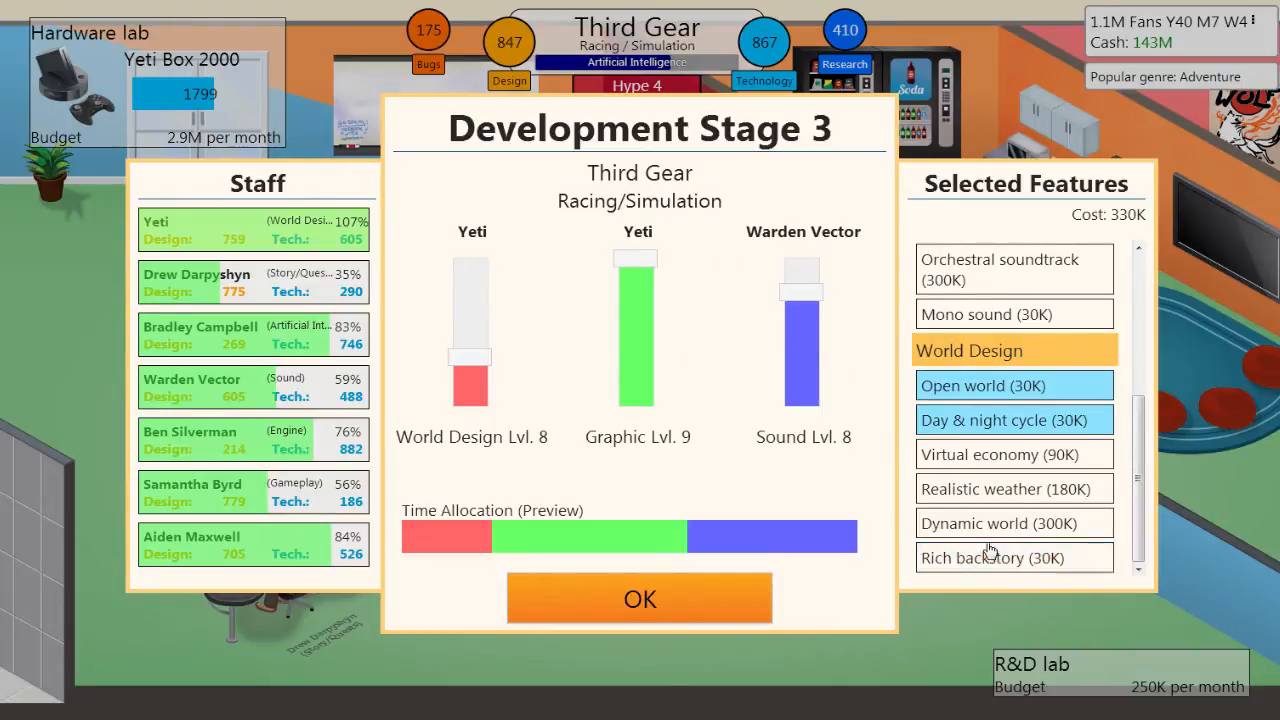
{"action": "left_click", "coordinate": [1013, 489]}
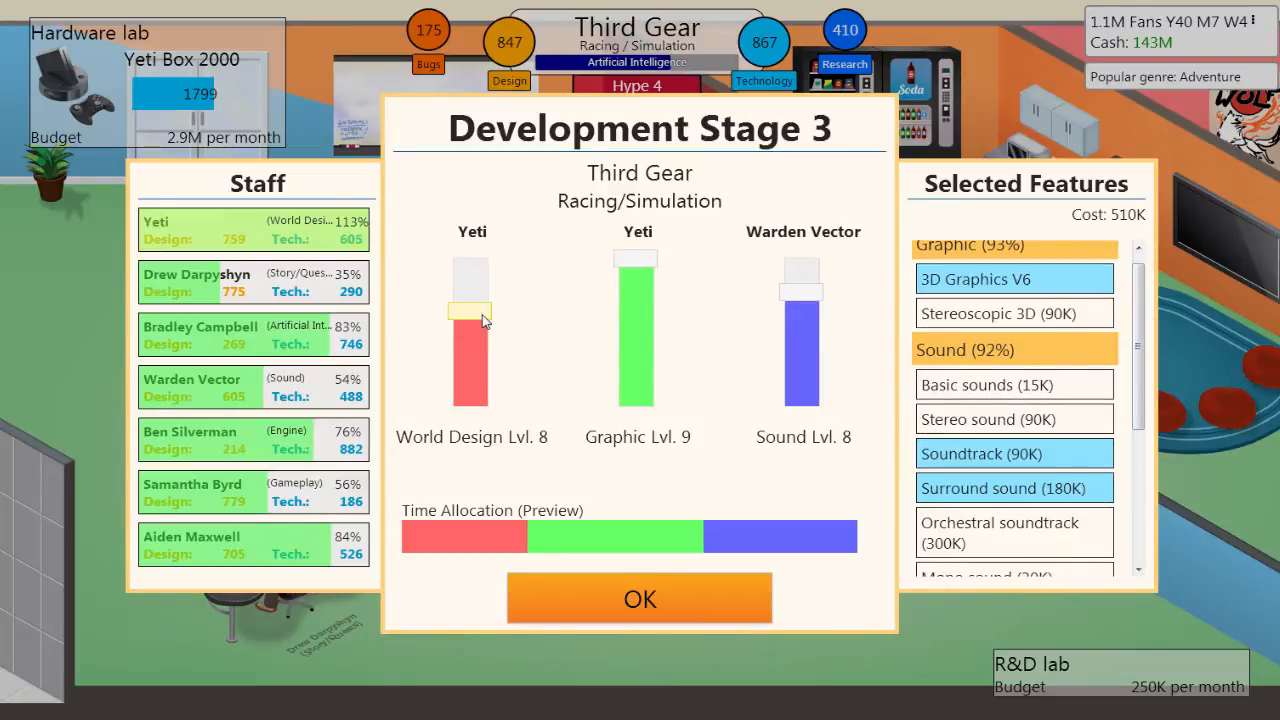
Shorten World Design time and drop Realistic weather, bringing the cost to 360K
{"action": "scroll", "scroll_direction": "down", "scroll_amount": 3}
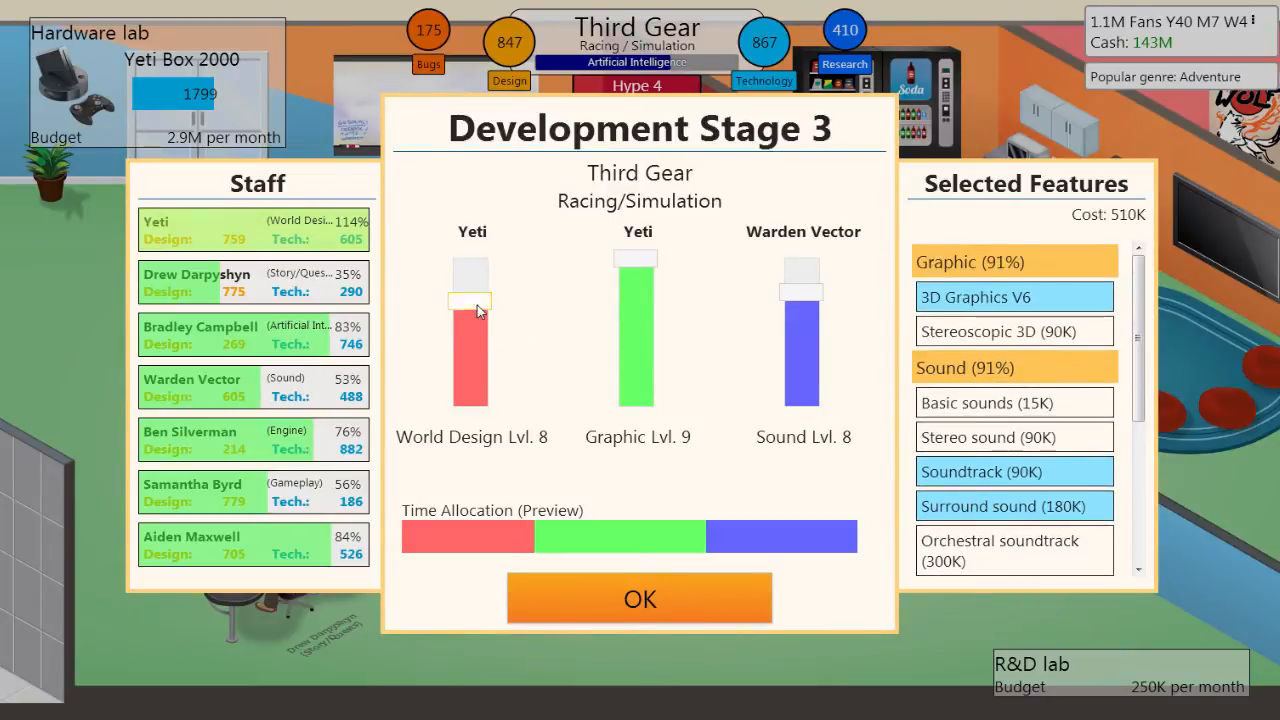
{"action": "left_click_drag", "start_coordinate": [471, 310], "coordinate": [471, 348]}
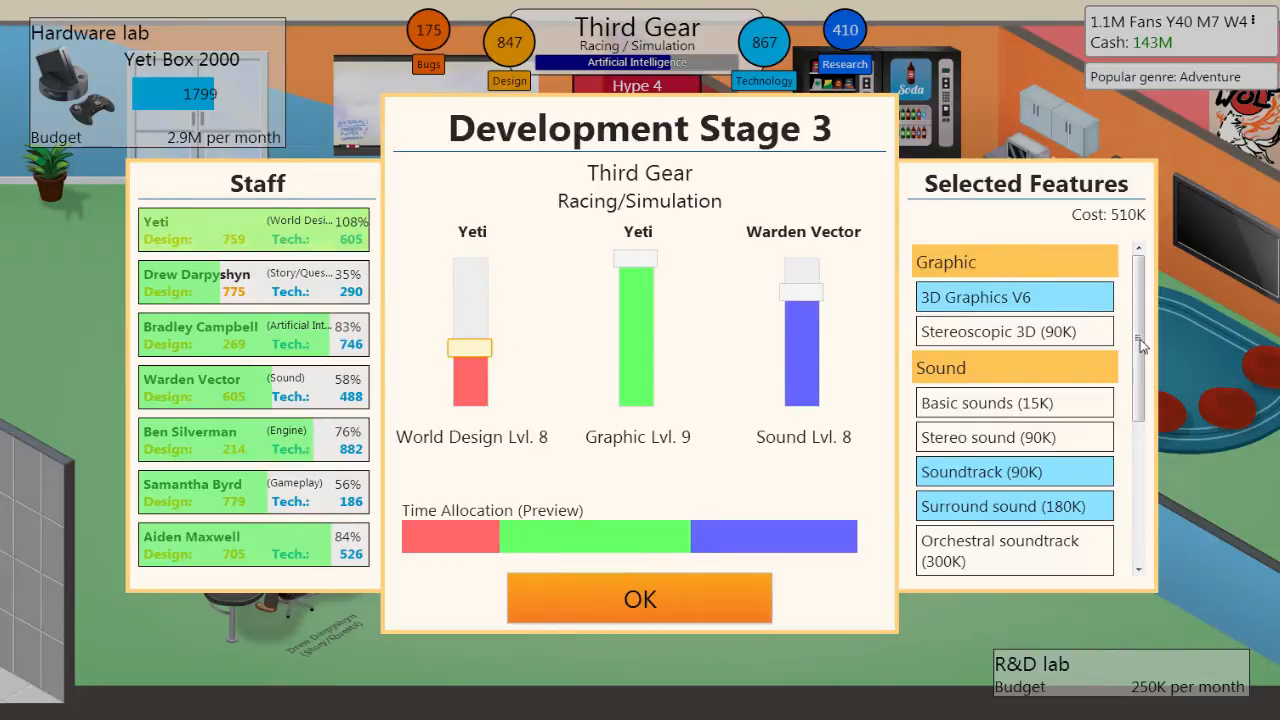
{"action": "scroll", "scroll_direction": "down", "scroll_amount": 3}
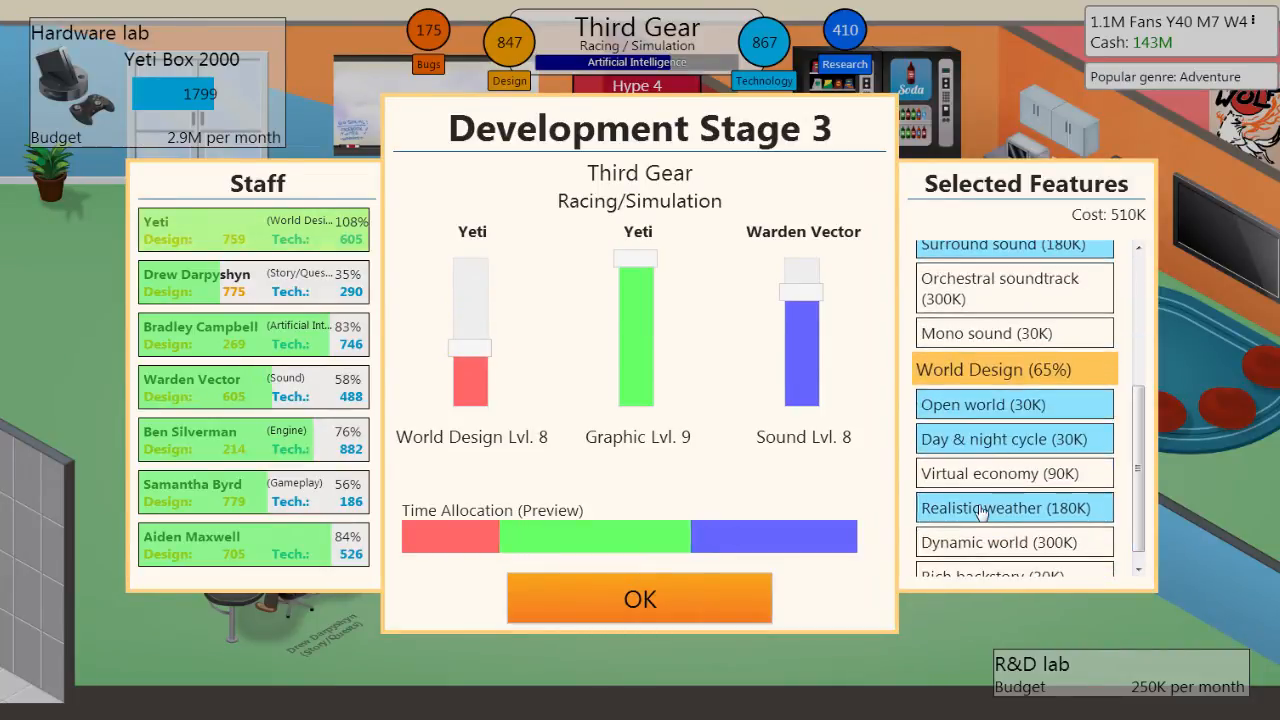
{"action": "left_click", "coordinate": [1013, 507]}
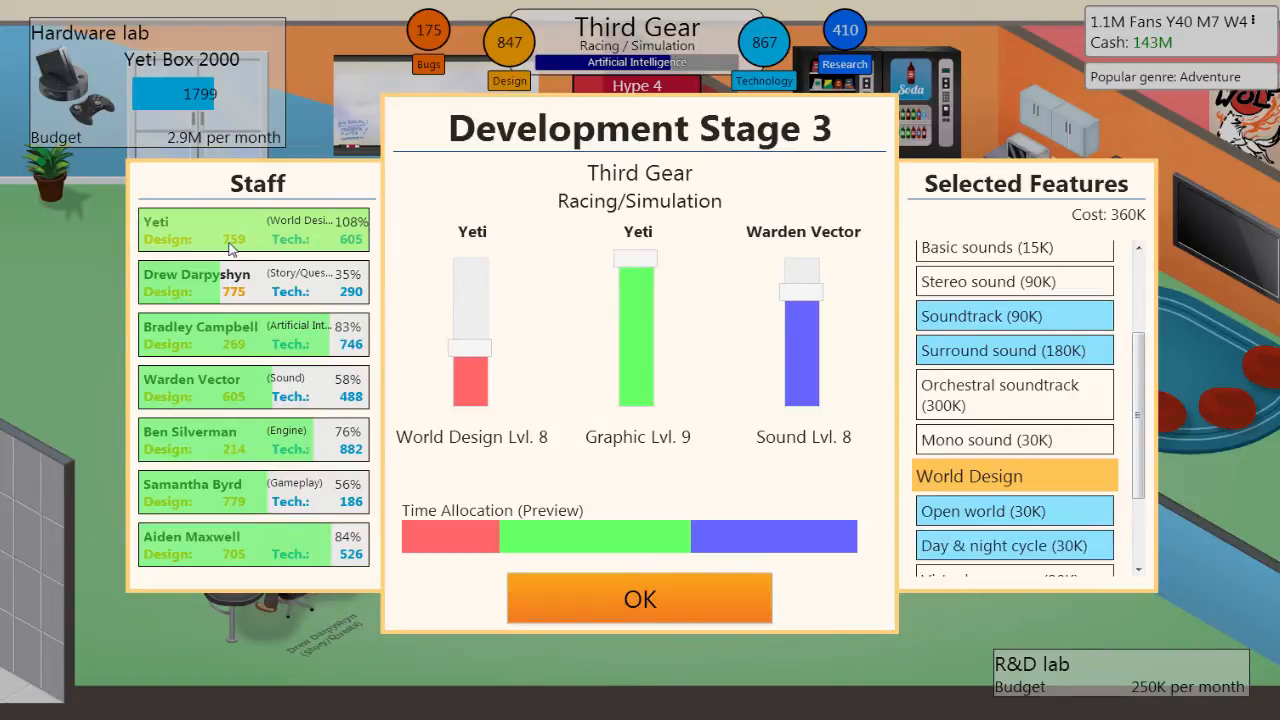
{"action": "mouse_move", "coordinate": [293, 301]}
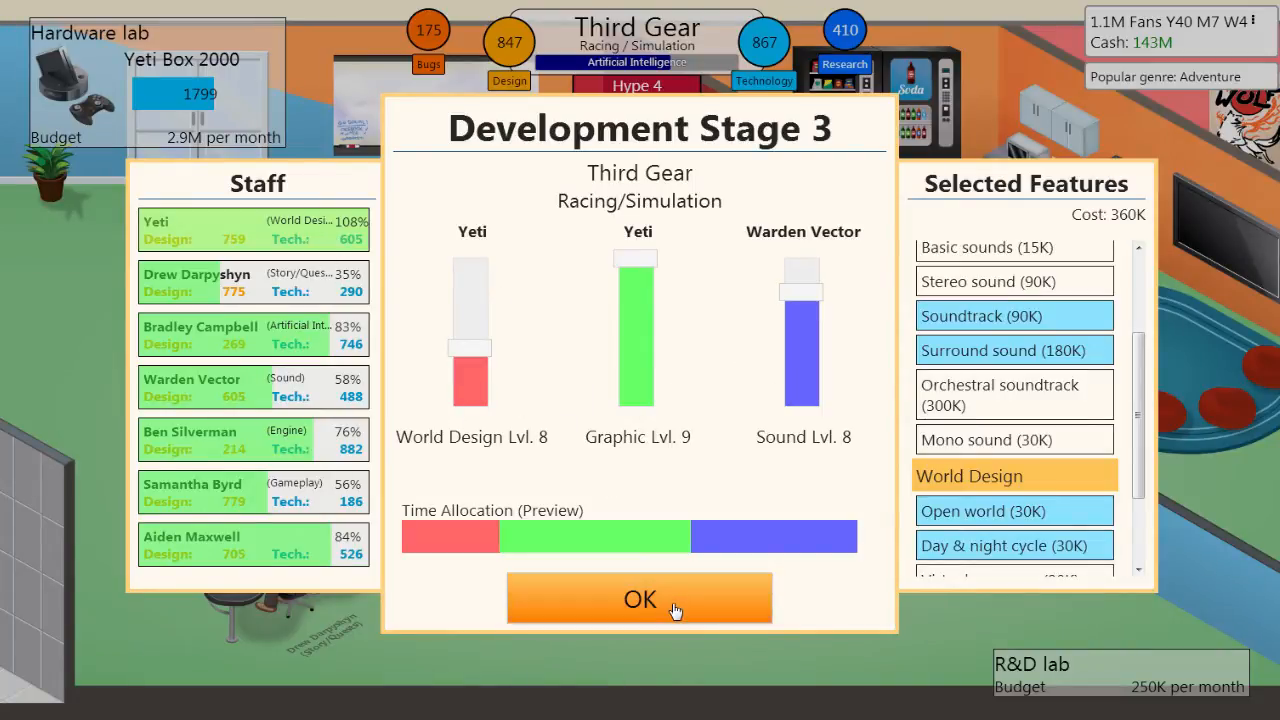
{"action": "left_click", "coordinate": [639, 598]}
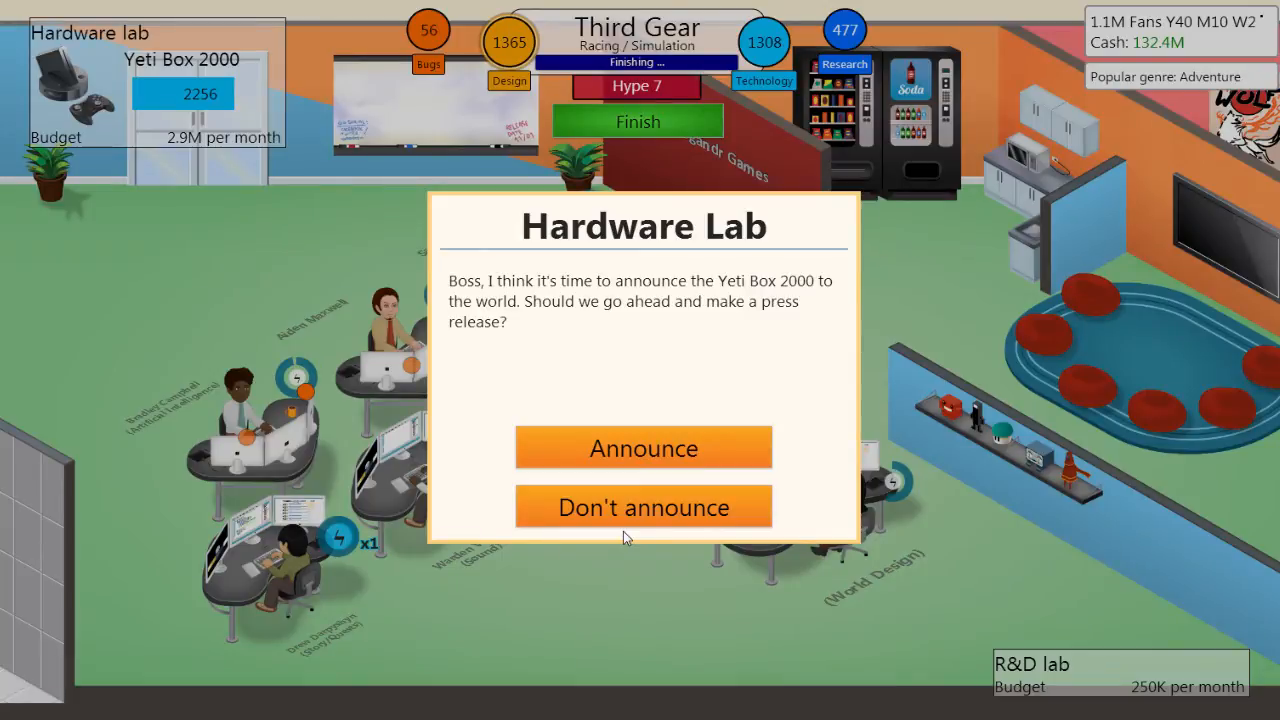
{"action": "mouse_move", "coordinate": [669, 326]}
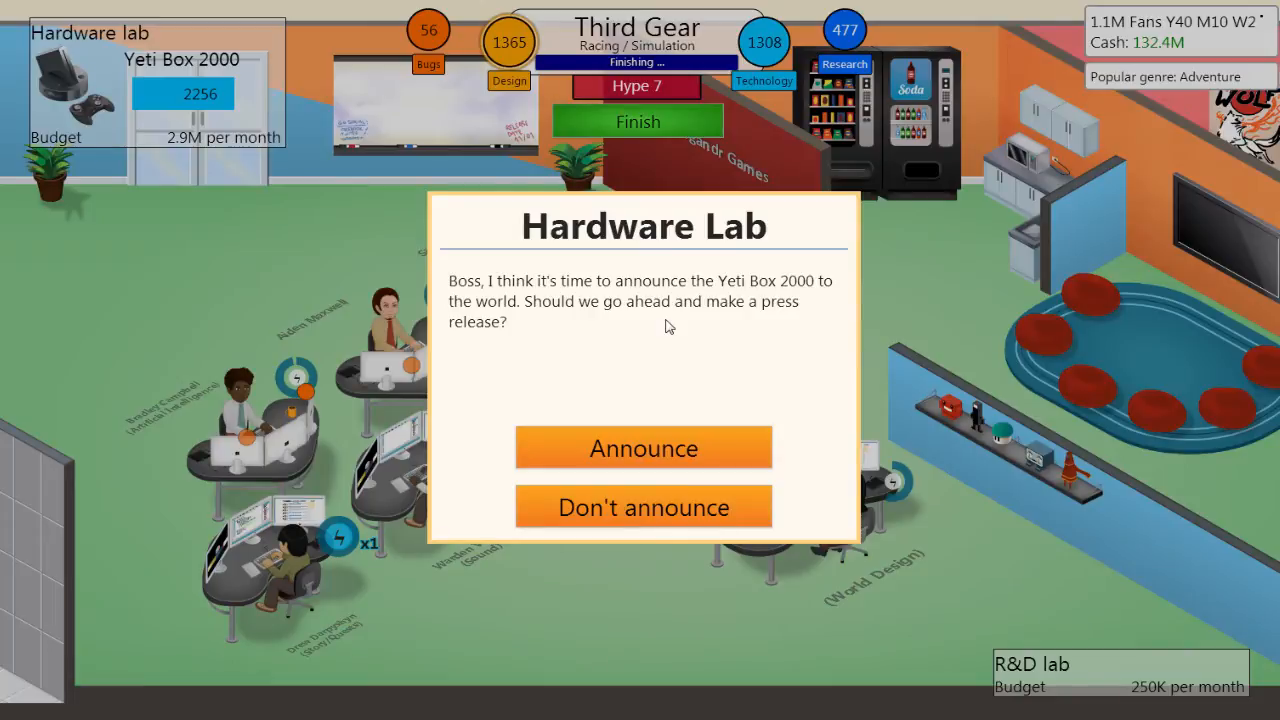
{"action": "mouse_move", "coordinate": [555, 315]}
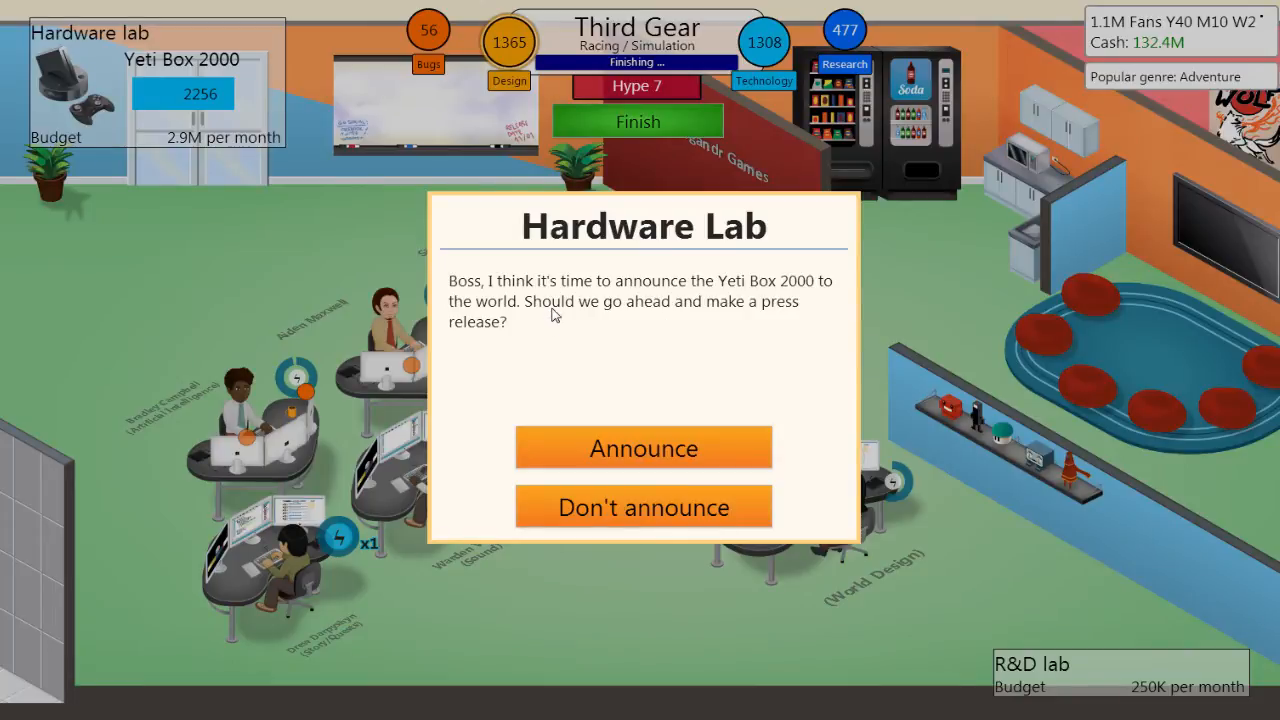
{"action": "mouse_move", "coordinate": [657, 288]}
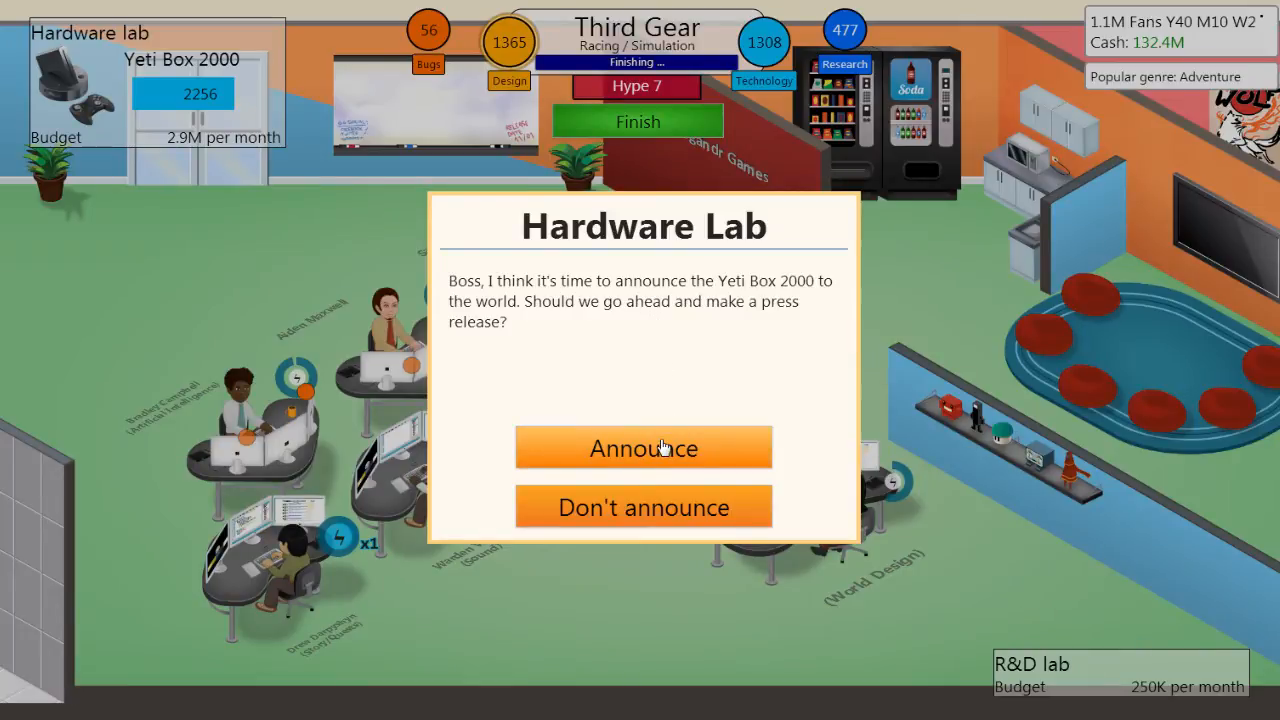
Announce the Yeti Box 2000 and dismiss the industry news popups
{"action": "left_click", "coordinate": [643, 447]}
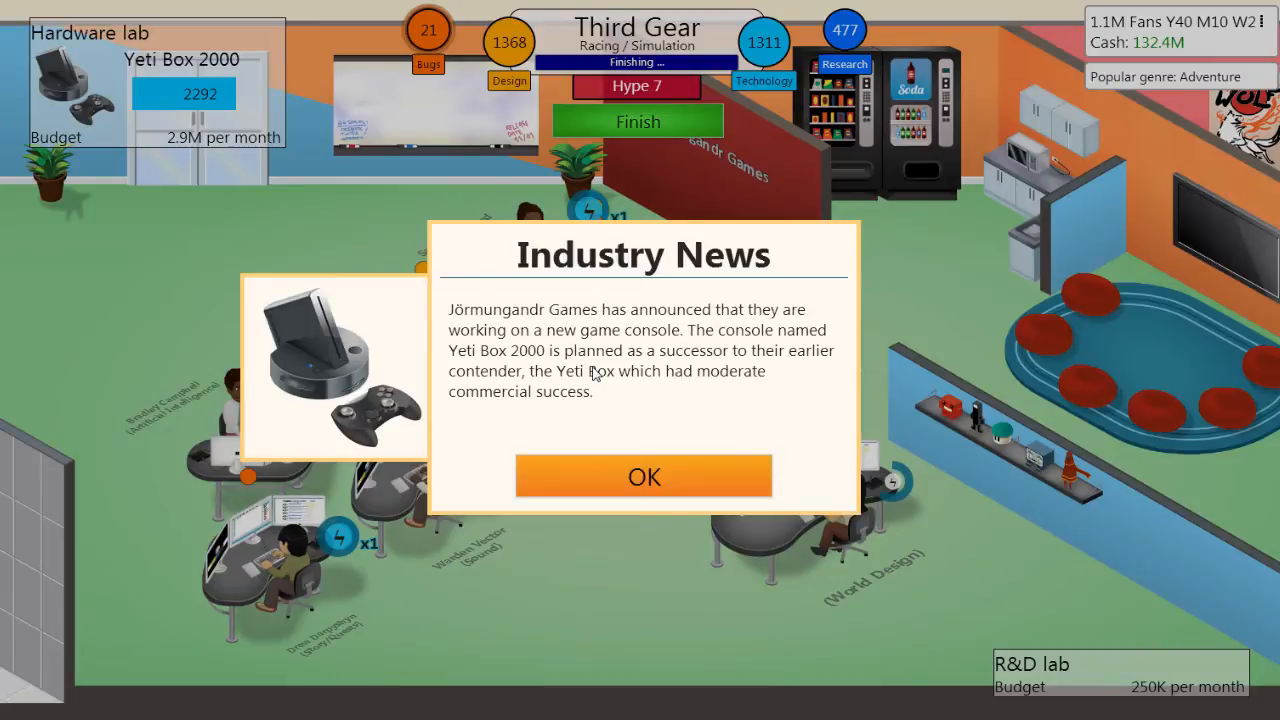
{"action": "mouse_move", "coordinate": [615, 440]}
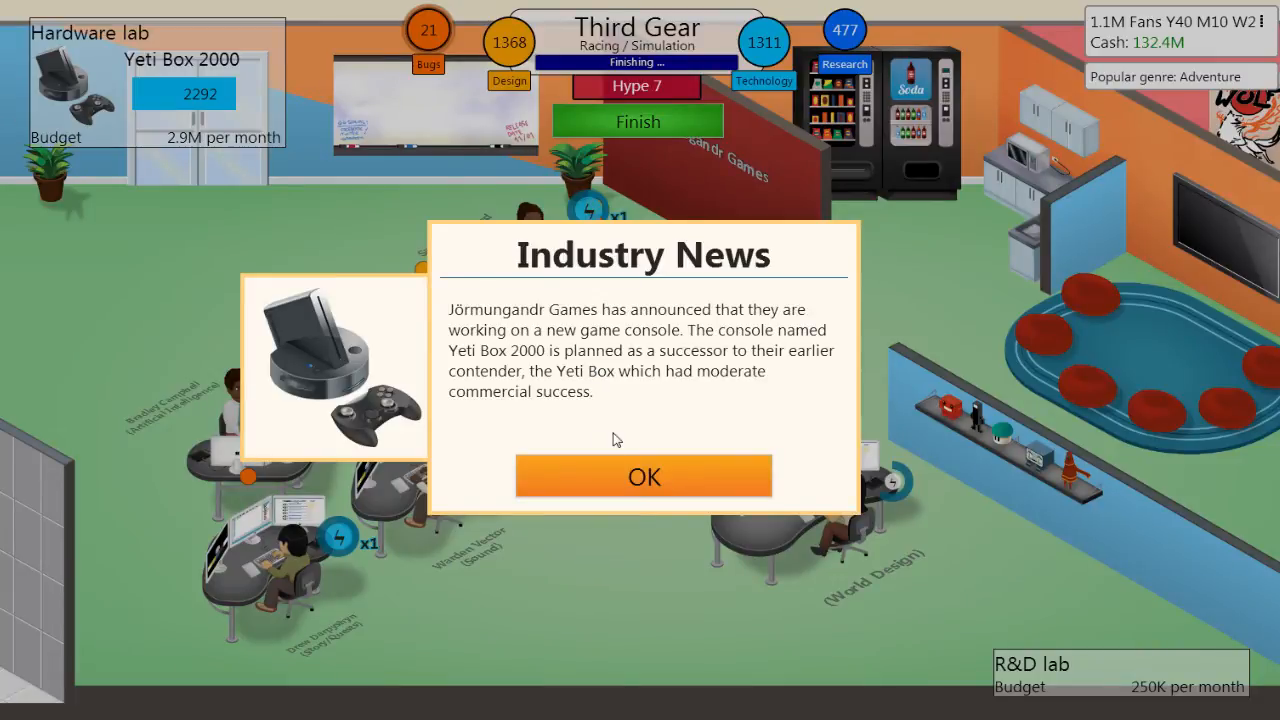
{"action": "mouse_move", "coordinate": [555, 418]}
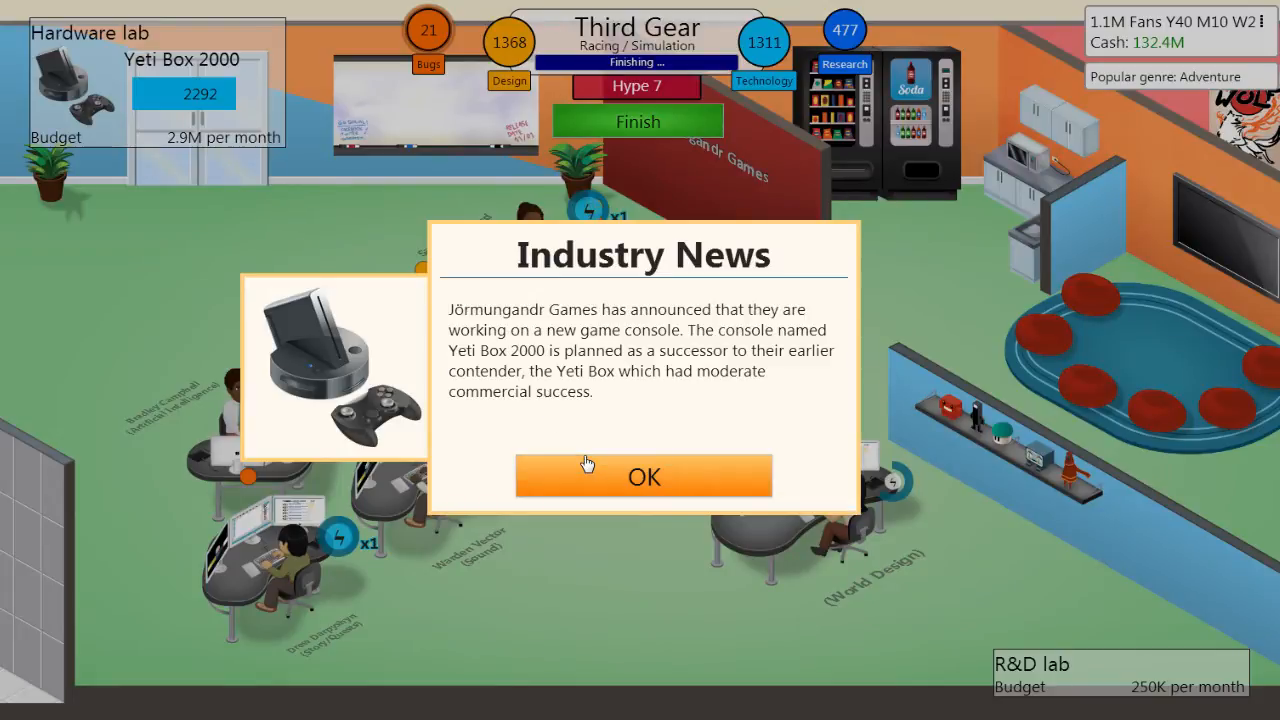
{"action": "left_click", "coordinate": [643, 475]}
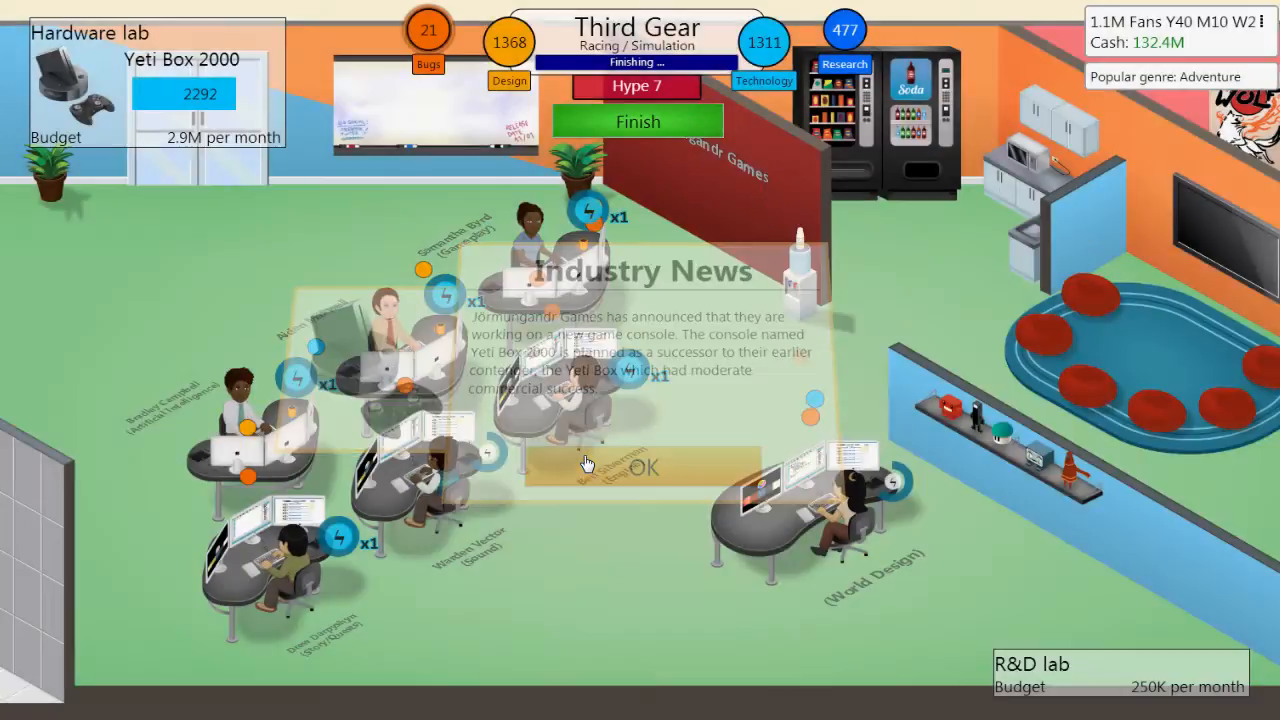
{"action": "left_click", "coordinate": [637, 467]}
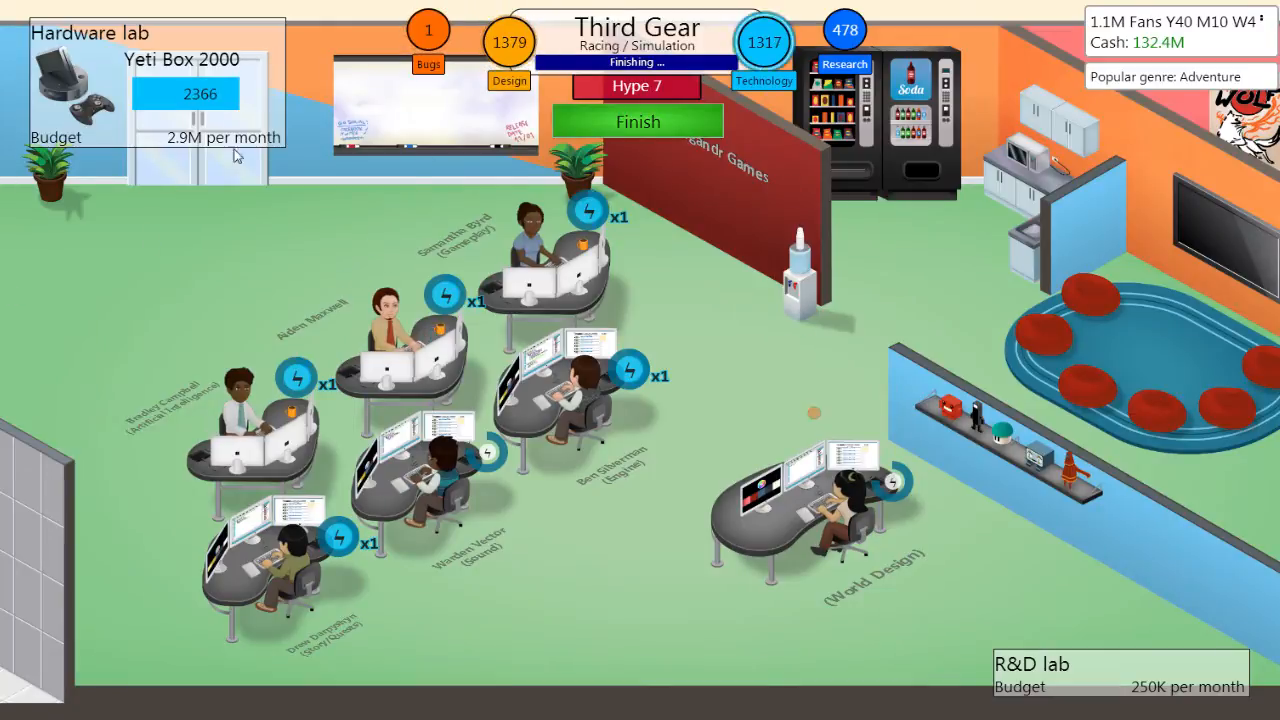
{"action": "mouse_move", "coordinate": [200, 230]}
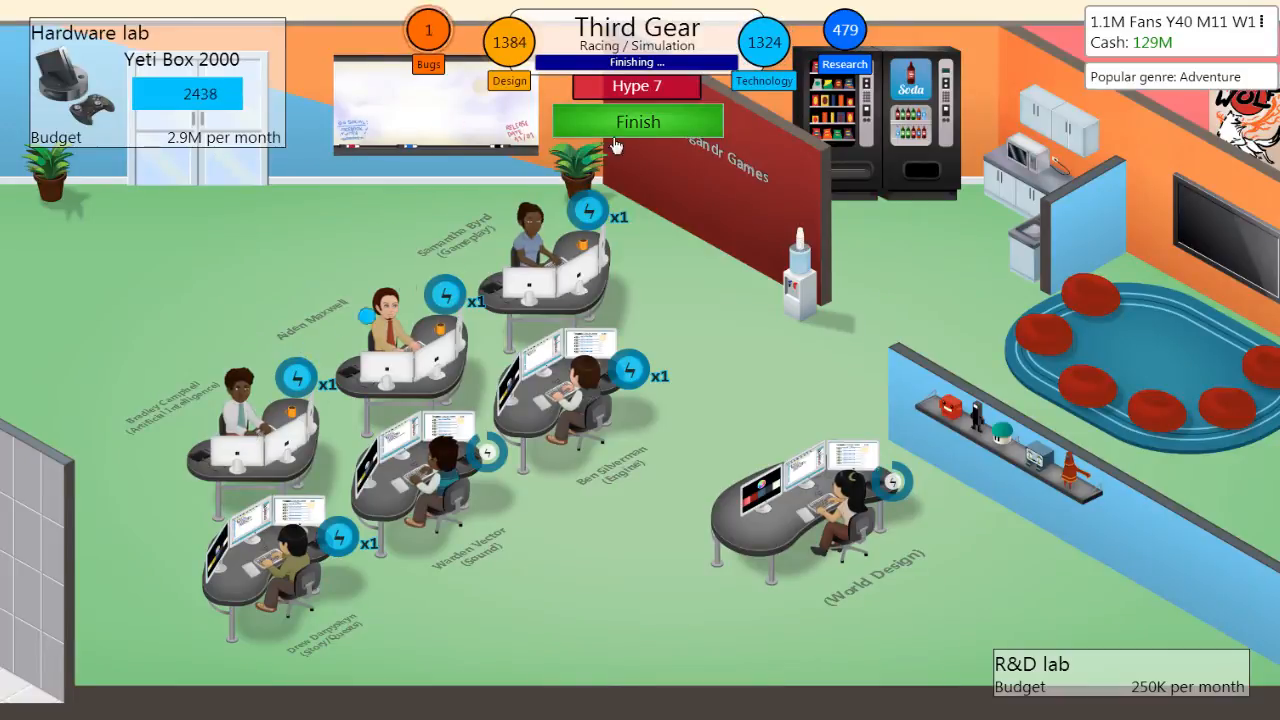
Finish Third Gear, review its experience gains, and release it to market
{"action": "left_click", "coordinate": [637, 121]}
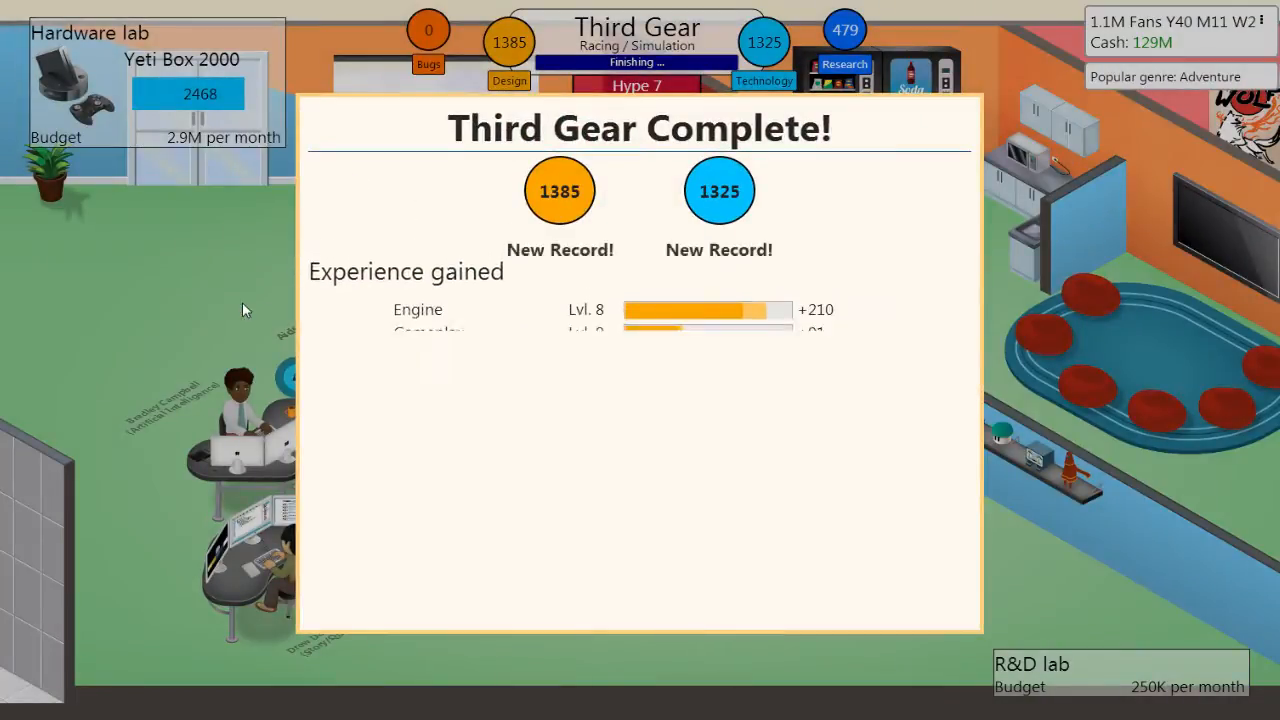
{"action": "scroll", "scroll_direction": "down", "scroll_amount": 3}
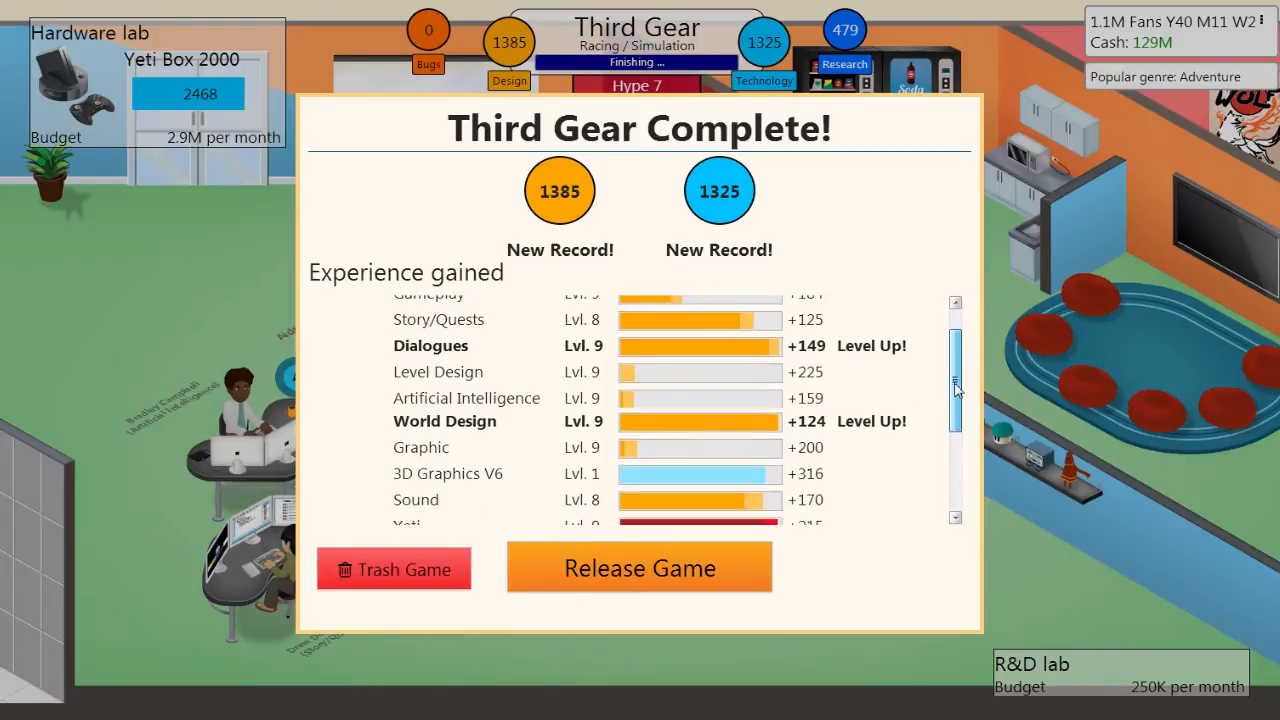
{"action": "scroll", "scroll_direction": "down", "scroll_amount": 3}
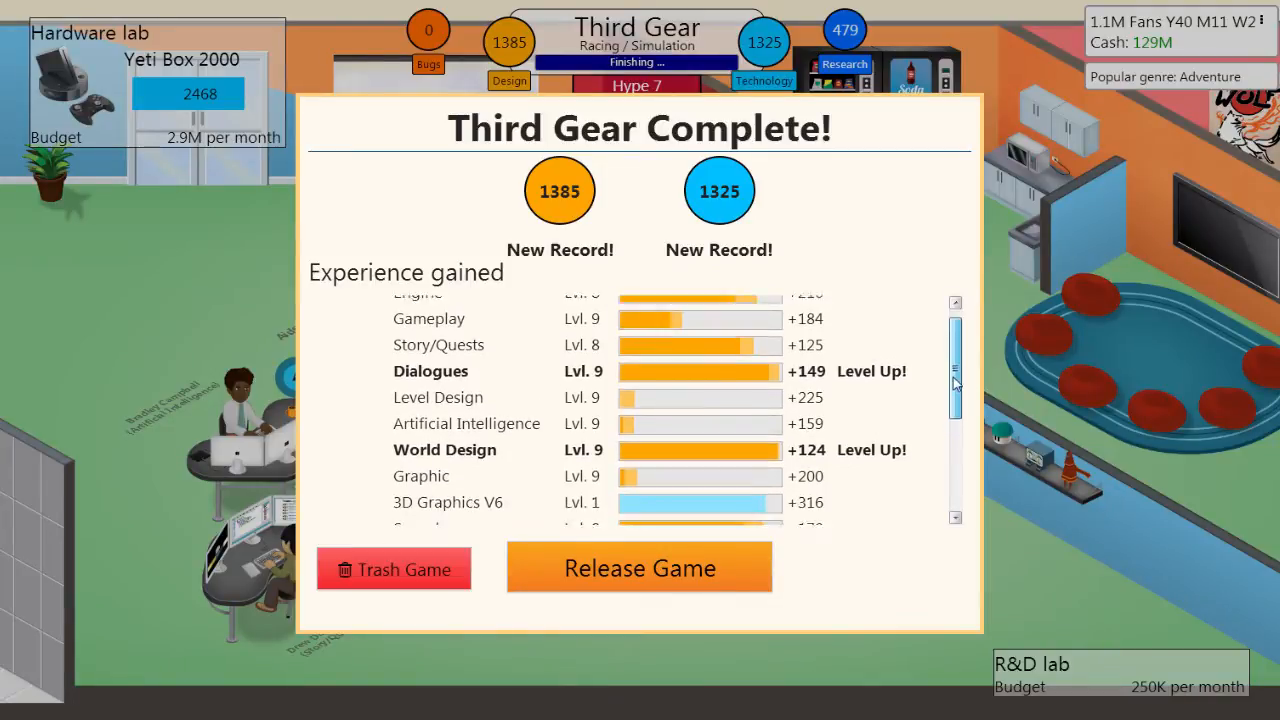
{"action": "scroll", "scroll_direction": "down", "scroll_amount": 3}
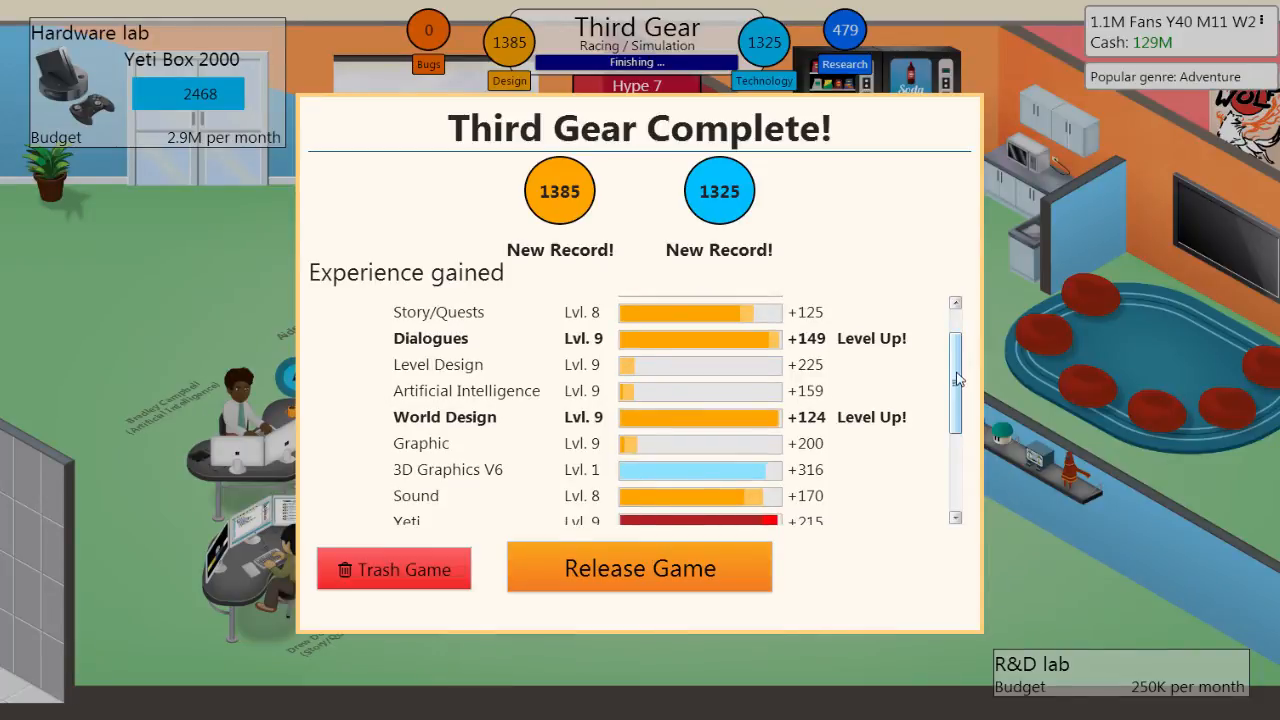
{"action": "scroll", "scroll_direction": "down", "scroll_amount": 3}
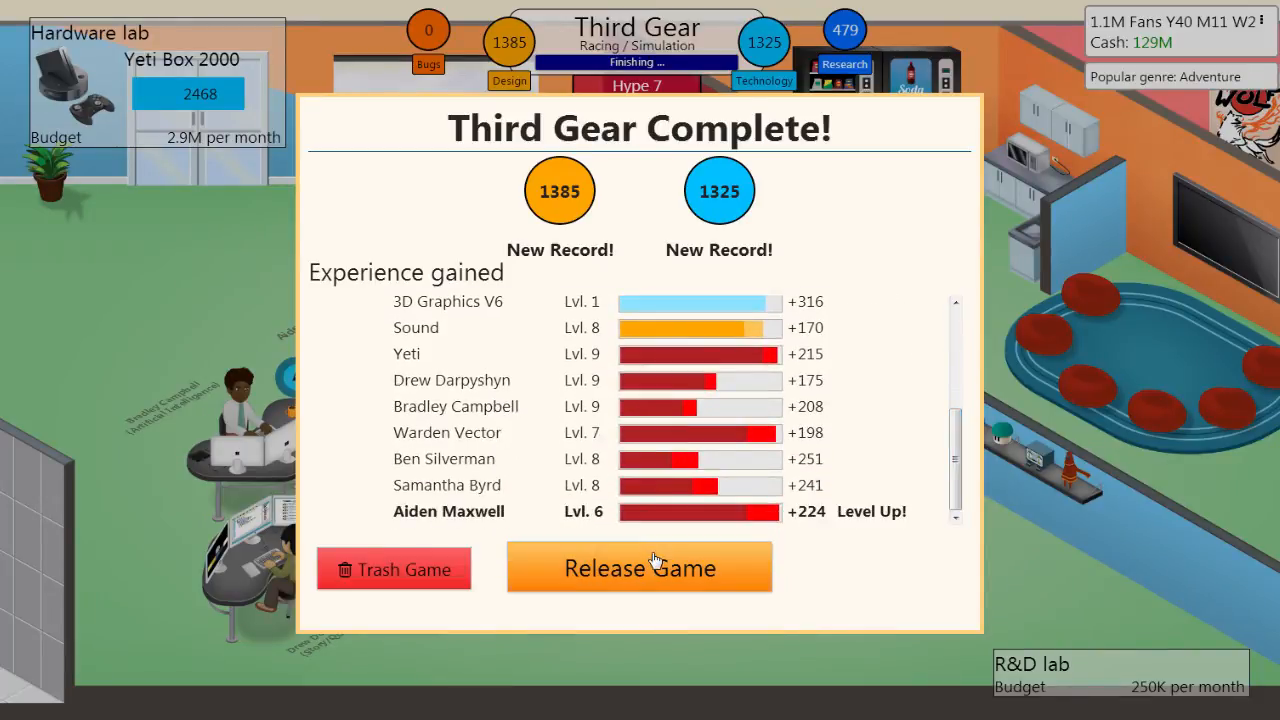
{"action": "left_click", "coordinate": [639, 567]}
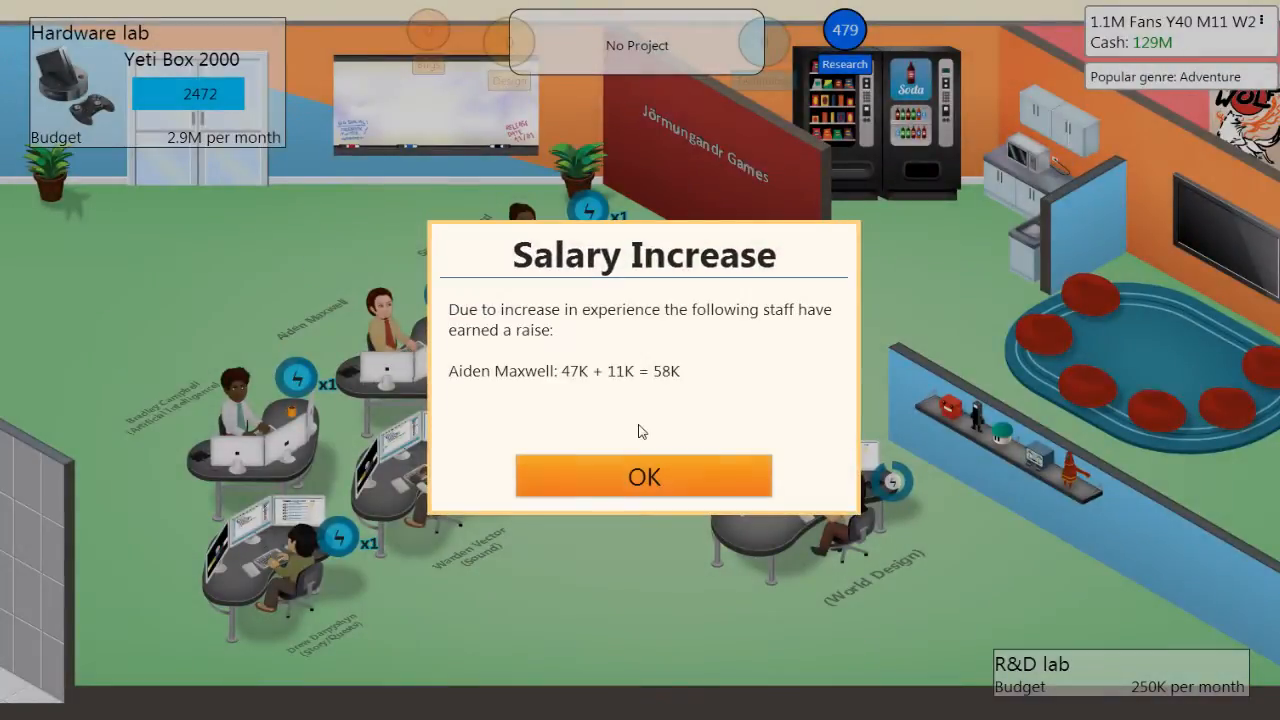
Dismiss the salary raise, Realistic body language and AAA Games research notices
{"action": "left_click", "coordinate": [644, 475]}
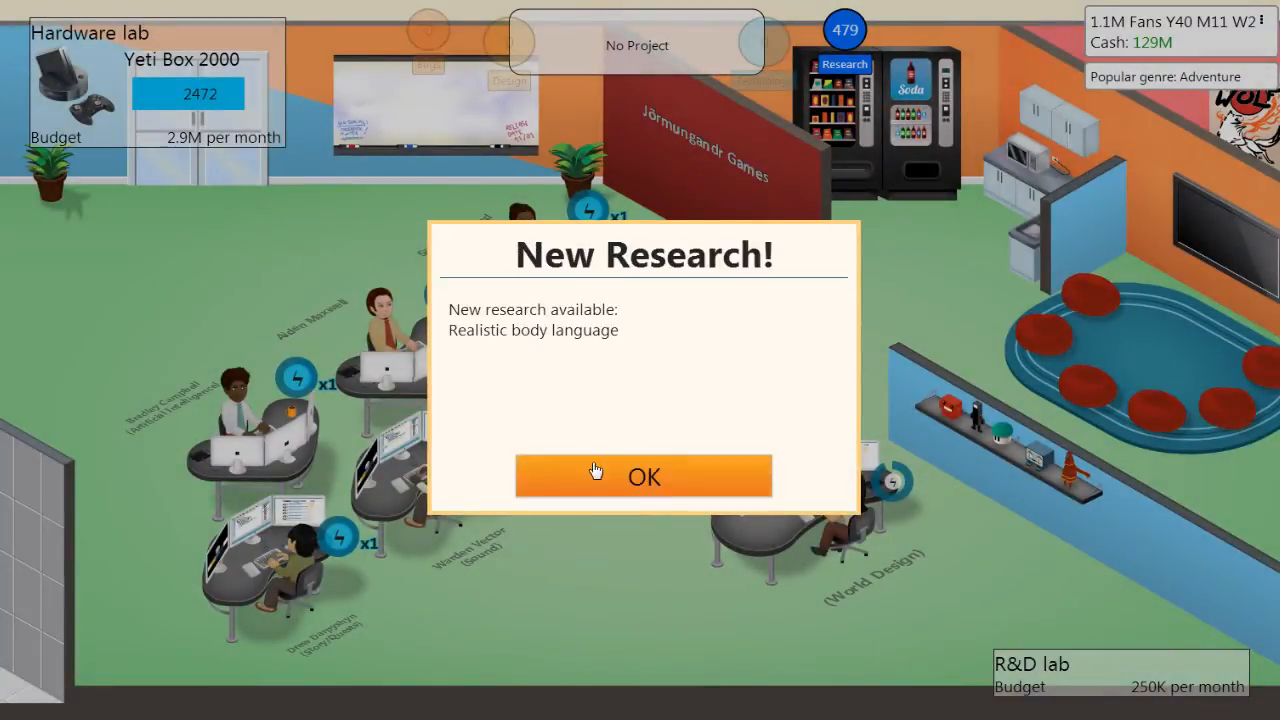
{"action": "mouse_move", "coordinate": [605, 477]}
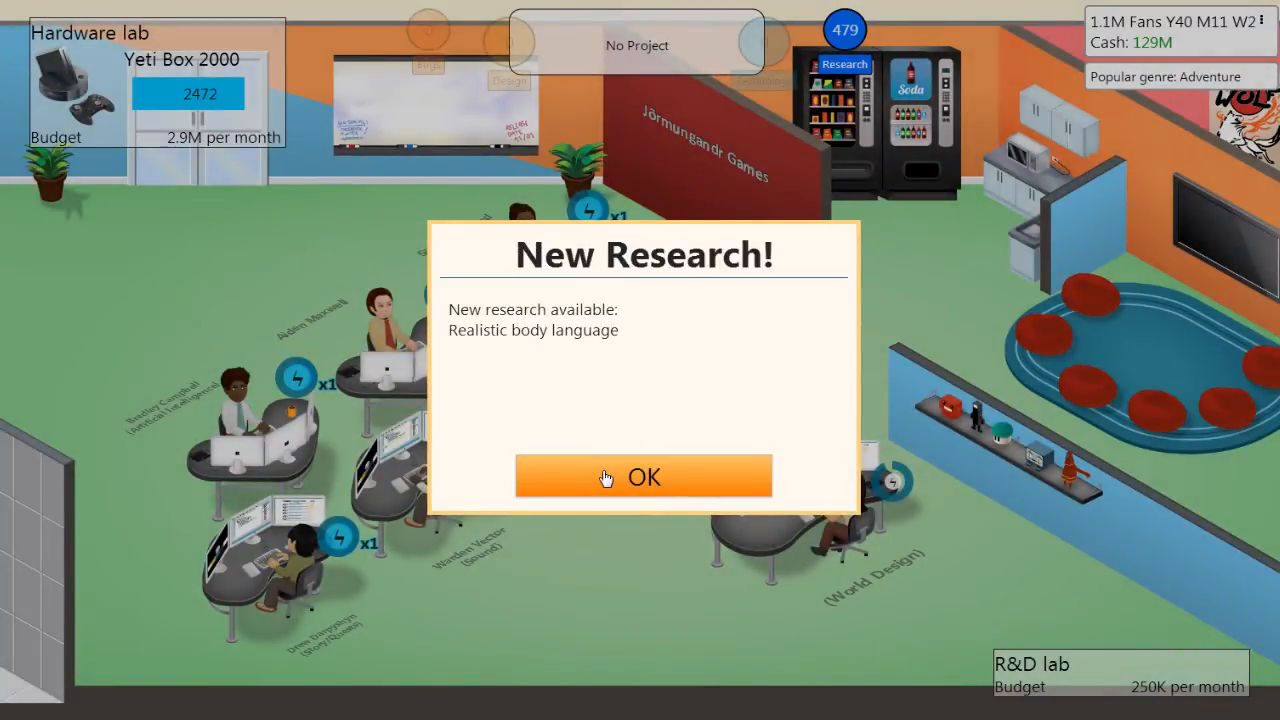
{"action": "left_click", "coordinate": [643, 476]}
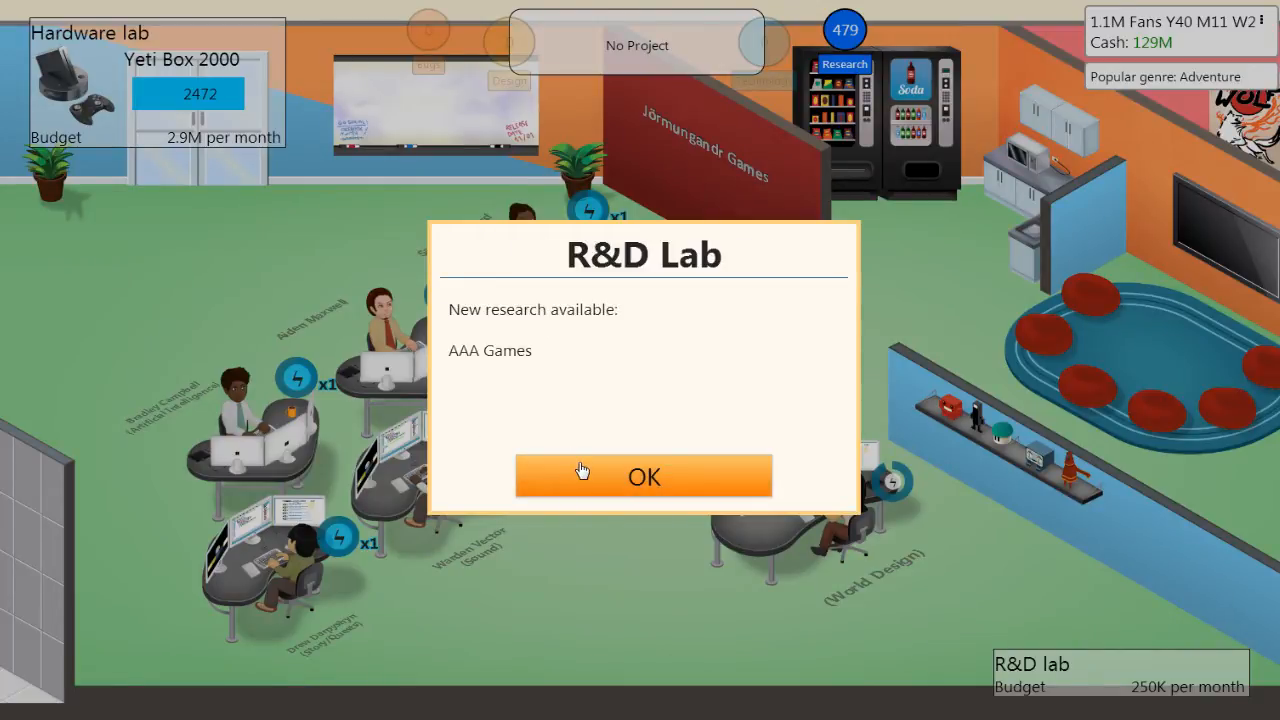
{"action": "left_click", "coordinate": [643, 475]}
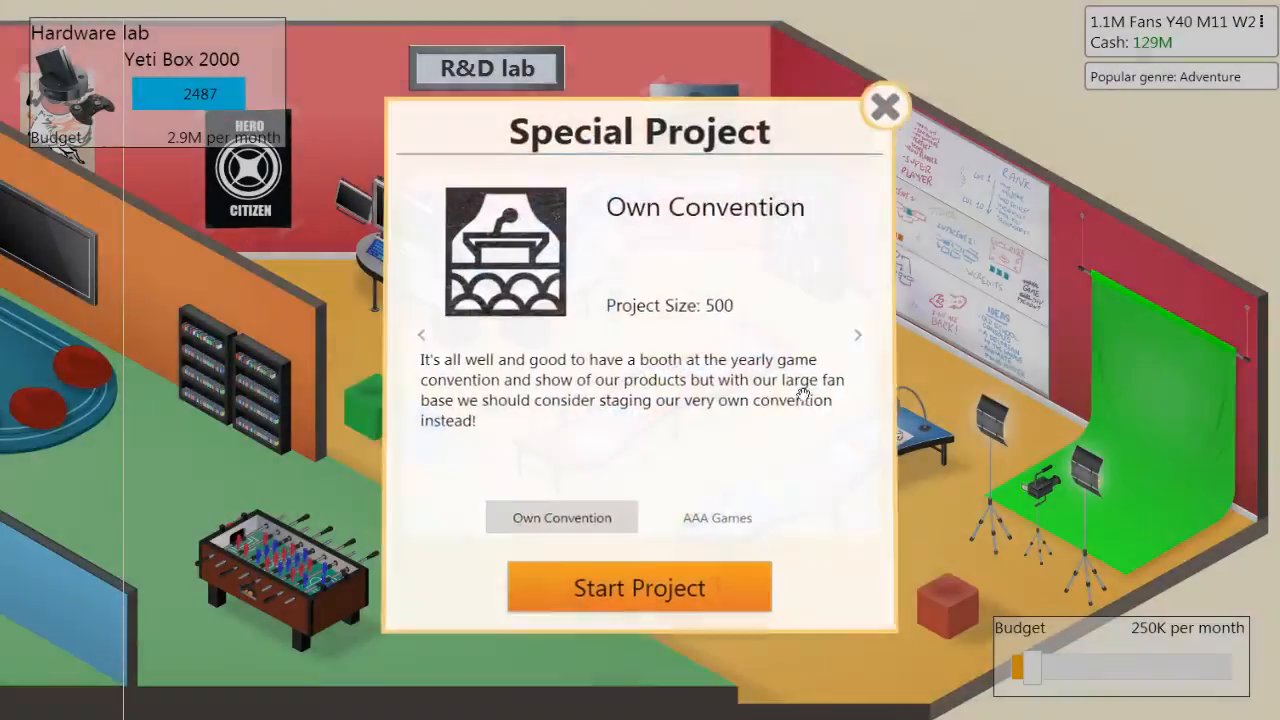
Select the AAA Games special project in the R&D lab and start it
{"action": "left_click", "coordinate": [717, 517]}
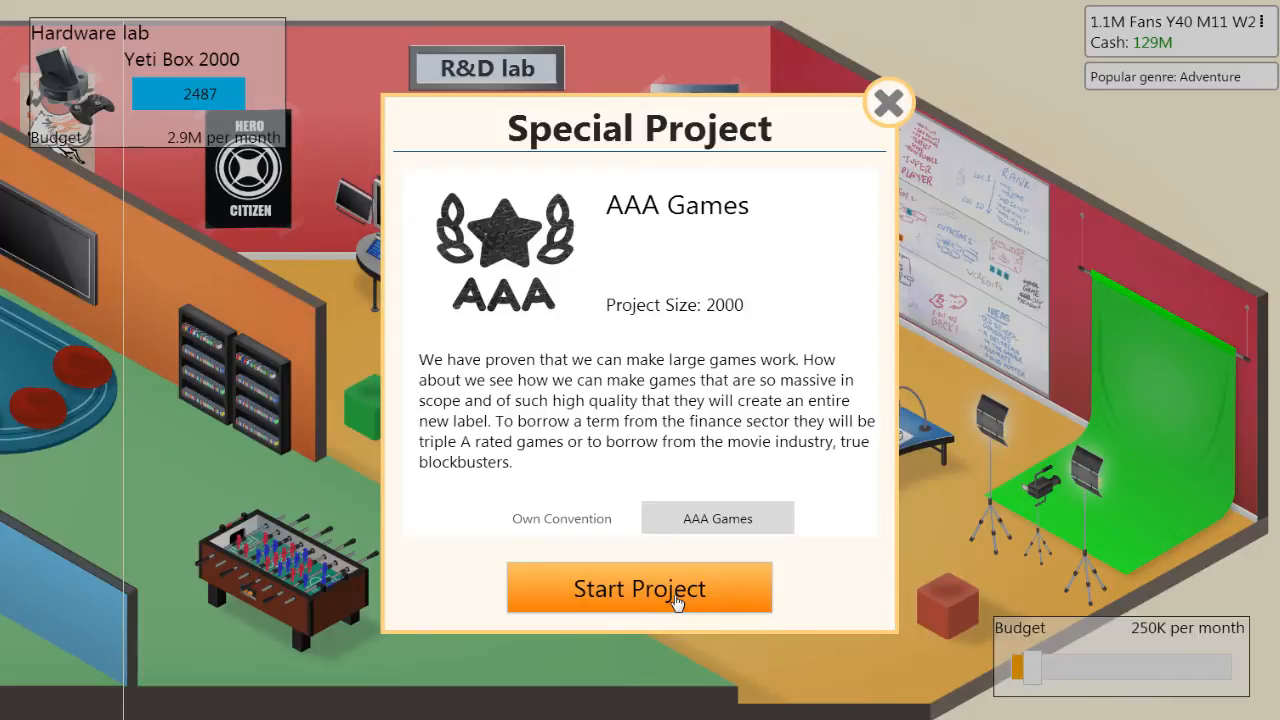
{"action": "left_click", "coordinate": [639, 587]}
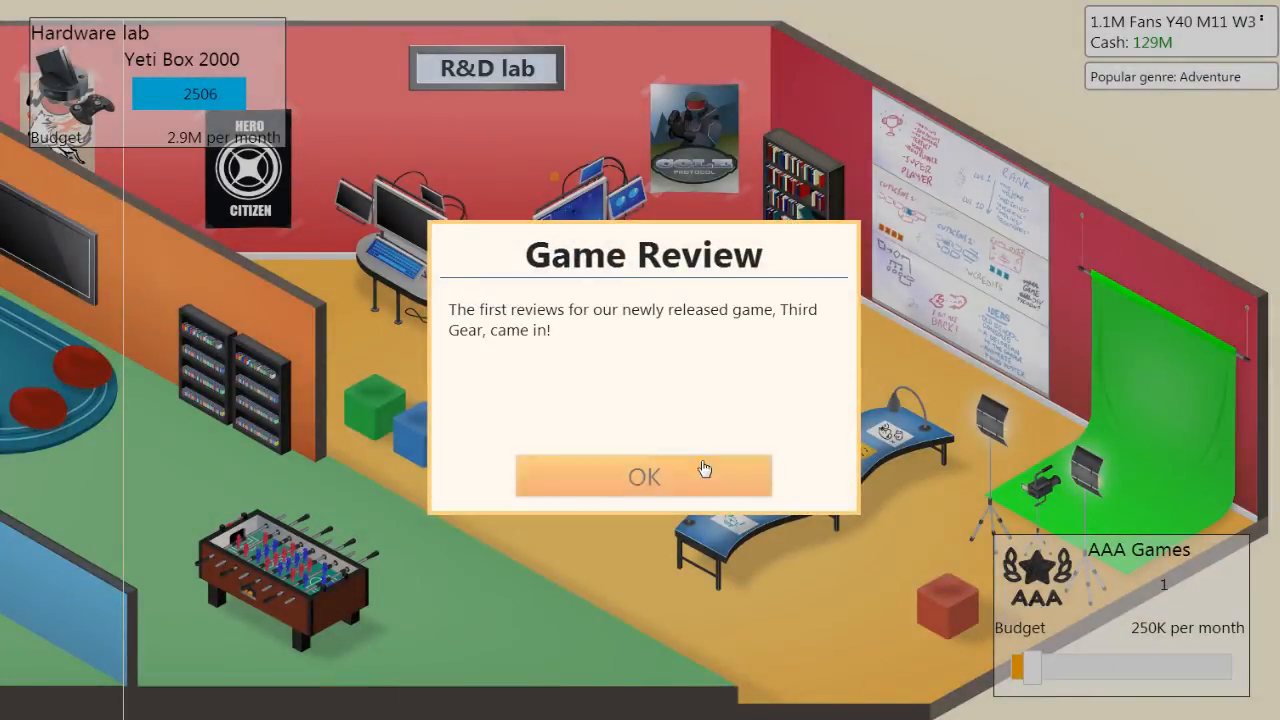
Open Third Gear's reviews, read the four perfect 10 scores, and close them
{"action": "left_click", "coordinate": [643, 476]}
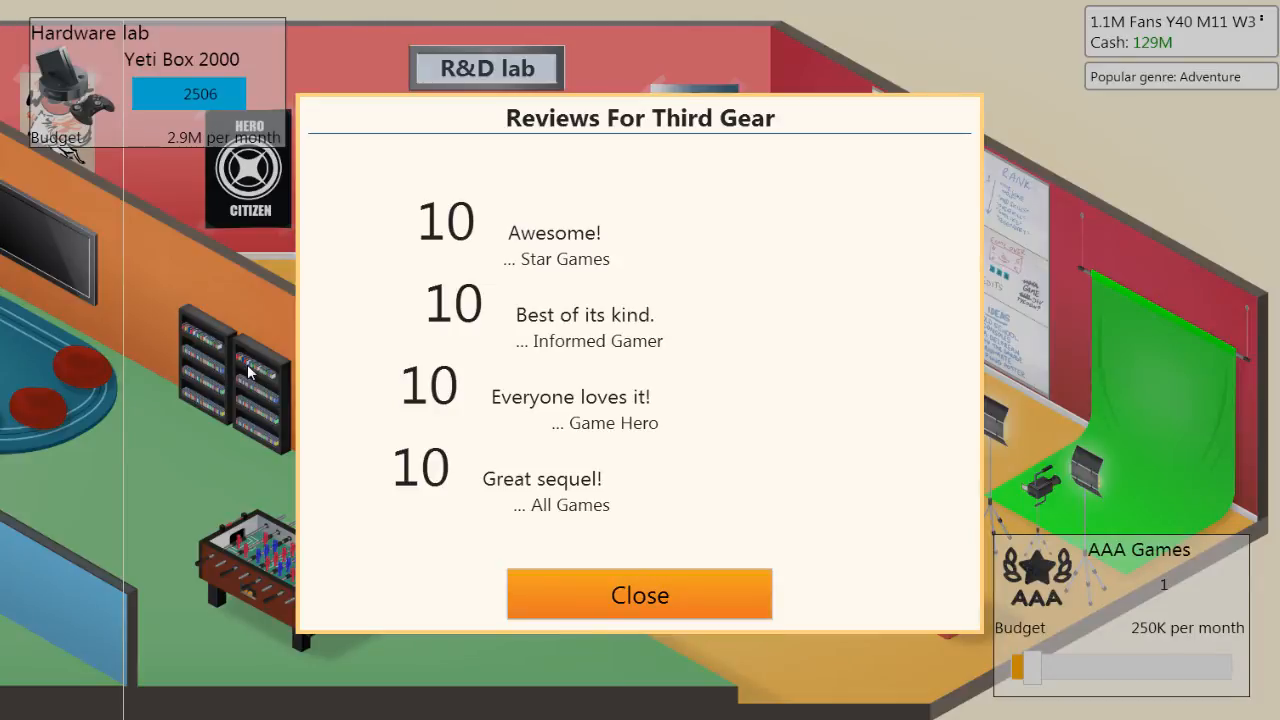
{"action": "left_click", "coordinate": [639, 594]}
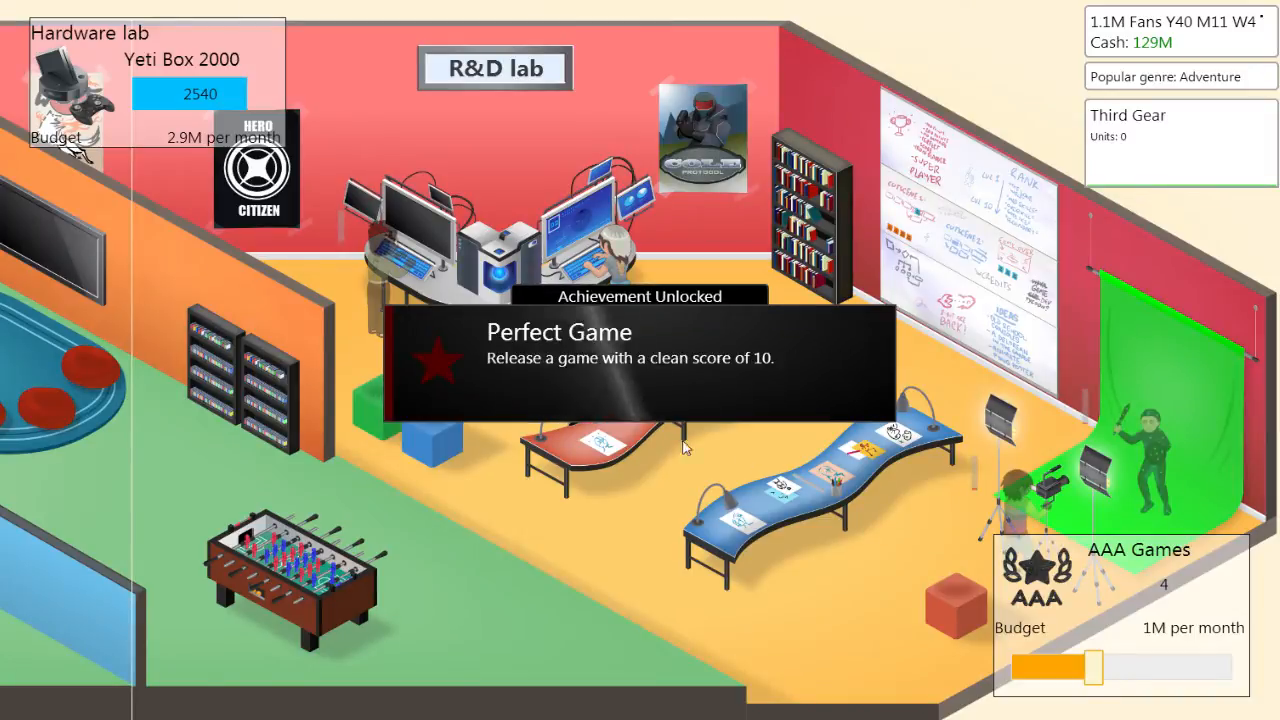
{"action": "mouse_move", "coordinate": [635, 410]}
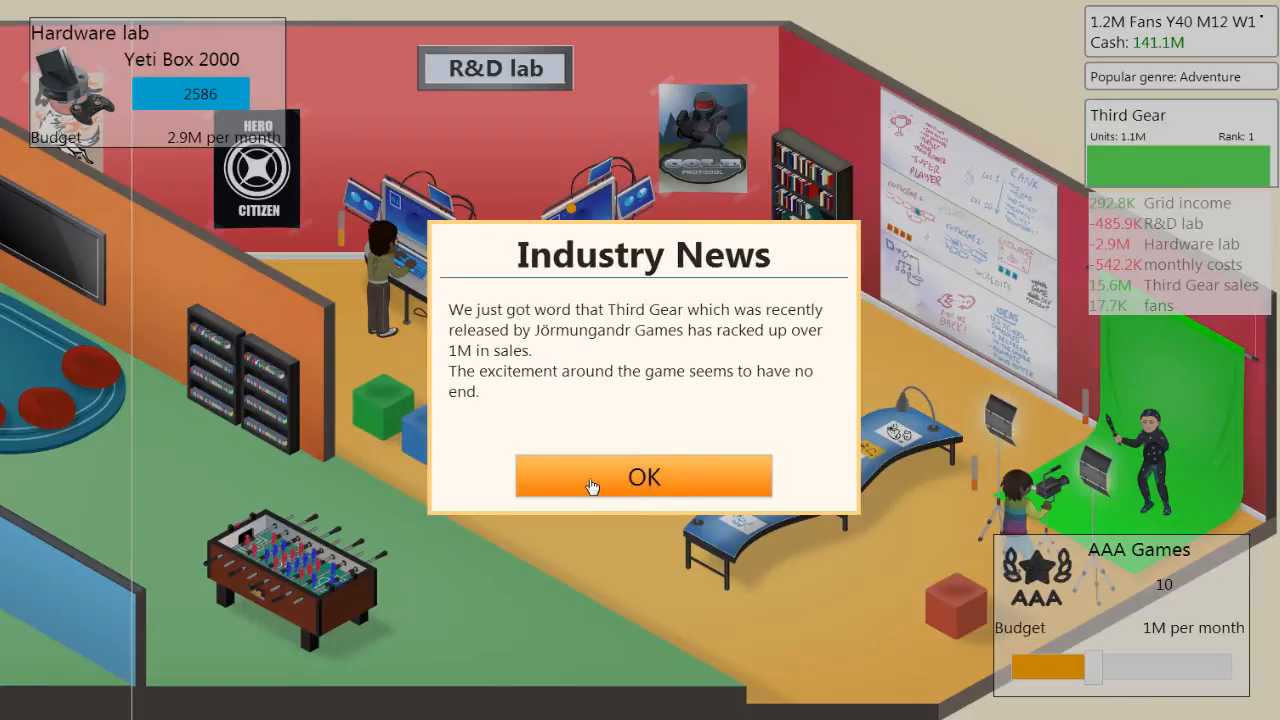
Dismiss the Third Gear sales milestone and sequel notices
{"action": "left_click", "coordinate": [643, 476]}
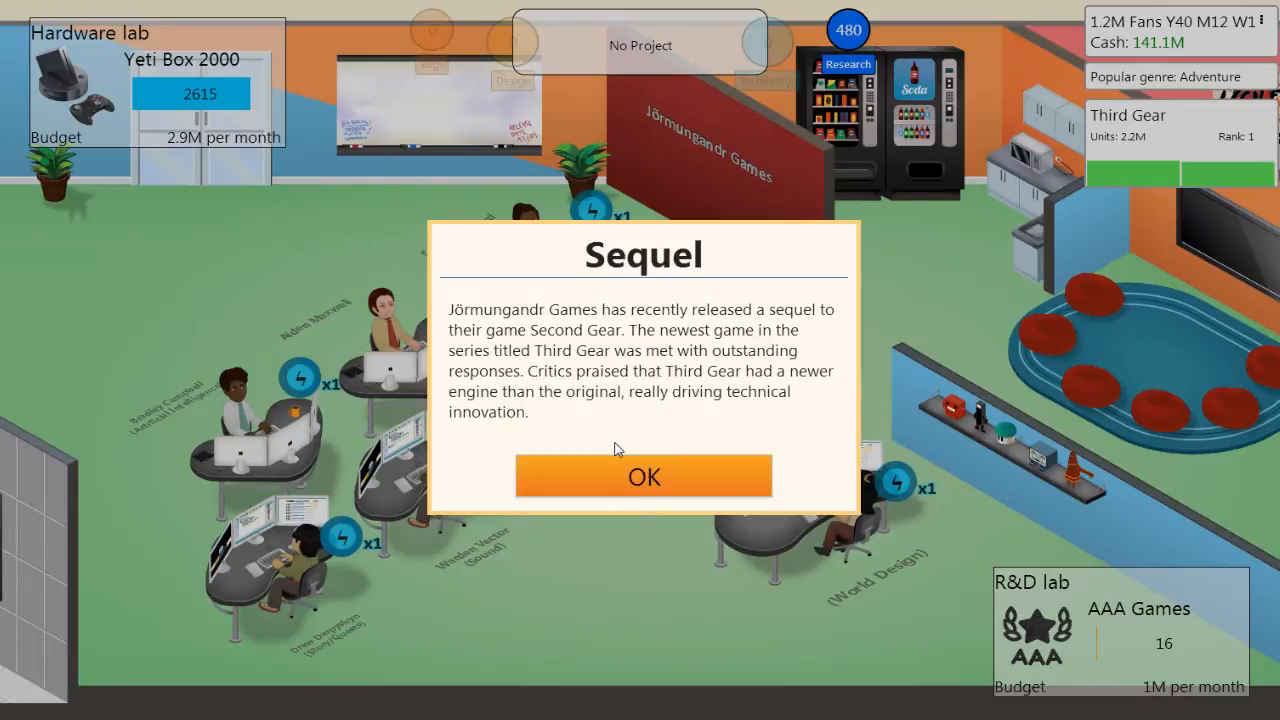
{"action": "mouse_move", "coordinate": [617, 437]}
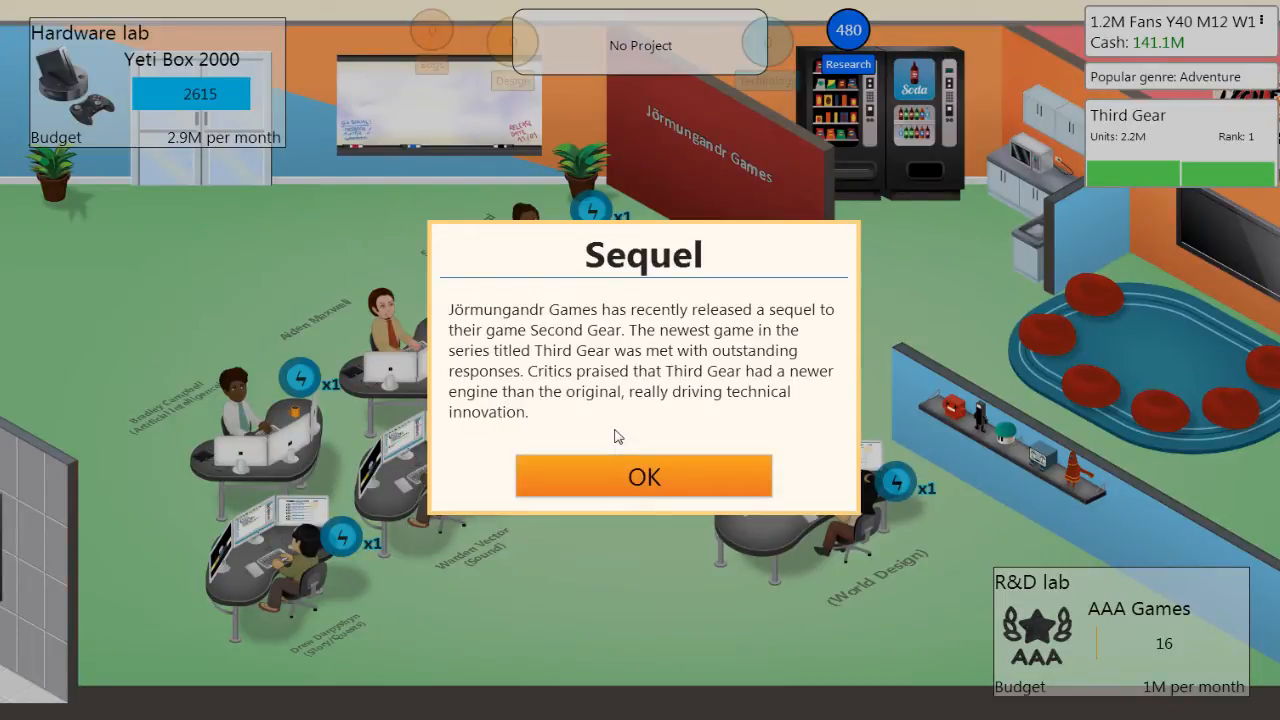
{"action": "left_click", "coordinate": [643, 476]}
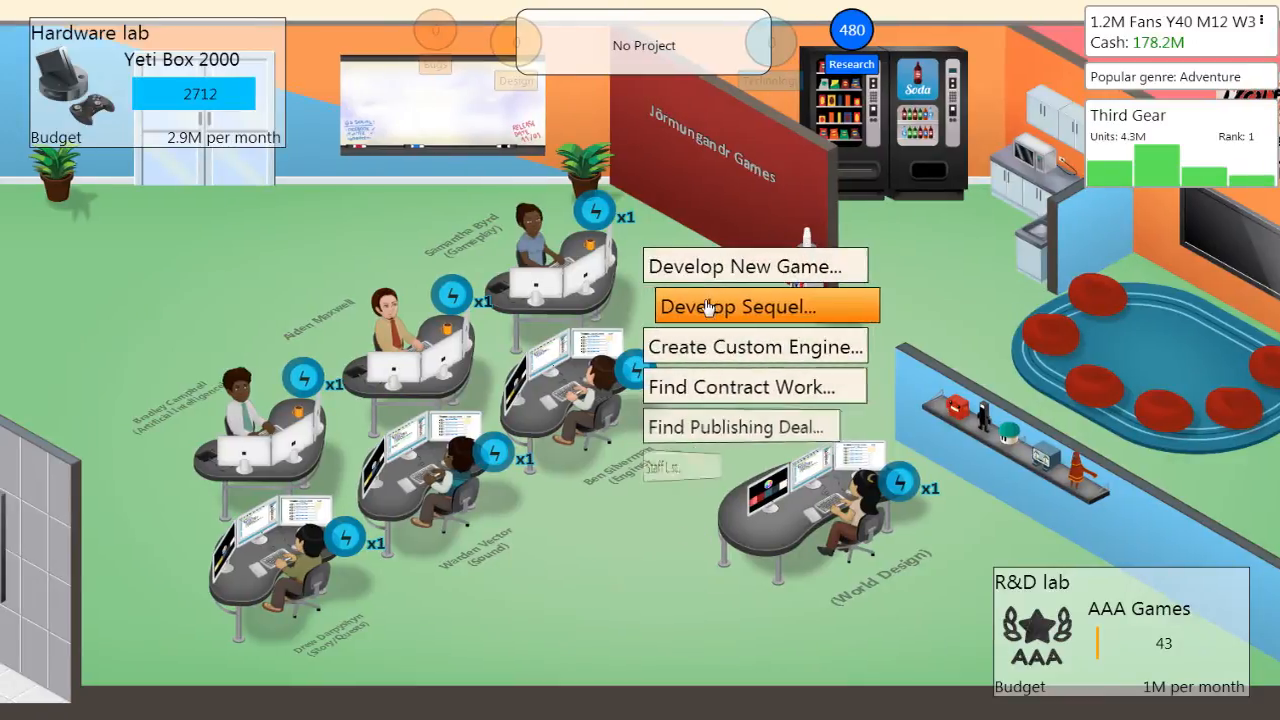
Open a new game concept draft, browse its options including MMO, then close it
{"action": "left_click", "coordinate": [765, 306]}
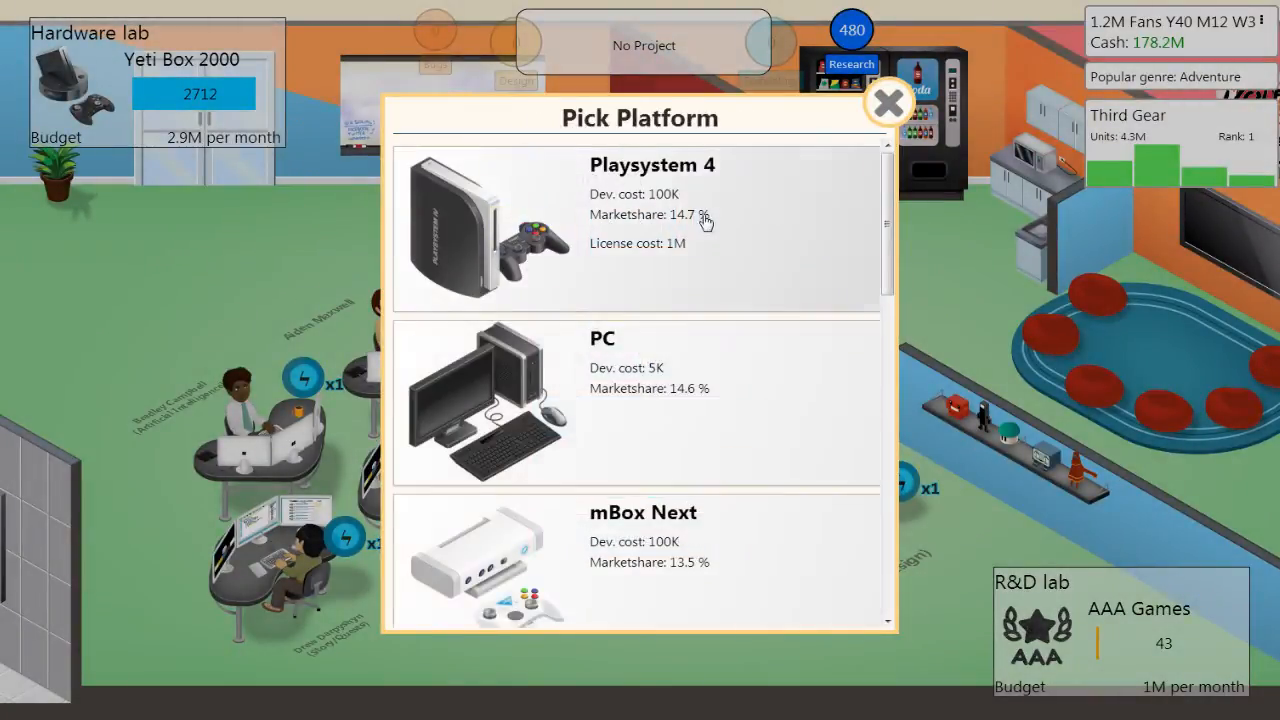
{"action": "scroll", "scroll_direction": "down", "scroll_amount": 3}
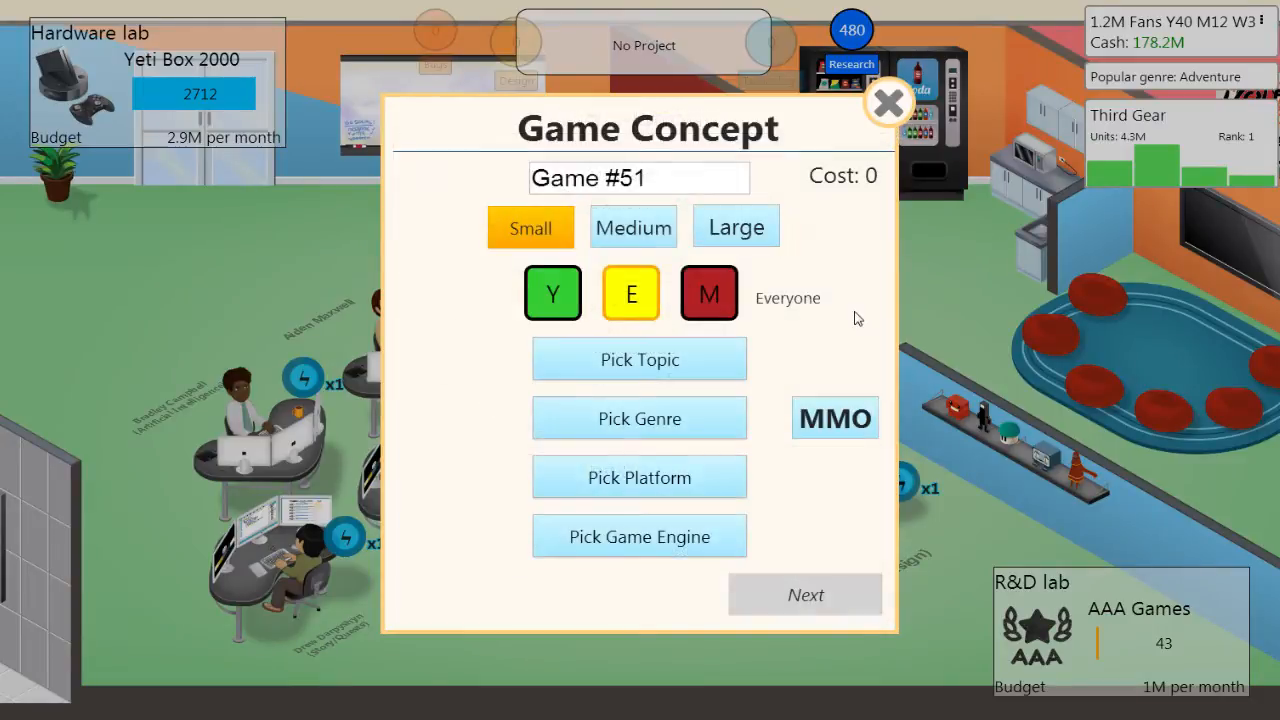
{"action": "left_click", "coordinate": [887, 103]}
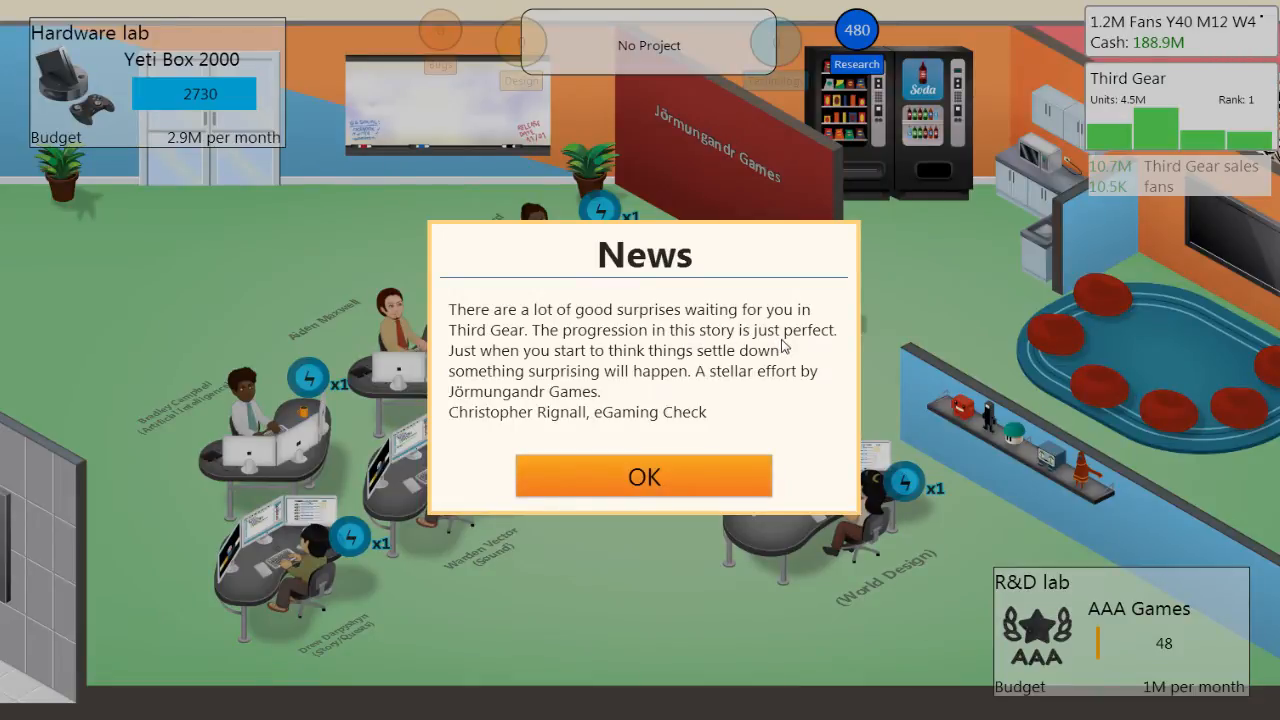
{"action": "mouse_move", "coordinate": [807, 363]}
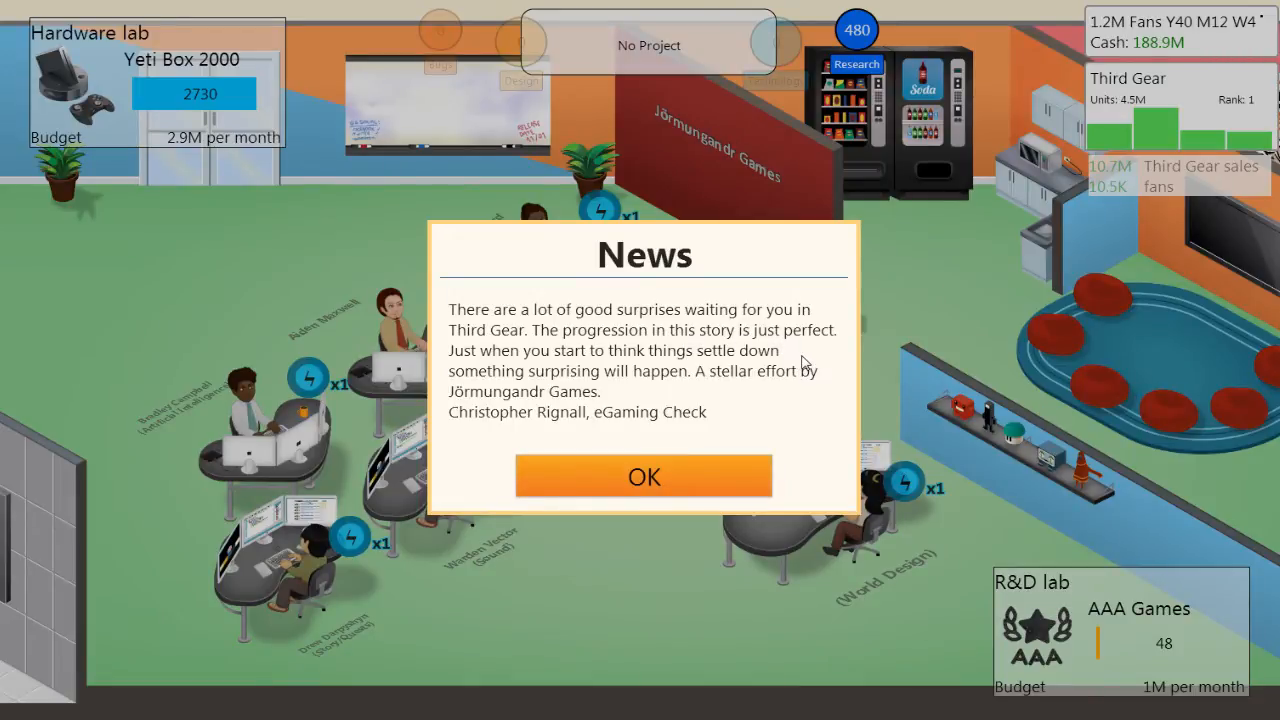
{"action": "mouse_move", "coordinate": [760, 383]}
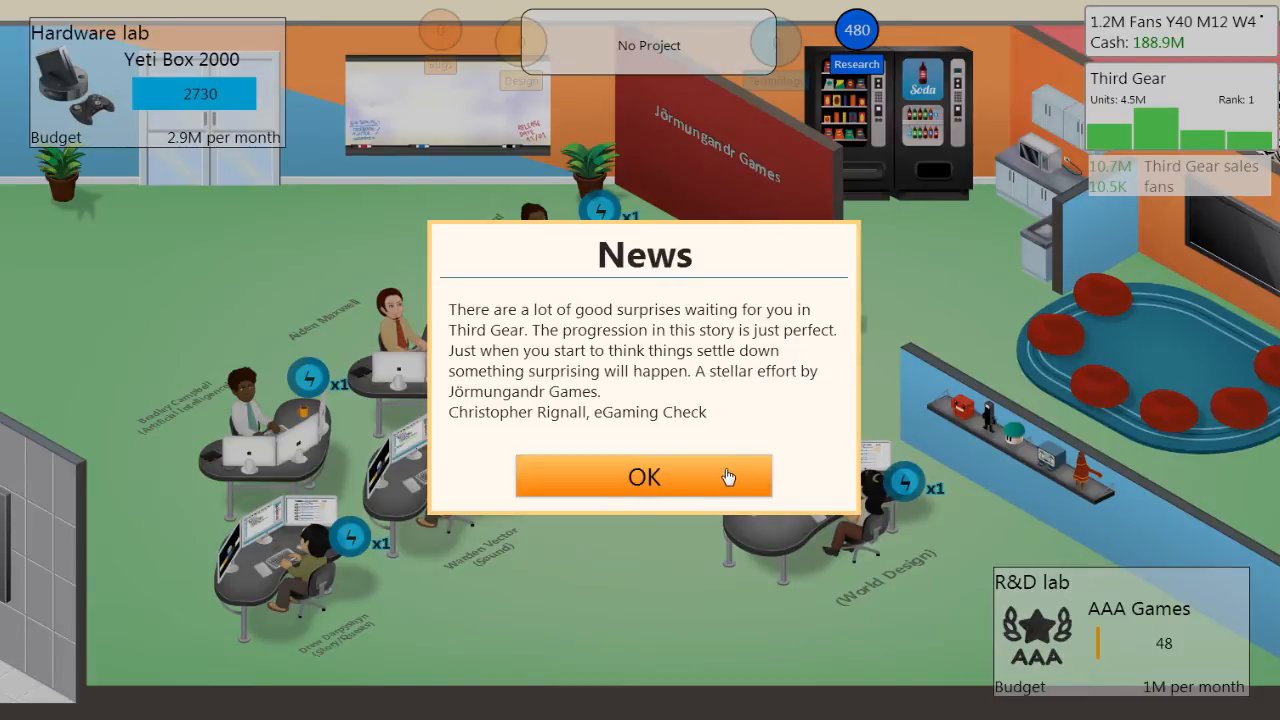
Clear the Third Gear review news and the market normalization notice
{"action": "left_click", "coordinate": [644, 476]}
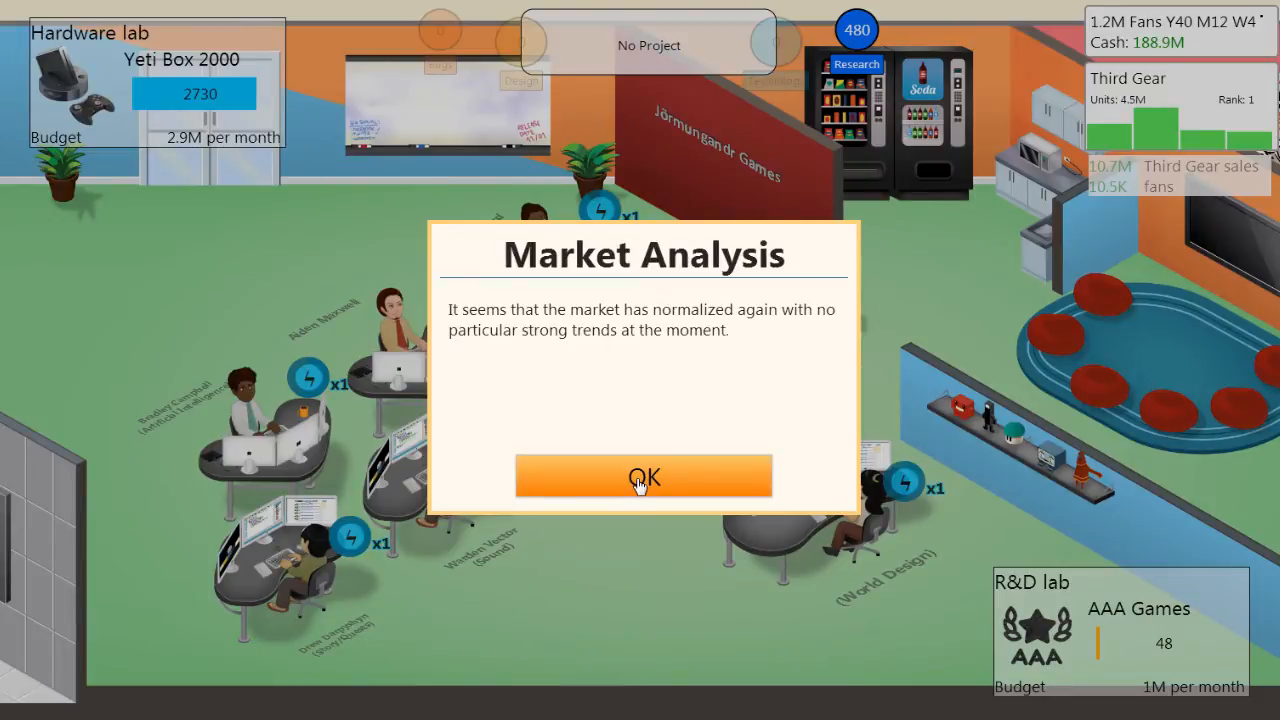
{"action": "left_click", "coordinate": [643, 476]}
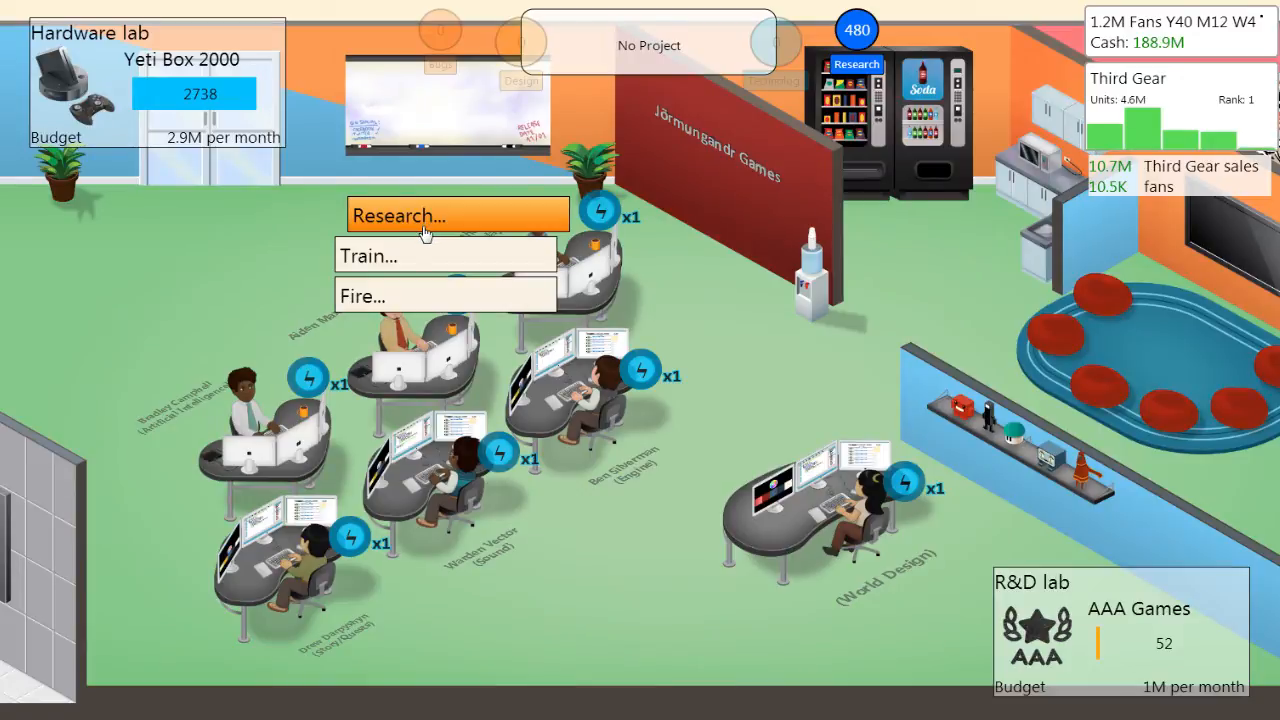
Start Design Specialist training for Aiden Maxwell and a Game Design Course for another staffer
{"action": "left_click", "coordinate": [367, 255]}
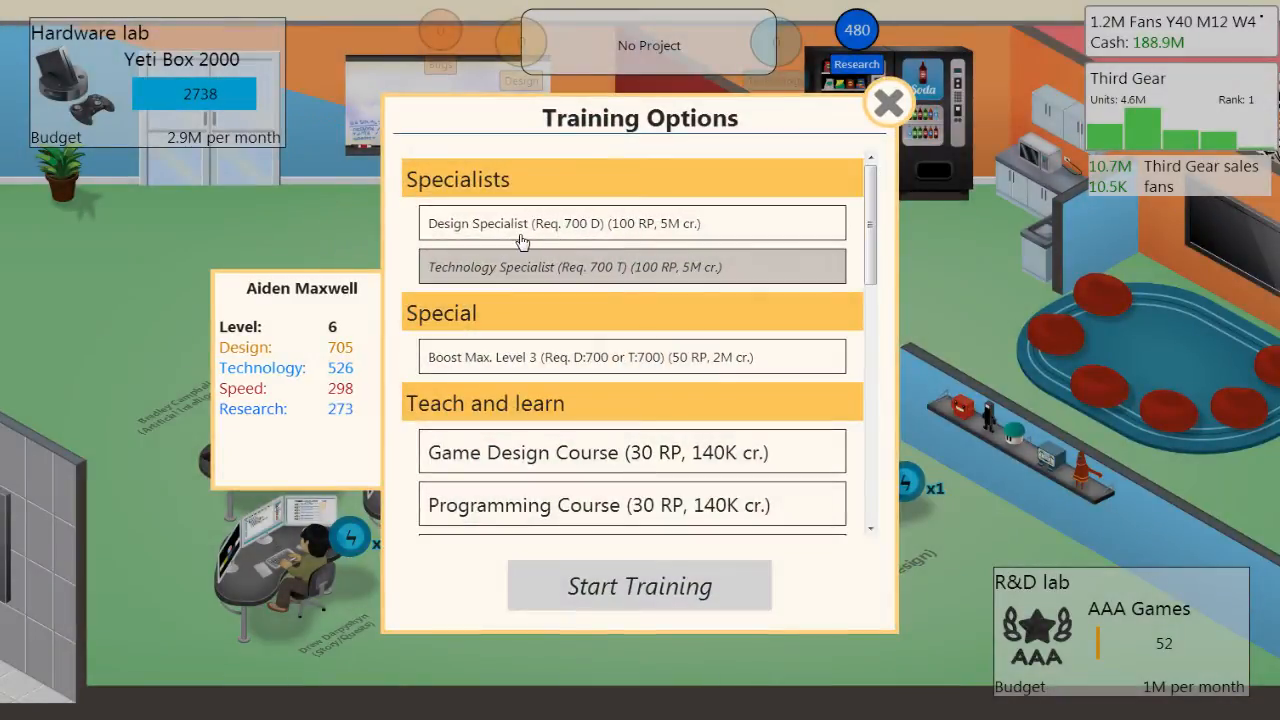
{"action": "mouse_move", "coordinate": [583, 377]}
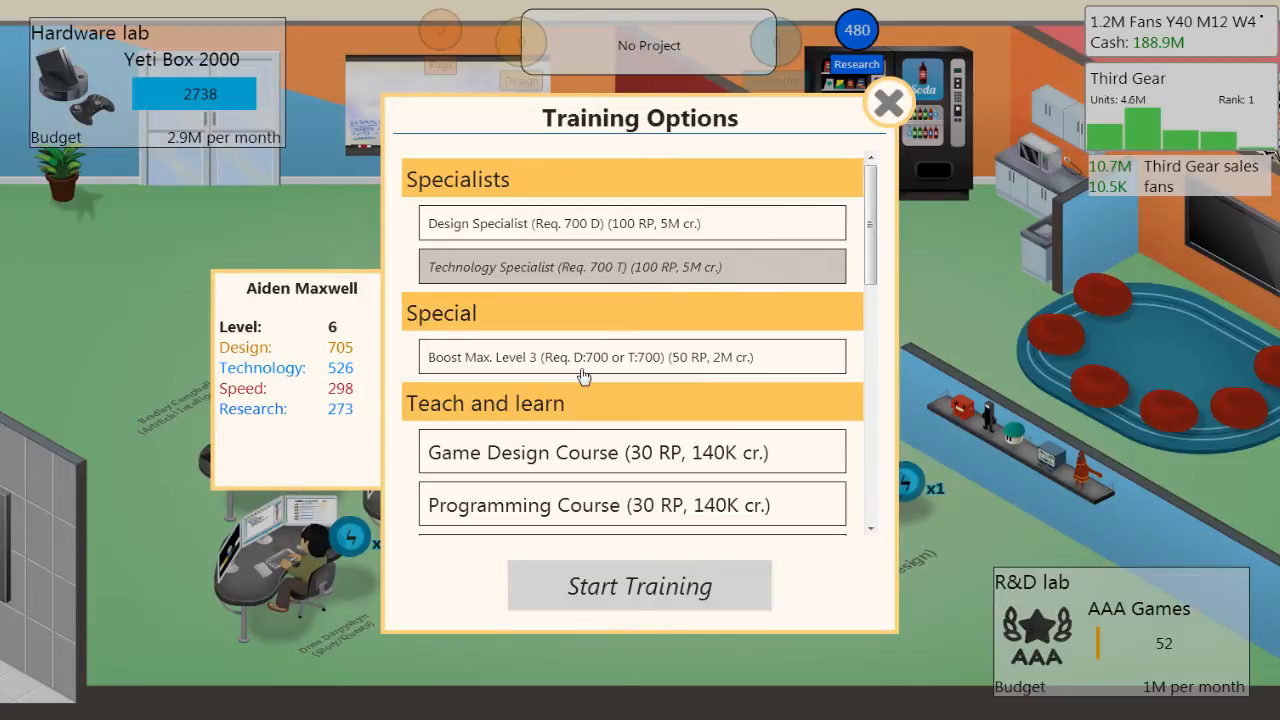
{"action": "mouse_move", "coordinate": [538, 238]}
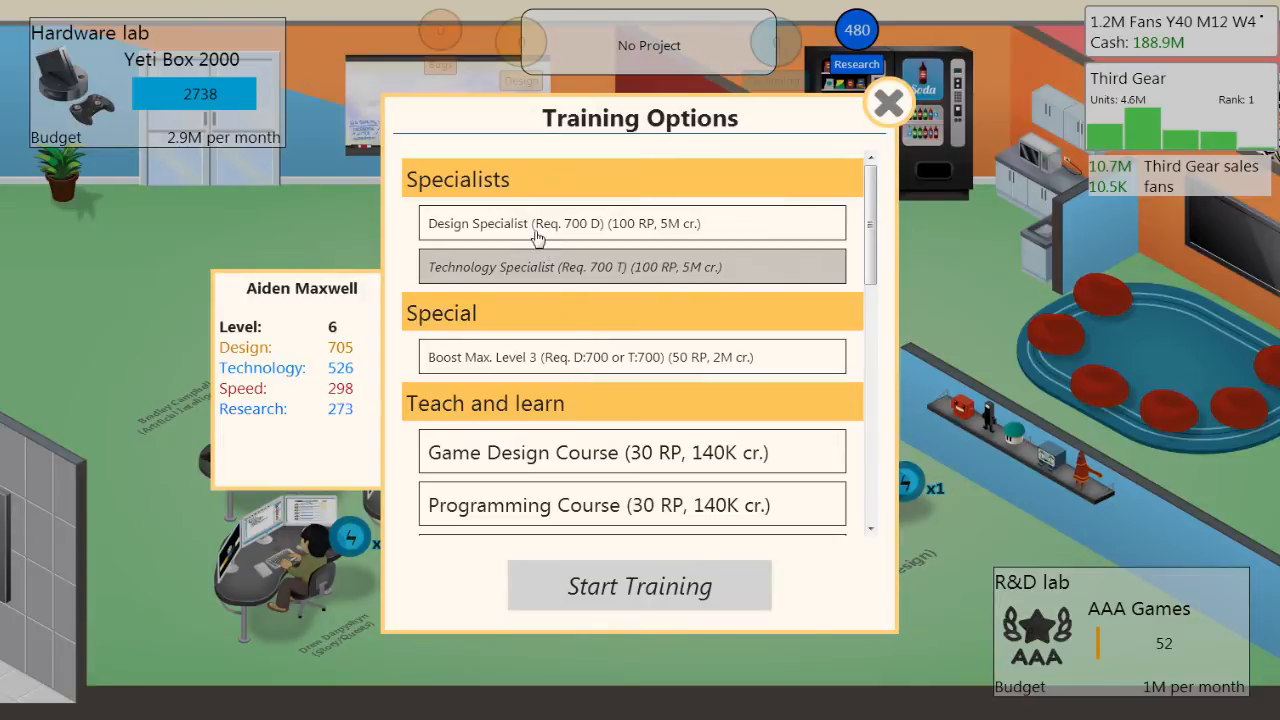
{"action": "scroll", "scroll_direction": "down", "scroll_amount": 3}
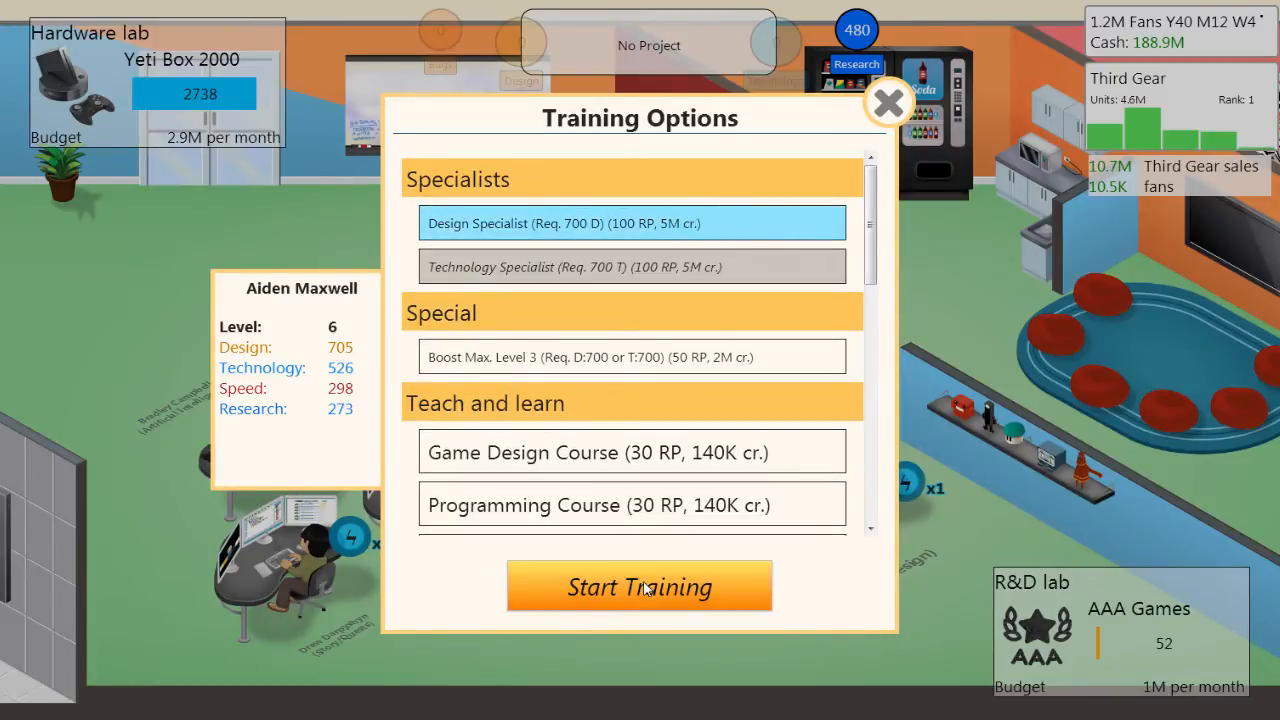
{"action": "left_click", "coordinate": [639, 586]}
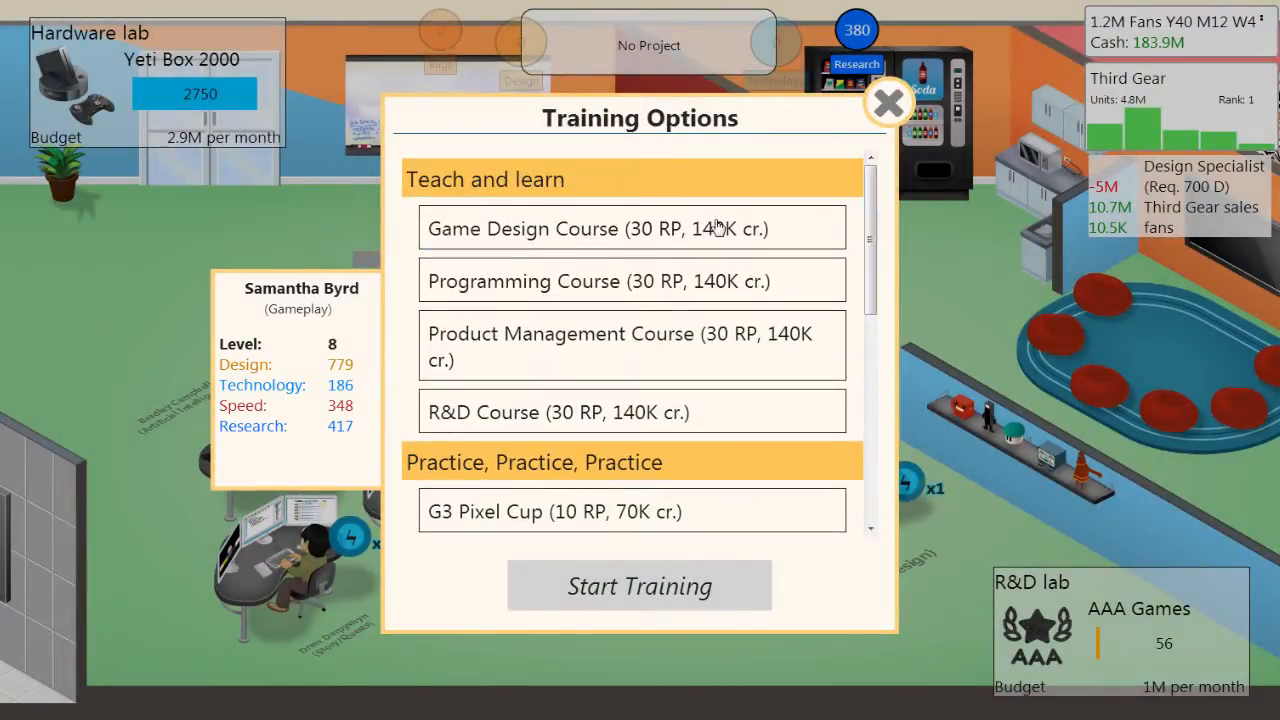
{"action": "left_click", "coordinate": [639, 585]}
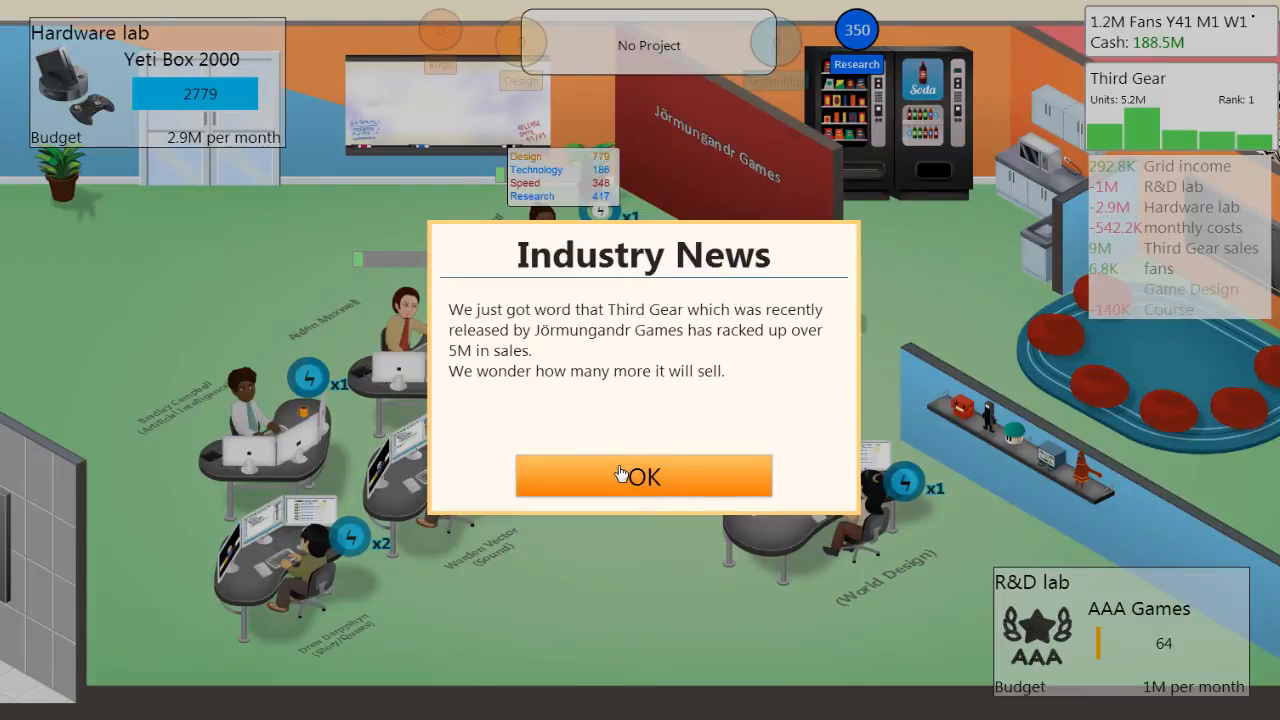
Dismiss the Third Gear sales news and enroll Warden Vector in the Game Design Course
{"action": "left_click", "coordinate": [643, 475]}
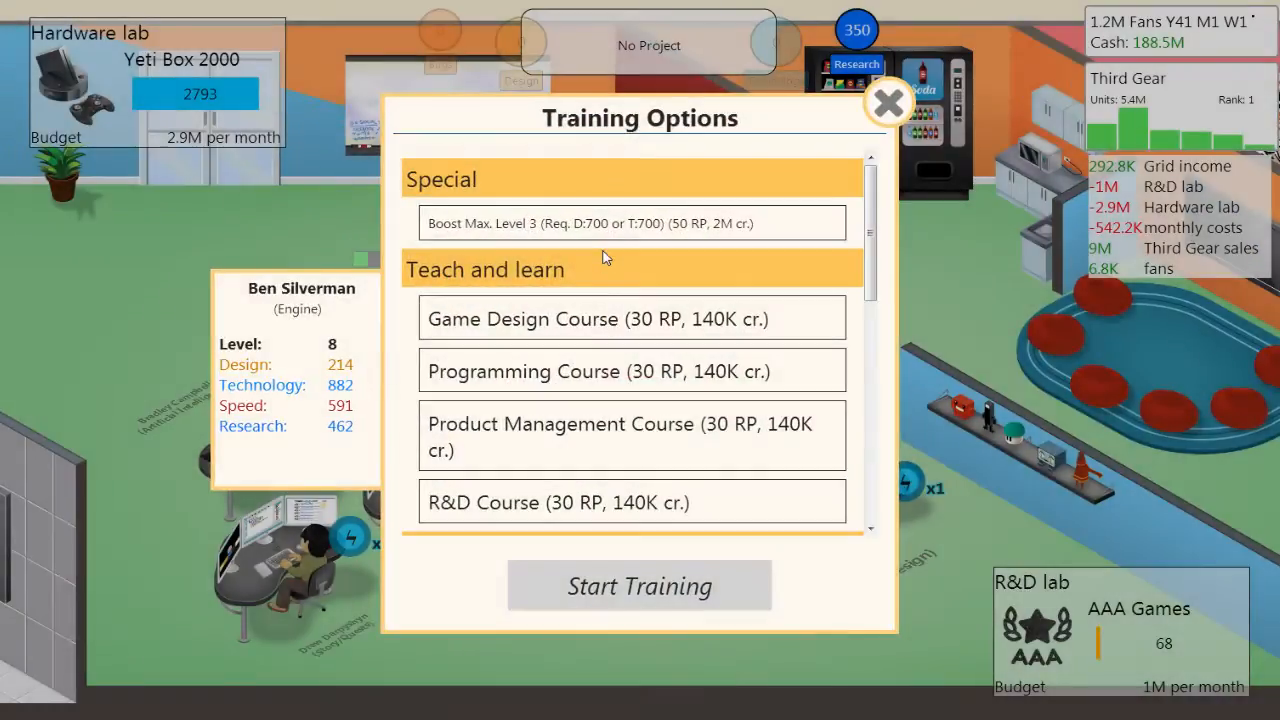
{"action": "scroll", "scroll_direction": "down", "scroll_amount": 3}
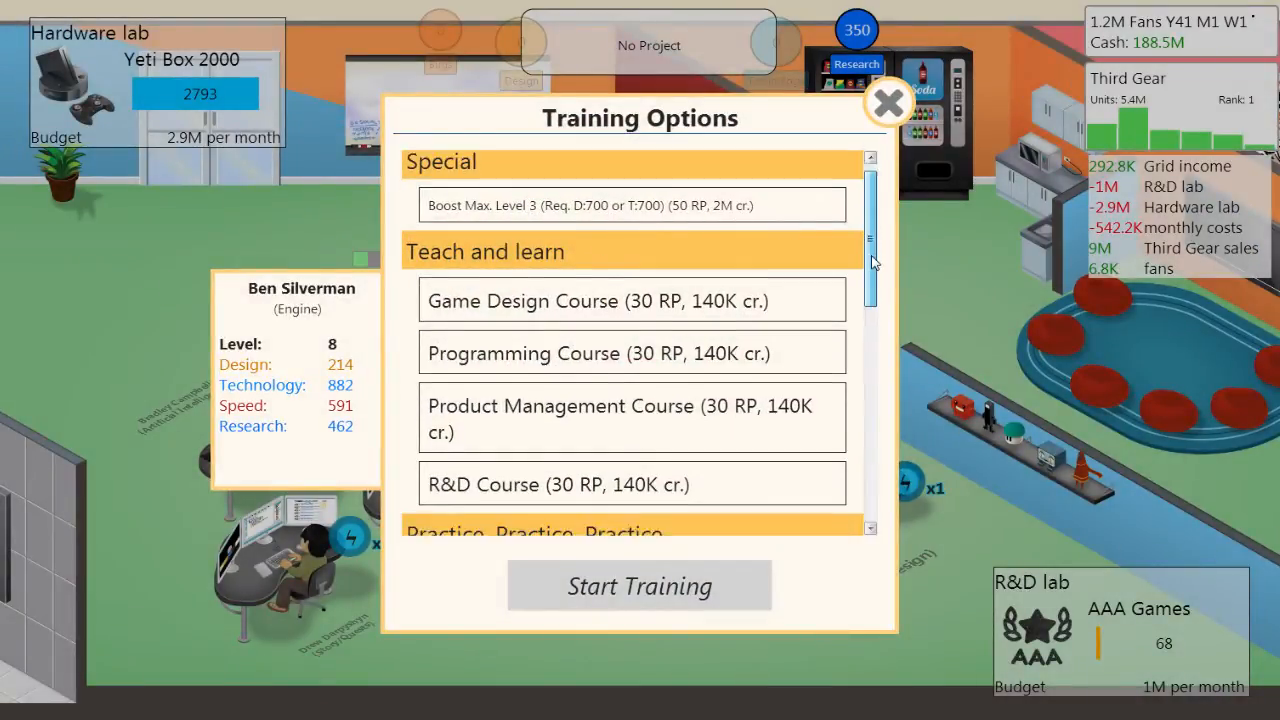
{"action": "scroll", "scroll_direction": "down", "scroll_amount": 3}
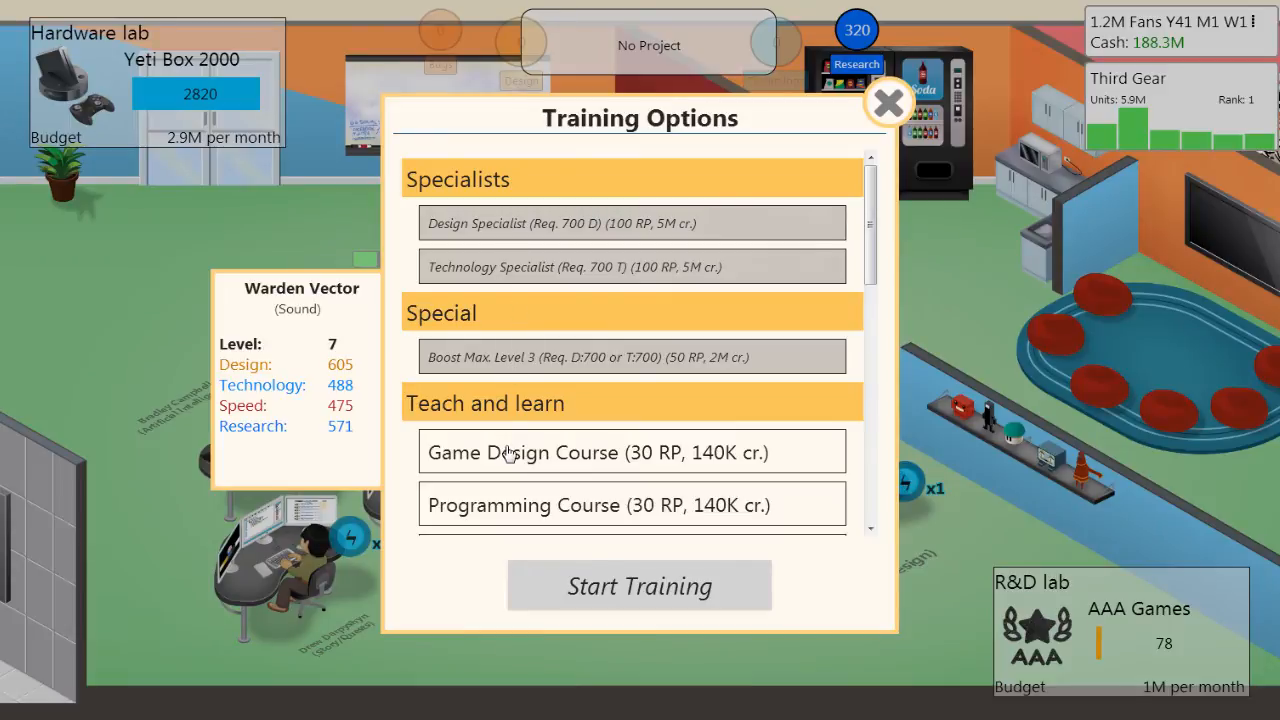
{"action": "mouse_move", "coordinate": [452, 373]}
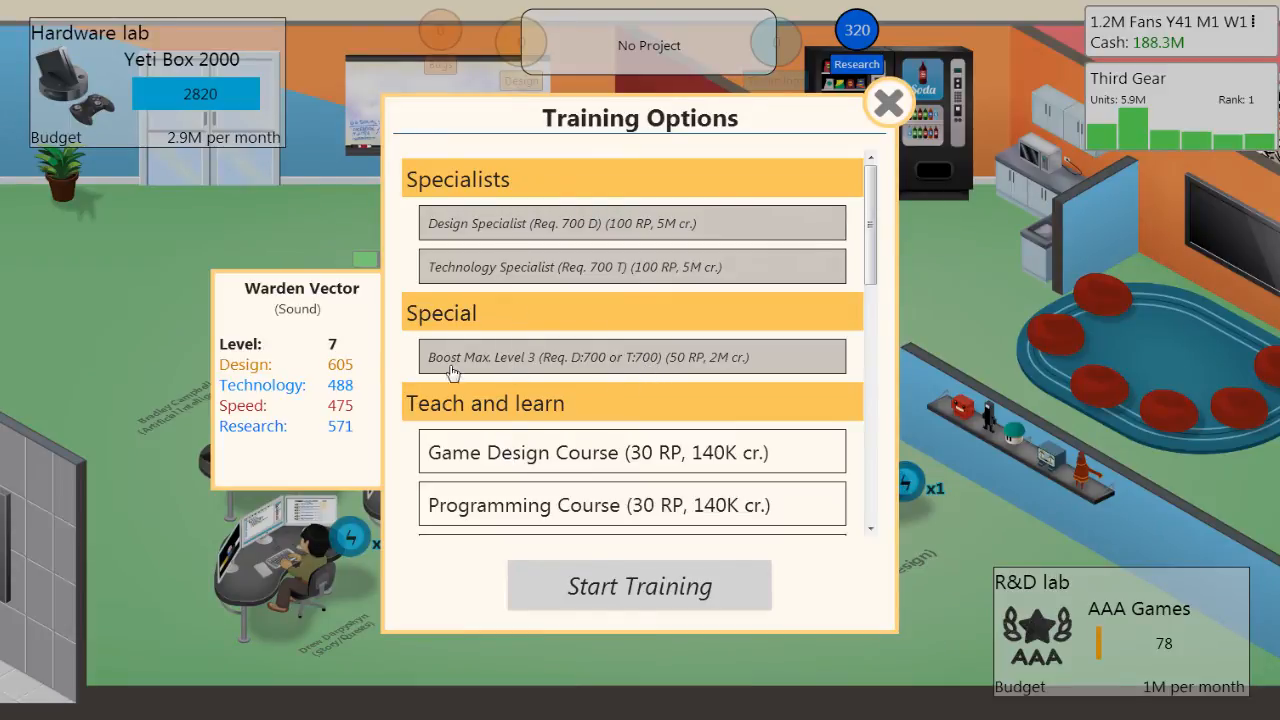
{"action": "scroll", "scroll_direction": "down", "scroll_amount": 3}
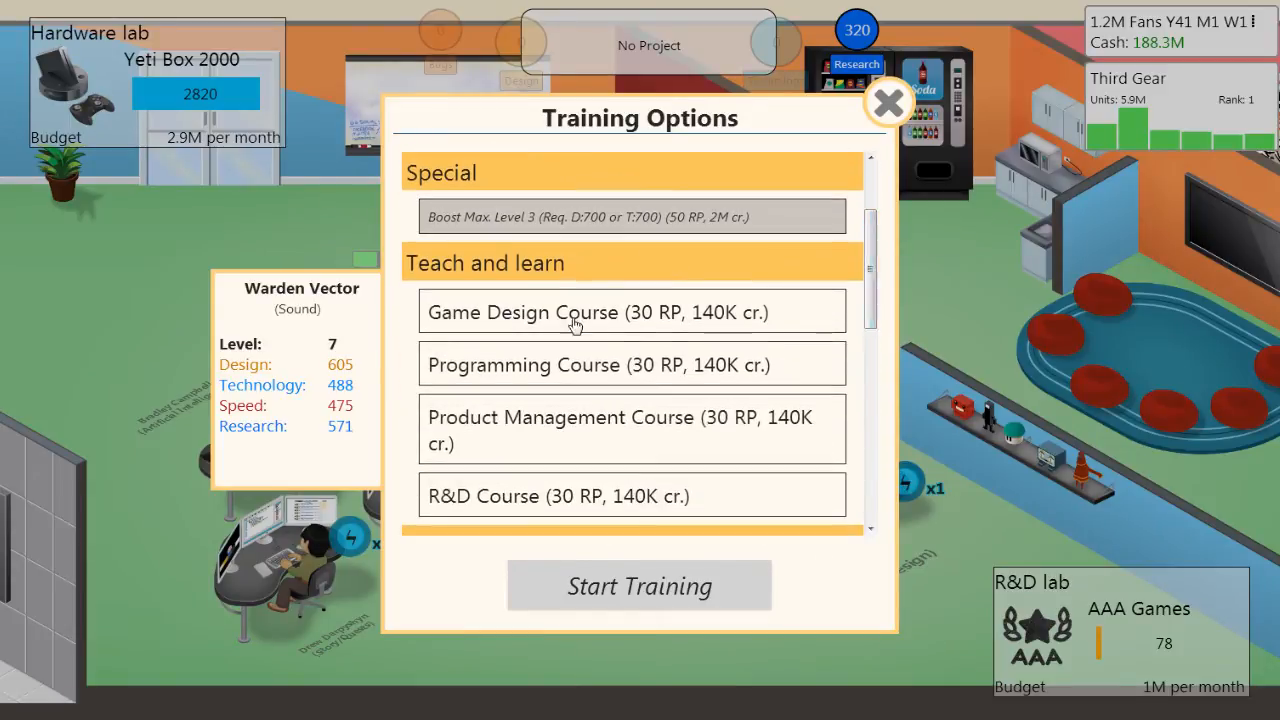
{"action": "left_click", "coordinate": [639, 585]}
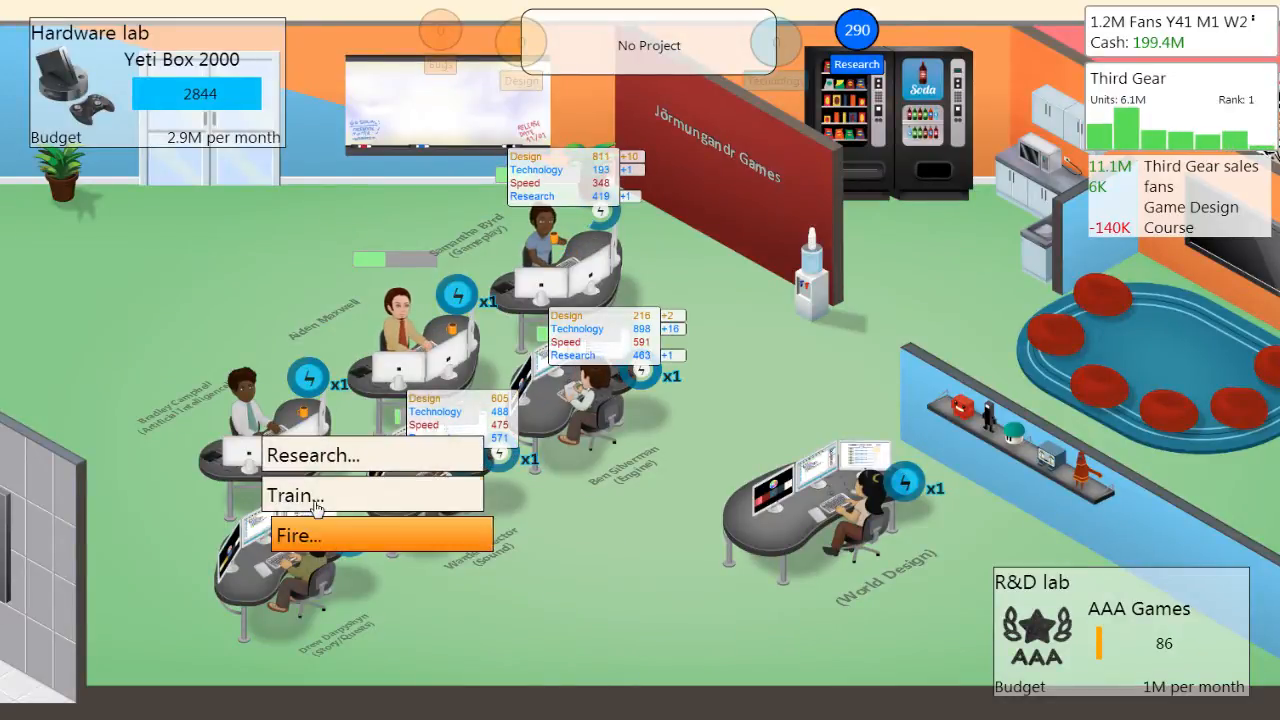
Enroll story writer Drew Darpyshyn in the Product Management Course
{"action": "left_click", "coordinate": [295, 494]}
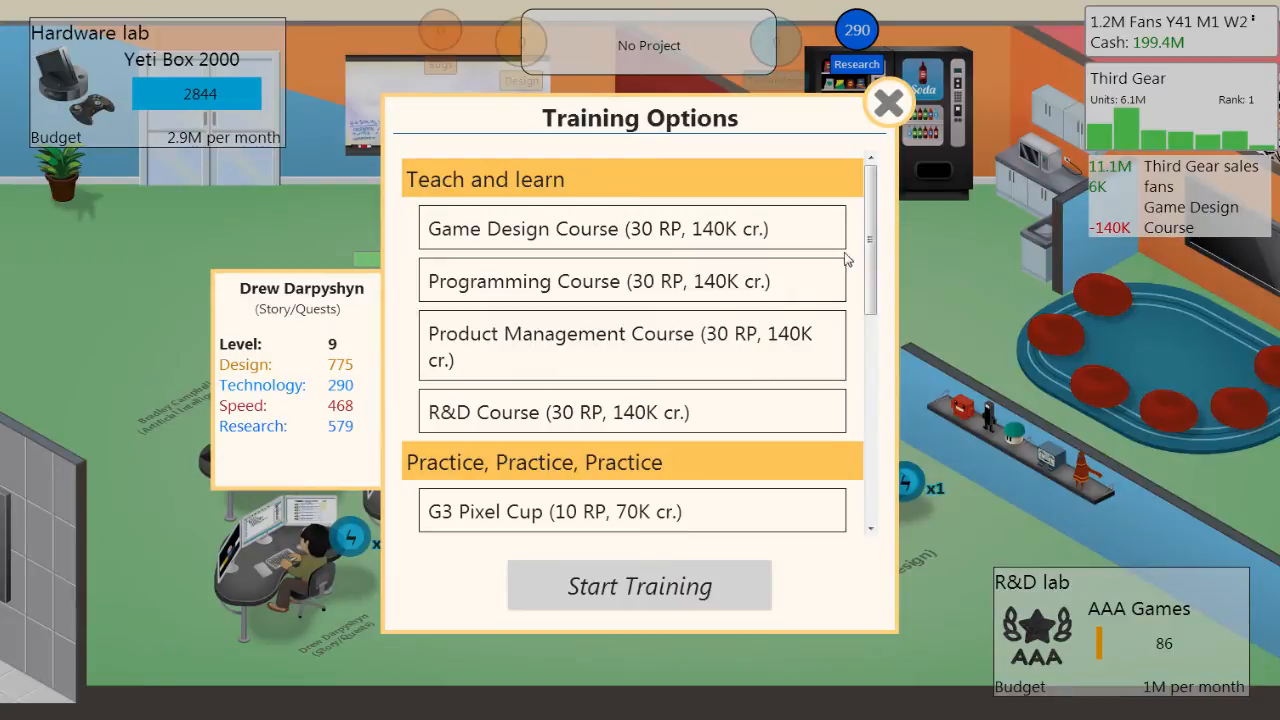
{"action": "left_click", "coordinate": [632, 228]}
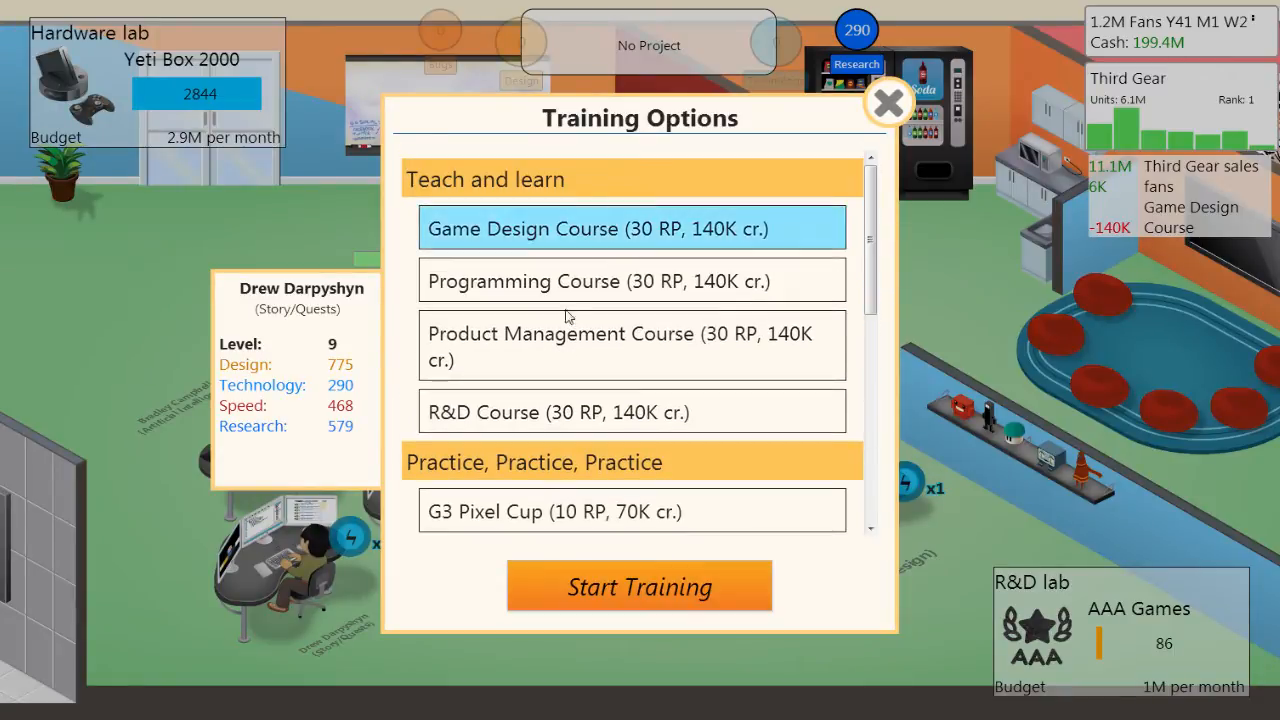
{"action": "mouse_move", "coordinate": [553, 374]}
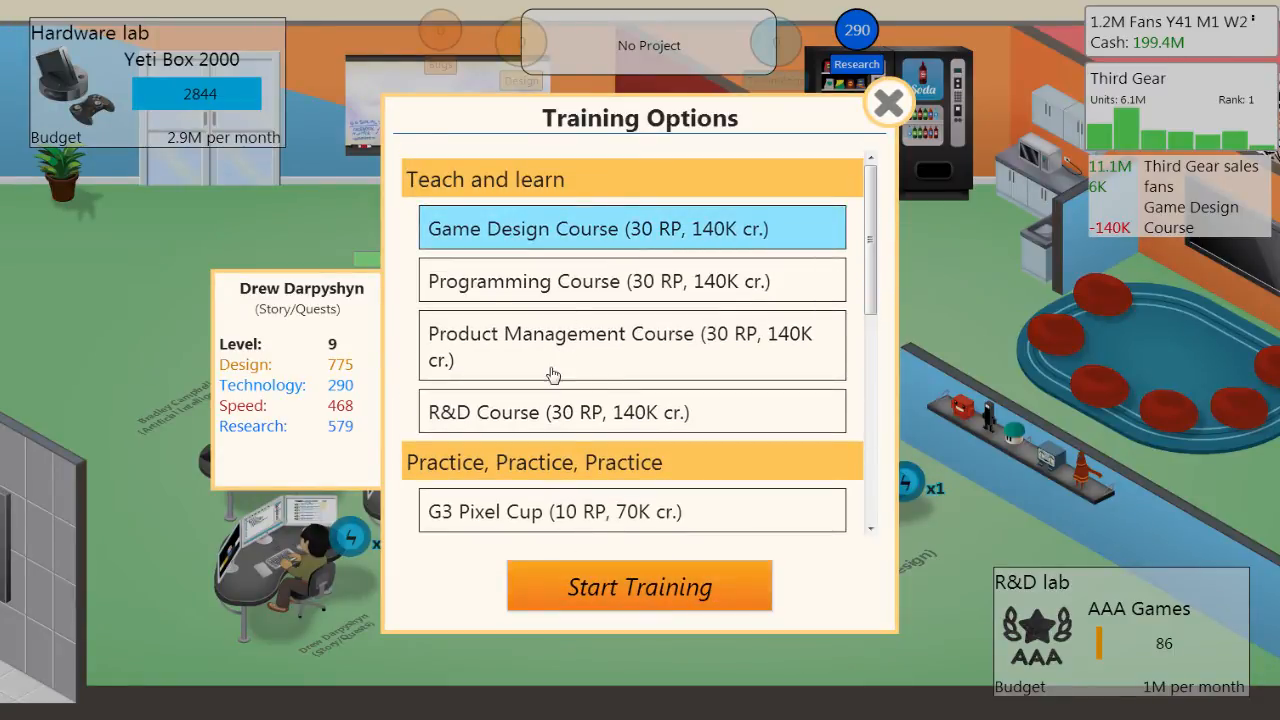
{"action": "left_click", "coordinate": [633, 345]}
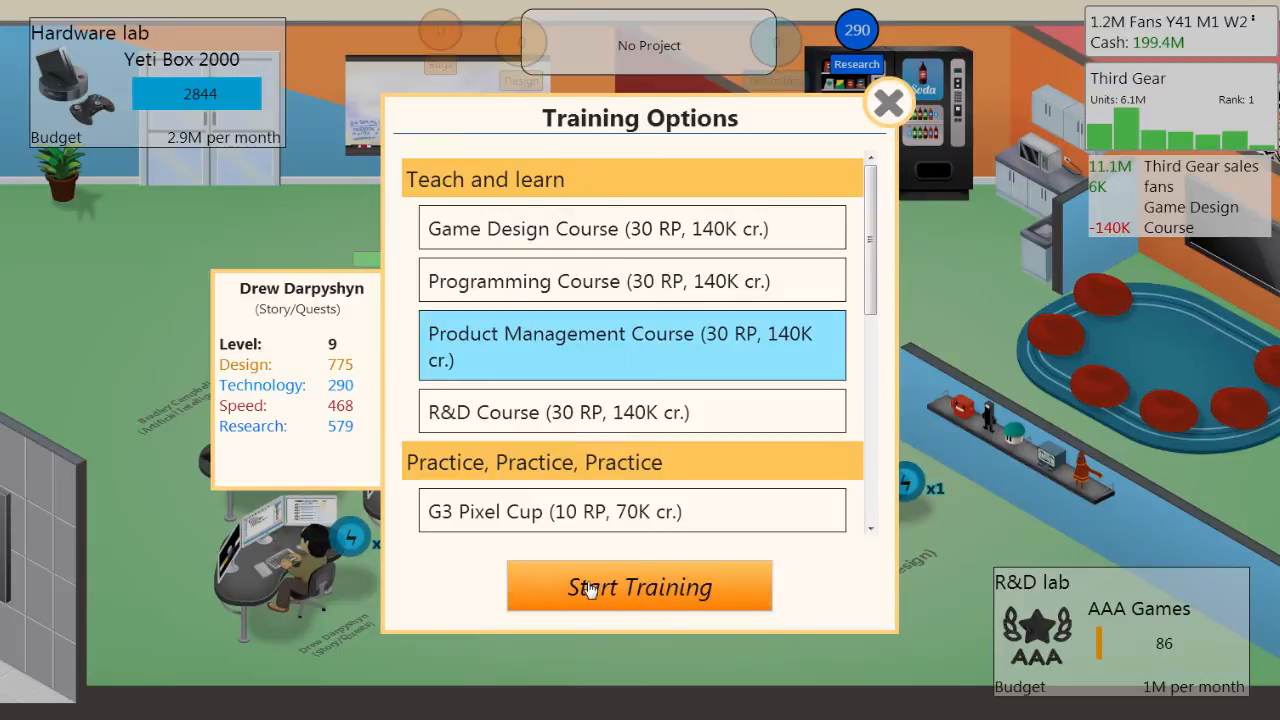
{"action": "left_click", "coordinate": [639, 586]}
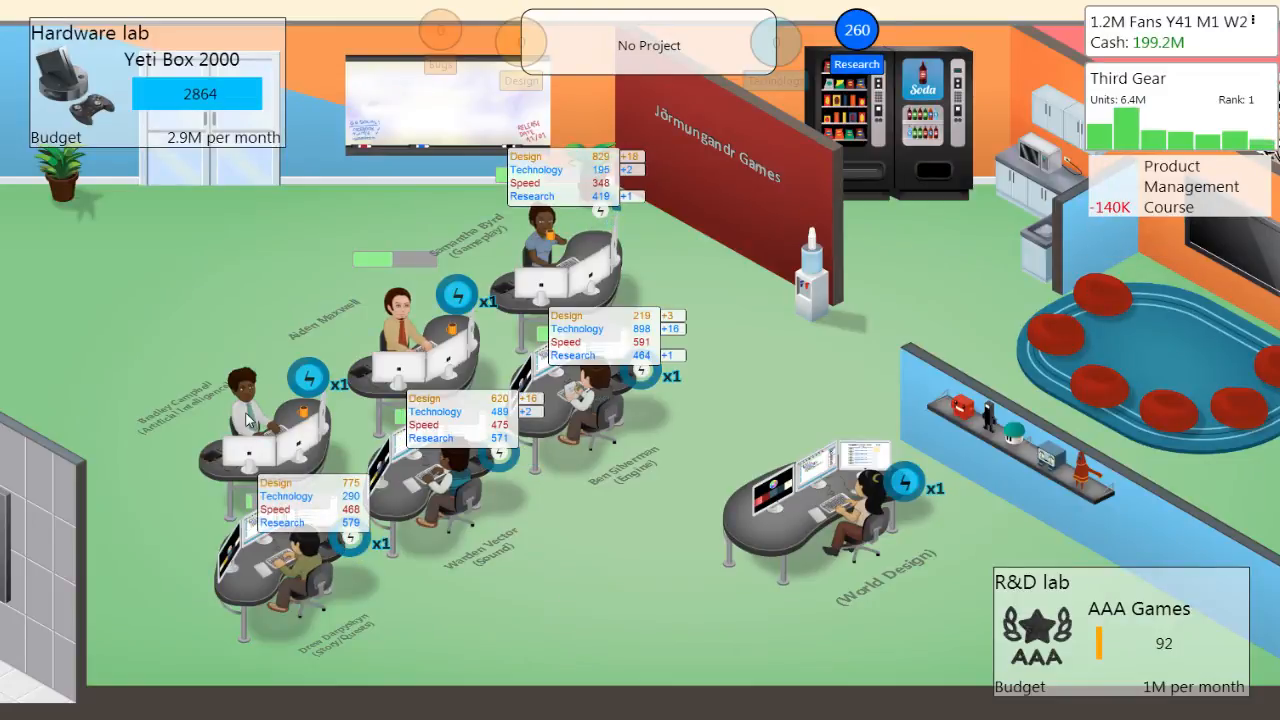
Enroll Yeti, the World Design staffer, in the Product Management Course (30 RP, 140K)
{"action": "left_click", "coordinate": [245, 410]}
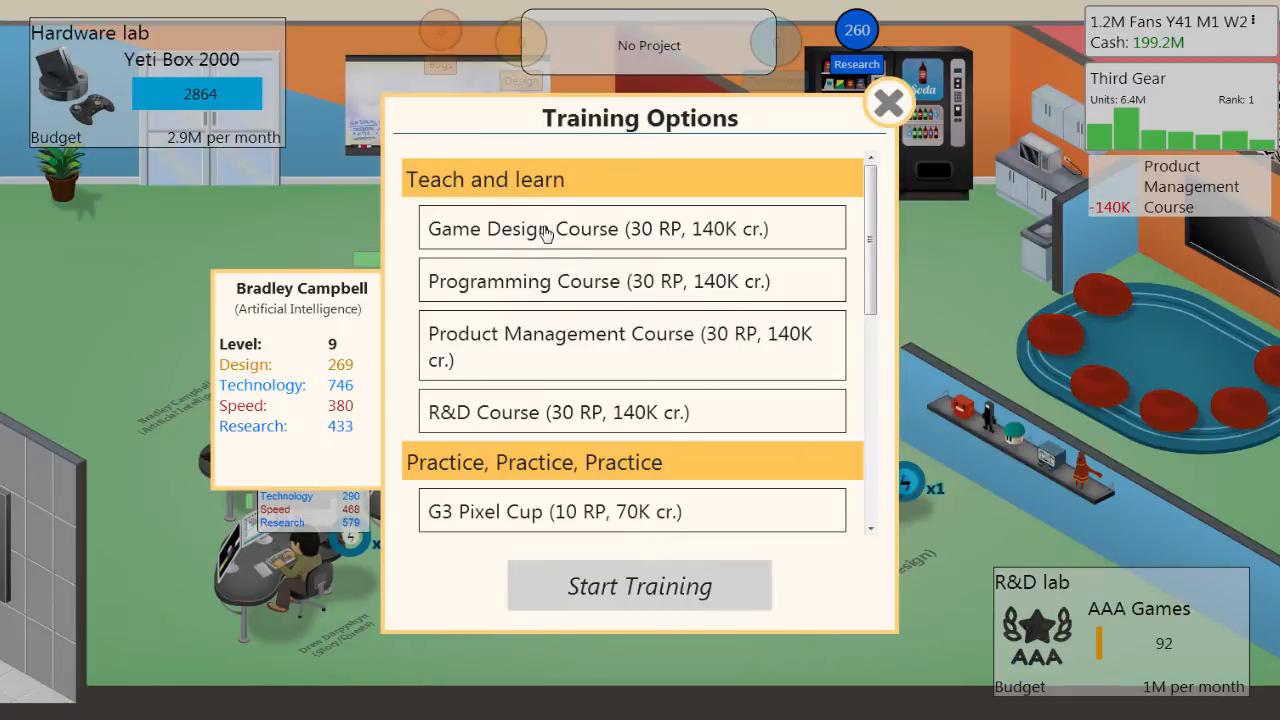
{"action": "left_click", "coordinate": [887, 103]}
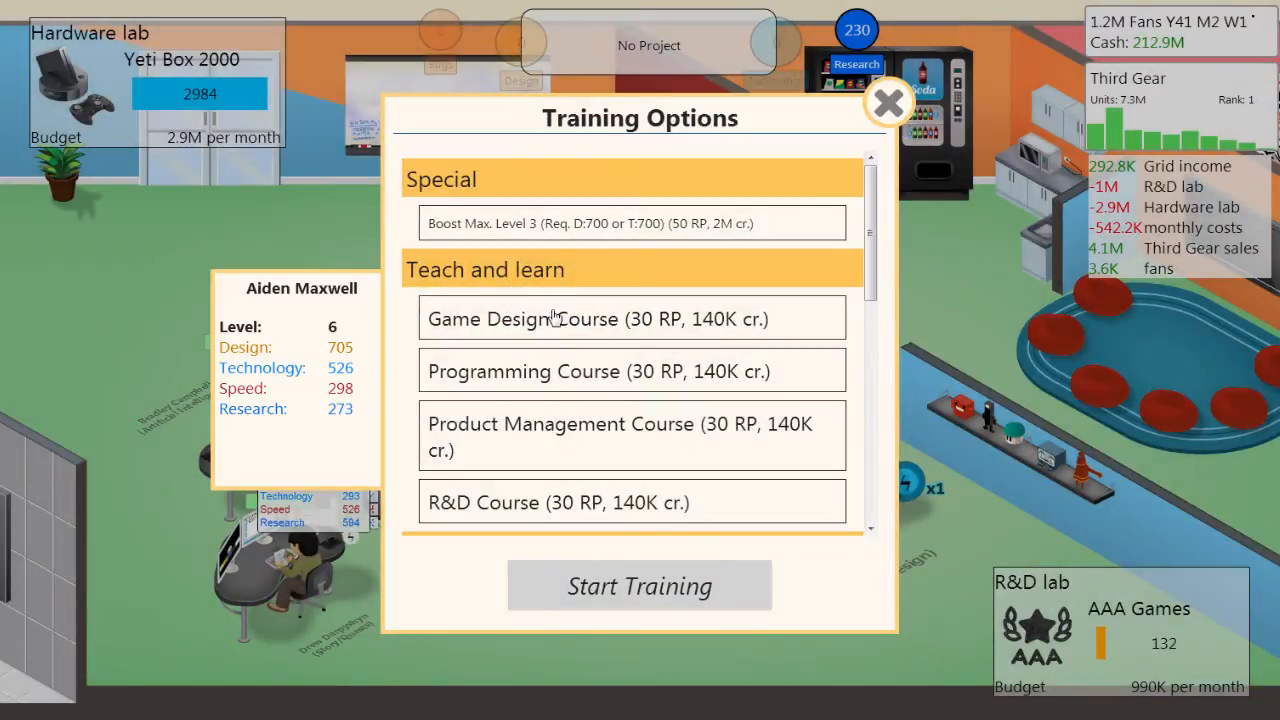
{"action": "left_click", "coordinate": [632, 318]}
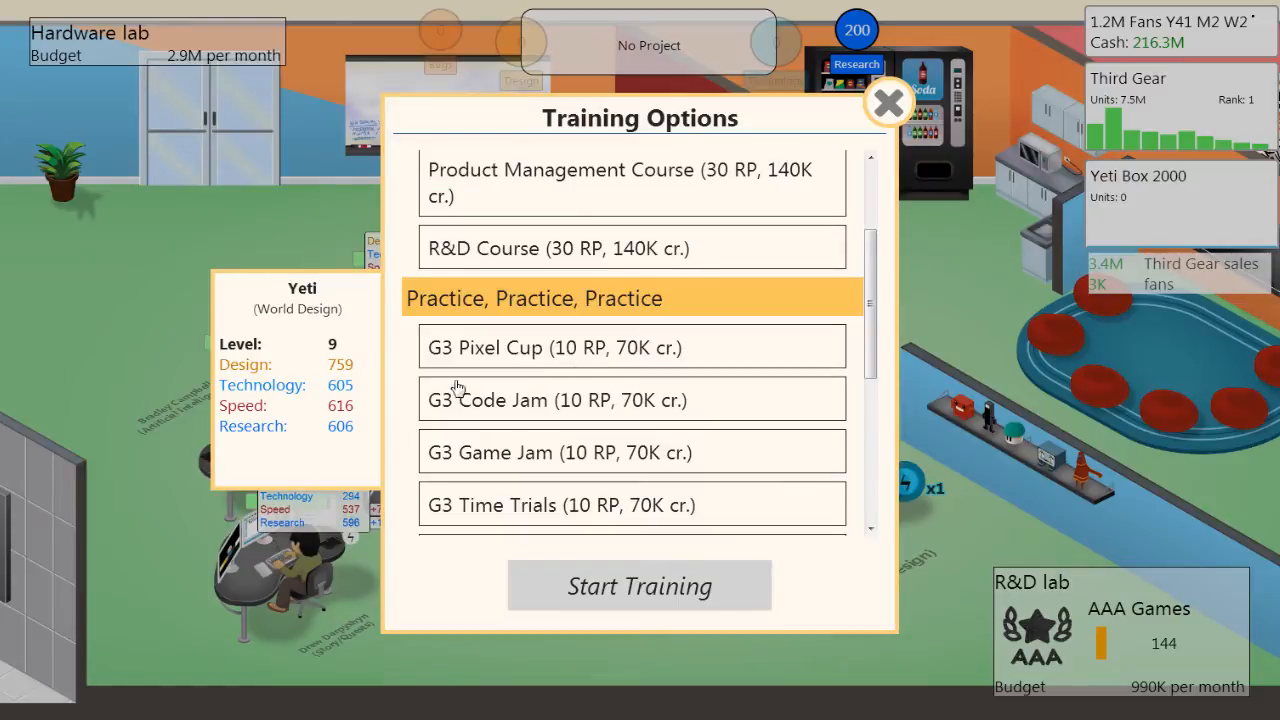
{"action": "scroll", "scroll_direction": "down", "scroll_amount": 3}
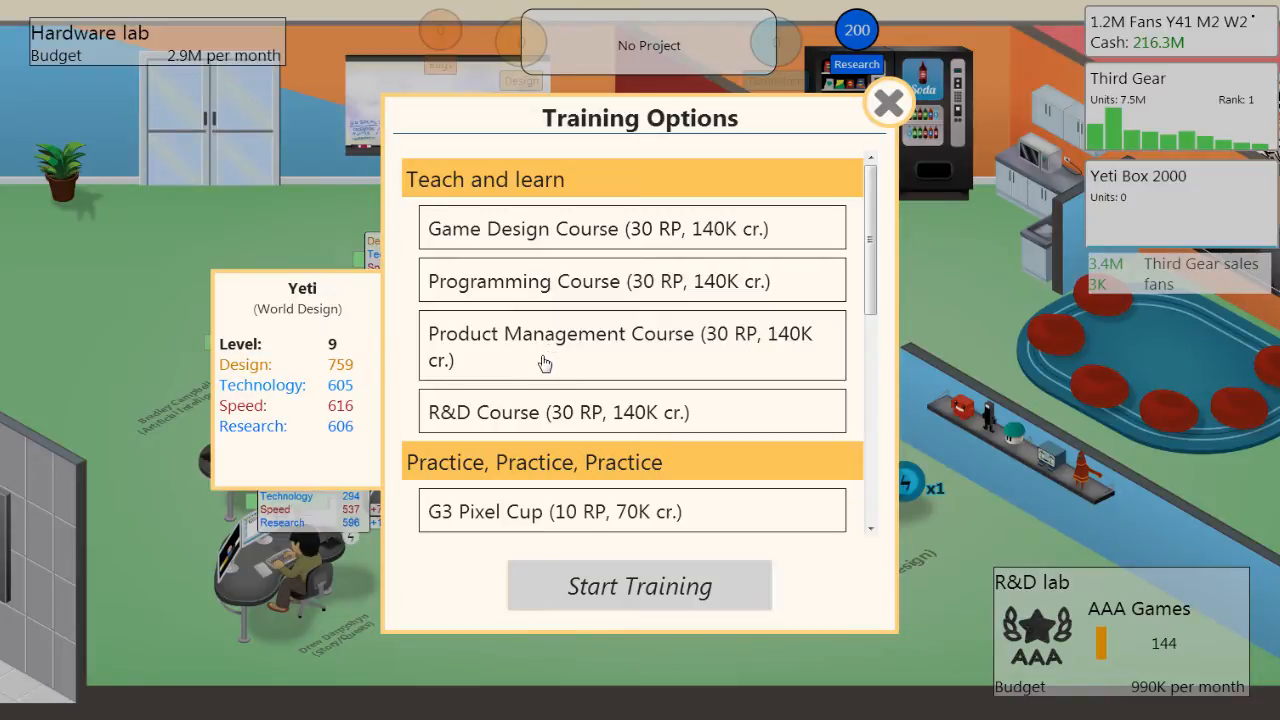
{"action": "mouse_move", "coordinate": [493, 427]}
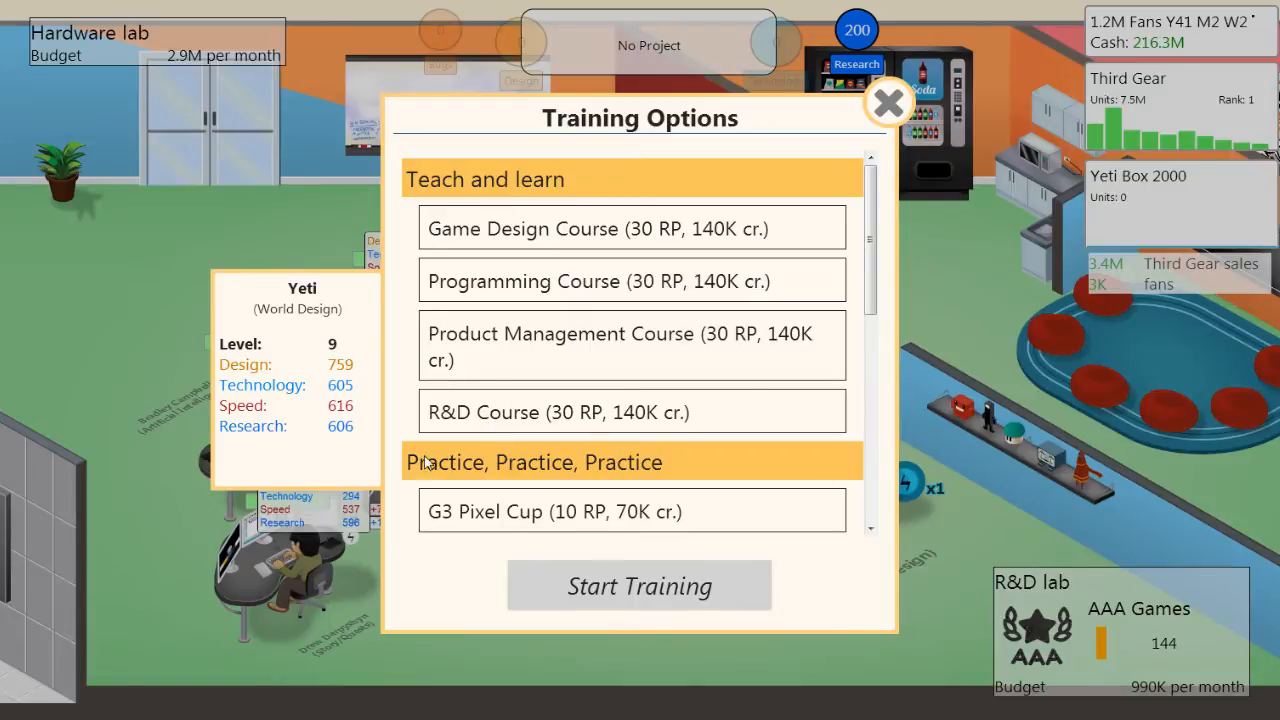
{"action": "mouse_move", "coordinate": [527, 433]}
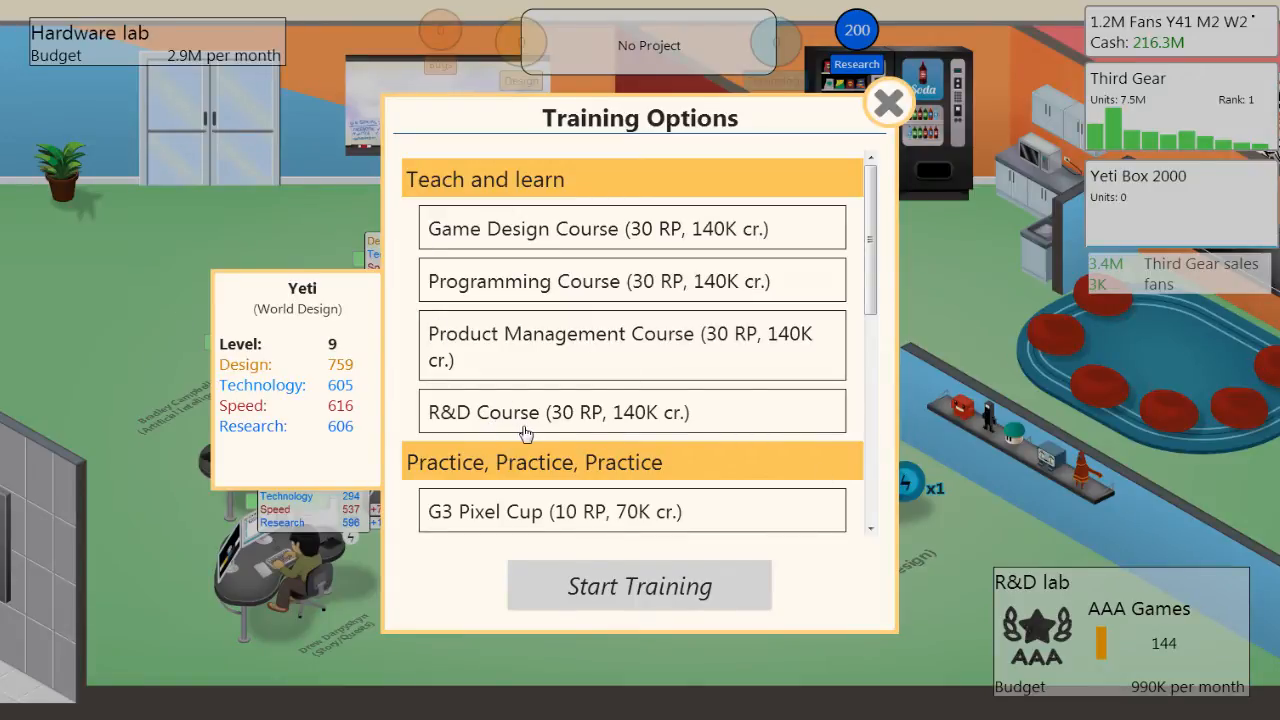
{"action": "mouse_move", "coordinate": [1095, 593]}
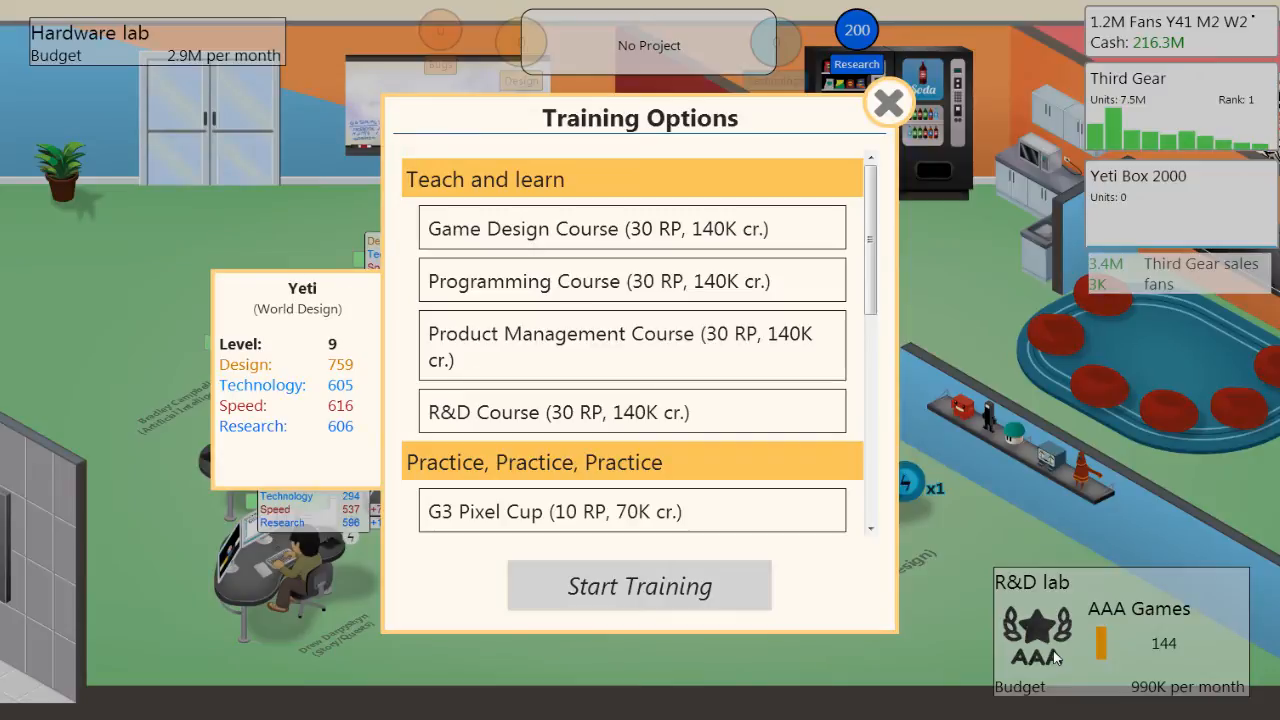
{"action": "mouse_move", "coordinate": [880, 560]}
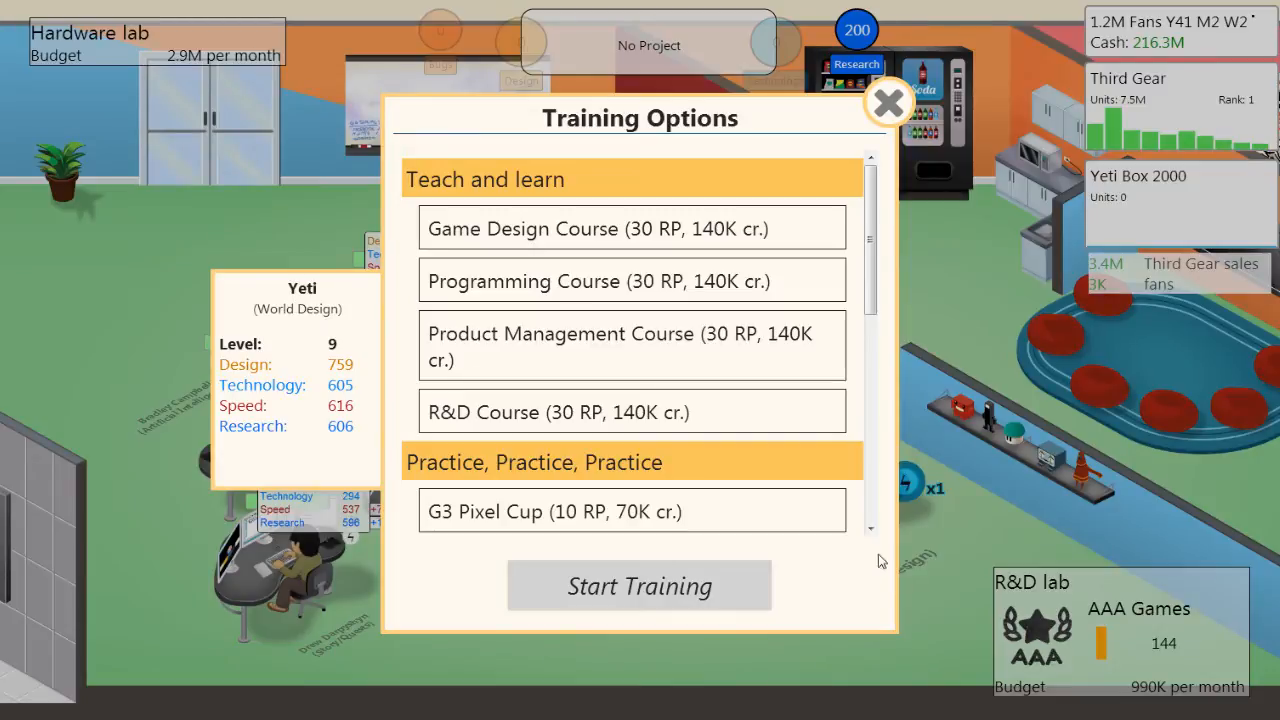
{"action": "mouse_move", "coordinate": [455, 349]}
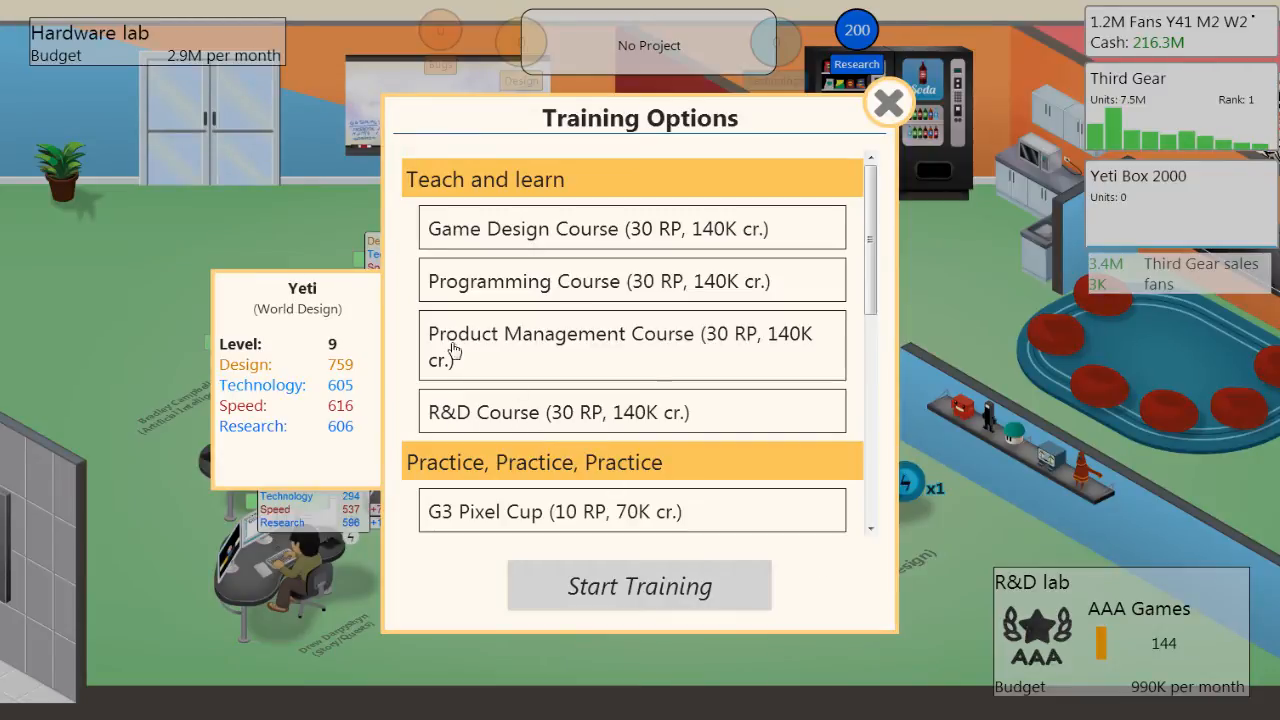
{"action": "mouse_move", "coordinate": [540, 364]}
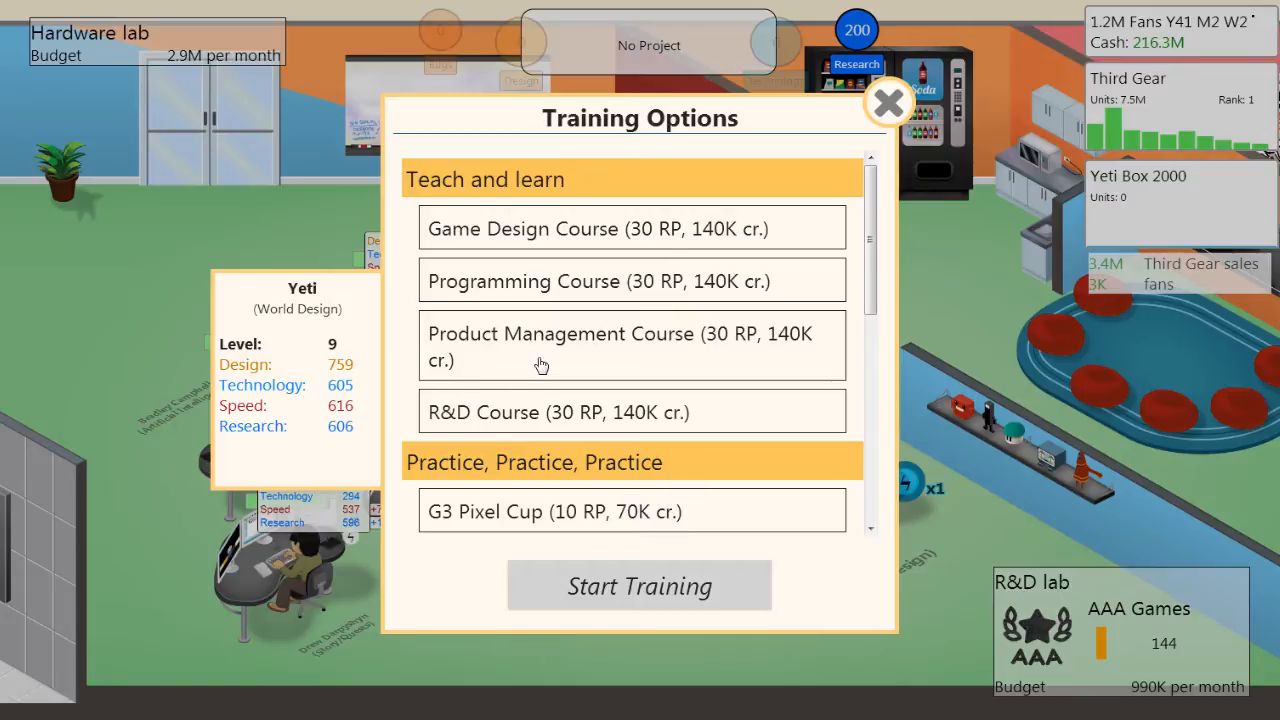
{"action": "mouse_move", "coordinate": [563, 340]}
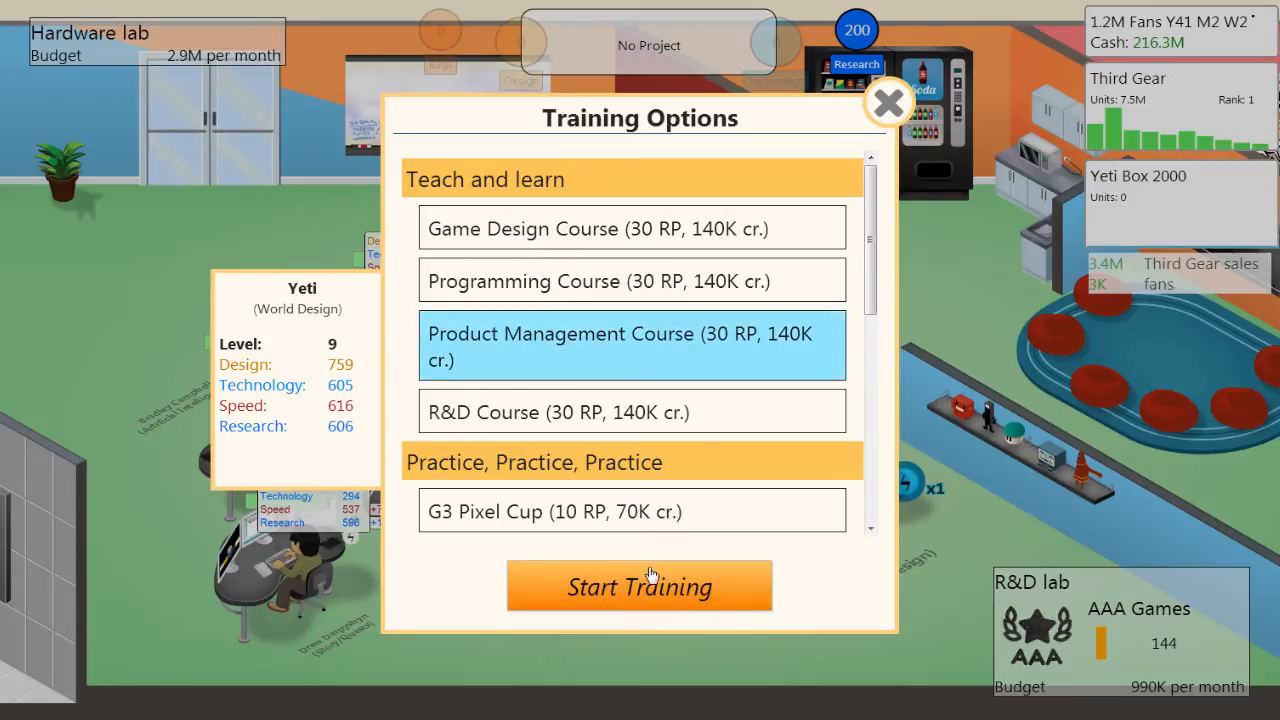
{"action": "left_click", "coordinate": [639, 586]}
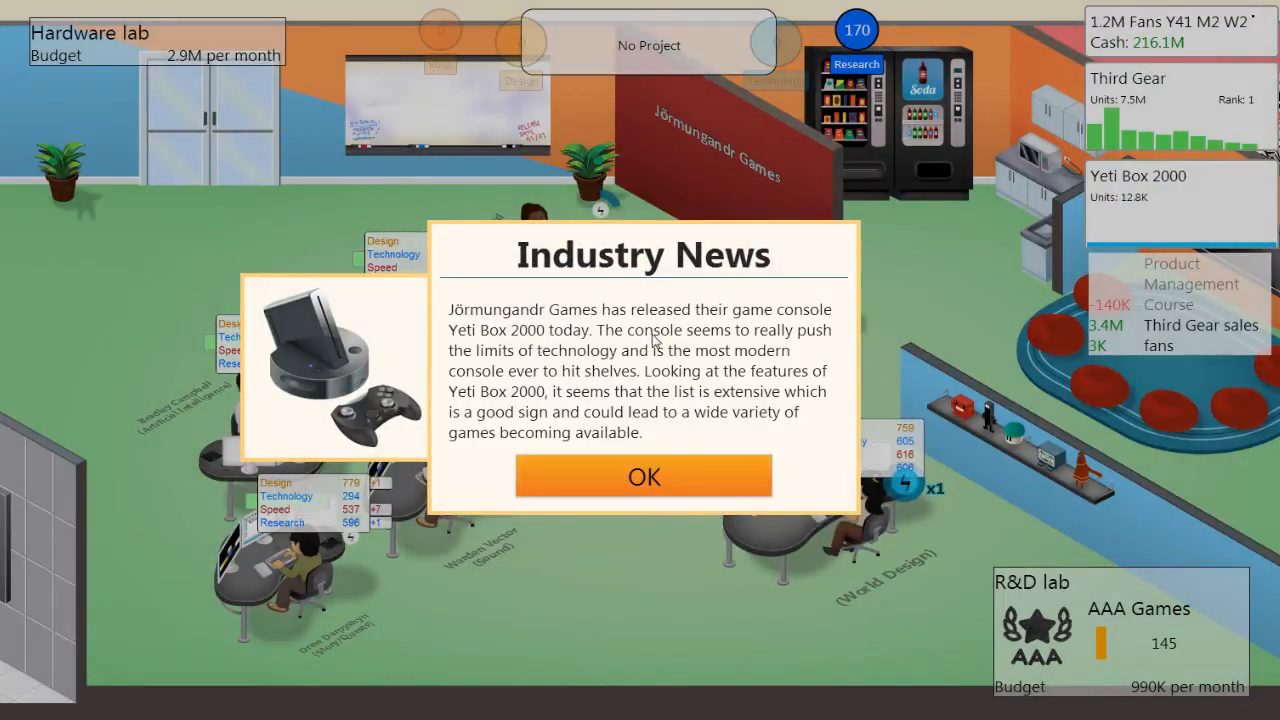
{"action": "mouse_move", "coordinate": [573, 357]}
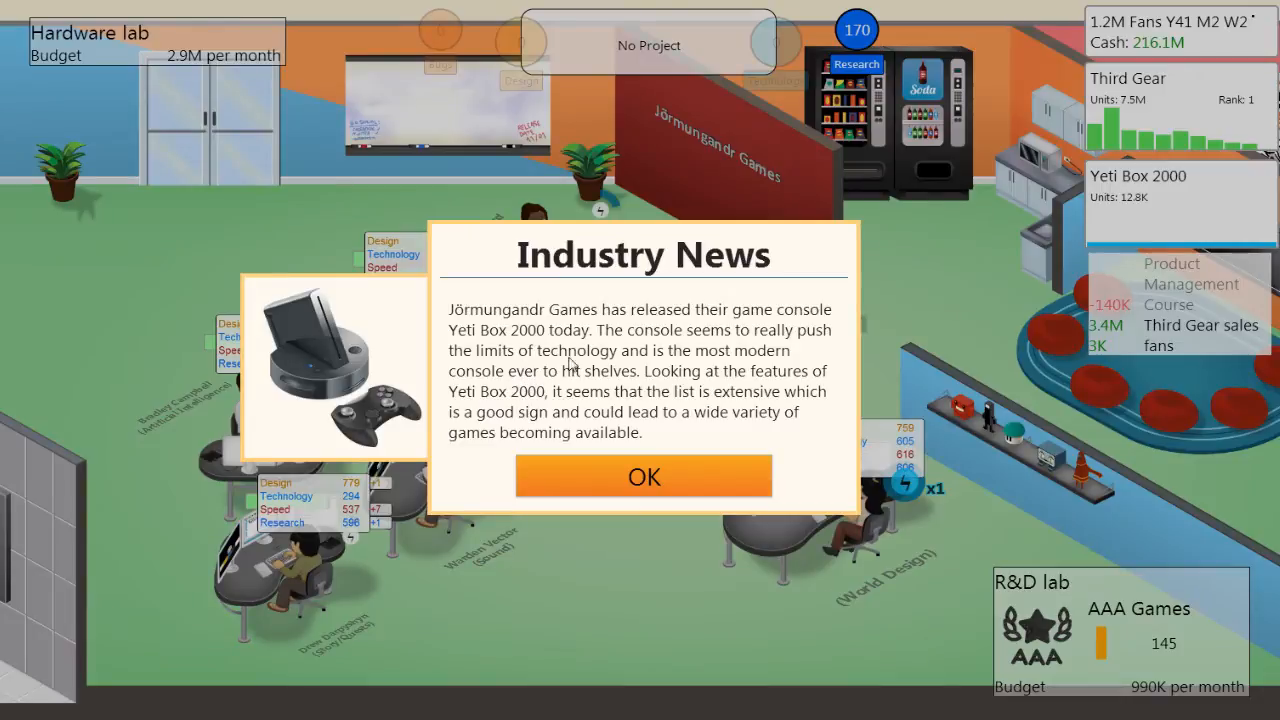
{"action": "mouse_move", "coordinate": [690, 422]}
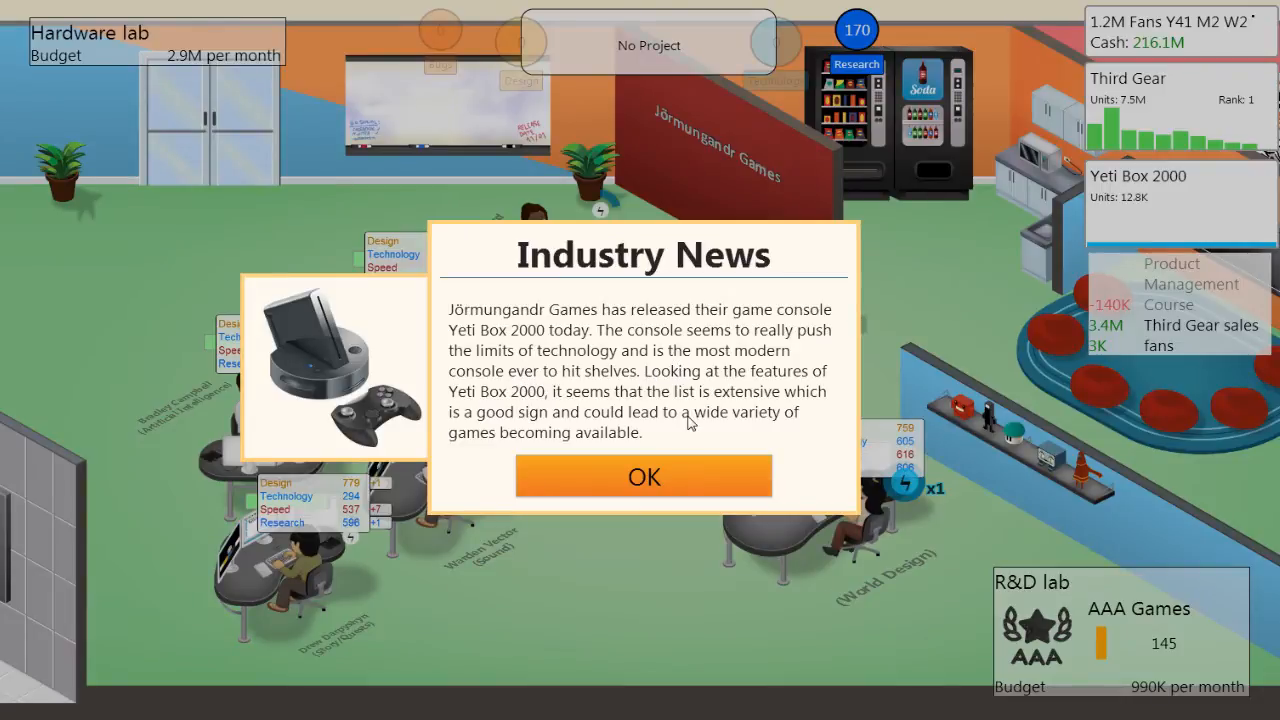
{"action": "mouse_move", "coordinate": [692, 451]}
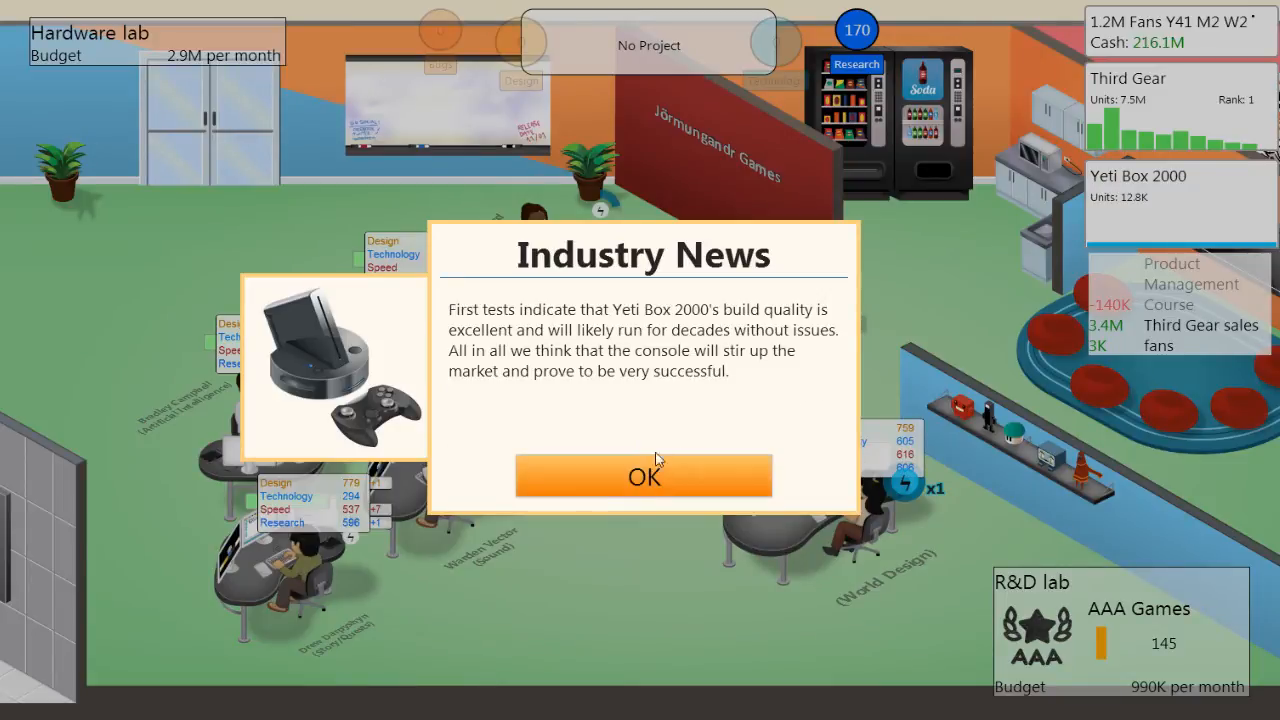
{"action": "mouse_move", "coordinate": [647, 440]}
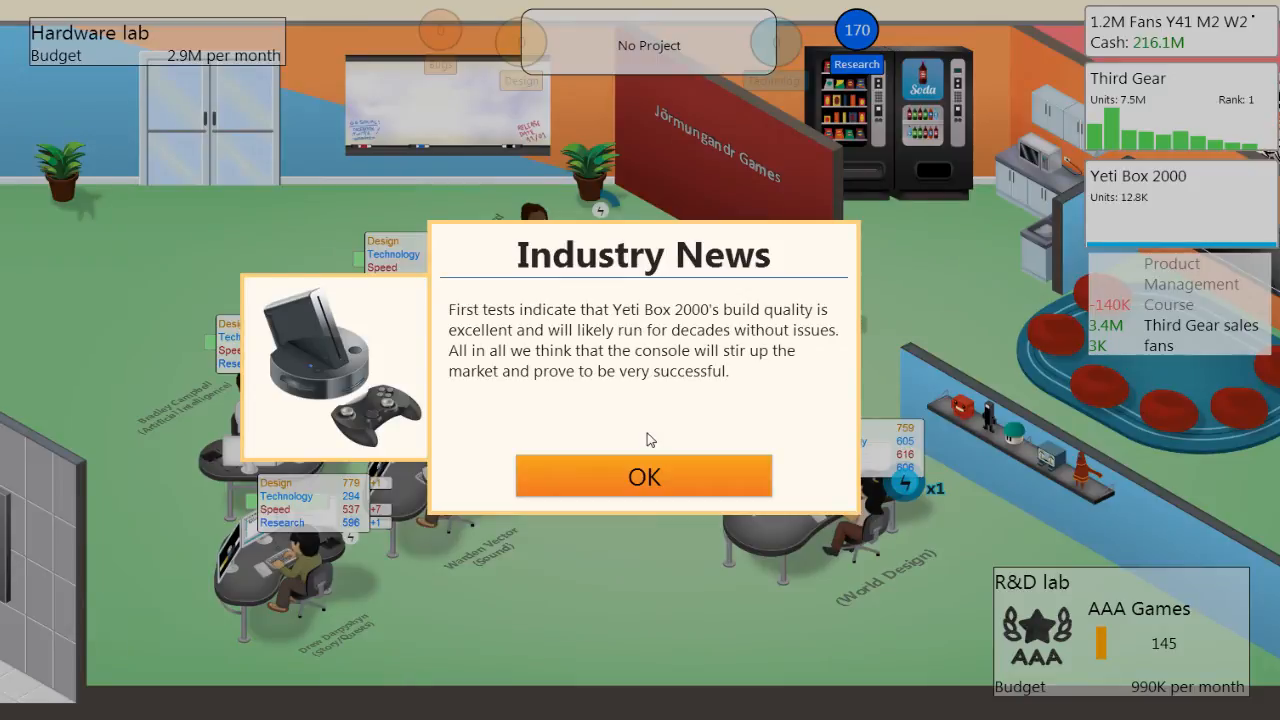
{"action": "mouse_move", "coordinate": [680, 478]}
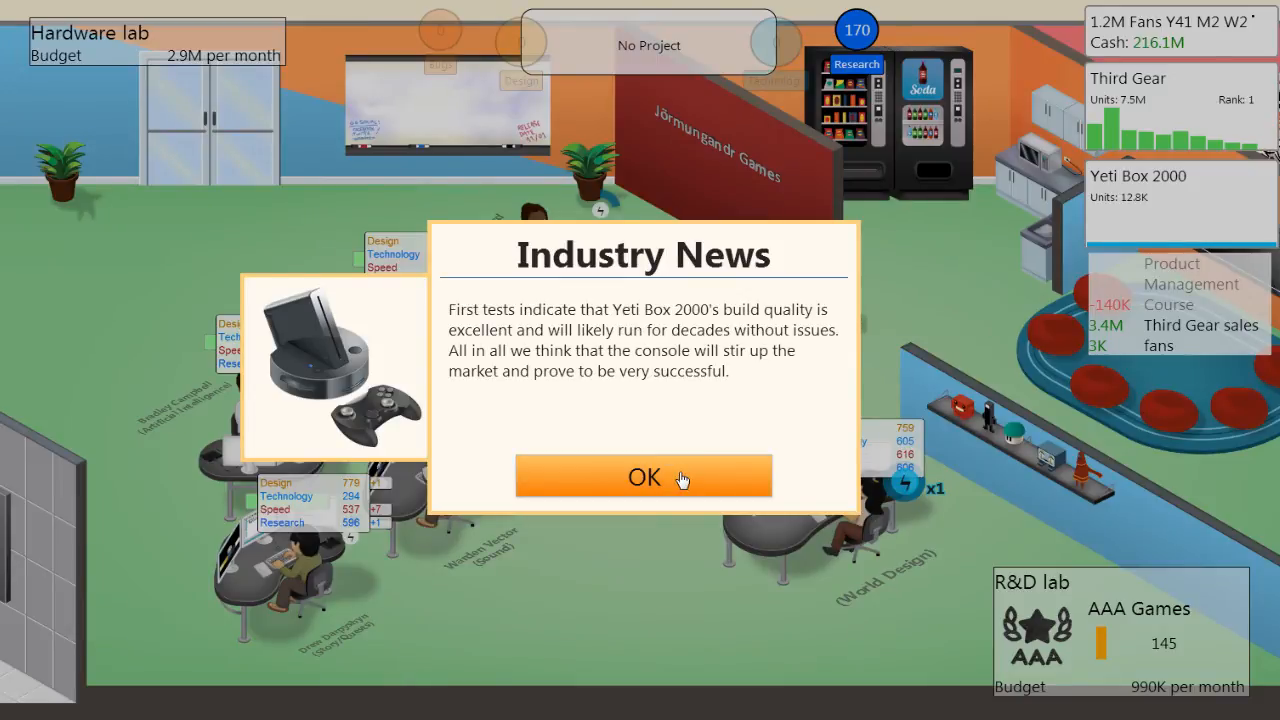
Dismiss the Yeti Box 2000 console release news
{"action": "left_click", "coordinate": [643, 476]}
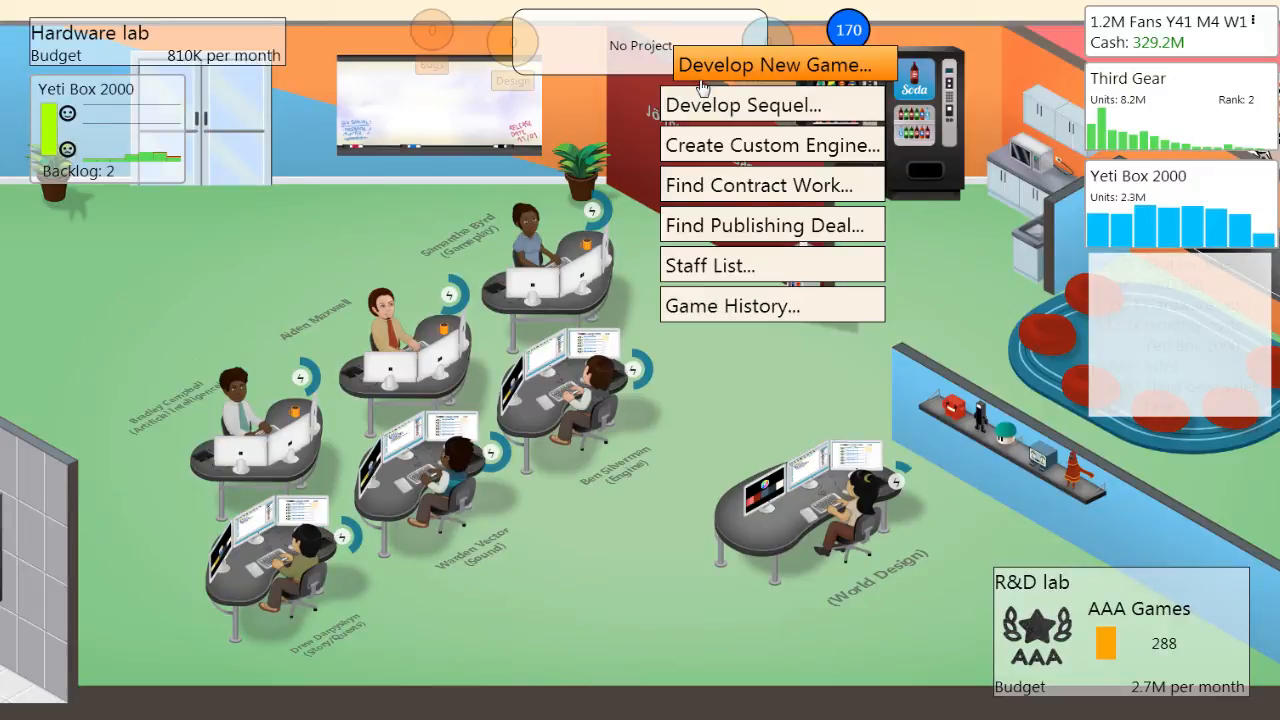
Start a new medium-sized game with Superheroes as its topic
{"action": "left_click", "coordinate": [781, 64]}
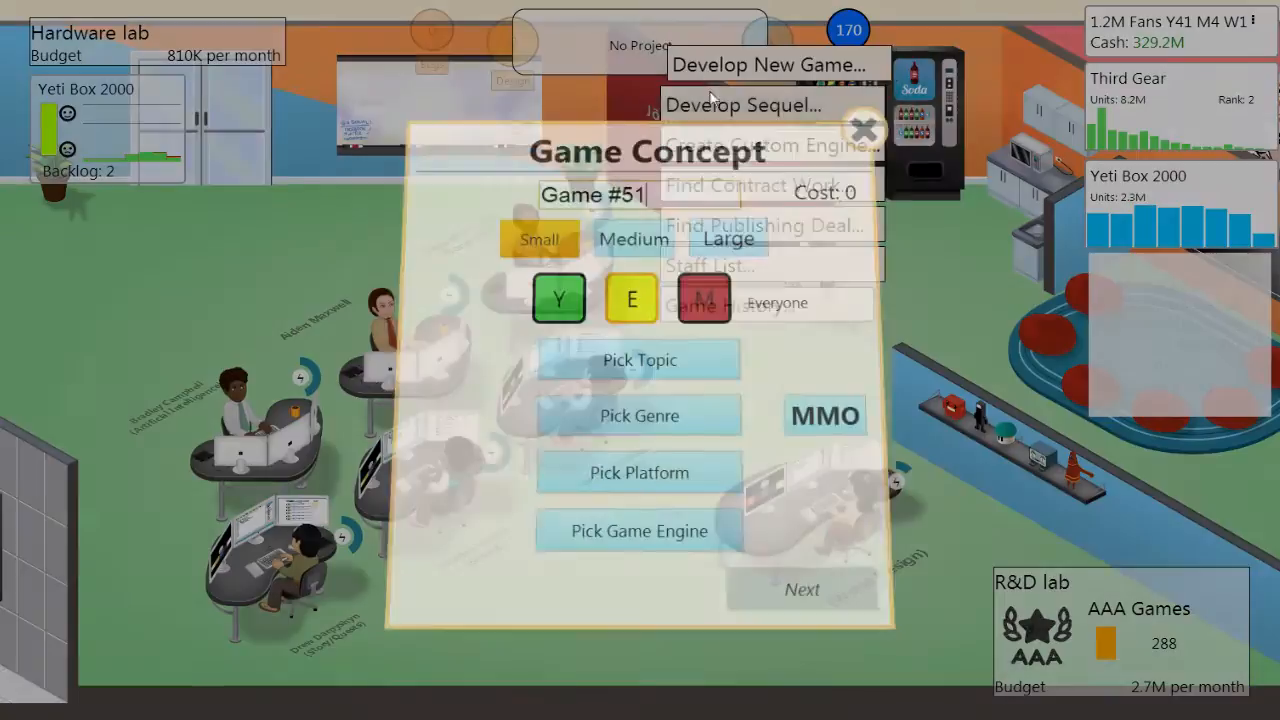
{"action": "left_click", "coordinate": [633, 239]}
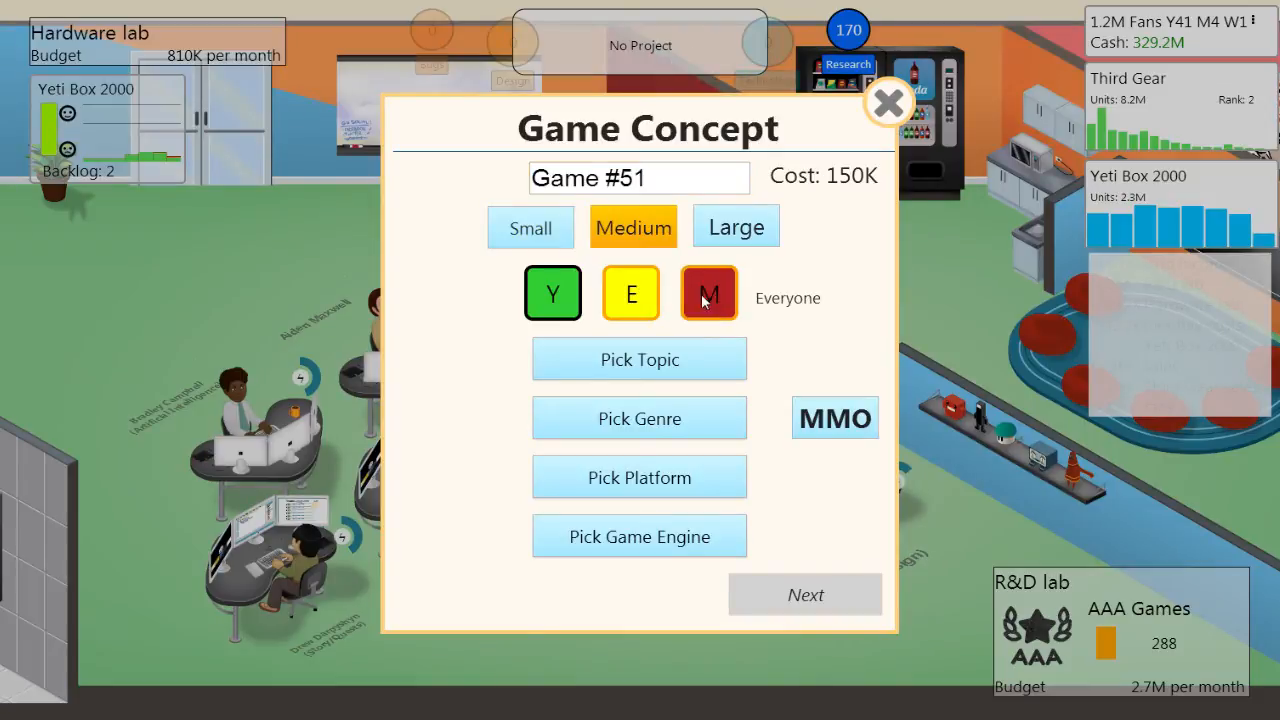
{"action": "left_click", "coordinate": [639, 359]}
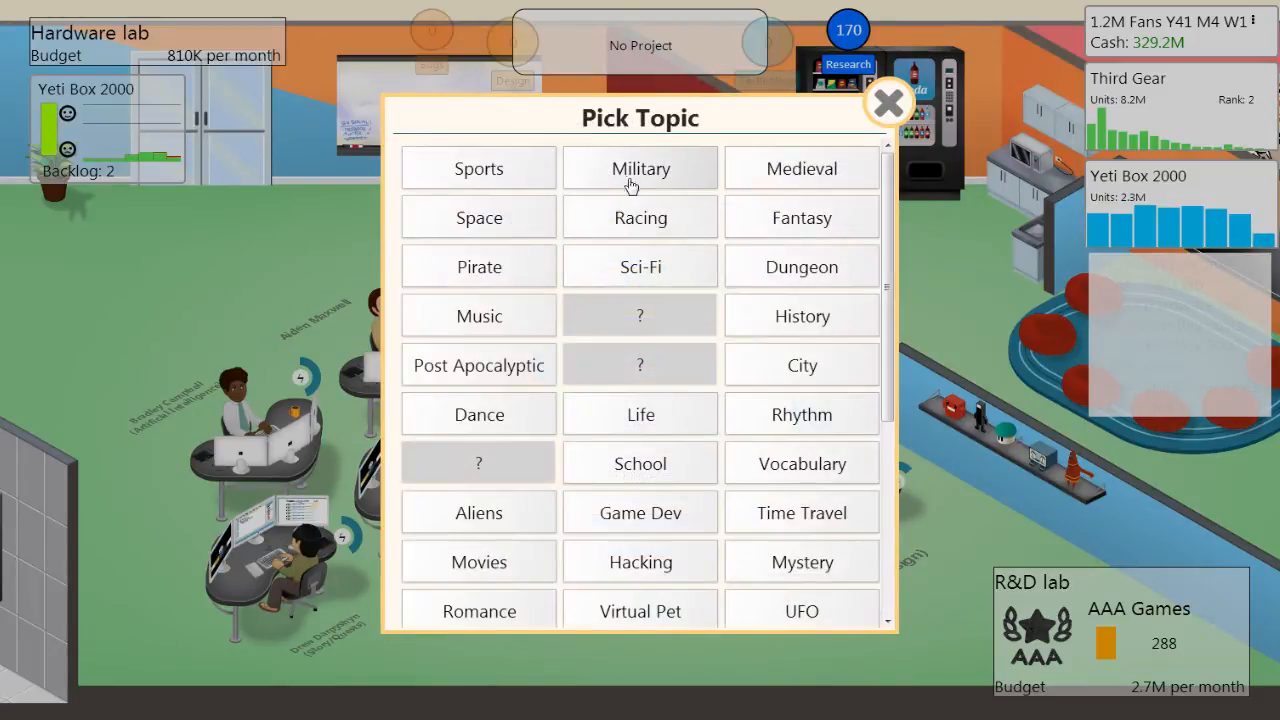
{"action": "scroll", "scroll_direction": "down", "scroll_amount": 3}
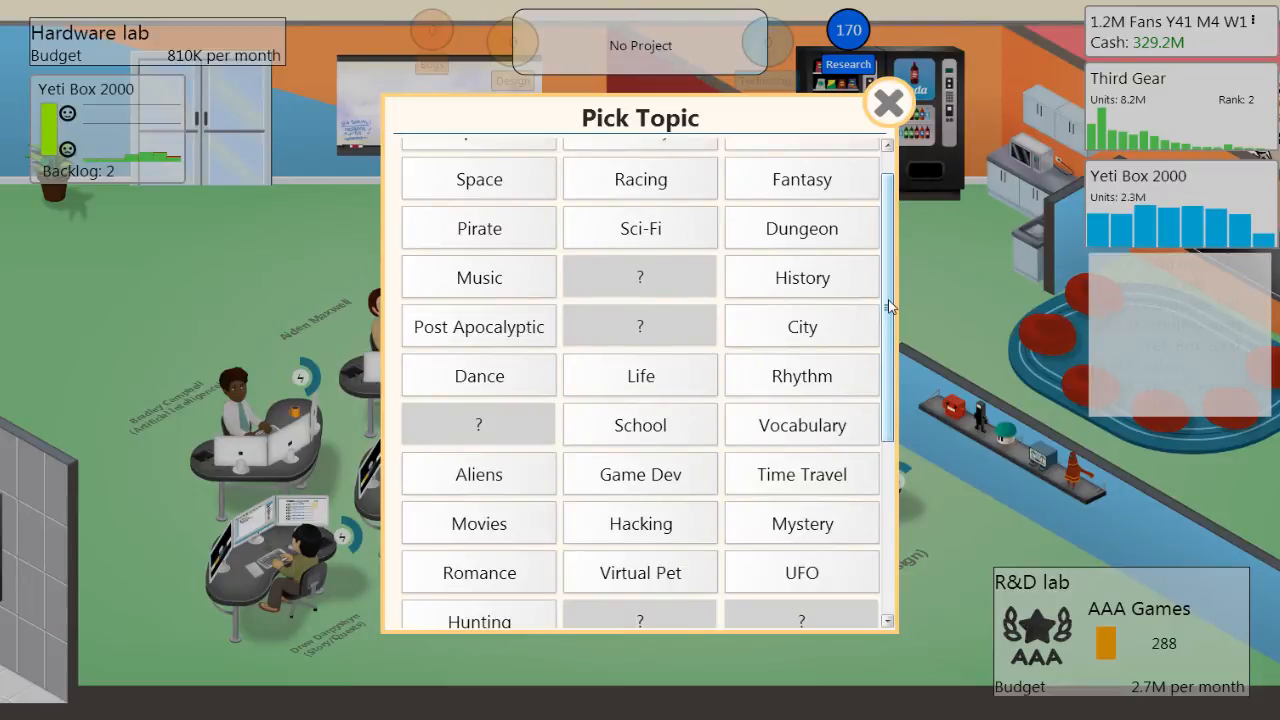
{"action": "scroll", "scroll_direction": "down", "scroll_amount": 3}
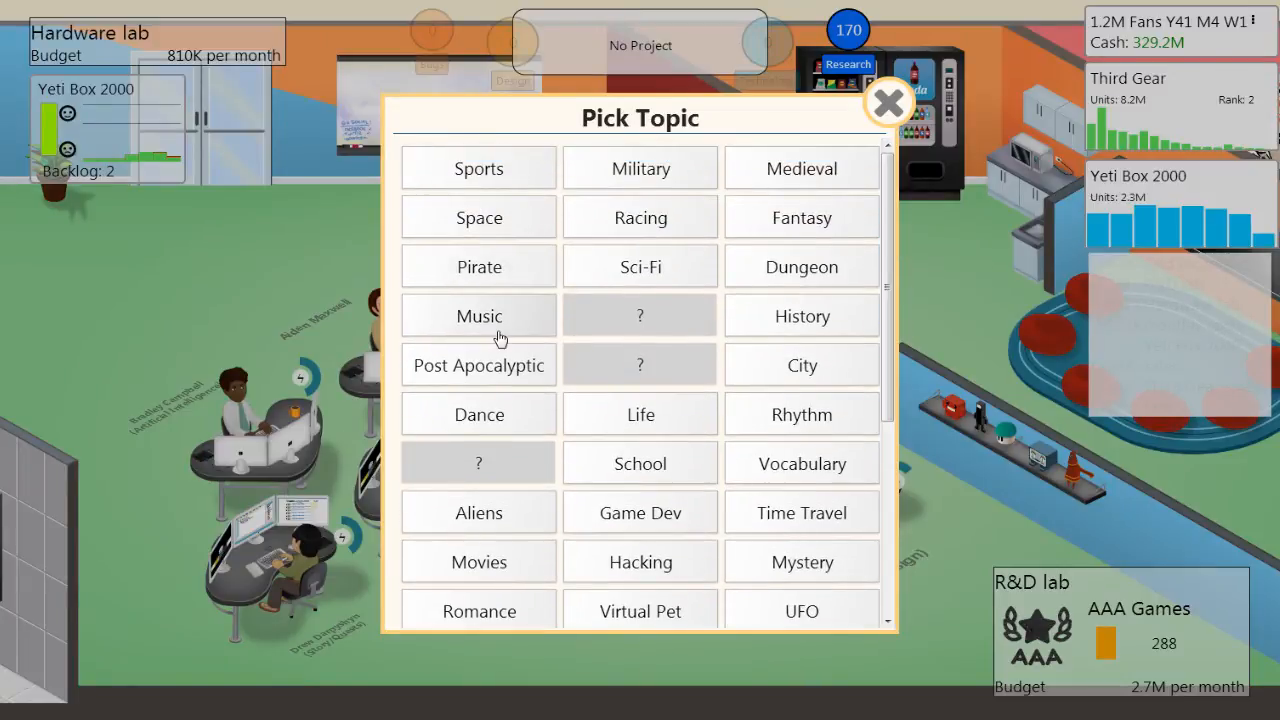
{"action": "mouse_move", "coordinate": [490, 185]}
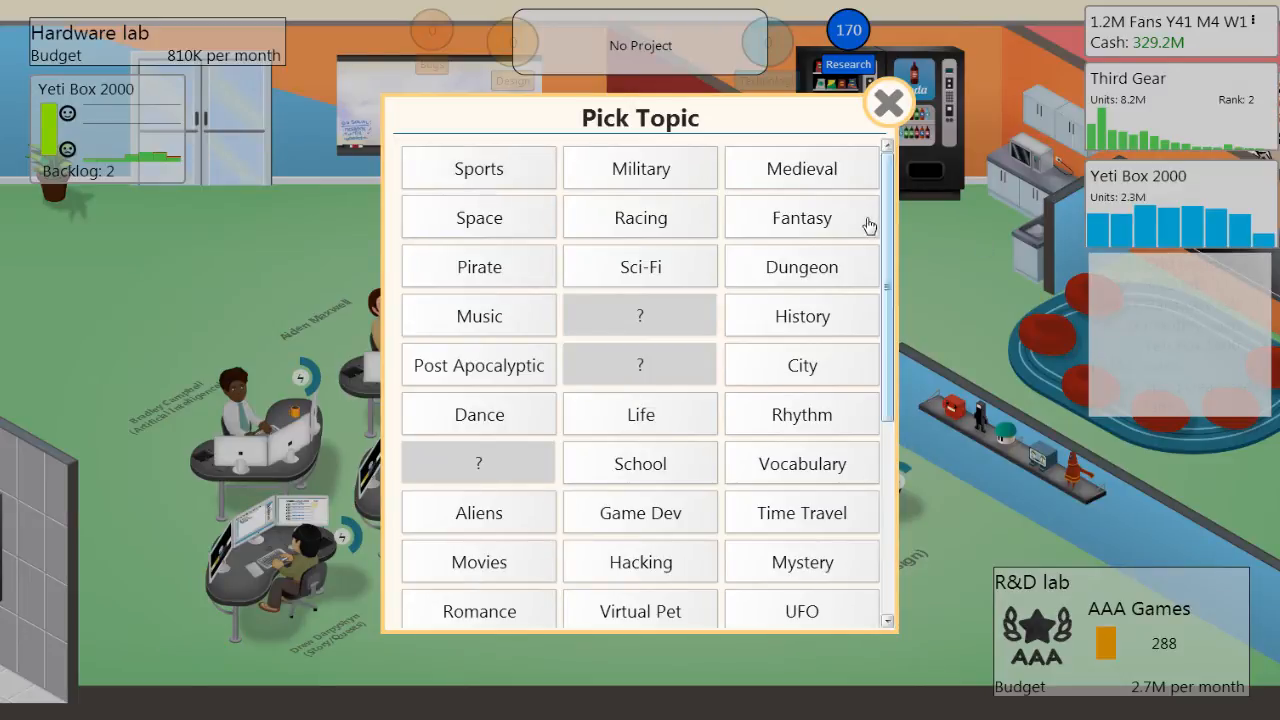
{"action": "scroll", "scroll_direction": "down", "scroll_amount": 3}
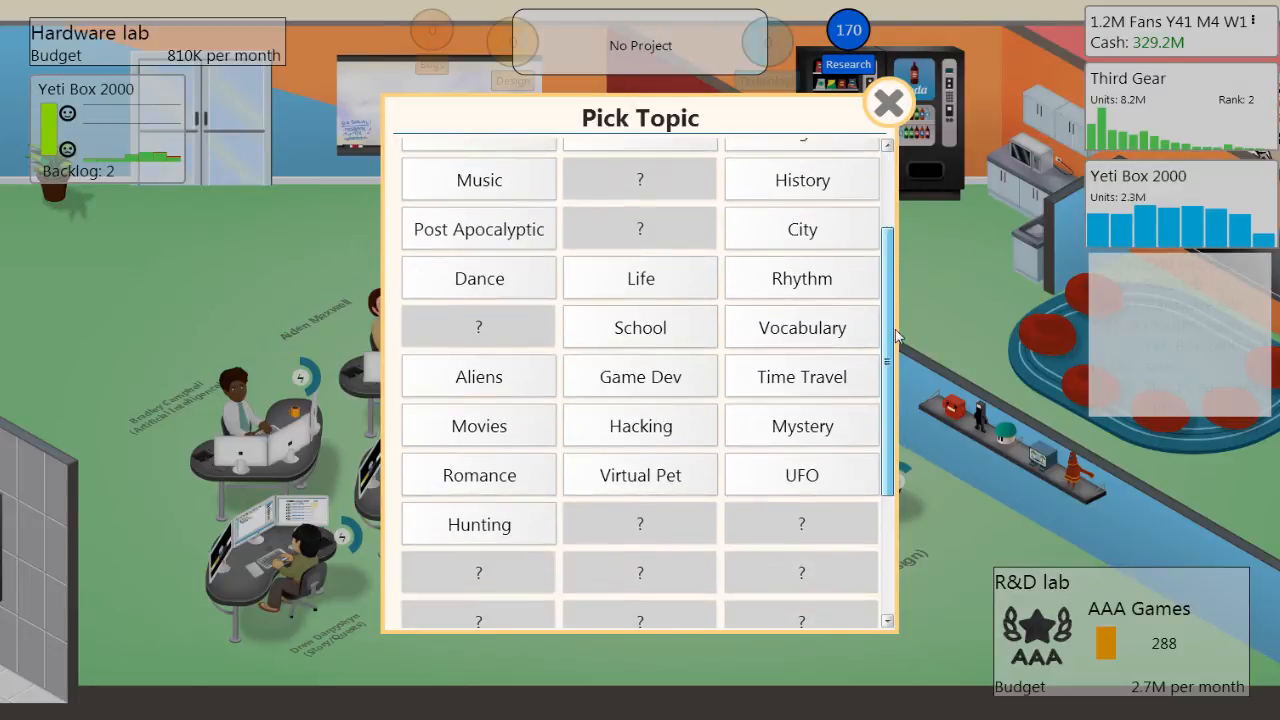
{"action": "scroll", "scroll_direction": "down", "scroll_amount": 3}
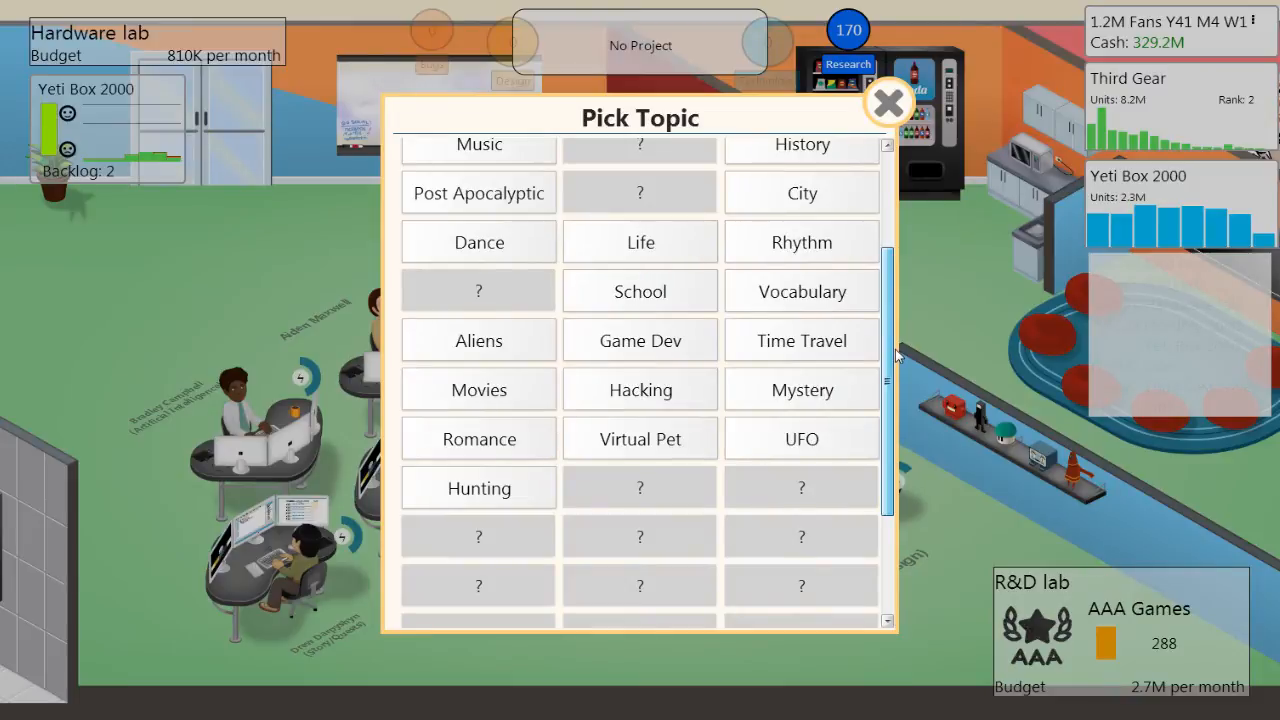
{"action": "scroll", "scroll_direction": "down", "scroll_amount": 3}
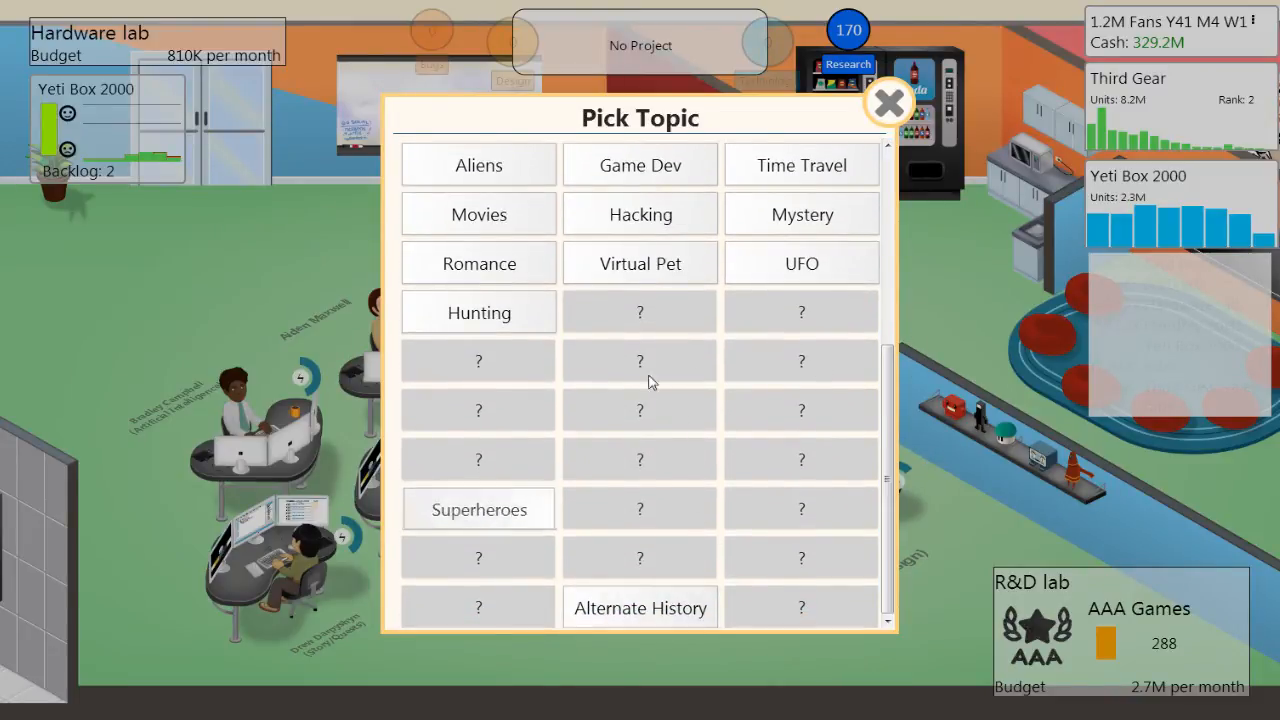
{"action": "left_click", "coordinate": [478, 509]}
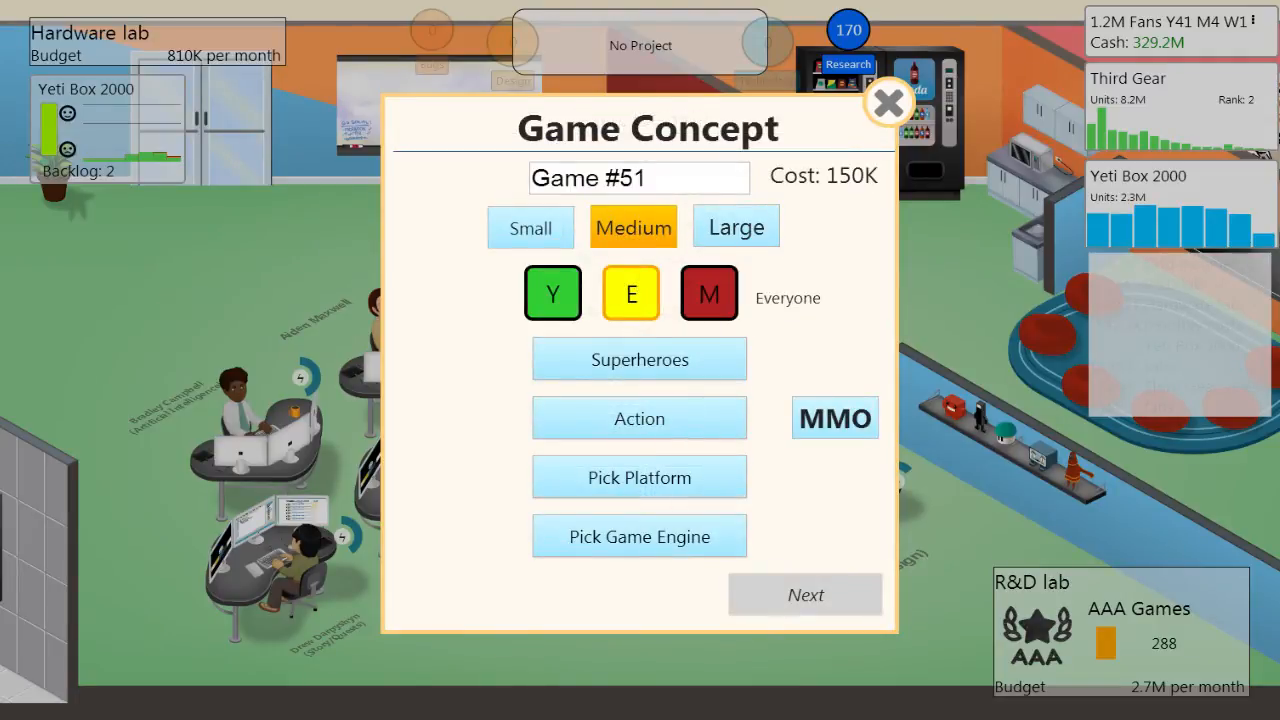
Replace the placeholder game title by typing a new name
{"action": "triple_click", "coordinate": [638, 177]}
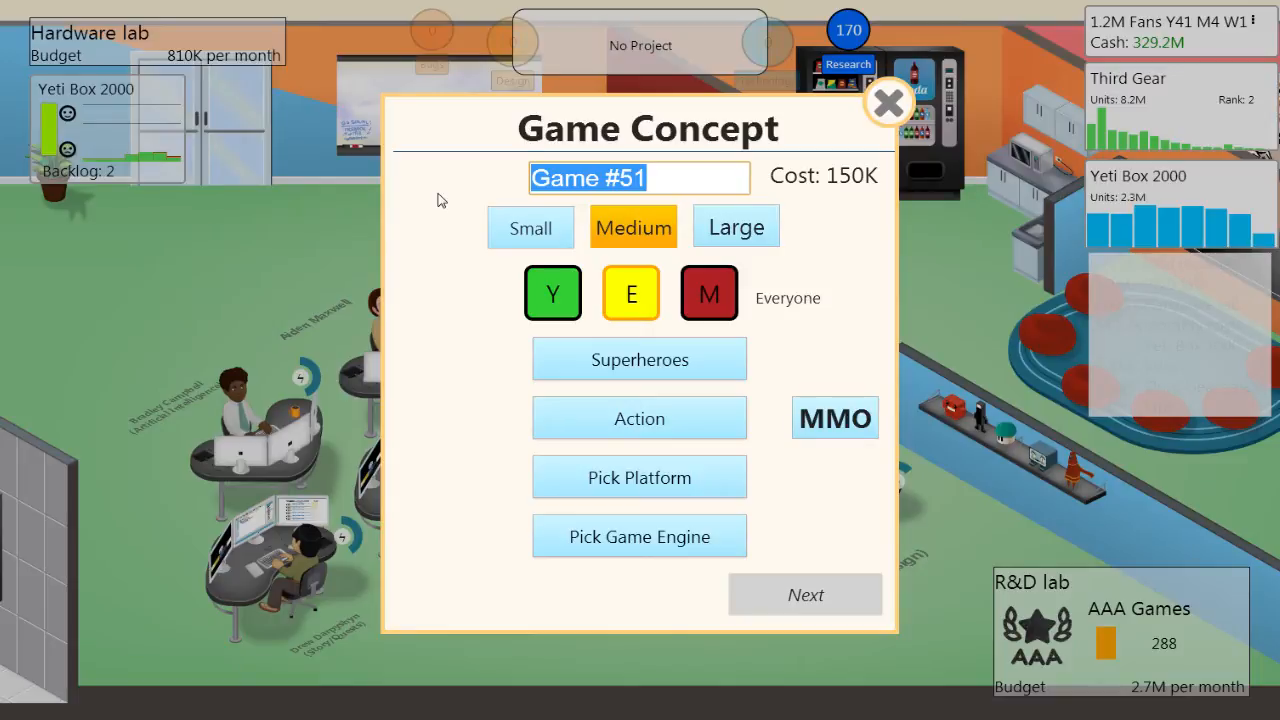
{"action": "type", "text": "Yeti Saves the Day"}
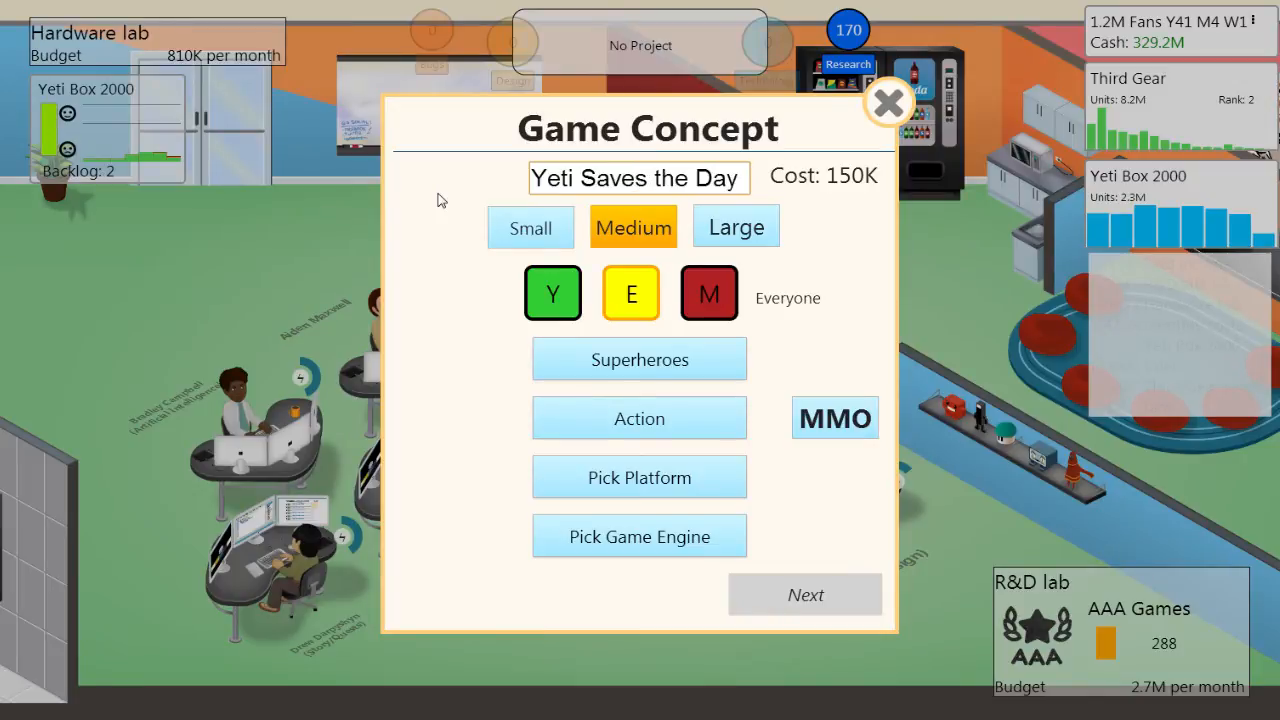
{"action": "type", "text": "."}
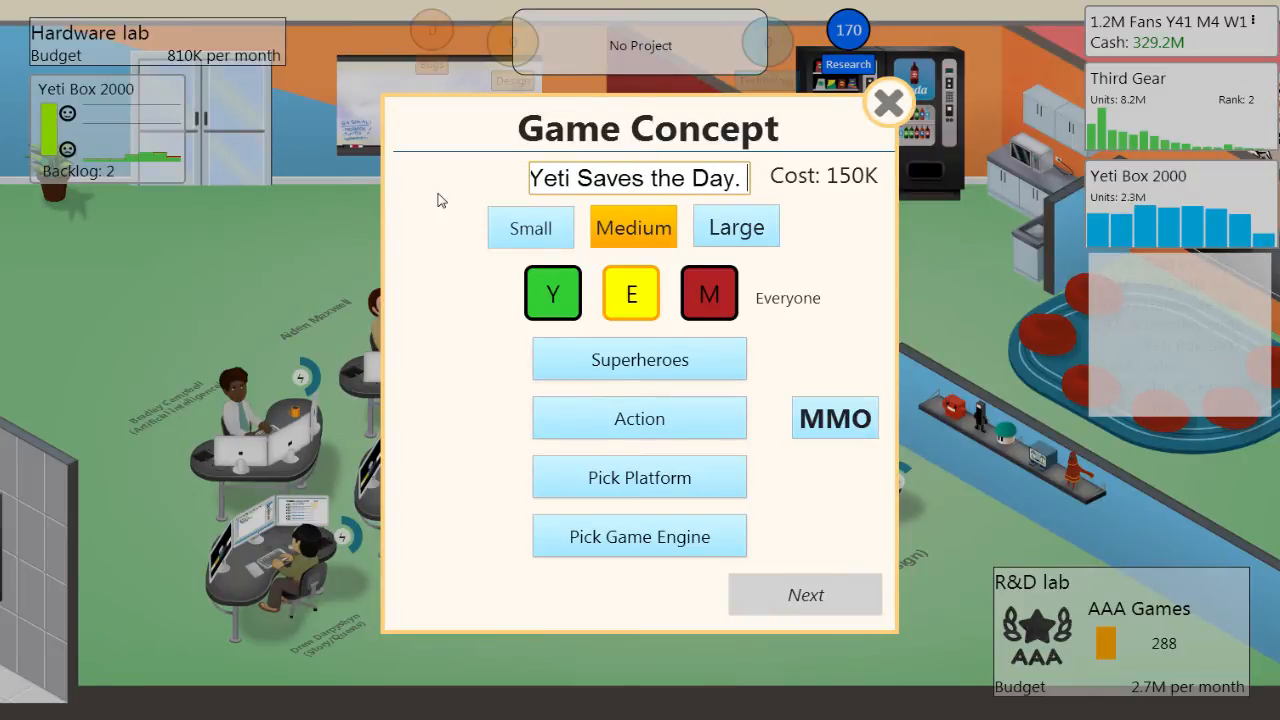
{"action": "type", "text": "Yaaa"}
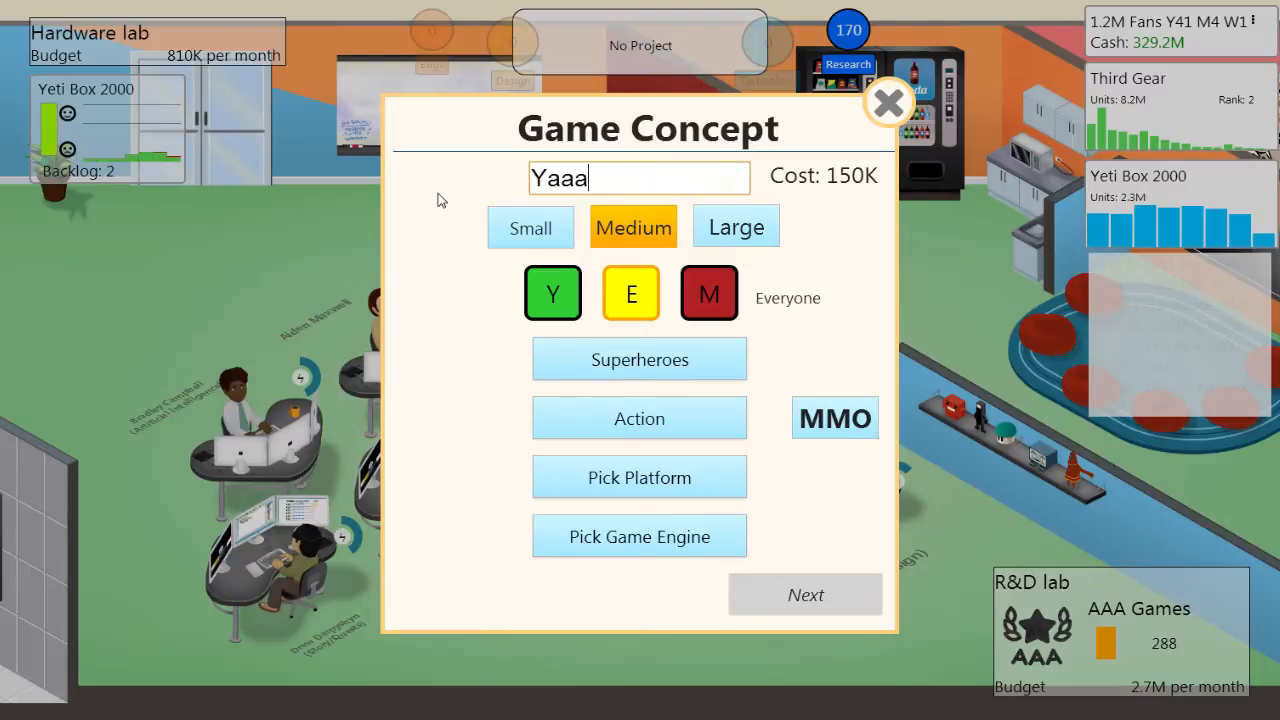
{"action": "type", "text": "y. :"}
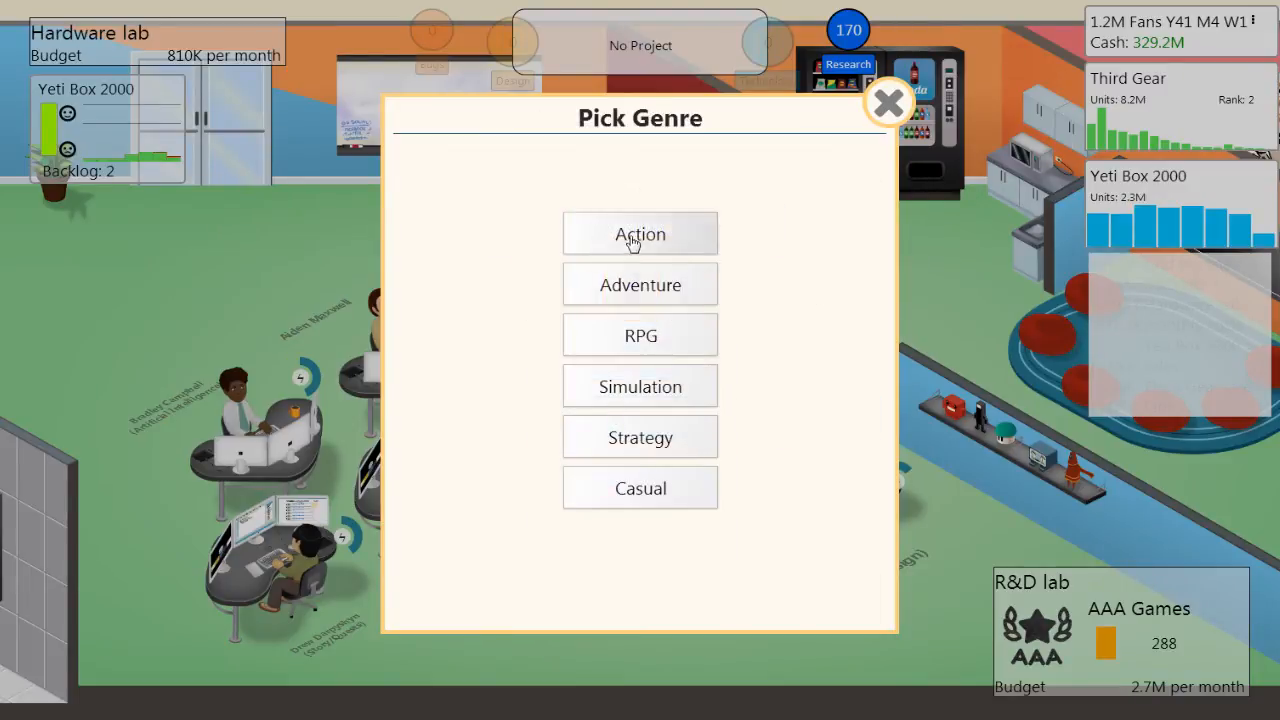
Target Yeti Box 2000 as the platform and use the MMO v3 engine
{"action": "left_click", "coordinate": [640, 234]}
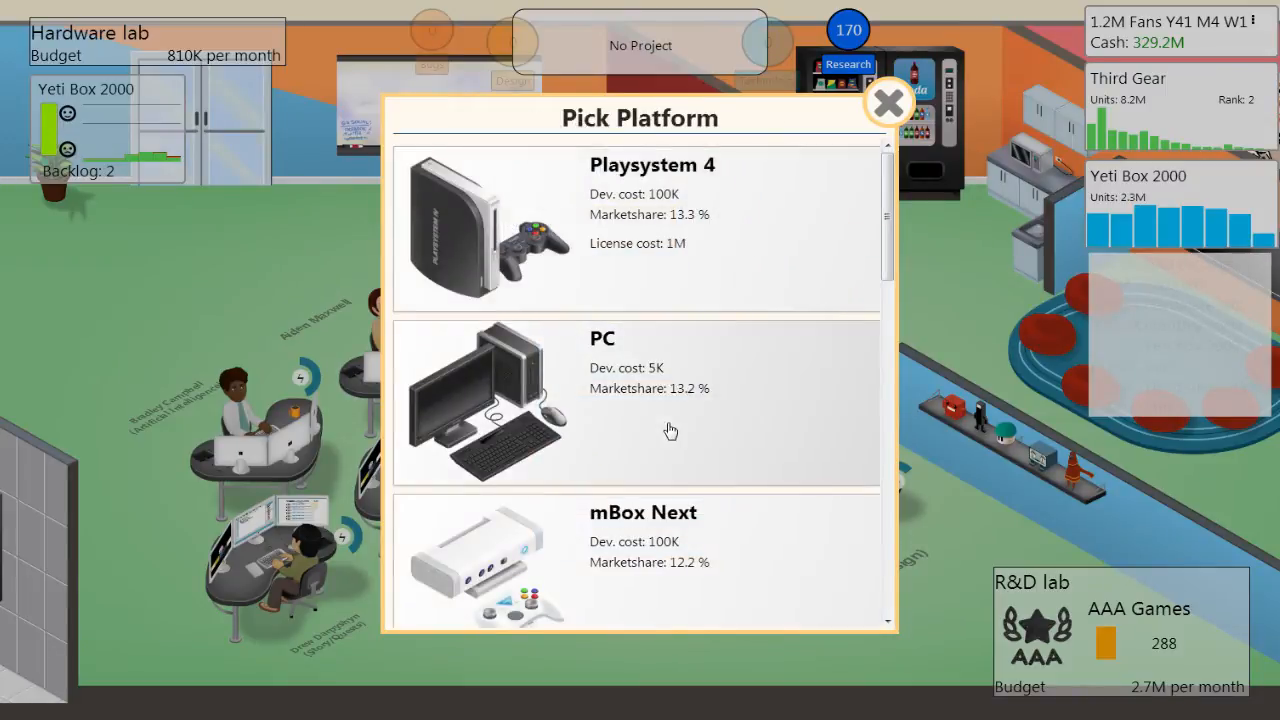
{"action": "scroll", "scroll_direction": "down", "scroll_amount": 3}
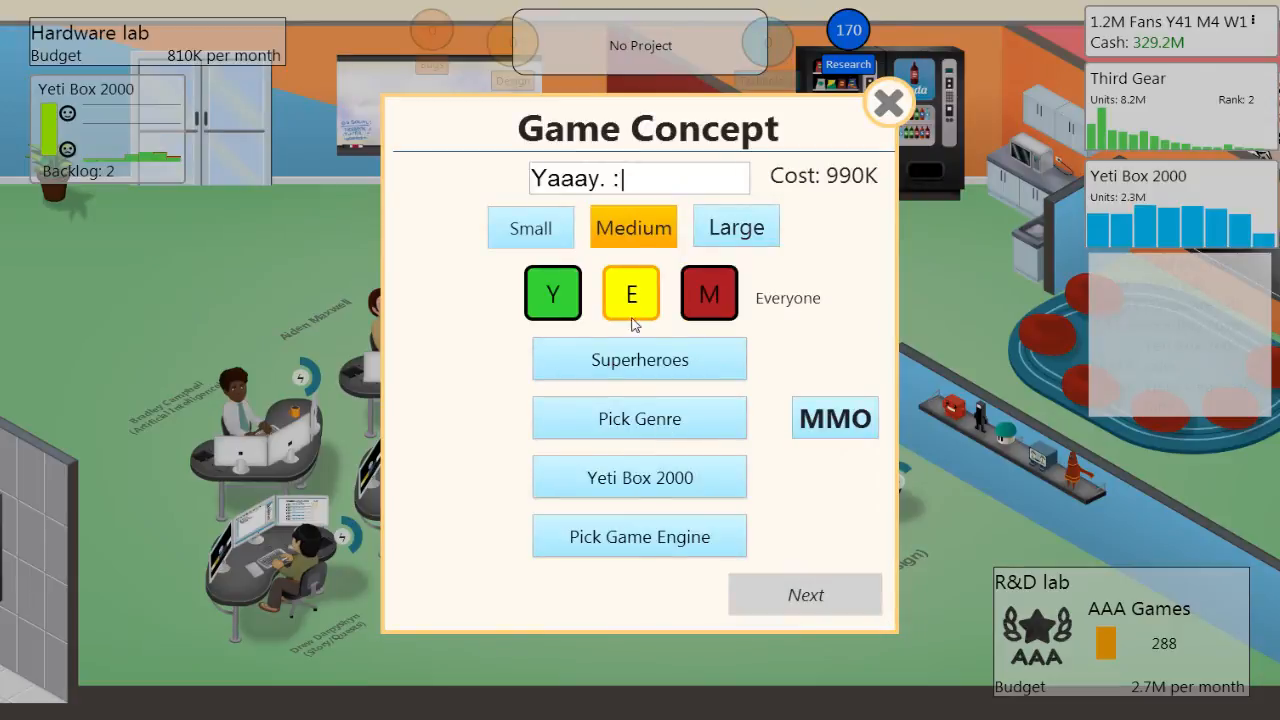
{"action": "key", "text": "Backspace"}
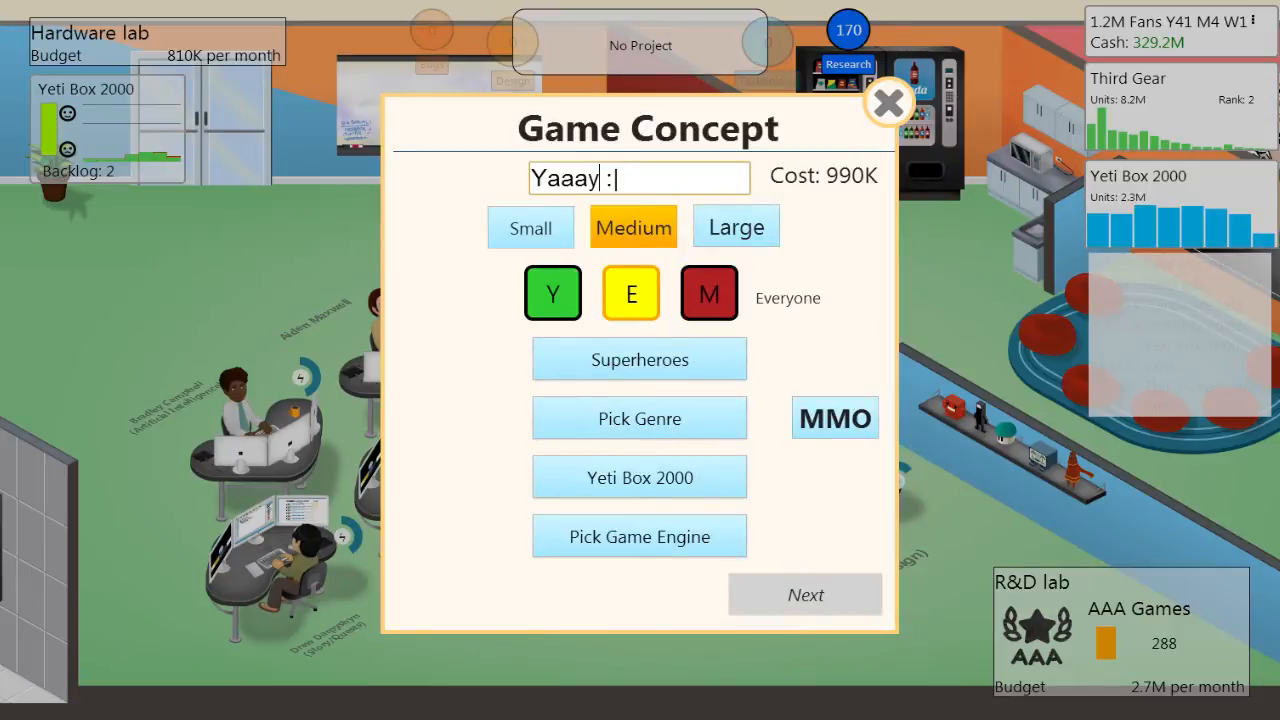
{"action": "left_click", "coordinate": [639, 536]}
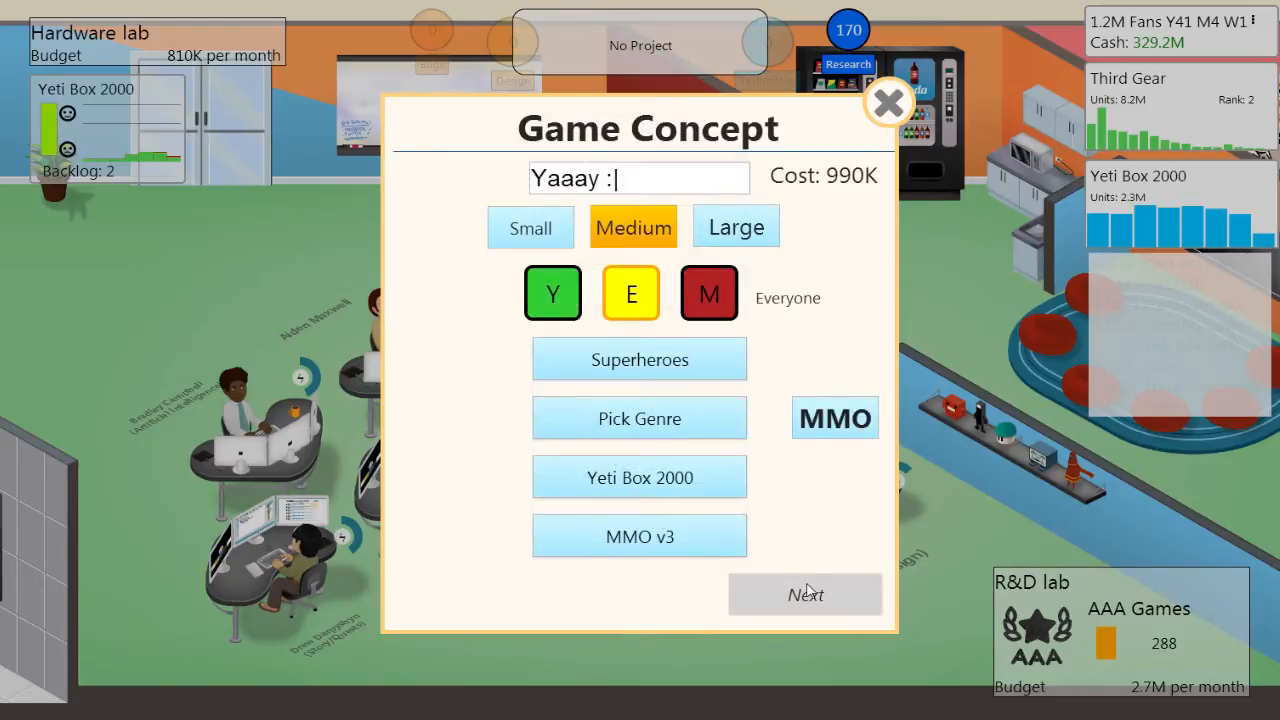
{"action": "mouse_move", "coordinate": [795, 600]}
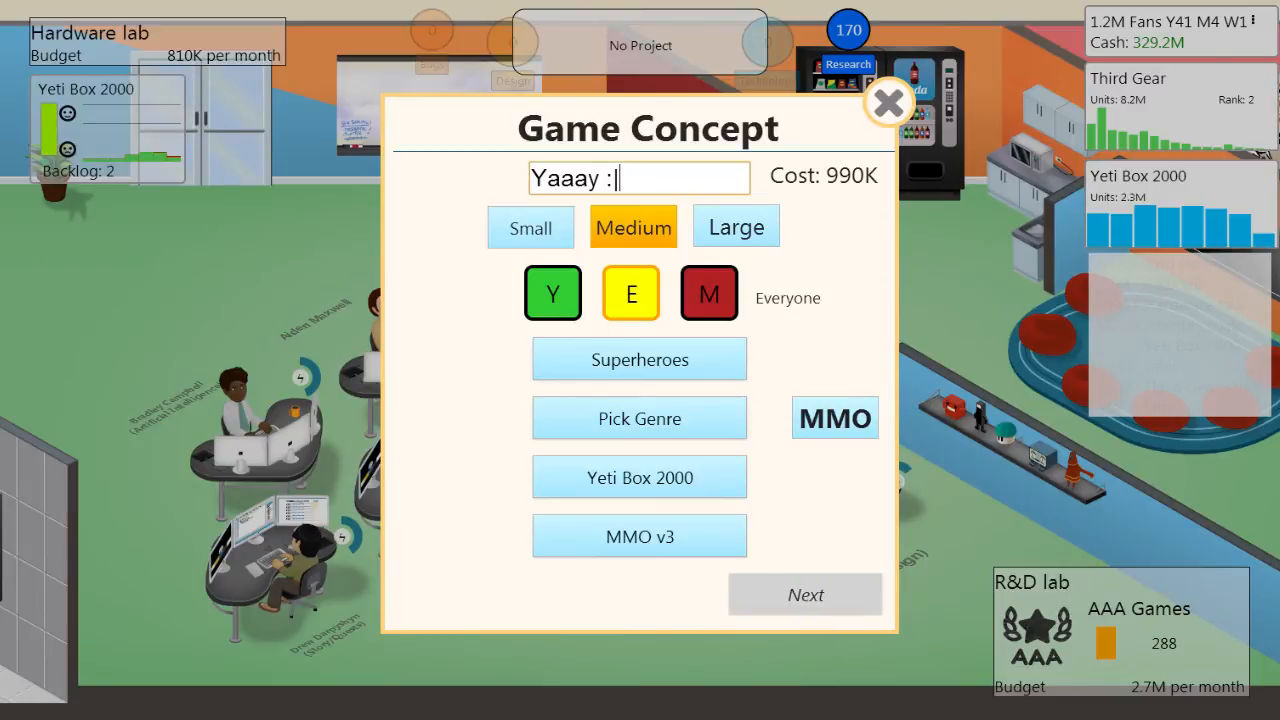
Set the genre to Action, edit the title, and advance to feature selection
{"action": "key", "text": "backspace"}
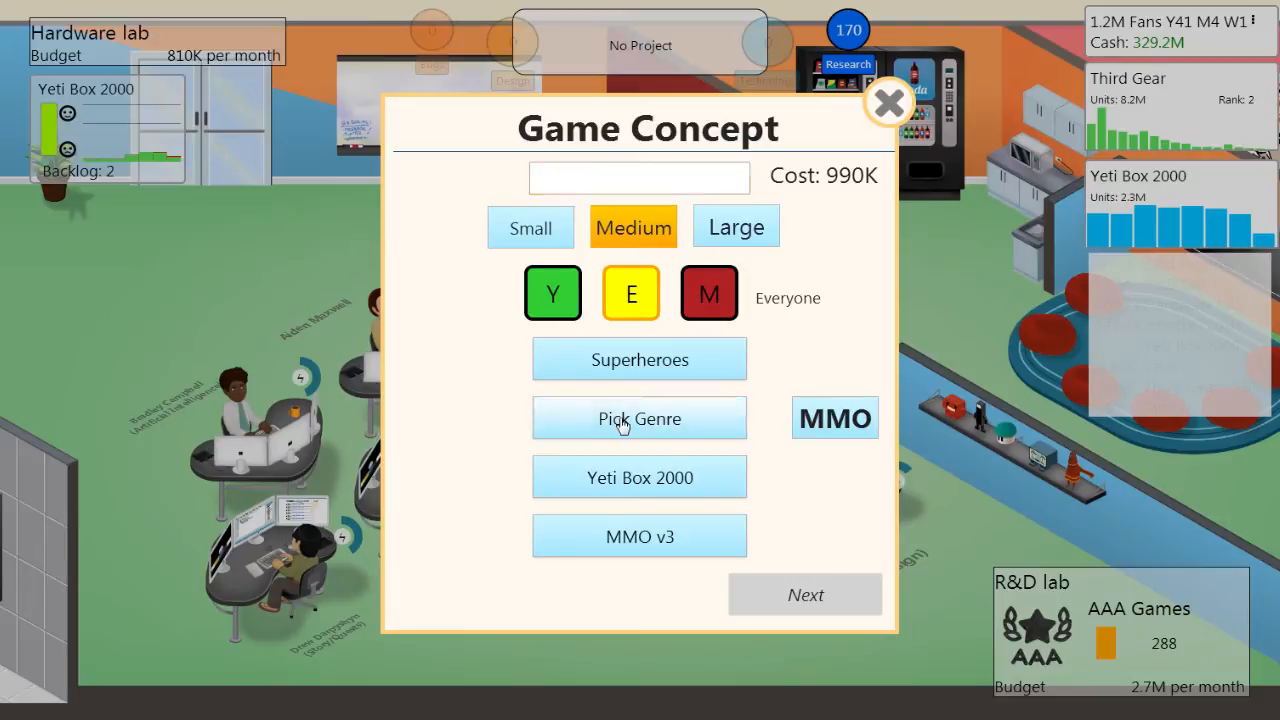
{"action": "left_click", "coordinate": [639, 418]}
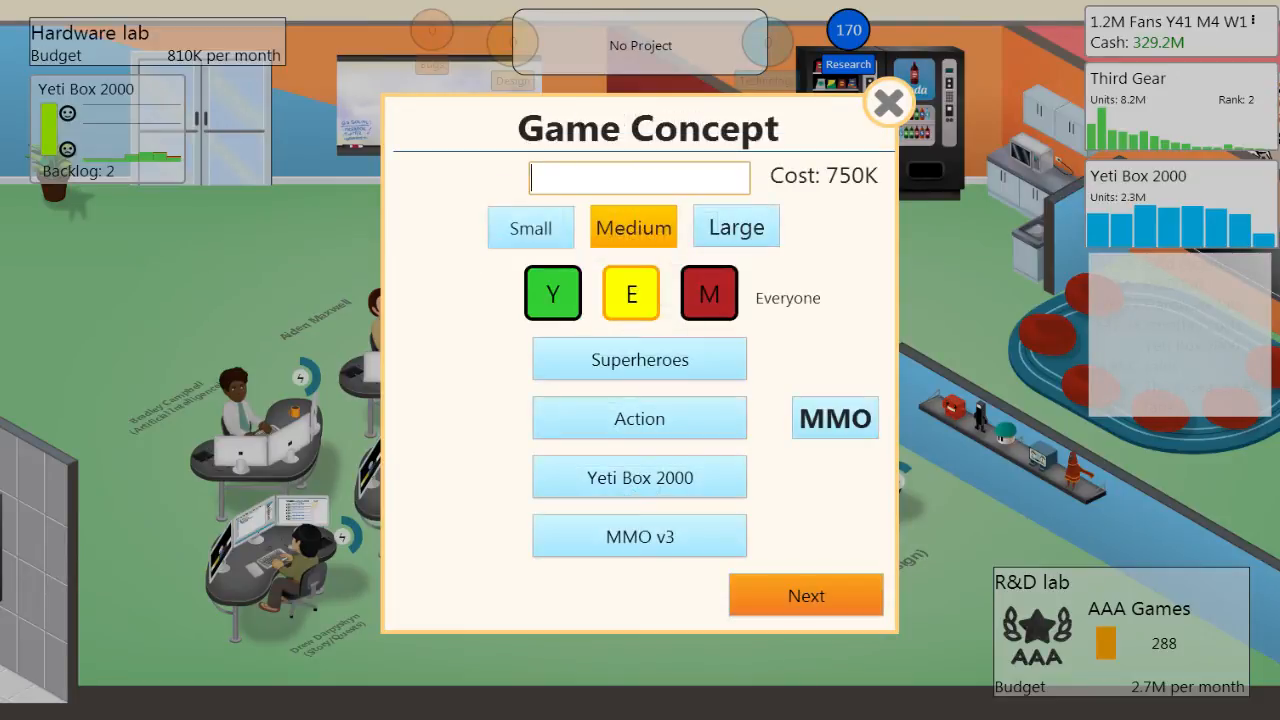
{"action": "type", "text": "L"}
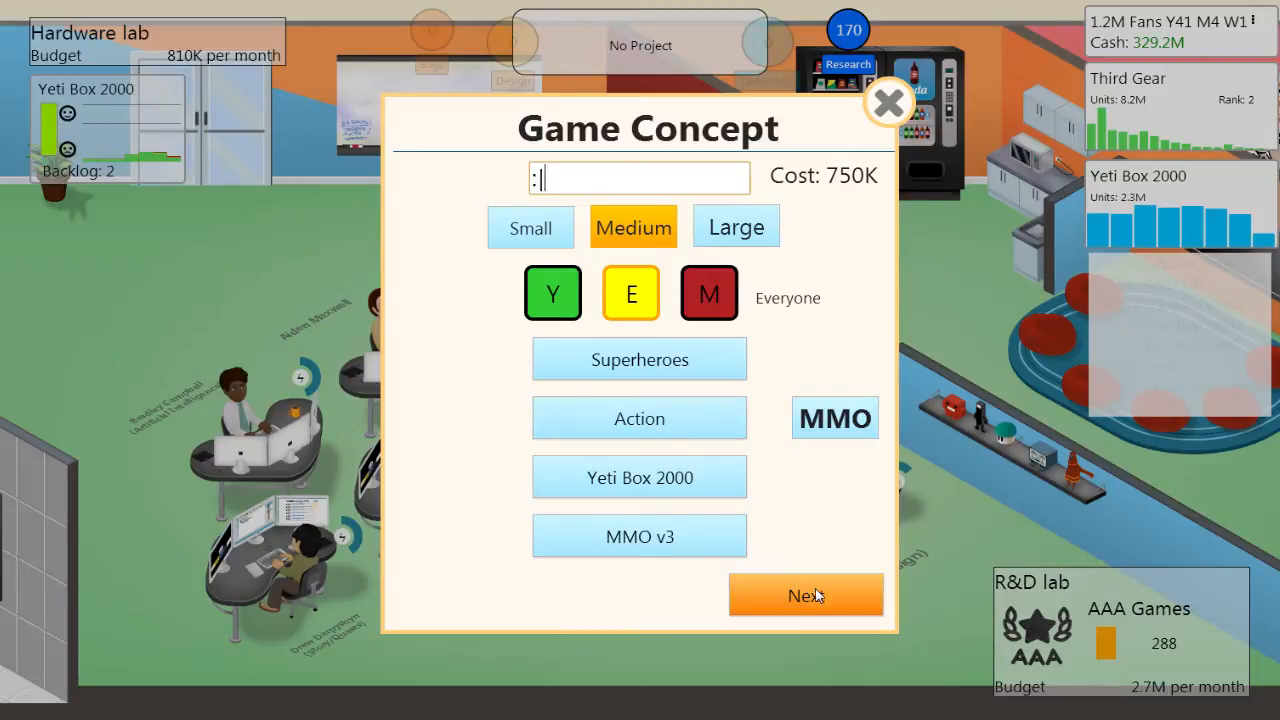
{"action": "left_click", "coordinate": [806, 595]}
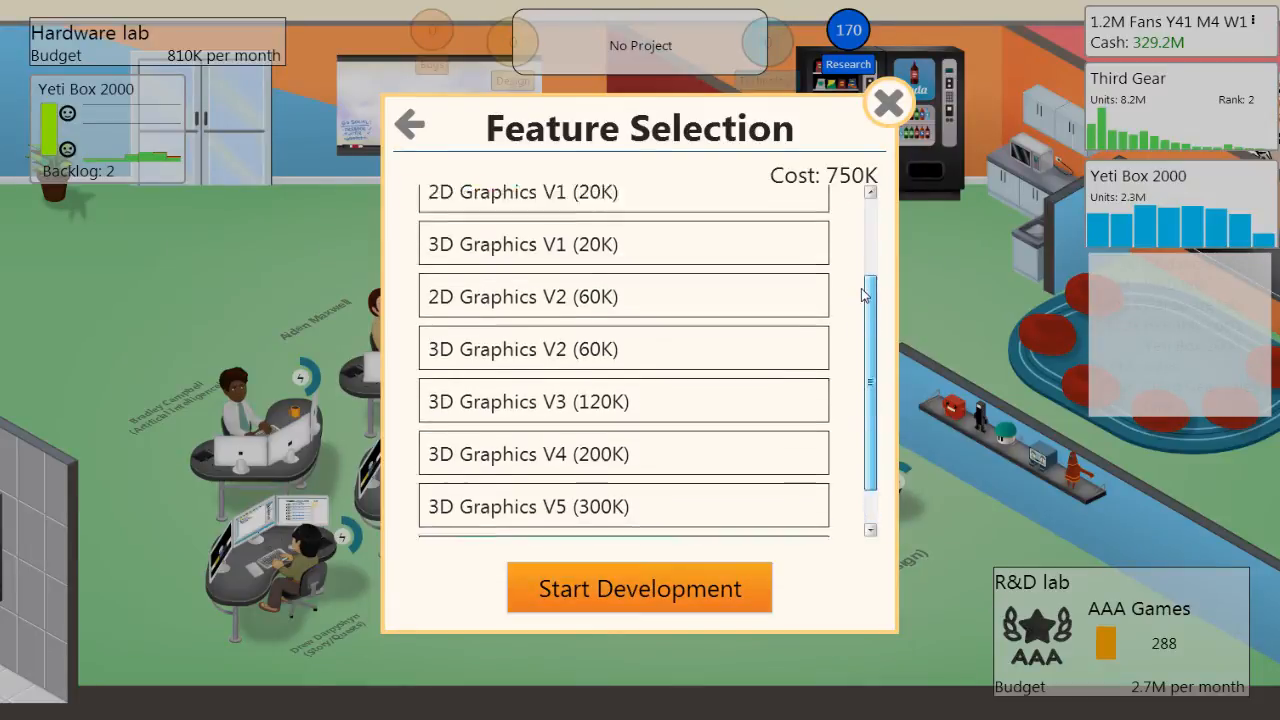
Begin development of the Superheroes/Action game
{"action": "left_click", "coordinate": [639, 588]}
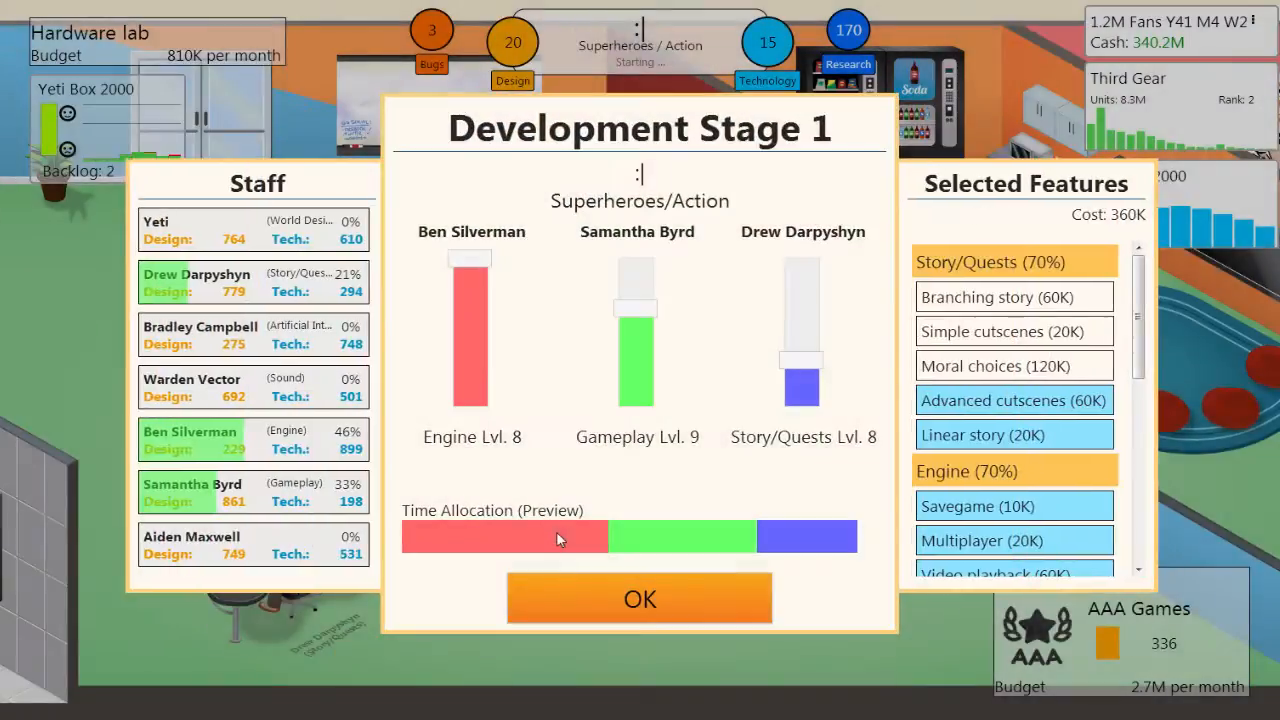
{"action": "mouse_move", "coordinate": [563, 280]}
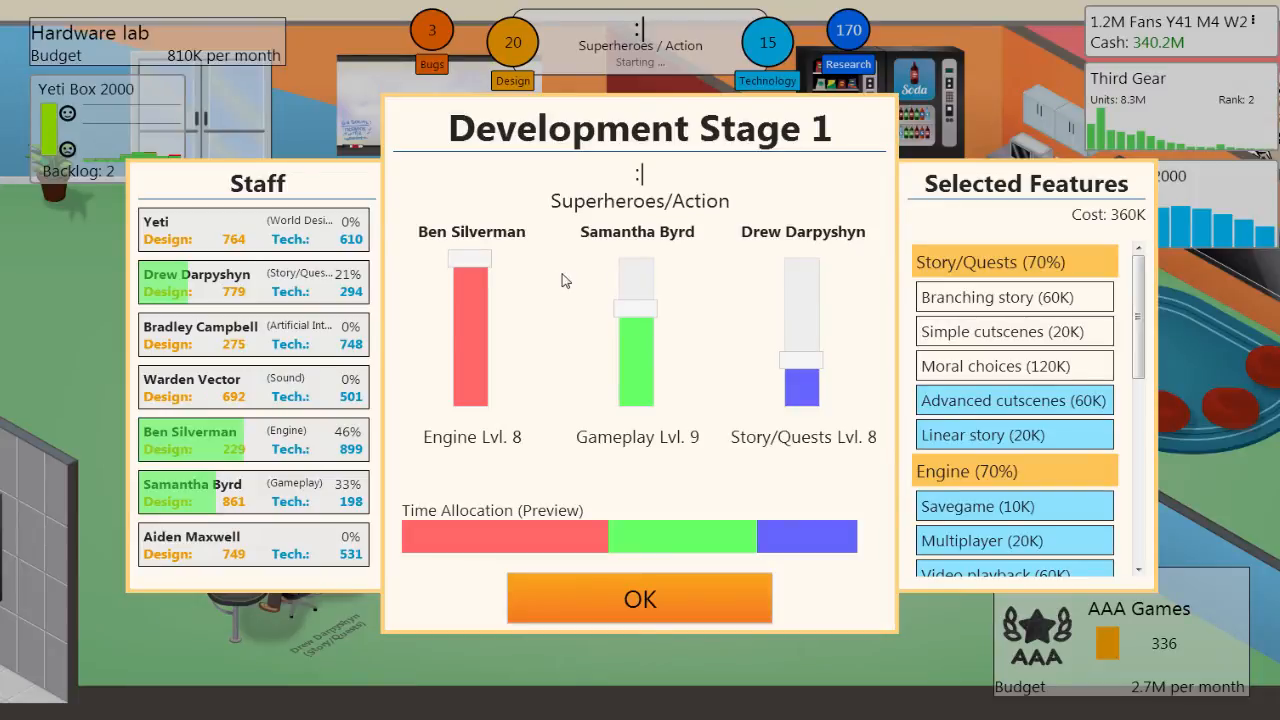
{"action": "mouse_move", "coordinate": [584, 296]}
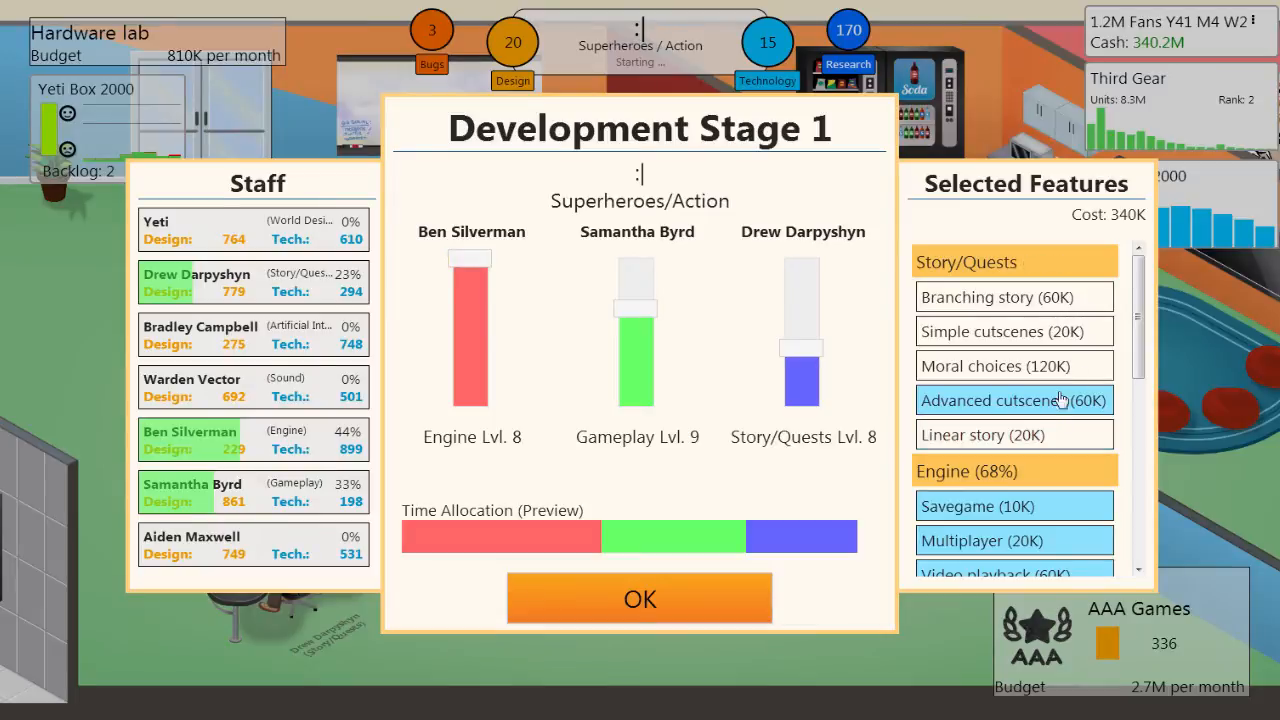
Review the stage 1 feature list, bring its cost to 280K, and confirm
{"action": "scroll", "scroll_direction": "down", "scroll_amount": 3}
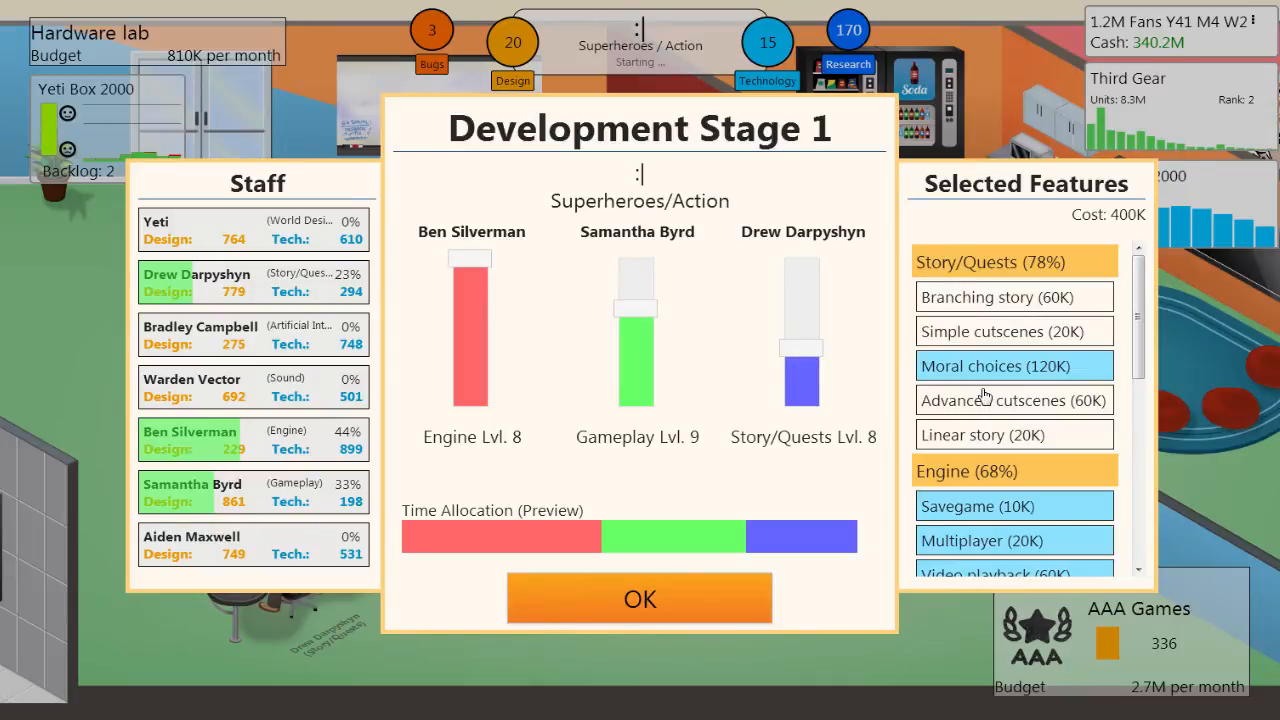
{"action": "mouse_move", "coordinate": [980, 400]}
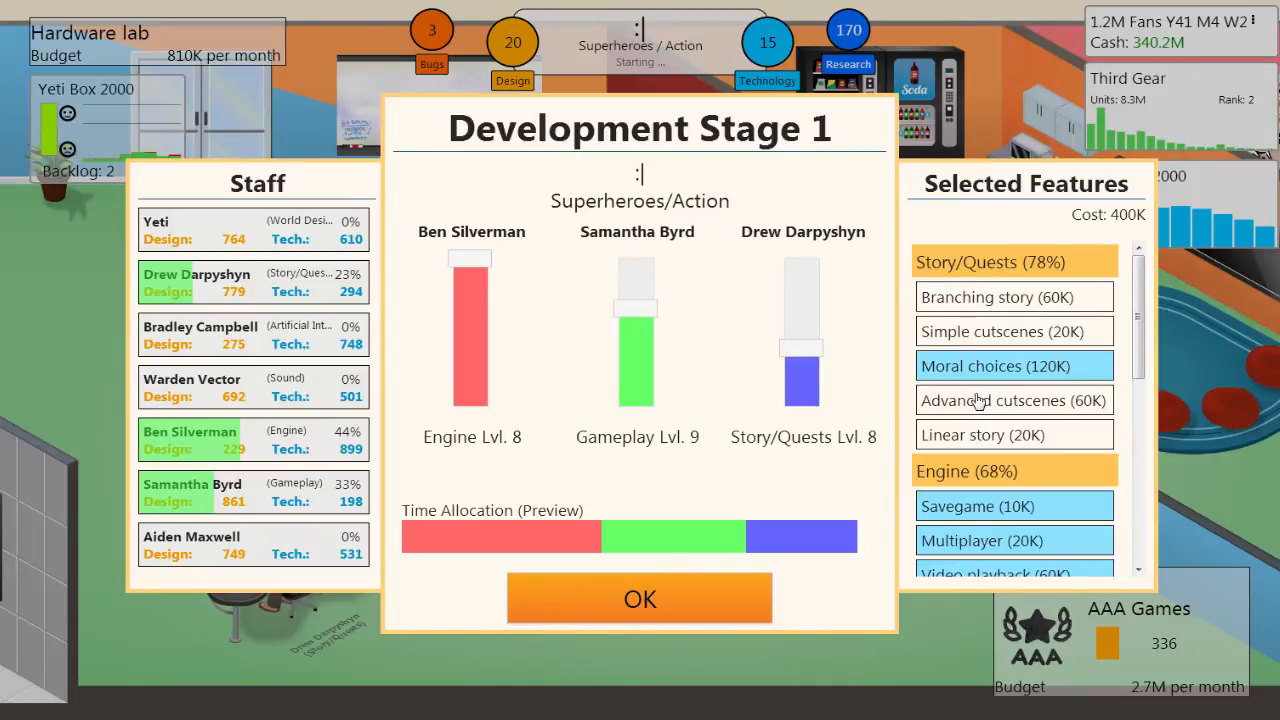
{"action": "scroll", "scroll_direction": "down", "scroll_amount": 3}
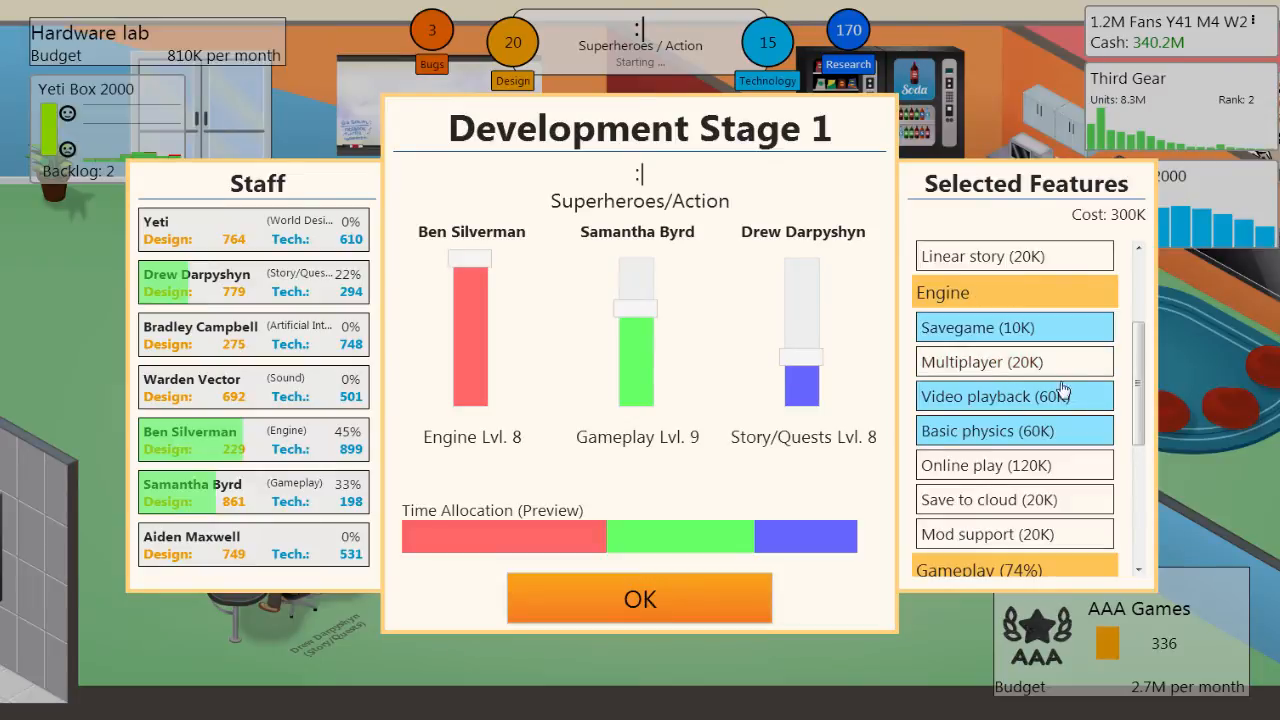
{"action": "scroll", "scroll_direction": "down", "scroll_amount": 3}
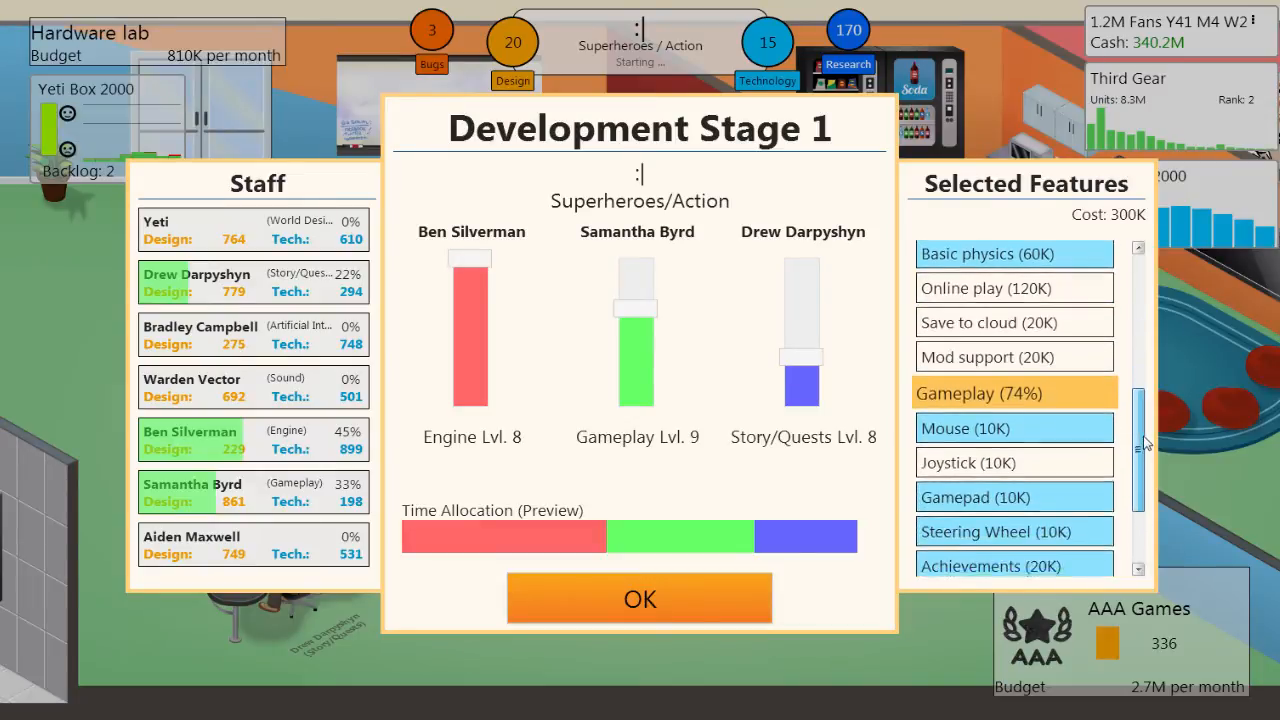
{"action": "scroll", "scroll_direction": "down", "scroll_amount": 3}
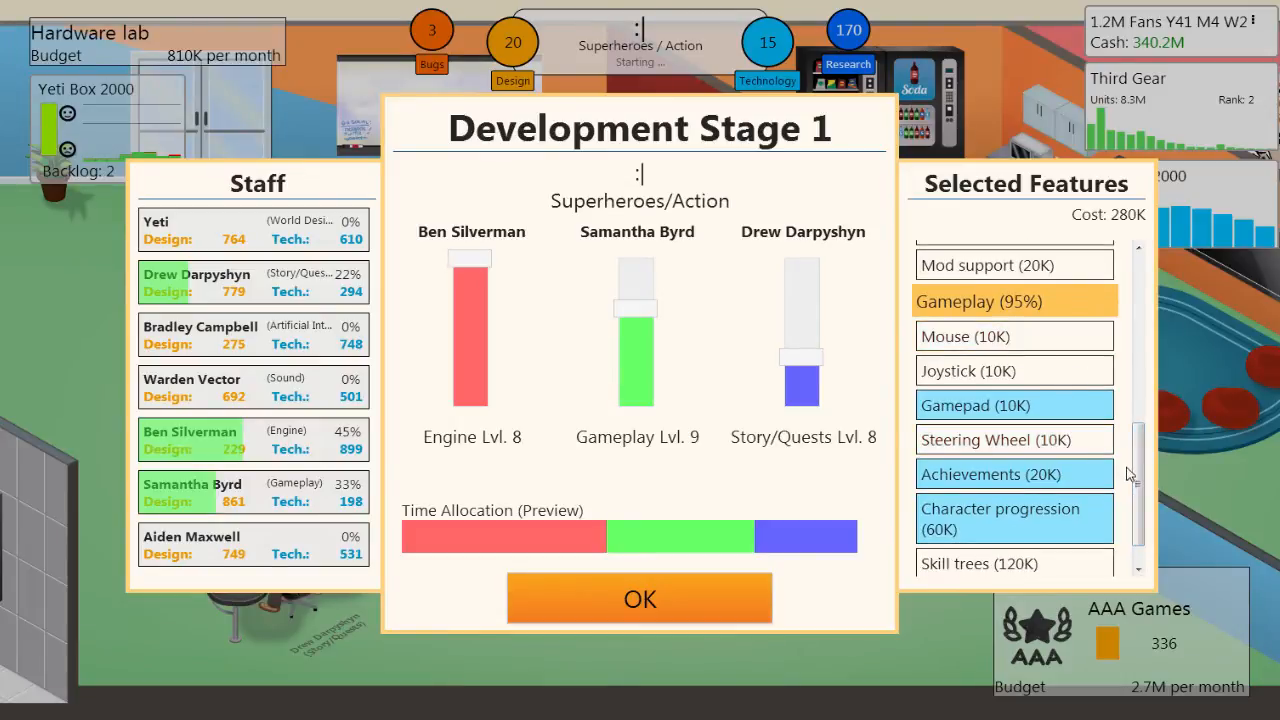
{"action": "scroll", "scroll_direction": "down", "scroll_amount": 3}
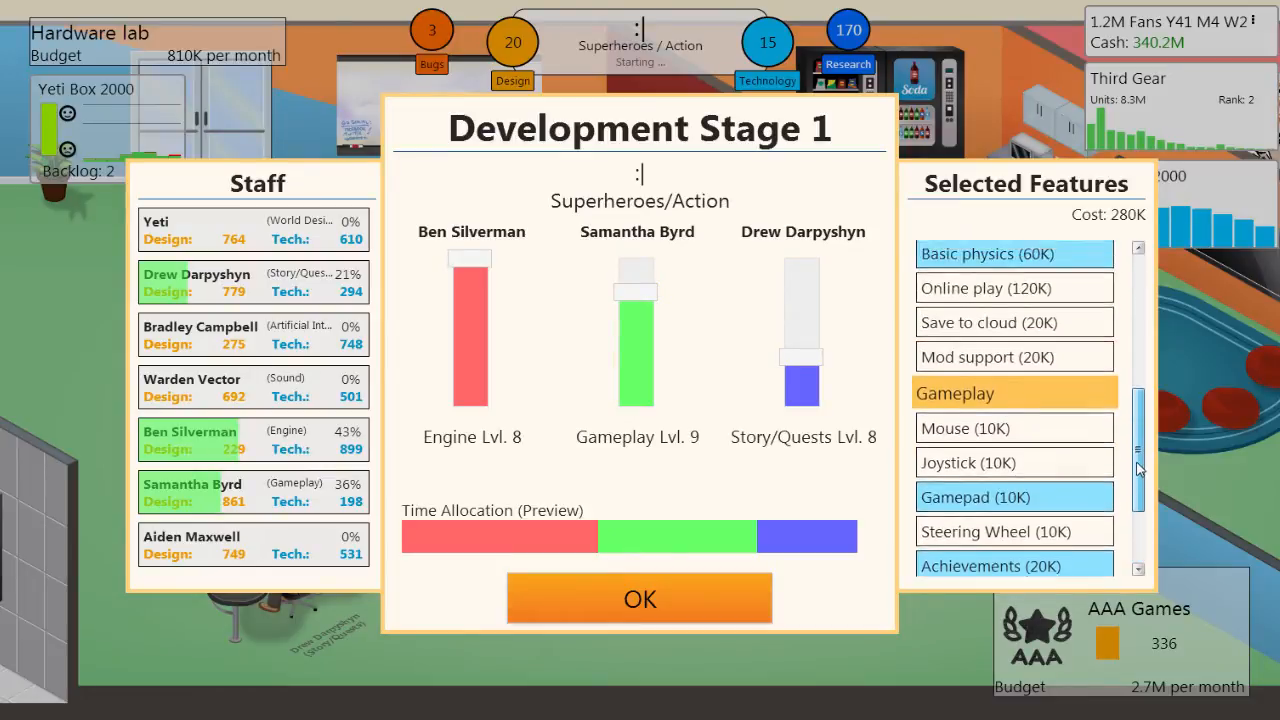
{"action": "scroll", "scroll_direction": "down", "scroll_amount": 3}
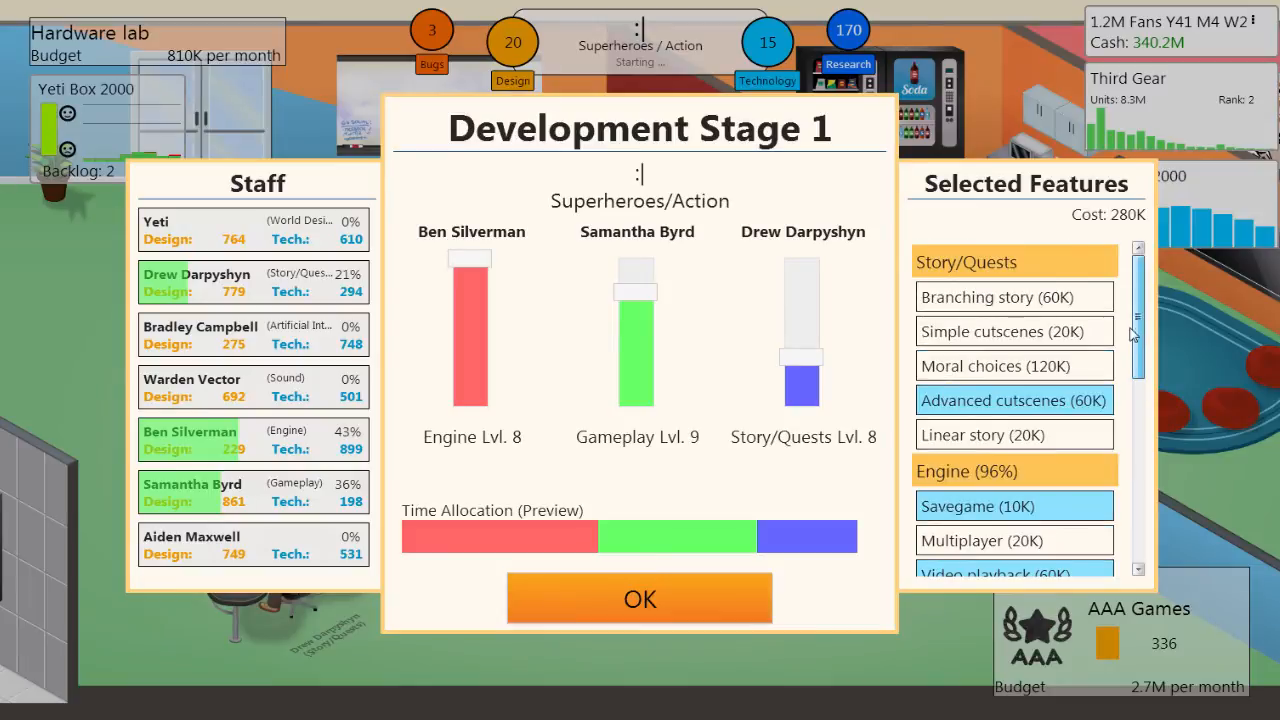
{"action": "scroll", "scroll_direction": "down", "scroll_amount": 3}
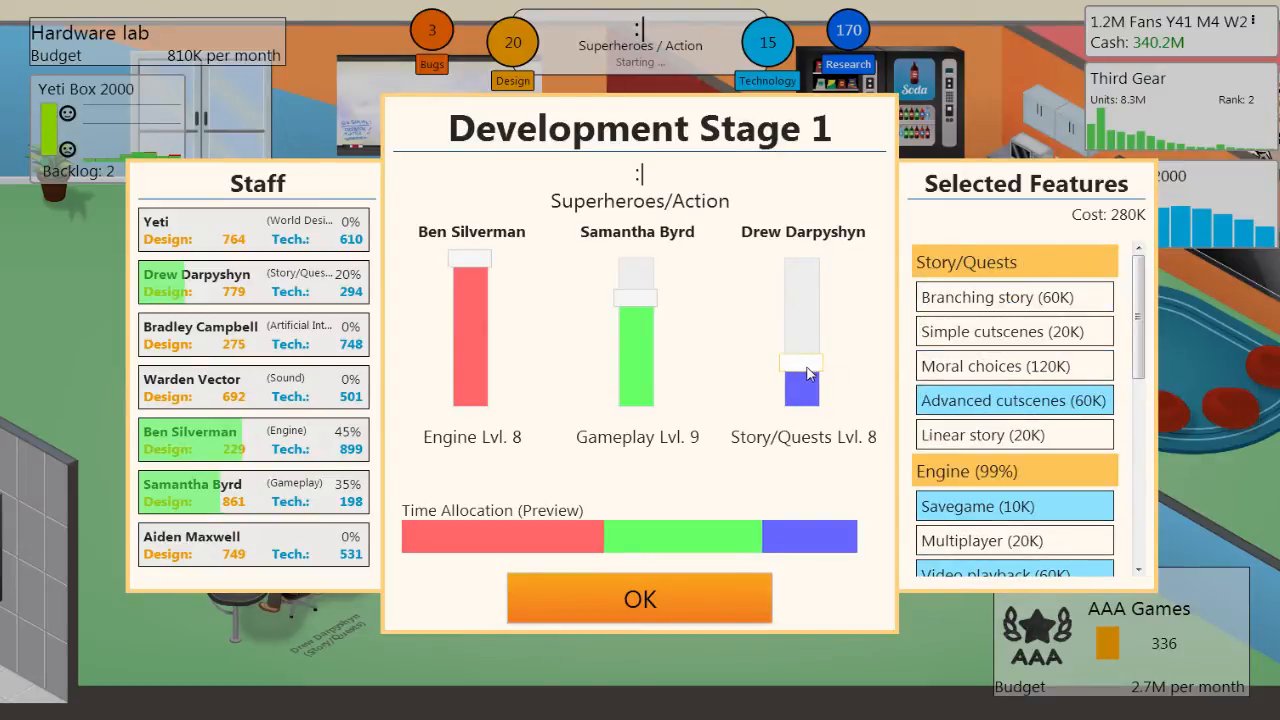
{"action": "scroll", "scroll_direction": "down", "scroll_amount": 3}
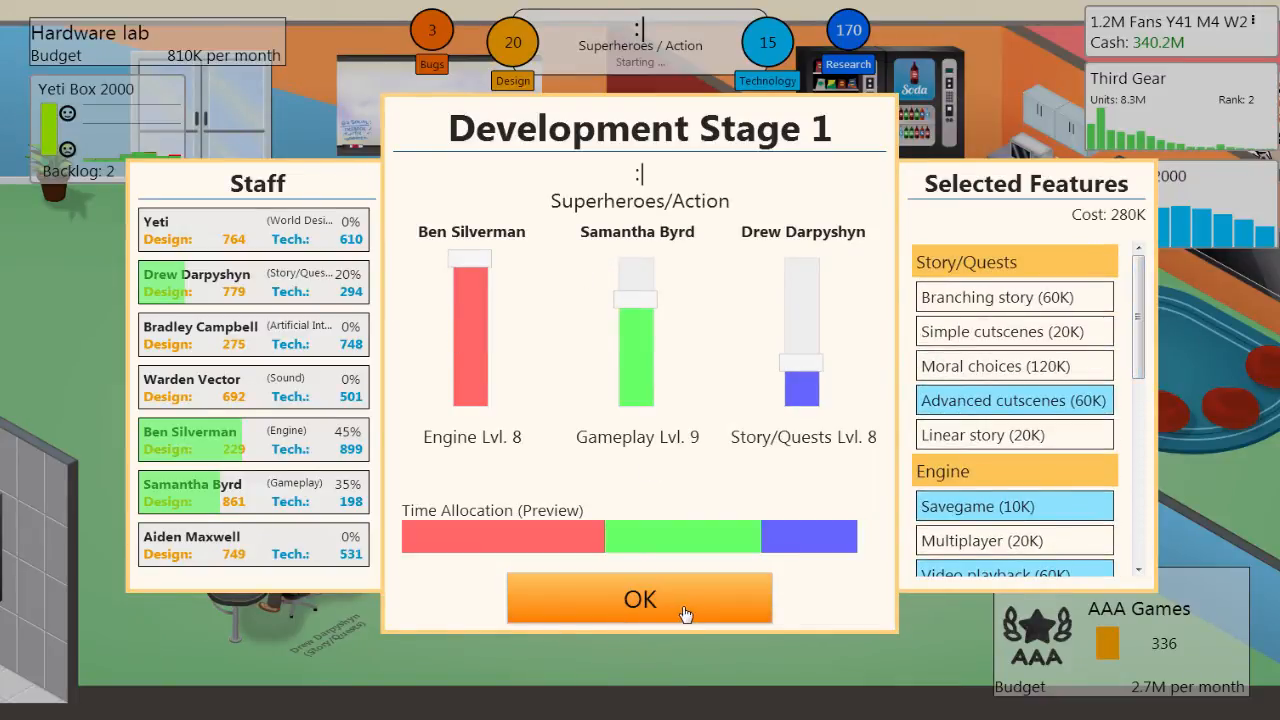
{"action": "left_click", "coordinate": [639, 598]}
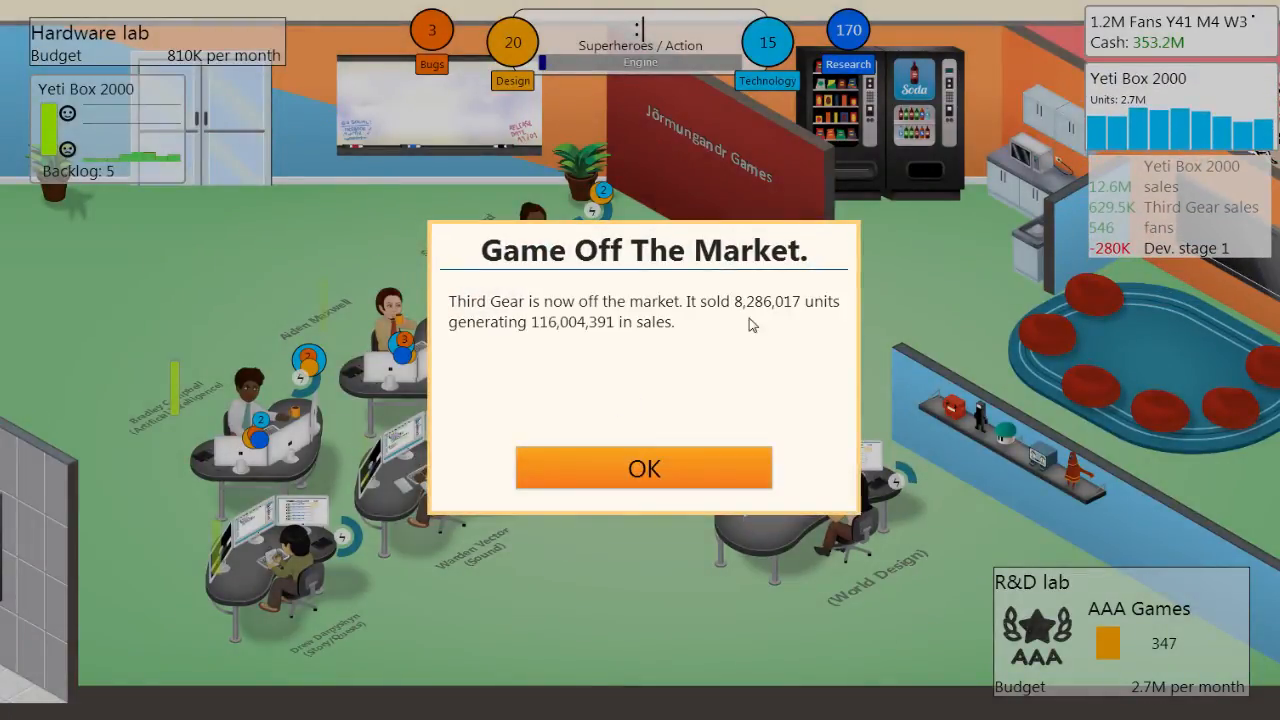
{"action": "mouse_move", "coordinate": [788, 324]}
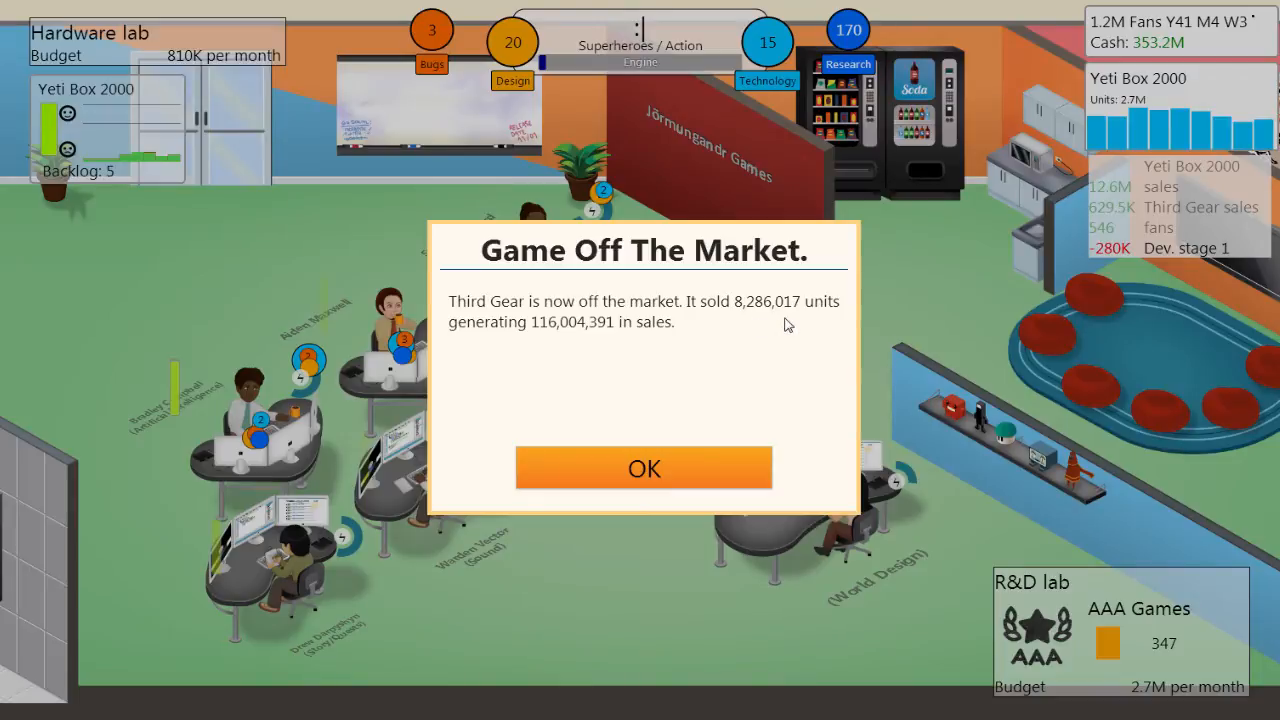
{"action": "mouse_move", "coordinate": [620, 424]}
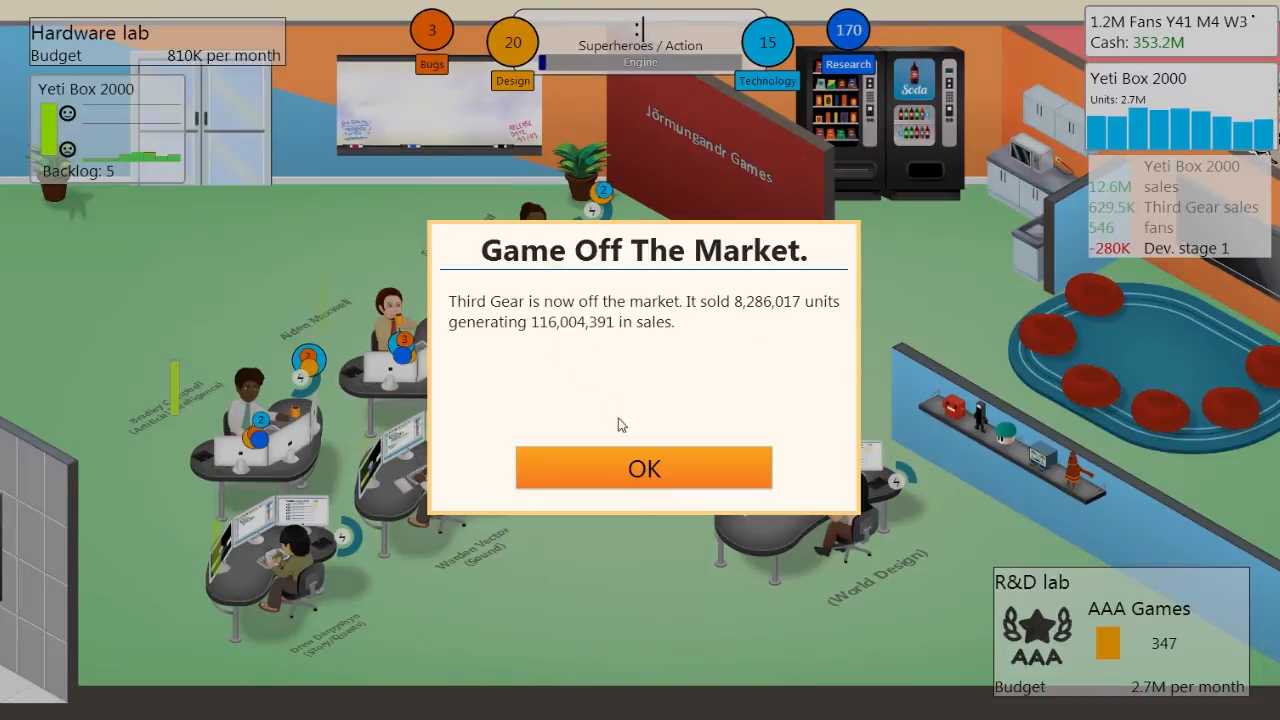
Dismiss the Third Gear off-market notice and book a Large Booth for the convention
{"action": "left_click", "coordinate": [643, 467]}
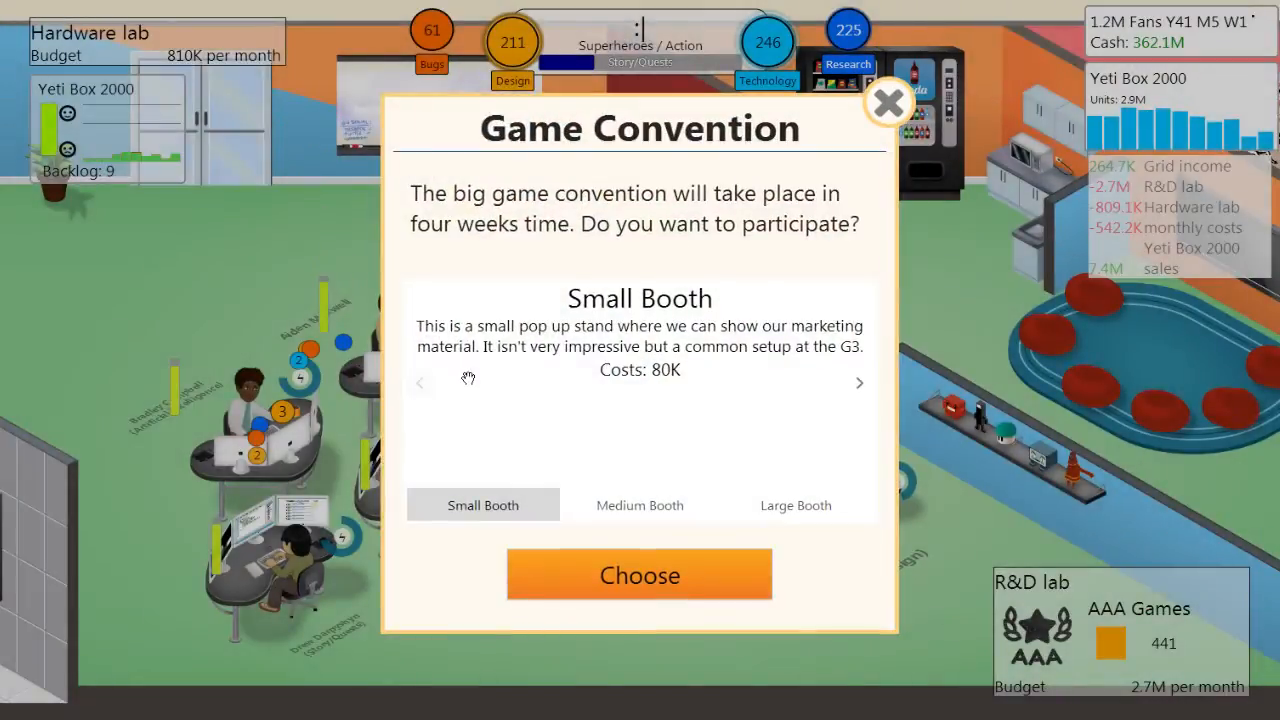
{"action": "left_click", "coordinate": [858, 383]}
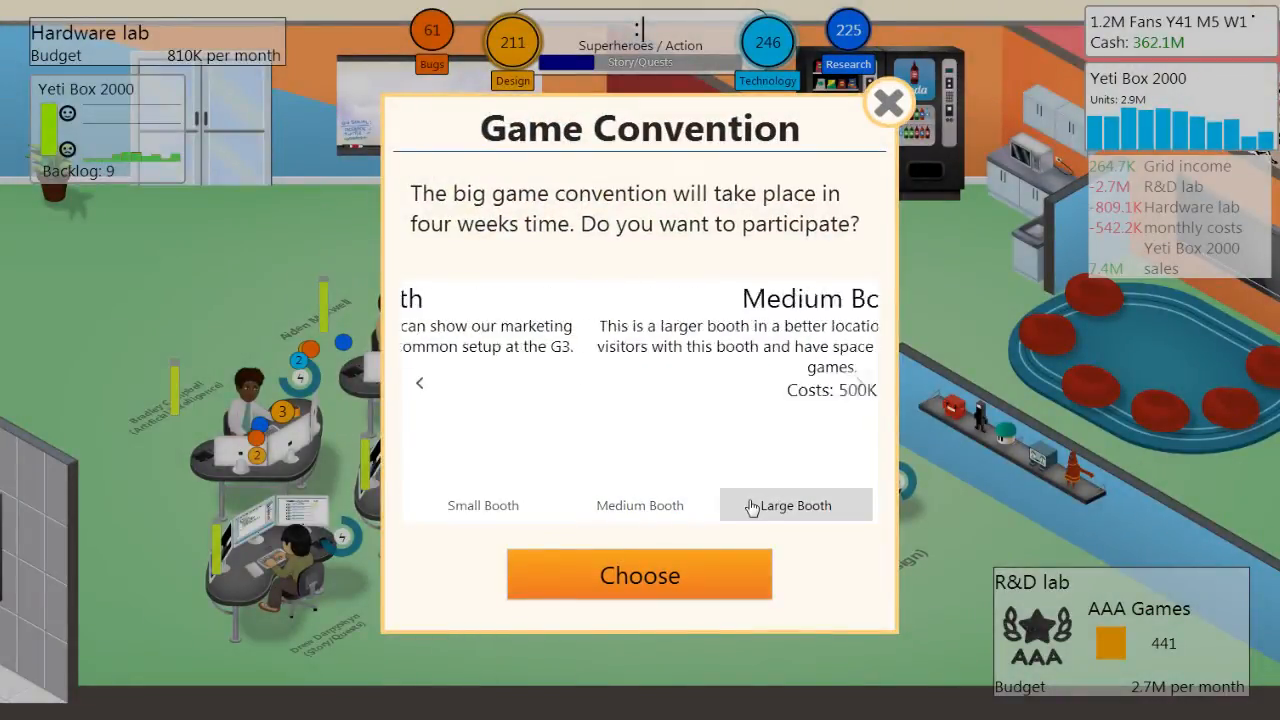
{"action": "left_click", "coordinate": [795, 505]}
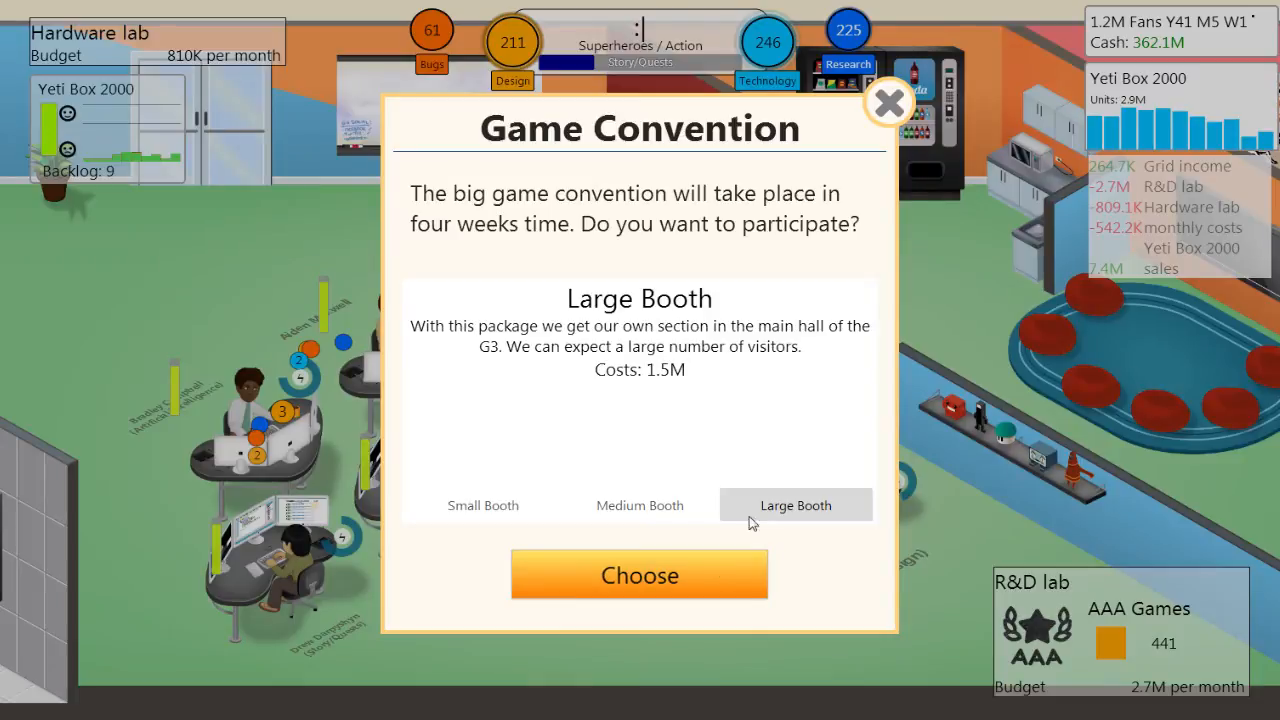
{"action": "left_click", "coordinate": [639, 574]}
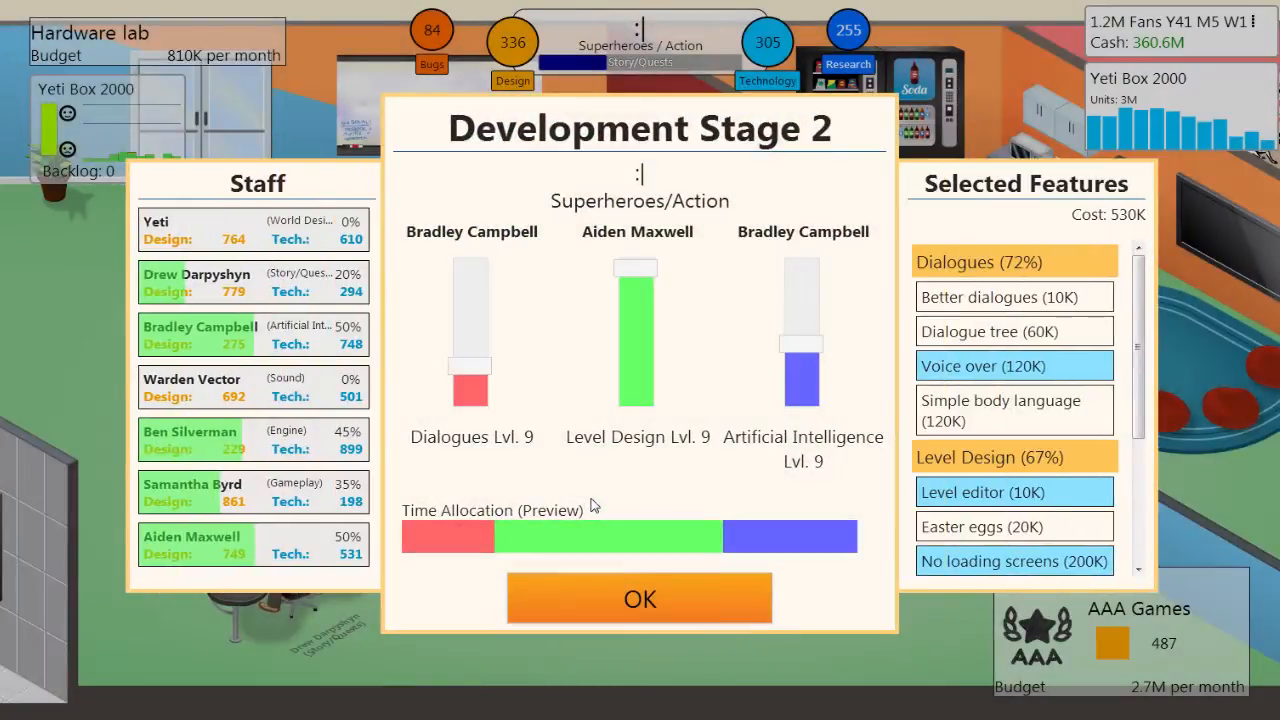
{"action": "mouse_move", "coordinate": [605, 497]}
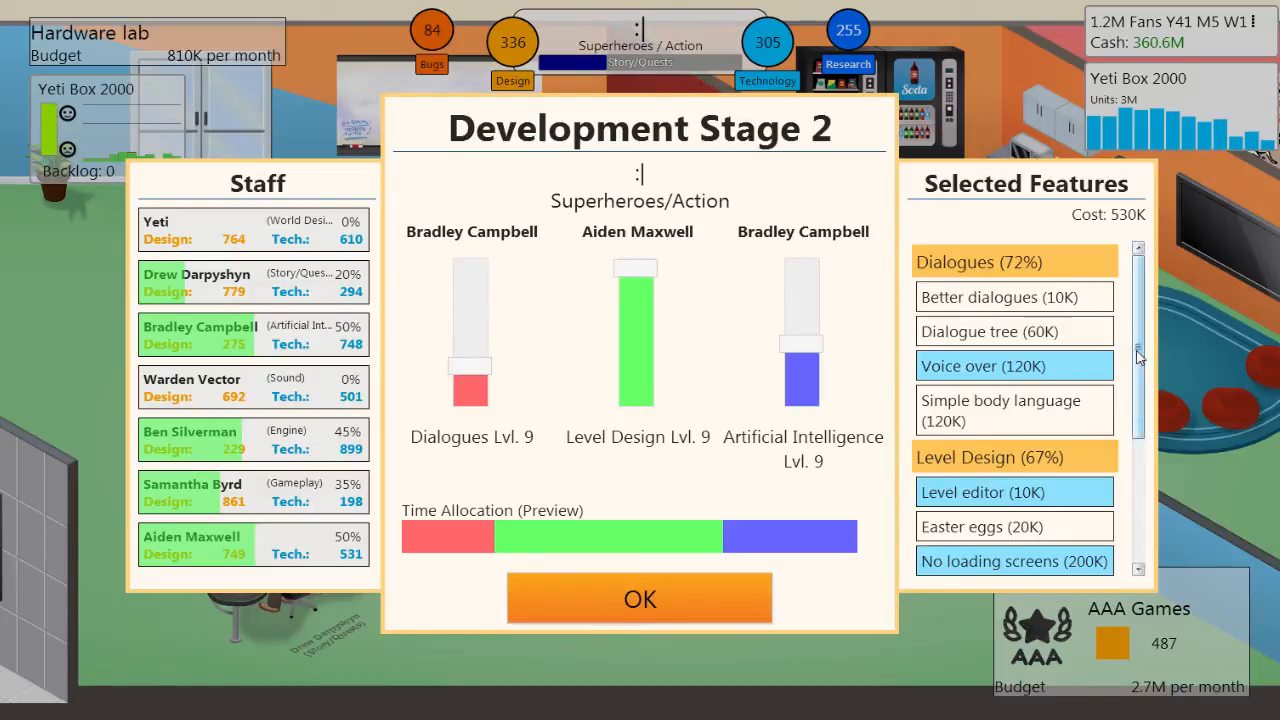
{"action": "mouse_move", "coordinate": [1143, 352]}
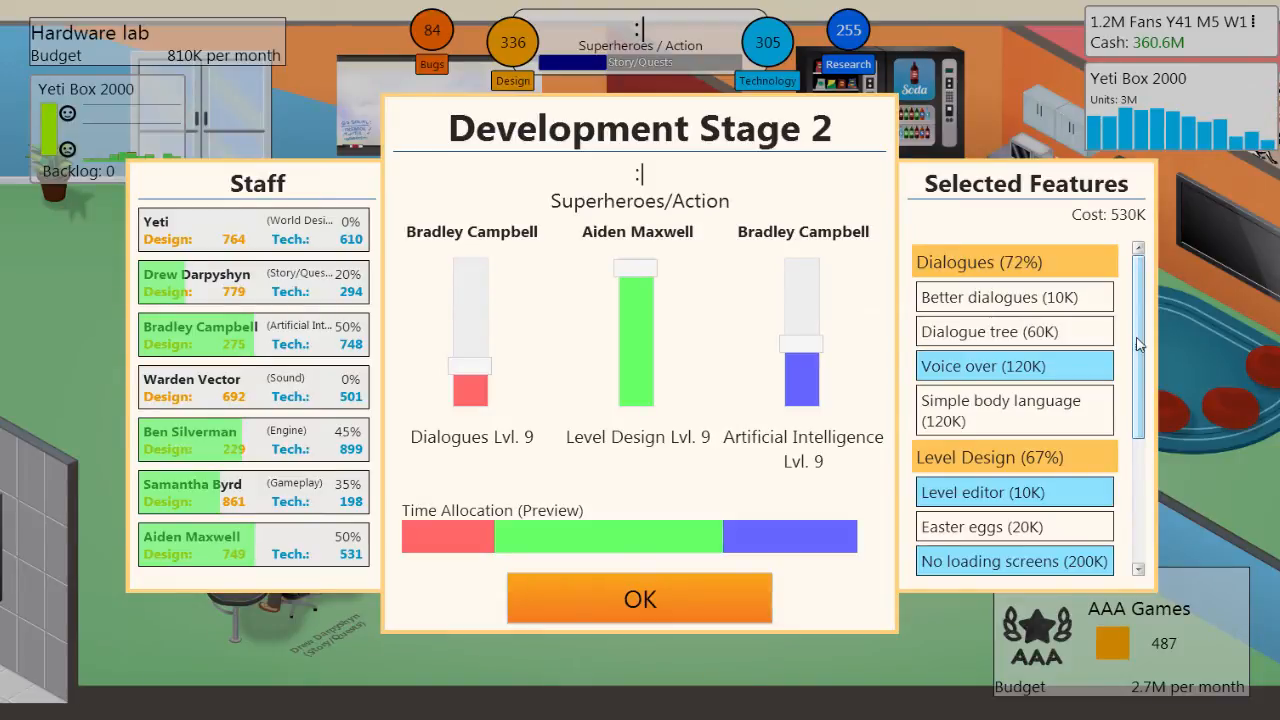
Raise AI time and toggle stage 2 features, dropping No loading screens, keeping Dynamic Environment
{"action": "scroll", "scroll_direction": "down", "scroll_amount": 3}
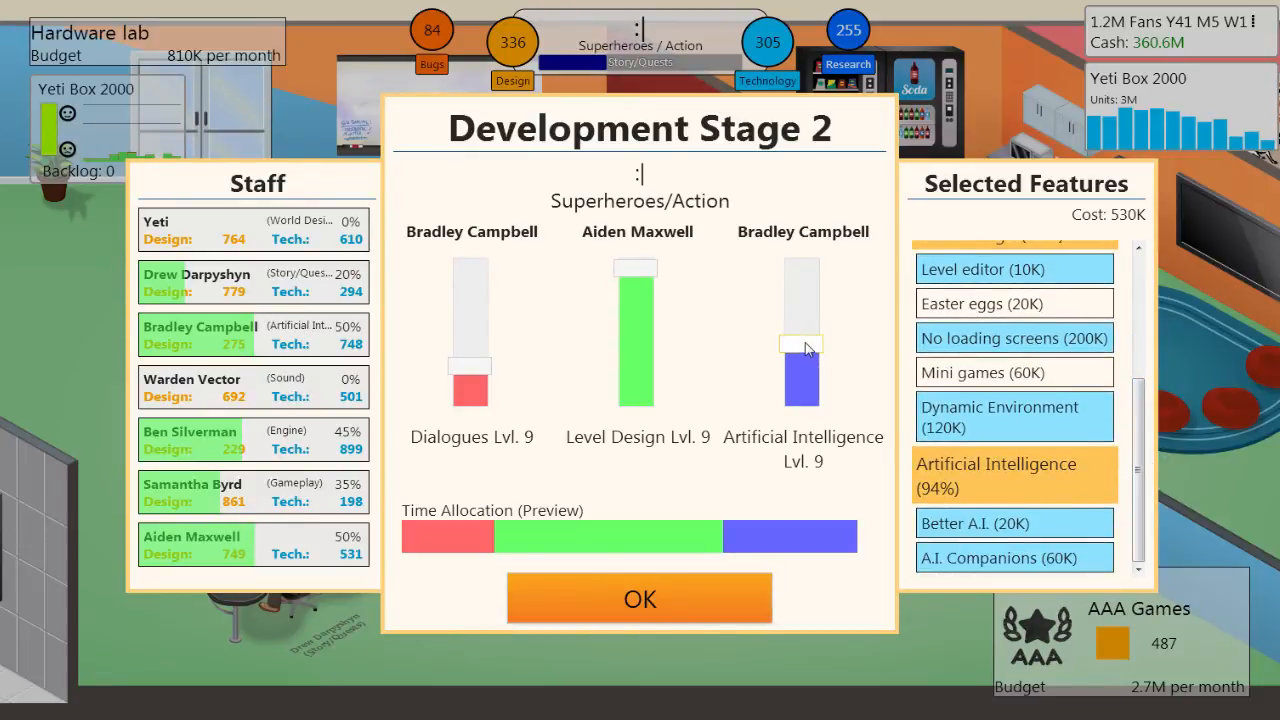
{"action": "left_click_drag", "start_coordinate": [800, 345], "coordinate": [800, 280]}
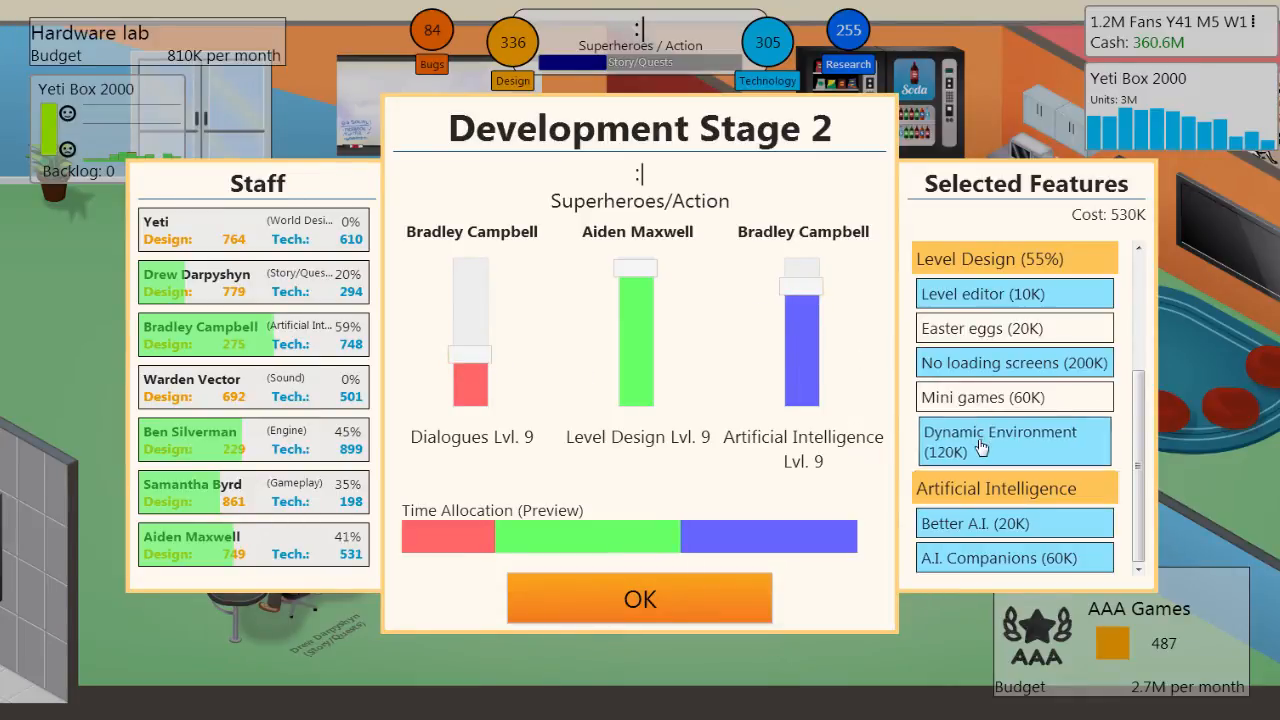
{"action": "left_click", "coordinate": [1013, 441]}
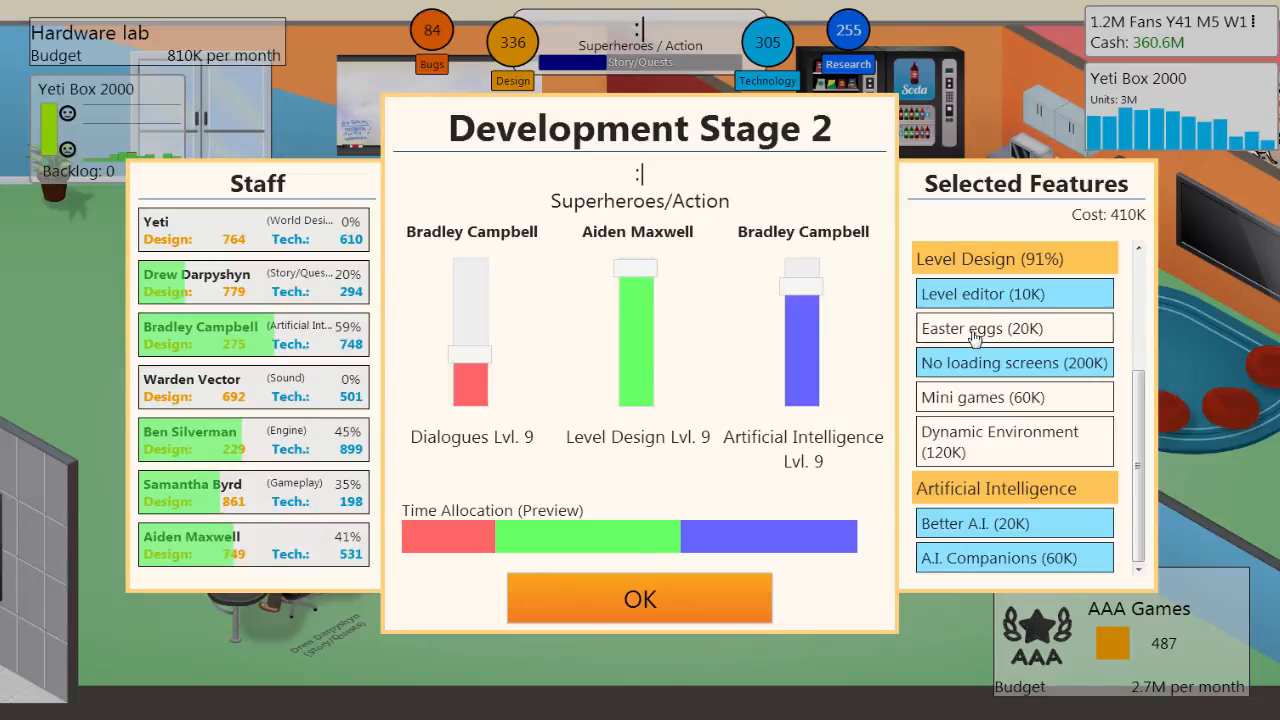
{"action": "left_click", "coordinate": [1013, 328]}
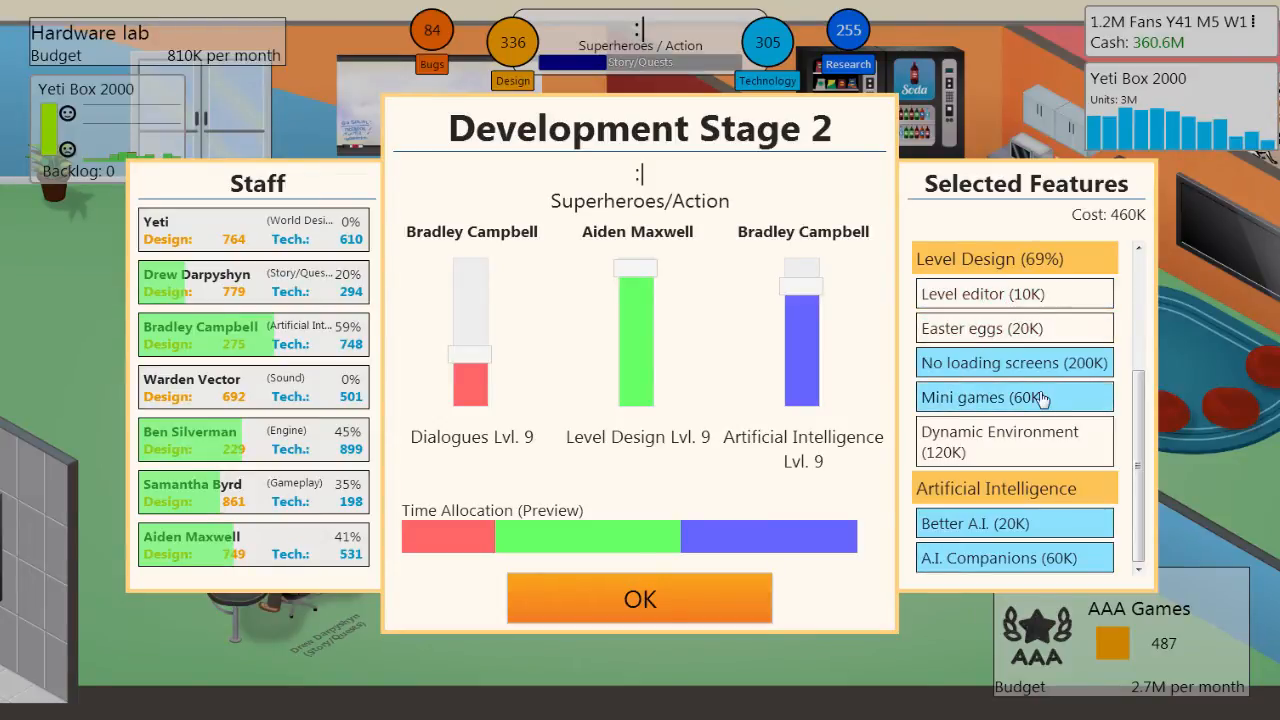
{"action": "left_click", "coordinate": [1013, 397]}
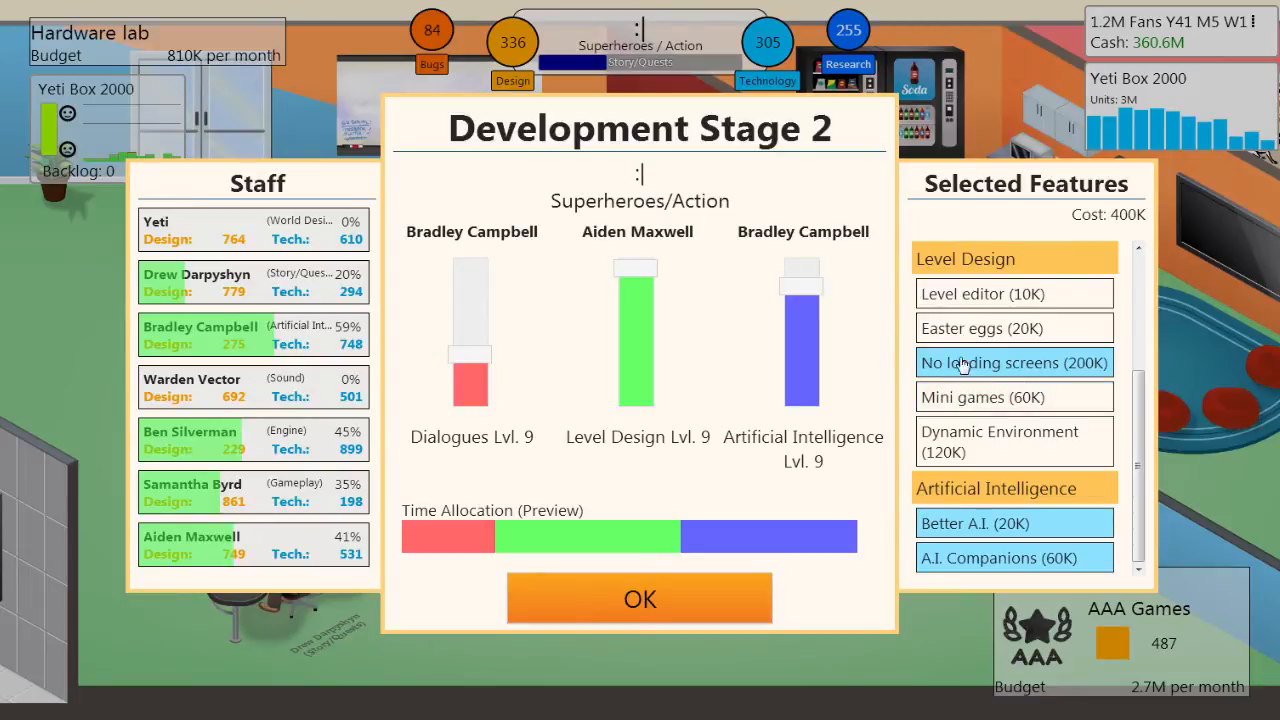
{"action": "left_click", "coordinate": [1013, 362]}
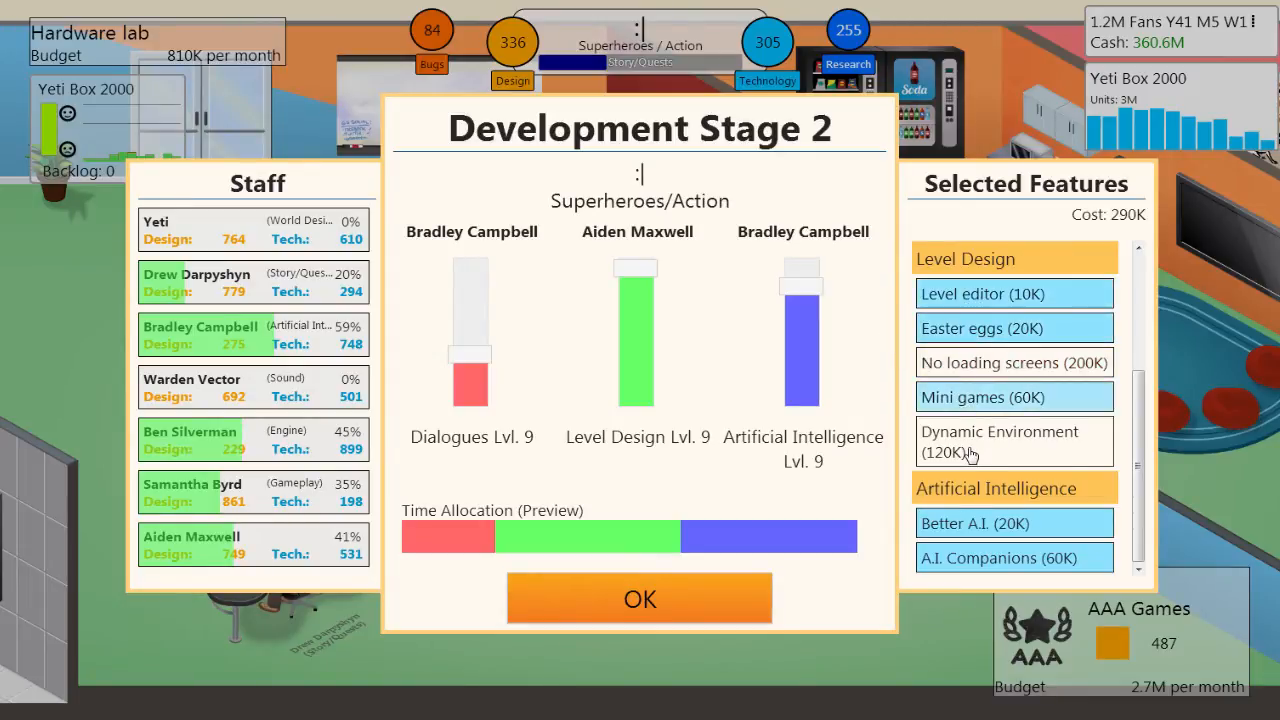
{"action": "left_click", "coordinate": [1013, 397]}
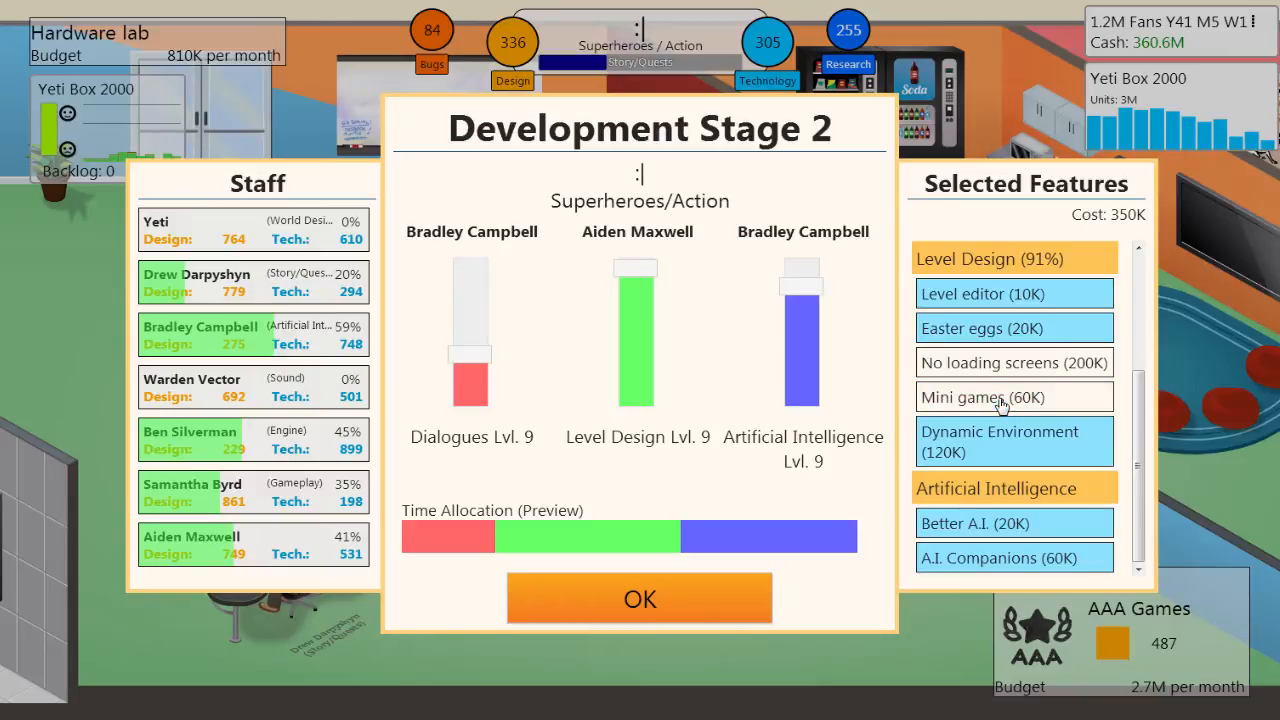
{"action": "mouse_move", "coordinate": [630, 278]}
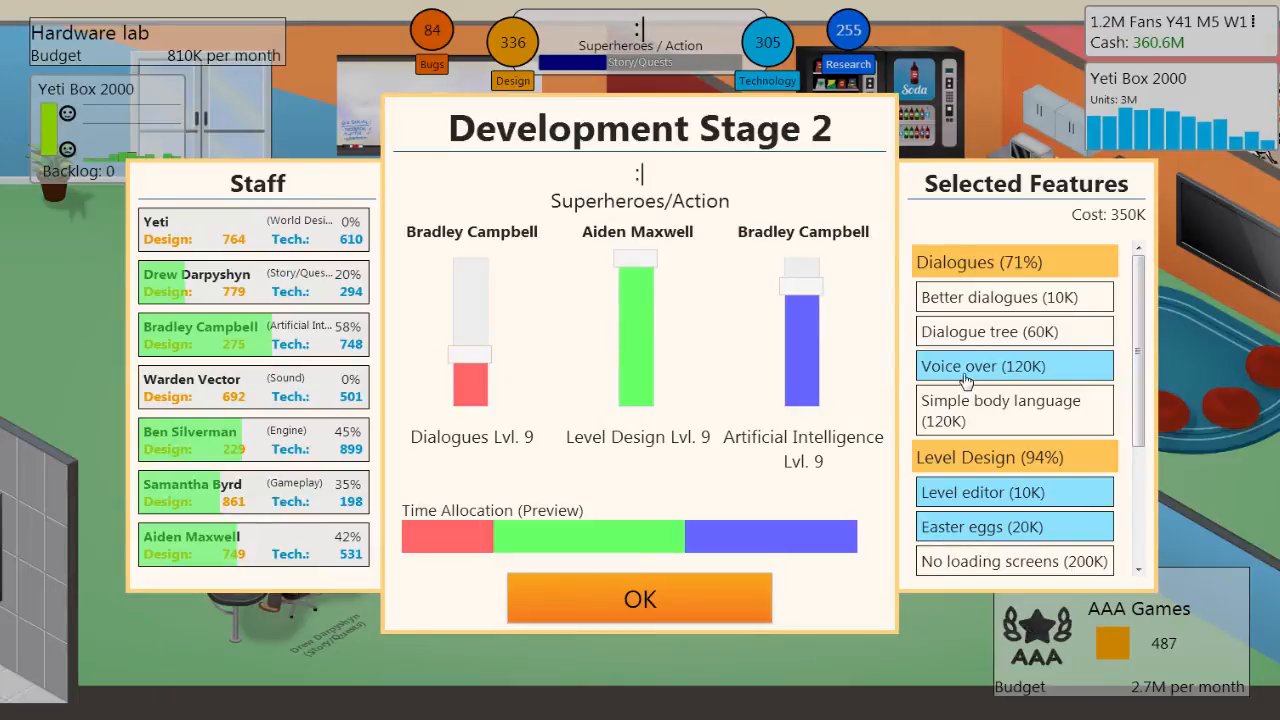
Keep Voice over, lower AI to mid, hold Level Design at maximum, and confirm
{"action": "left_click", "coordinate": [1013, 366]}
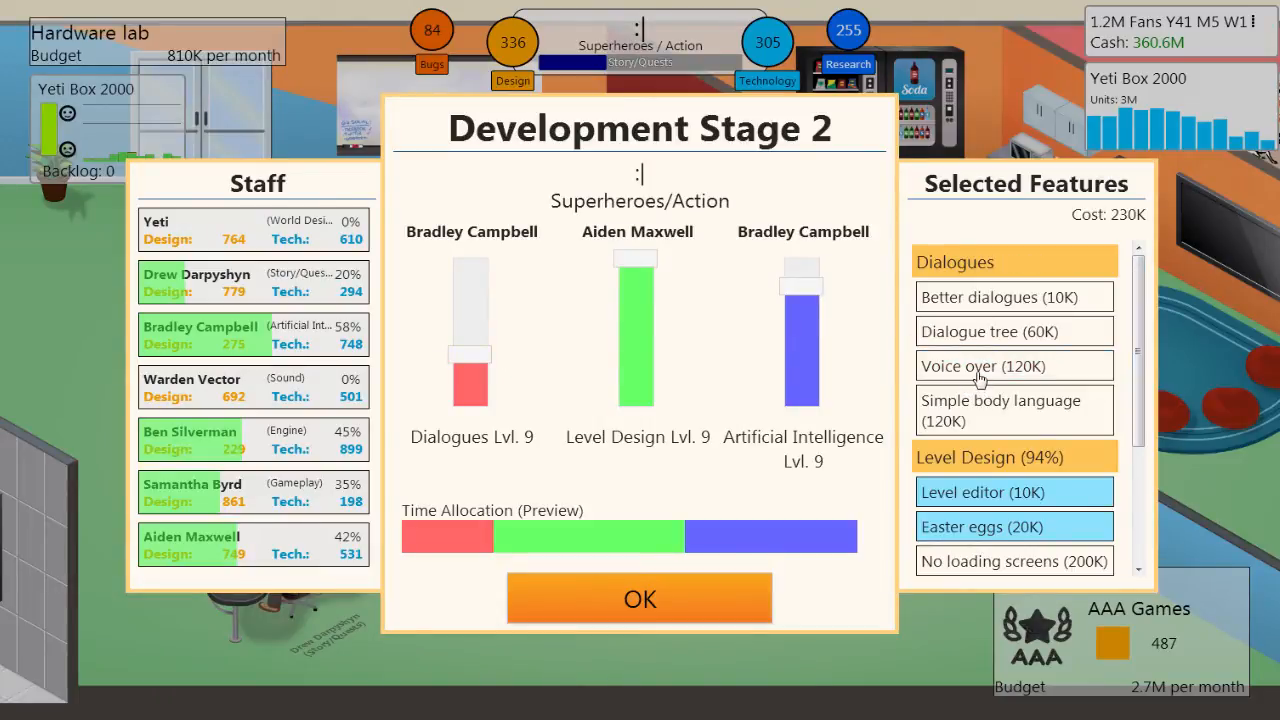
{"action": "left_click", "coordinate": [983, 366]}
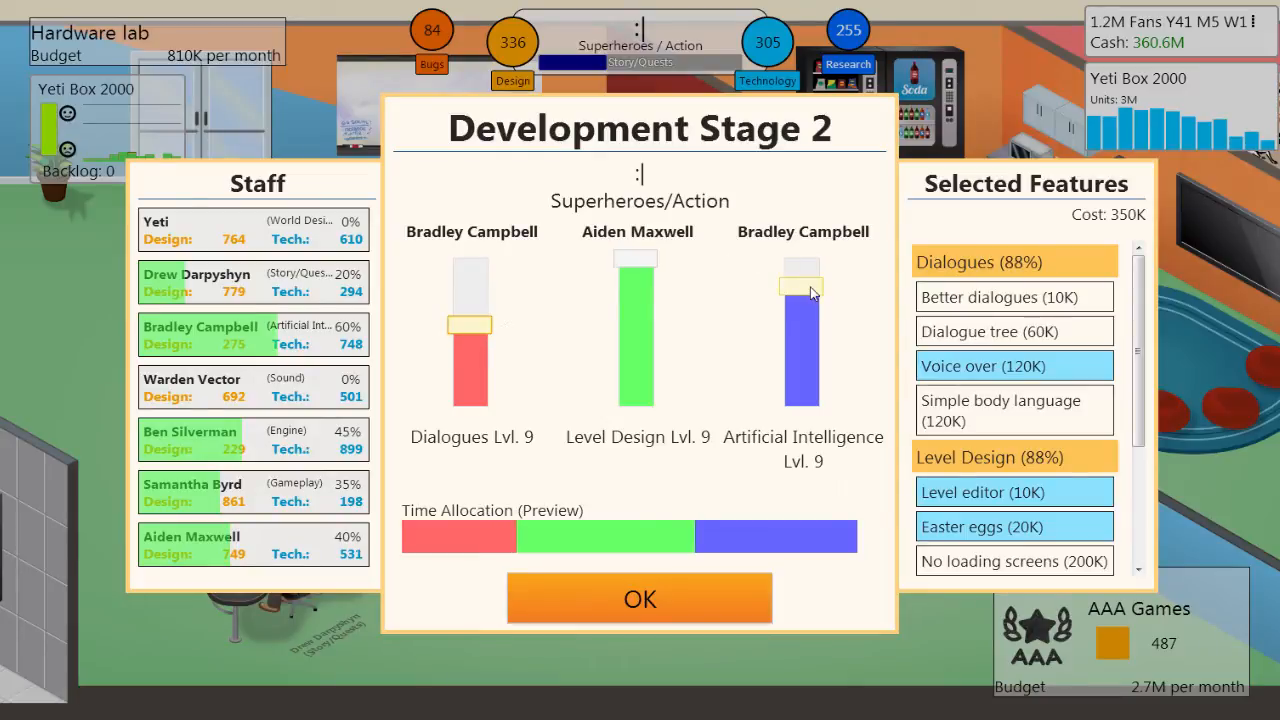
{"action": "left_click_drag", "start_coordinate": [800, 300], "coordinate": [800, 345]}
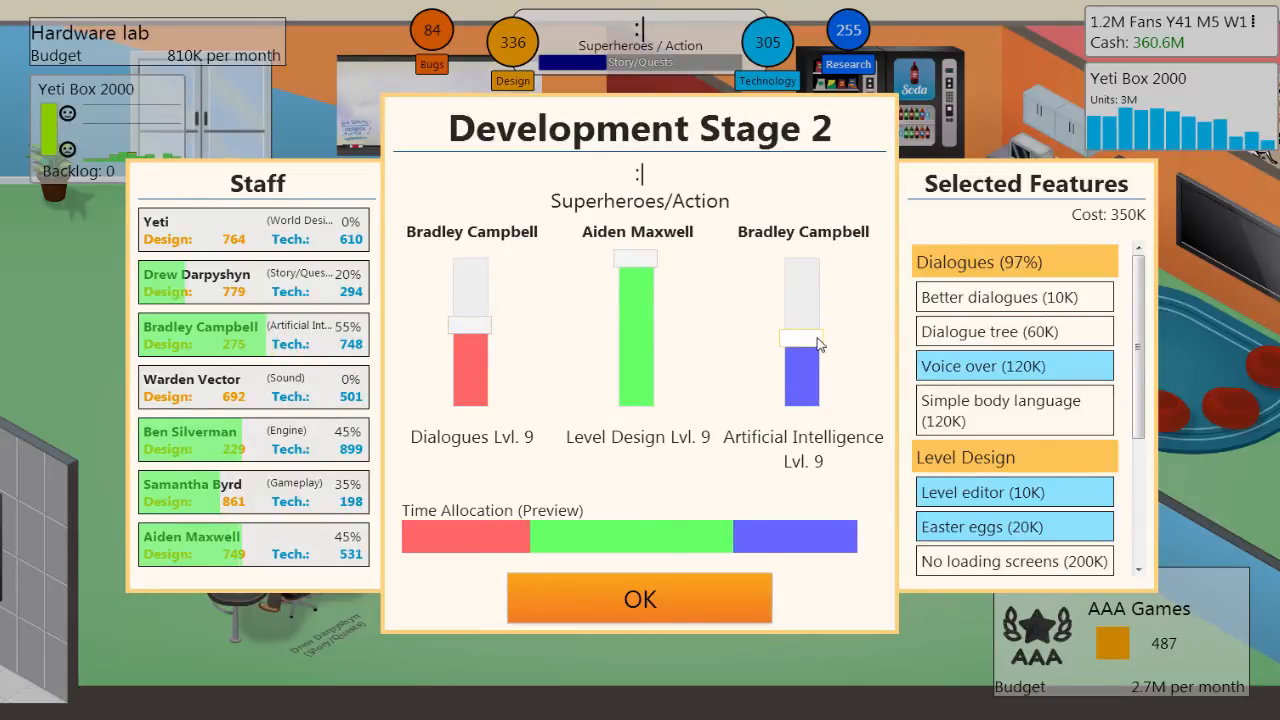
{"action": "scroll", "scroll_direction": "down", "scroll_amount": 3}
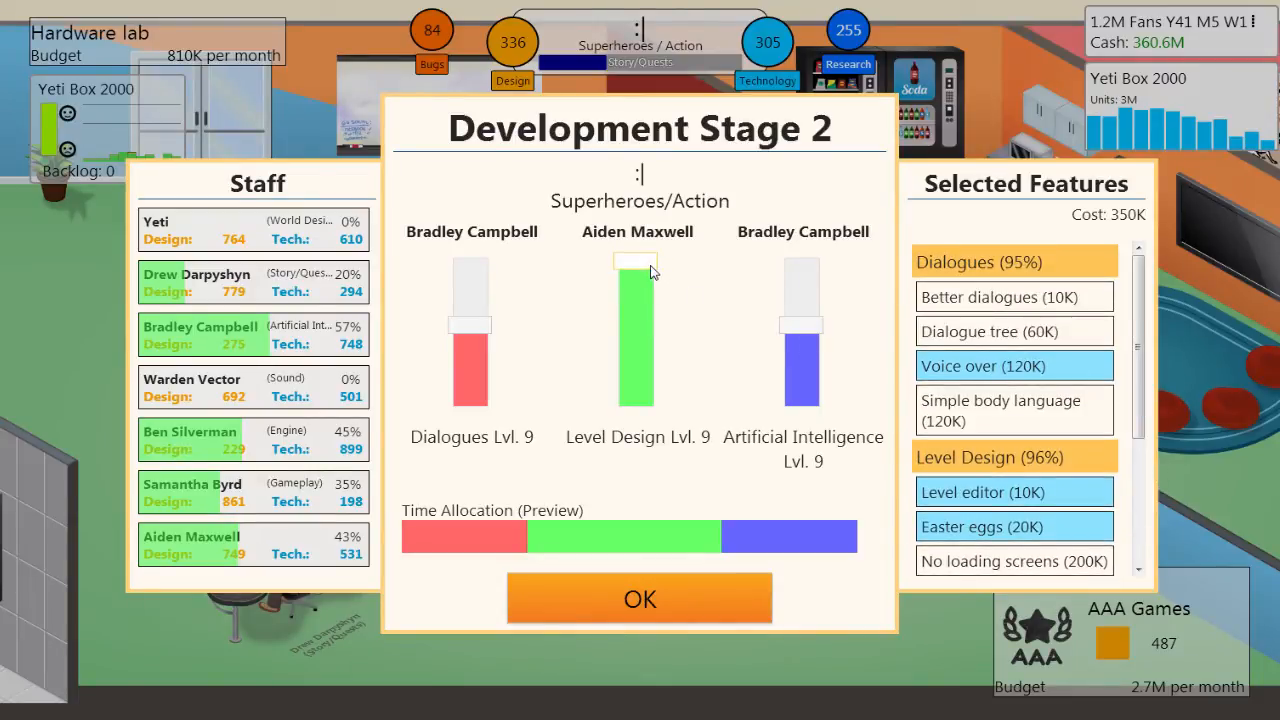
{"action": "left_click_drag", "start_coordinate": [635, 268], "coordinate": [635, 262]}
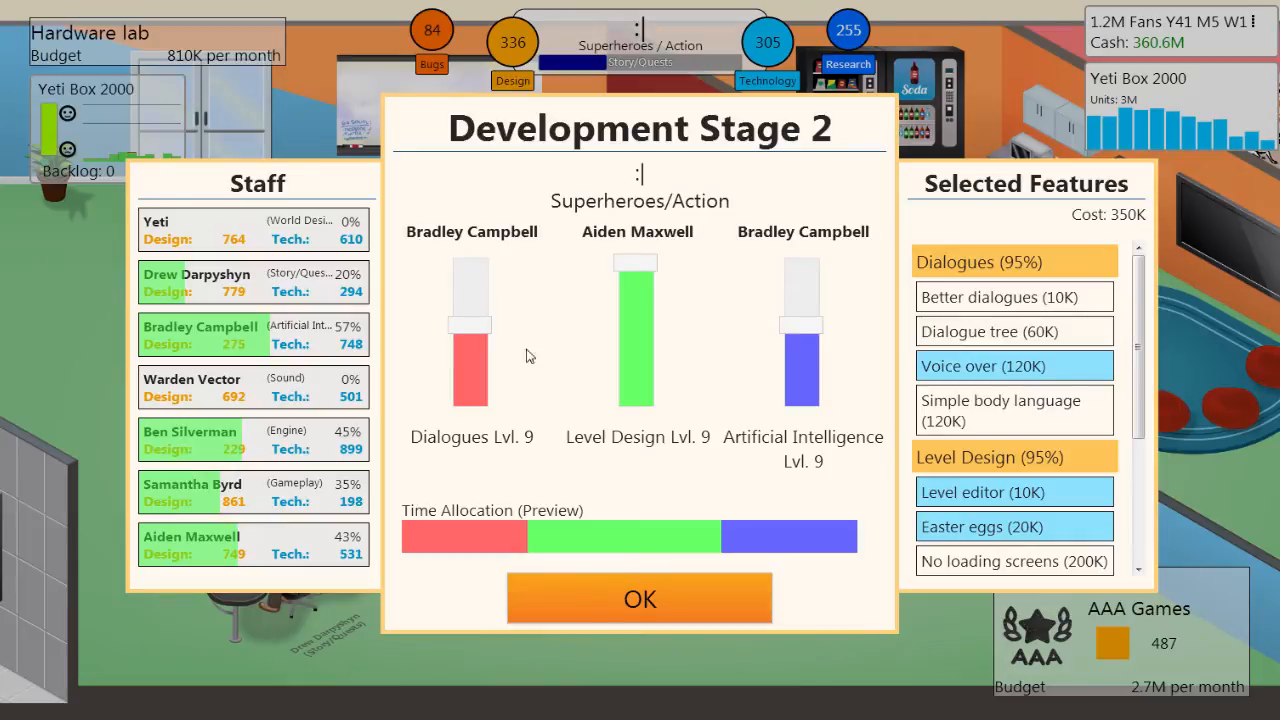
{"action": "left_click", "coordinate": [639, 598]}
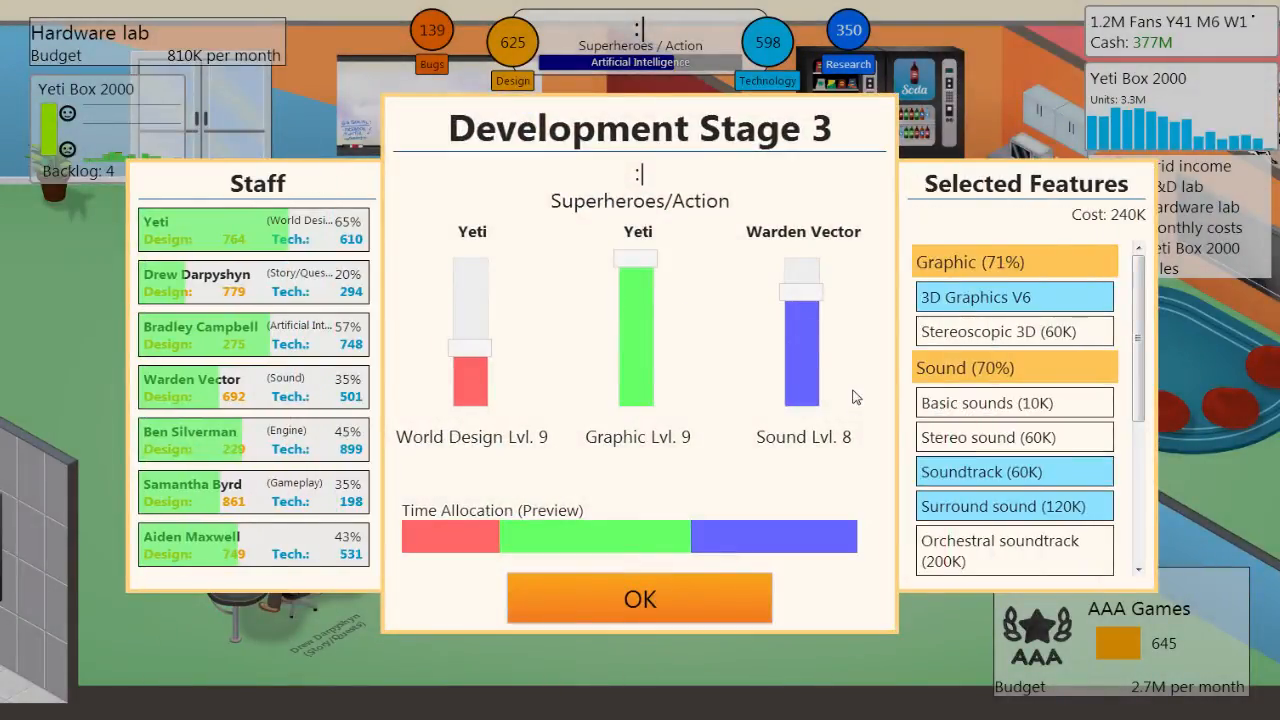
{"action": "mouse_move", "coordinate": [845, 308]}
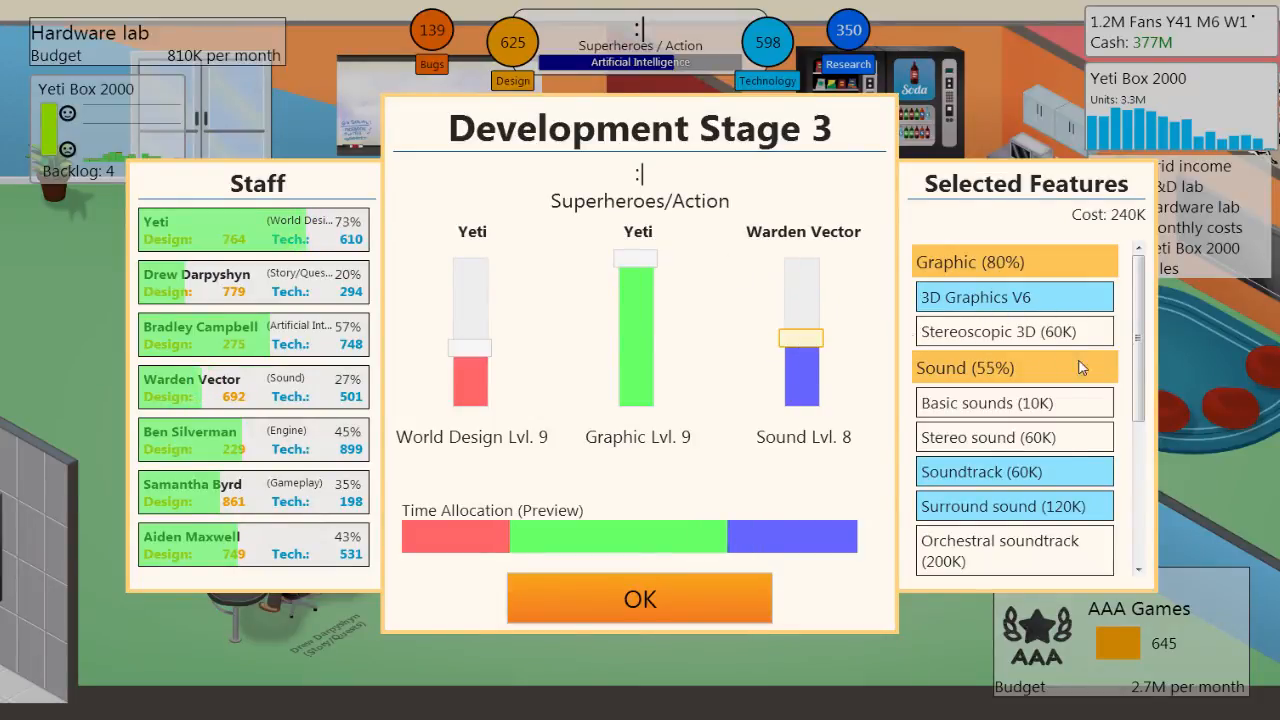
Drop Day & night cycle to bring stage 3 features to 100K and confirm
{"action": "scroll", "scroll_direction": "down", "scroll_amount": 3}
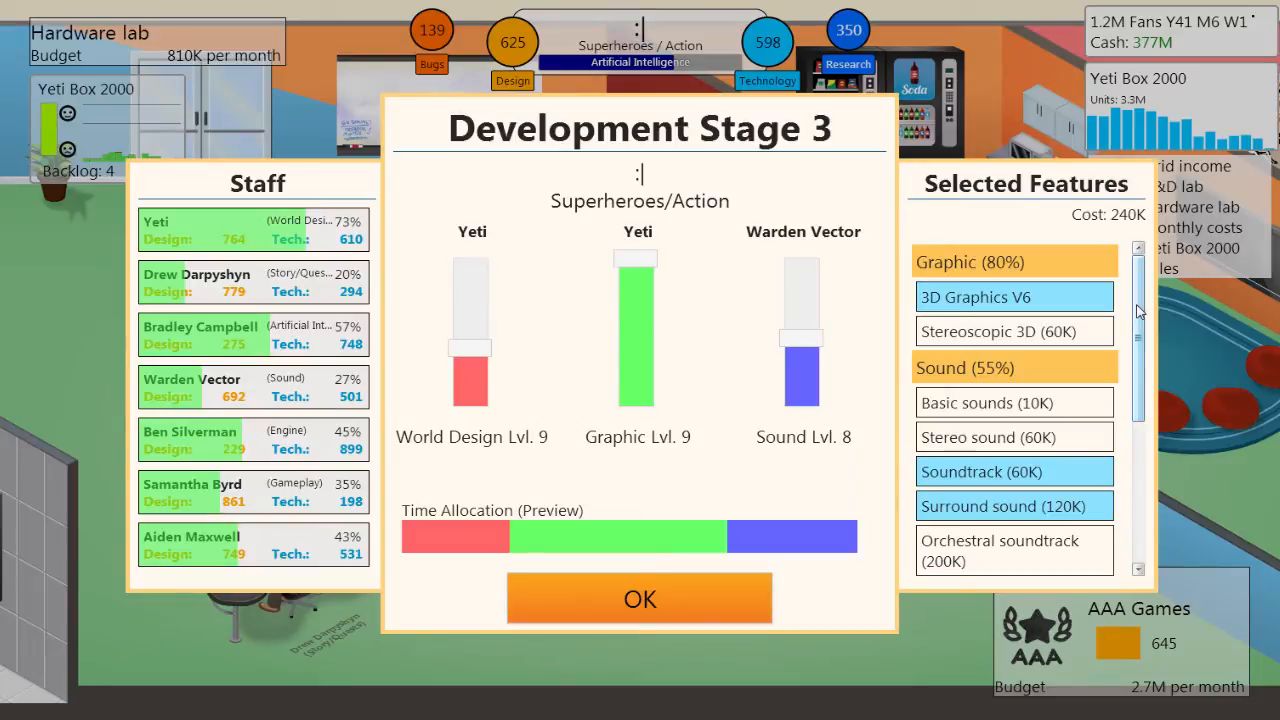
{"action": "scroll", "scroll_direction": "down", "scroll_amount": 3}
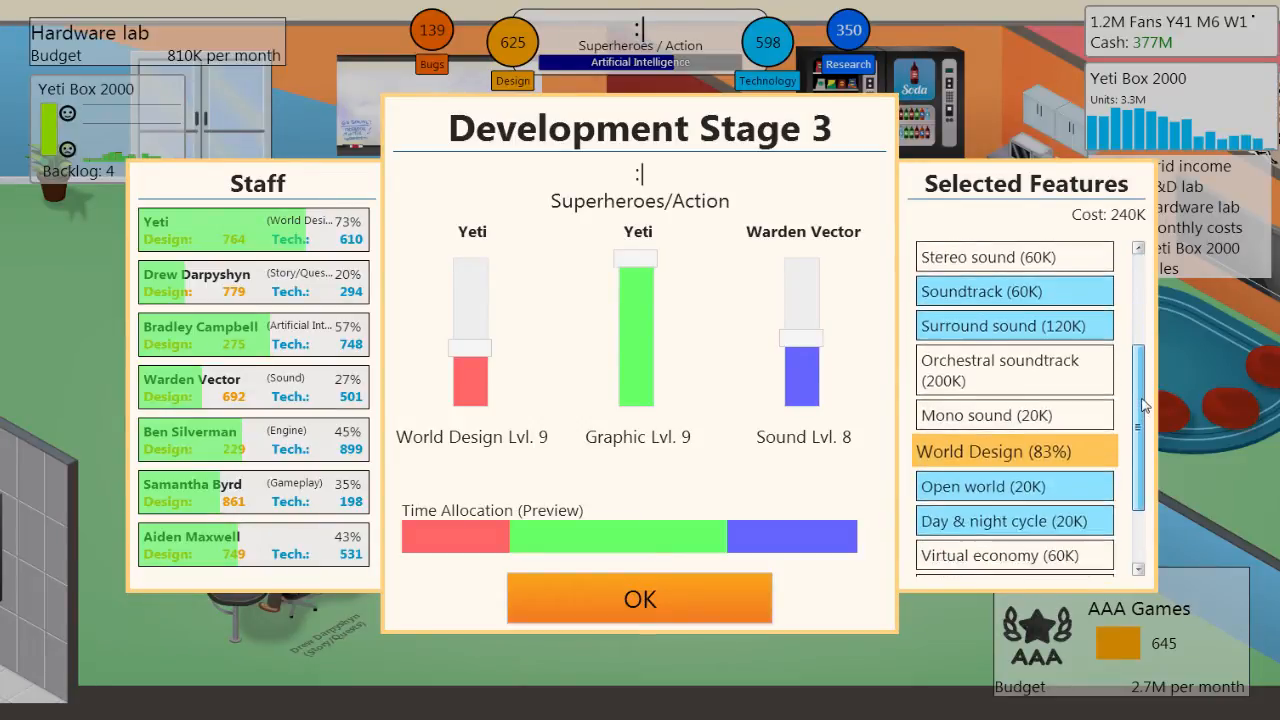
{"action": "scroll", "scroll_direction": "down", "scroll_amount": 3}
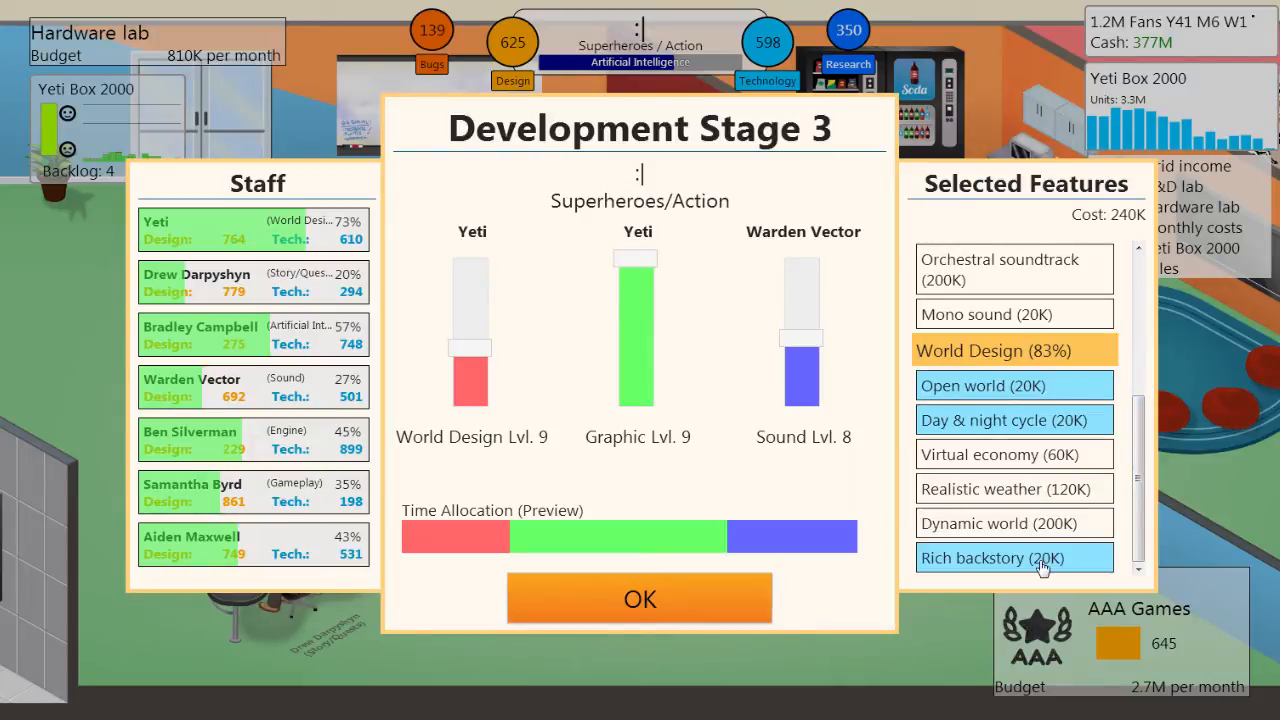
{"action": "mouse_move", "coordinate": [632, 447]}
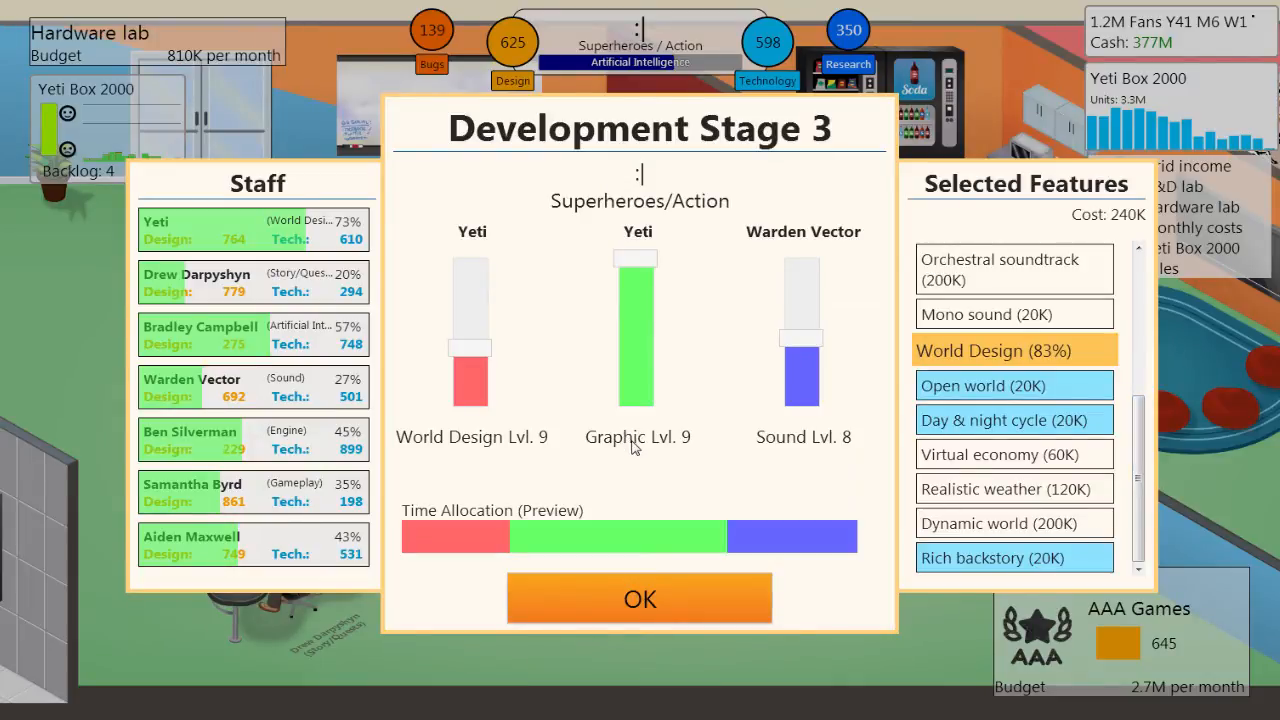
{"action": "mouse_move", "coordinate": [638, 414]}
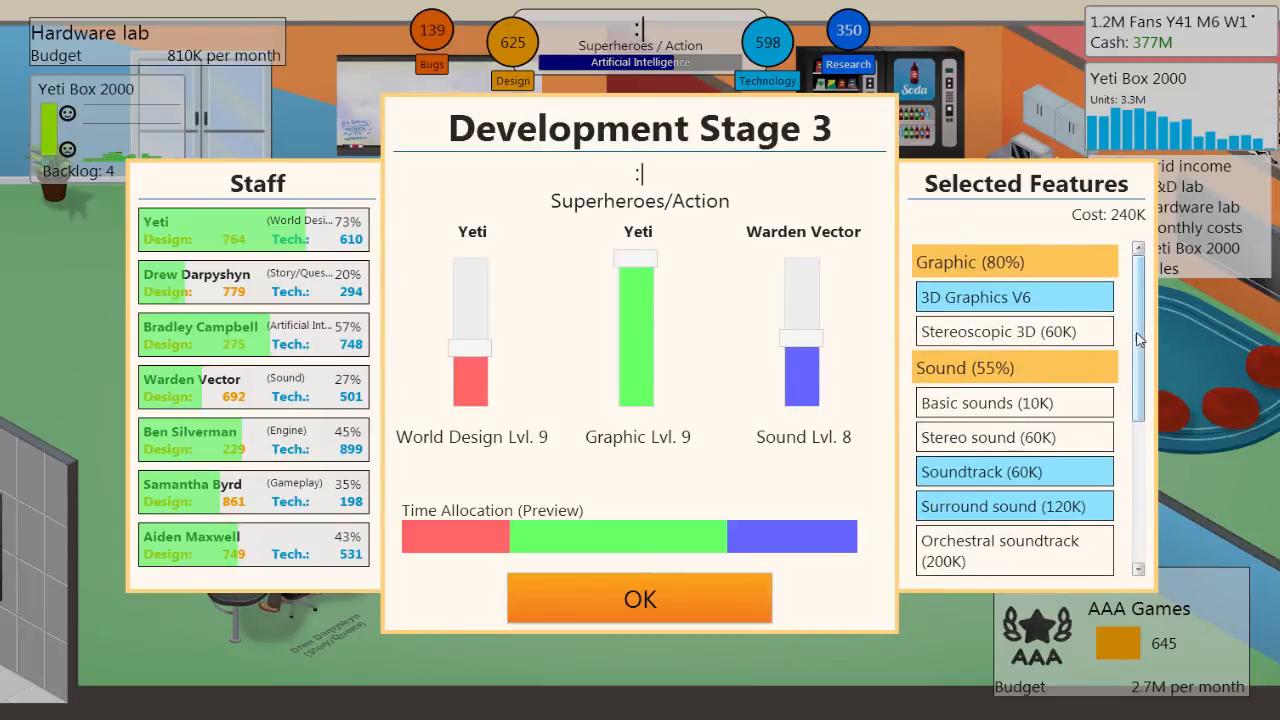
{"action": "scroll", "scroll_direction": "down", "scroll_amount": 3}
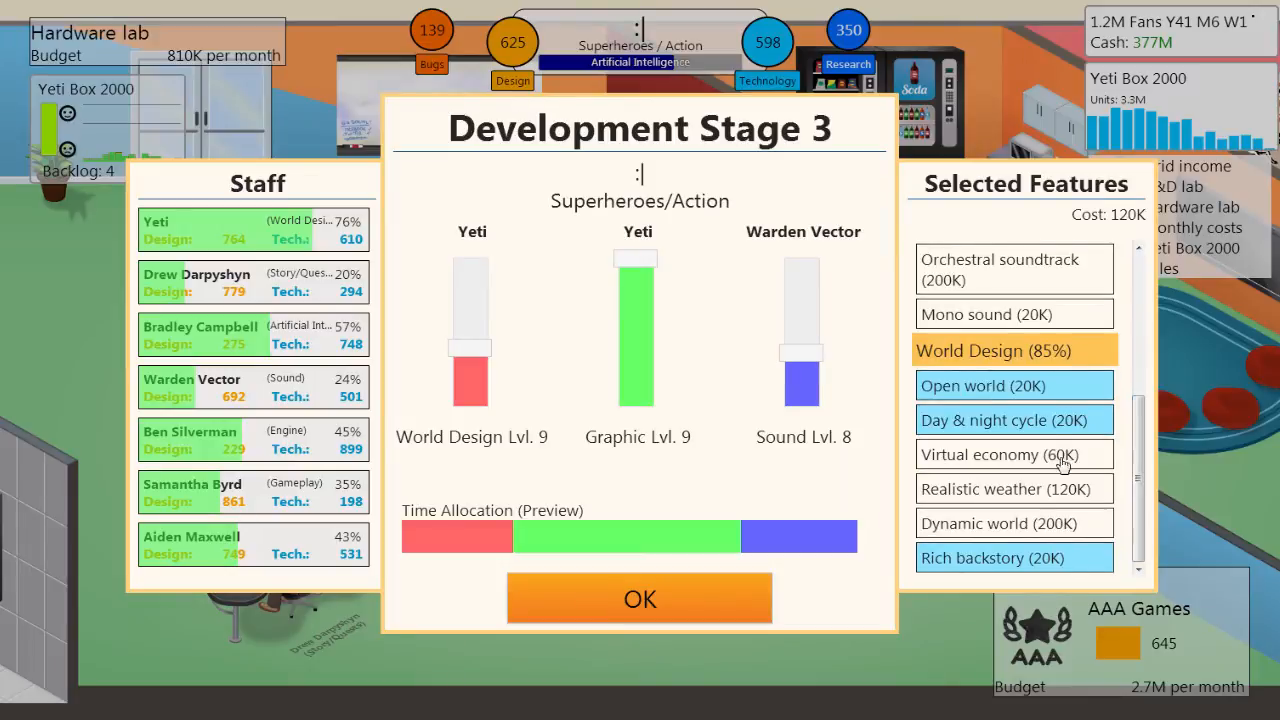
{"action": "mouse_move", "coordinate": [980, 423]}
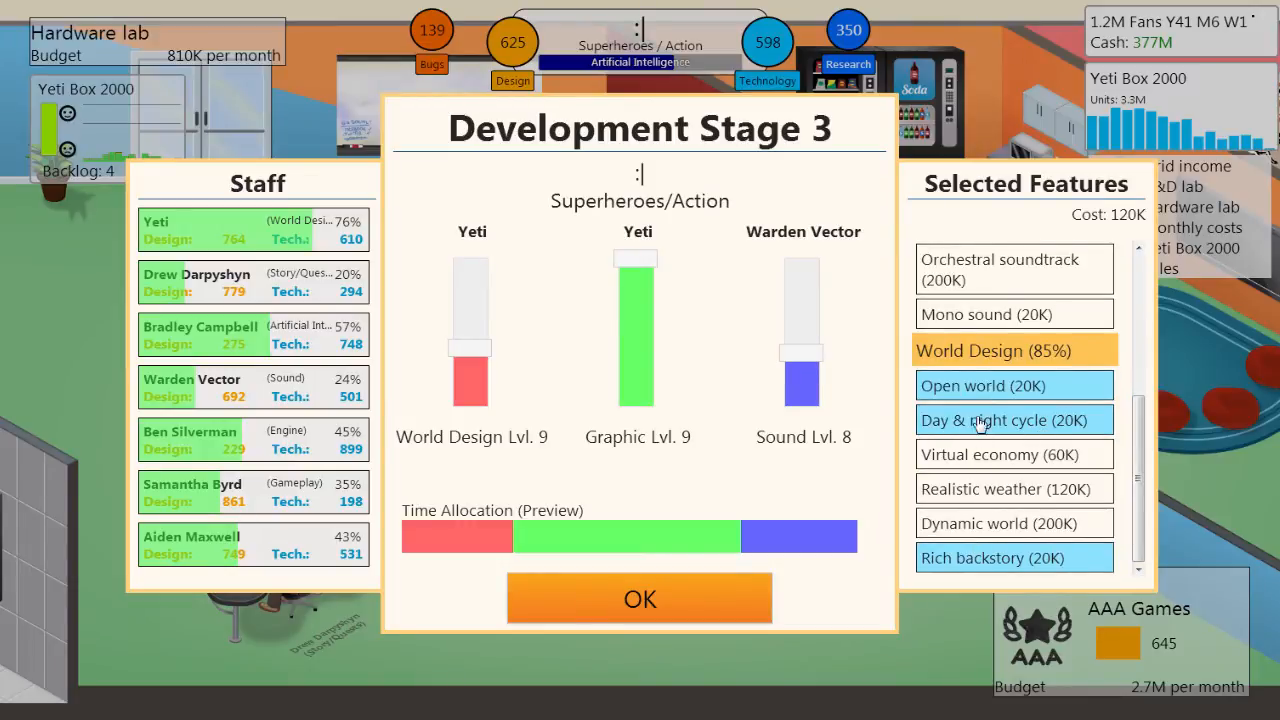
{"action": "left_click", "coordinate": [1013, 419]}
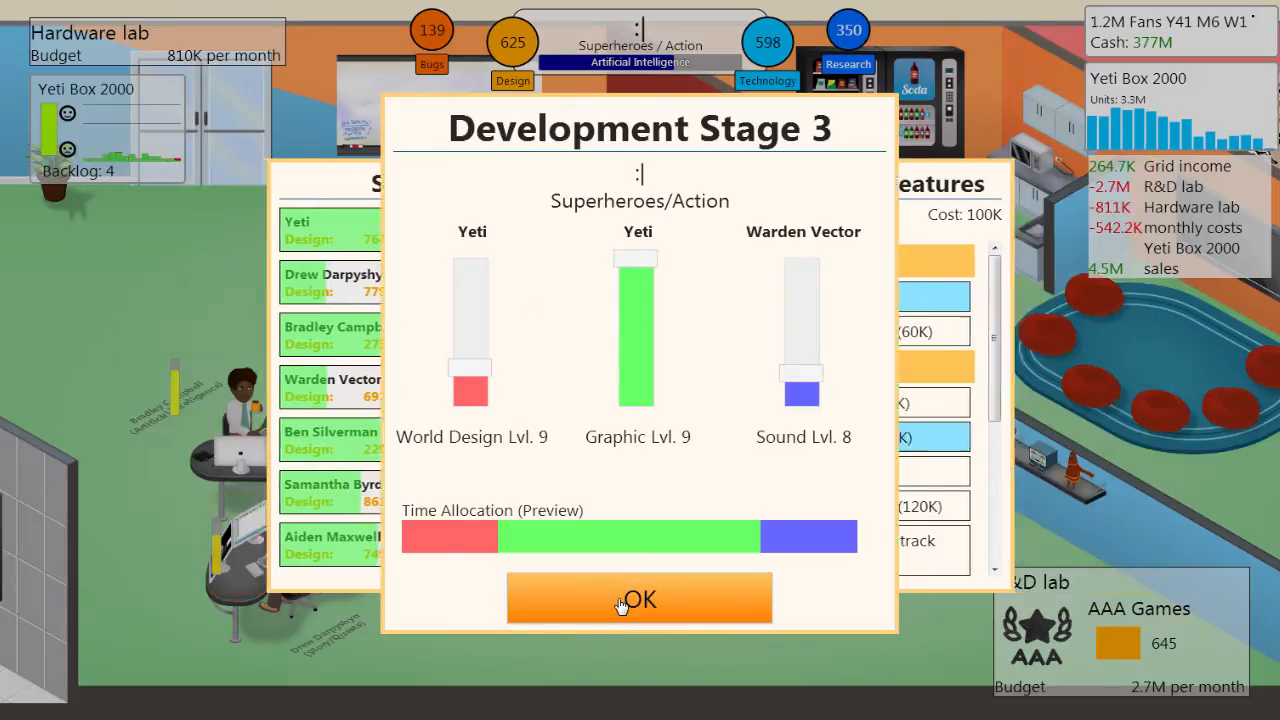
{"action": "left_click", "coordinate": [639, 598]}
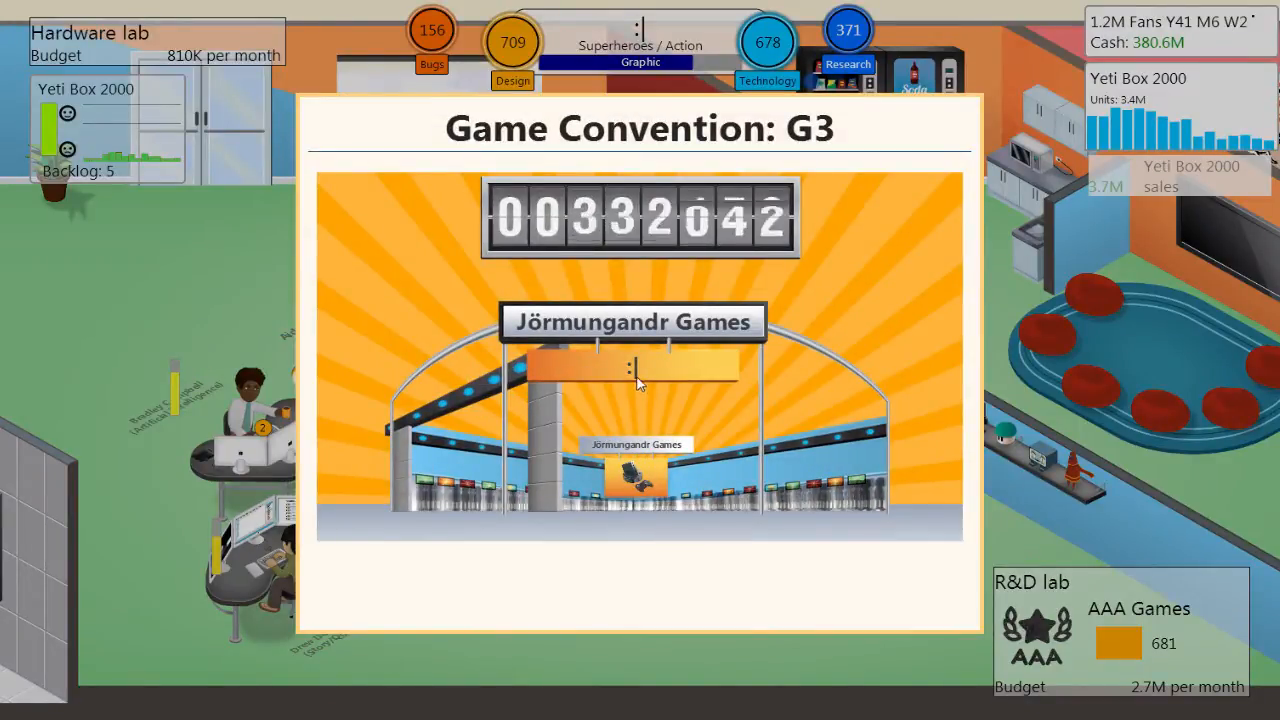
{"action": "mouse_move", "coordinate": [220, 363]}
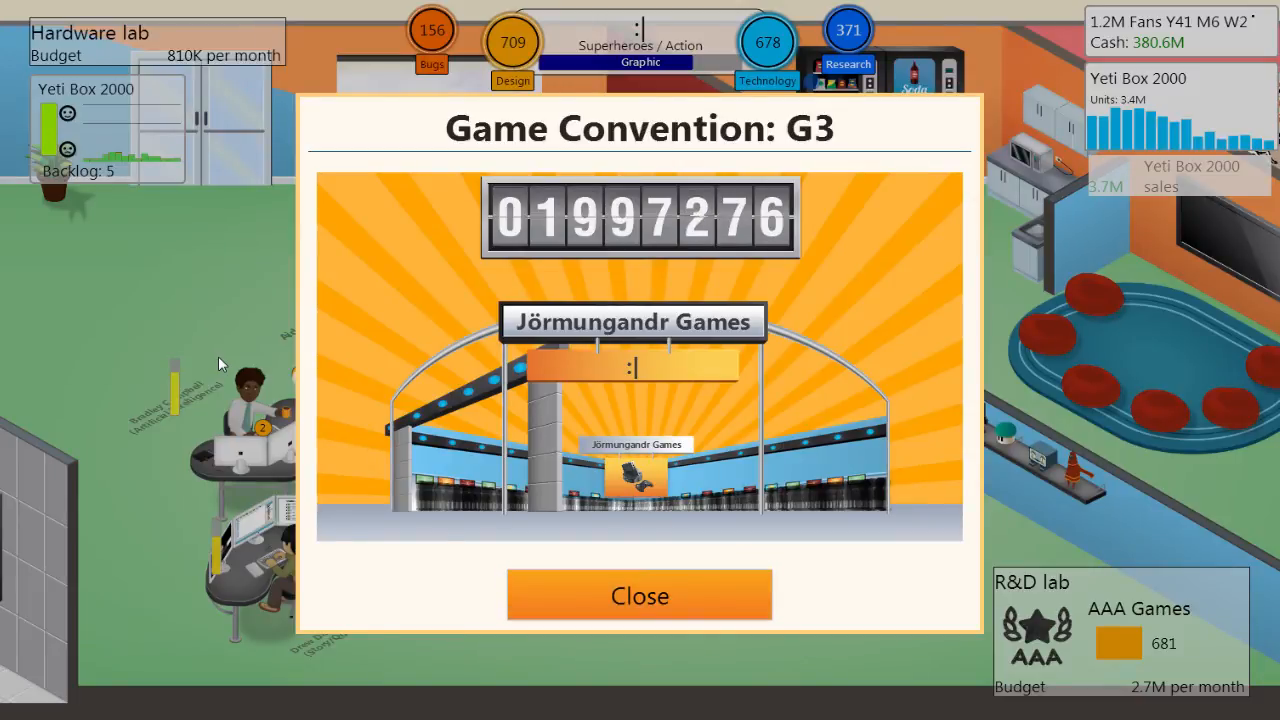
{"action": "mouse_move", "coordinate": [639, 595]}
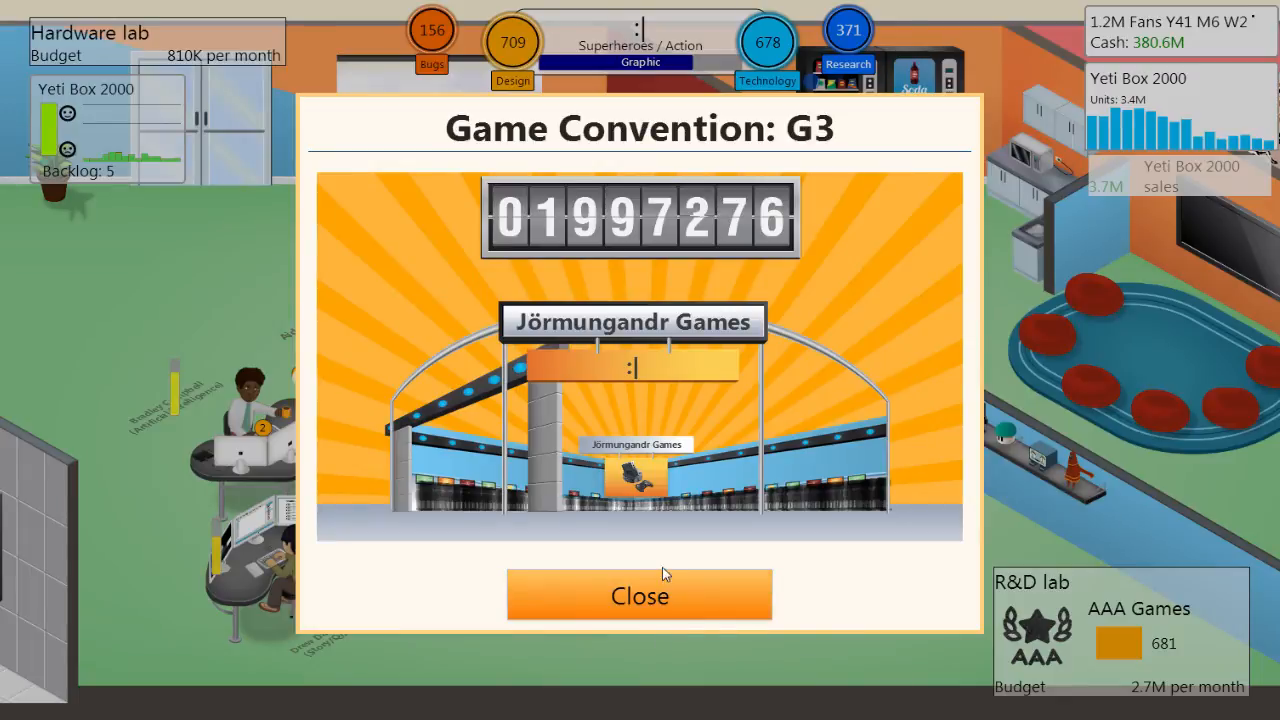
Close the G3 booth results (1,997,376 visitors, voted number one) and the conference message
{"action": "left_click", "coordinate": [639, 595]}
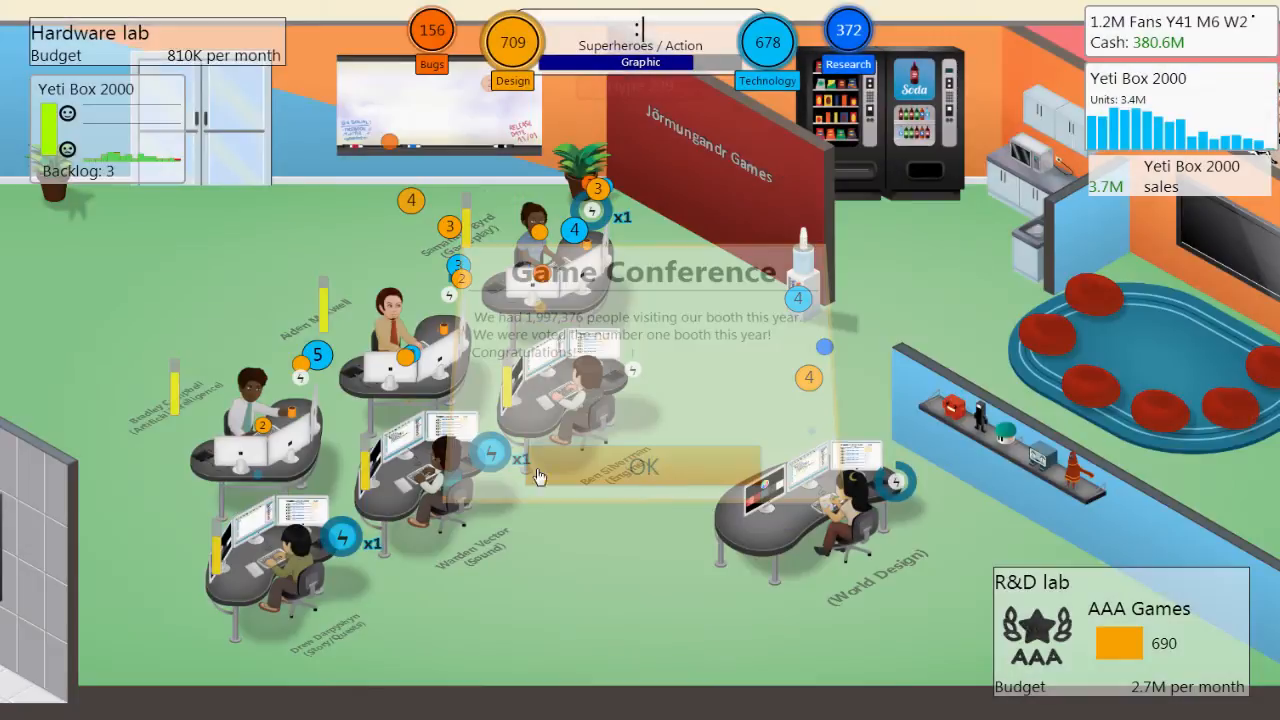
{"action": "left_click", "coordinate": [645, 467]}
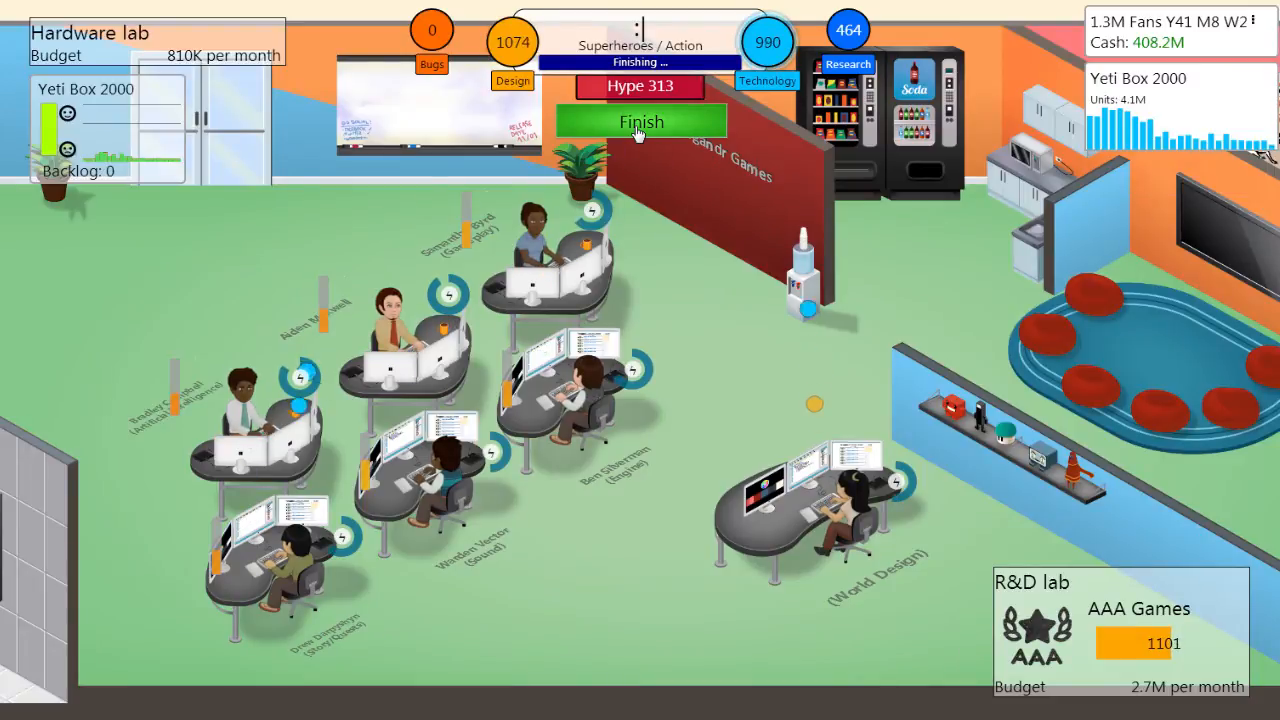
Finish ':|', scroll through the experience gained, and release the game
{"action": "left_click", "coordinate": [639, 121]}
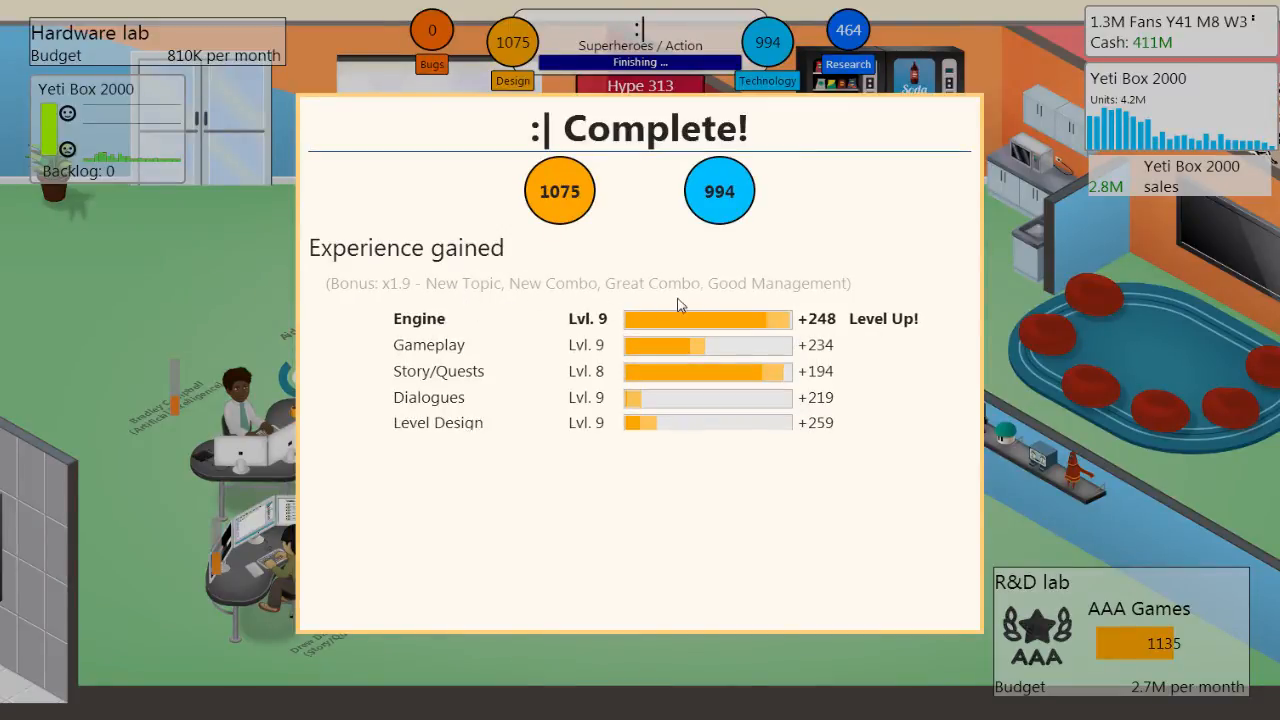
{"action": "scroll", "scroll_direction": "down", "scroll_amount": 3}
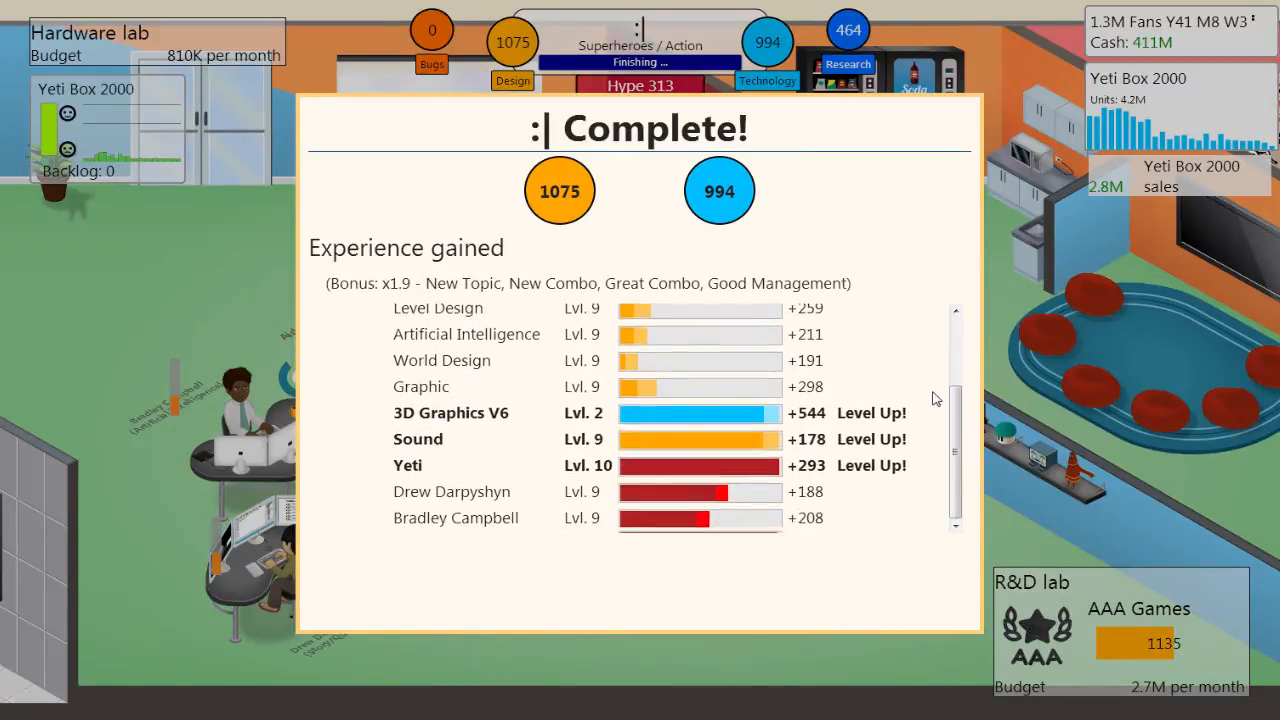
{"action": "scroll", "scroll_direction": "down", "scroll_amount": 3}
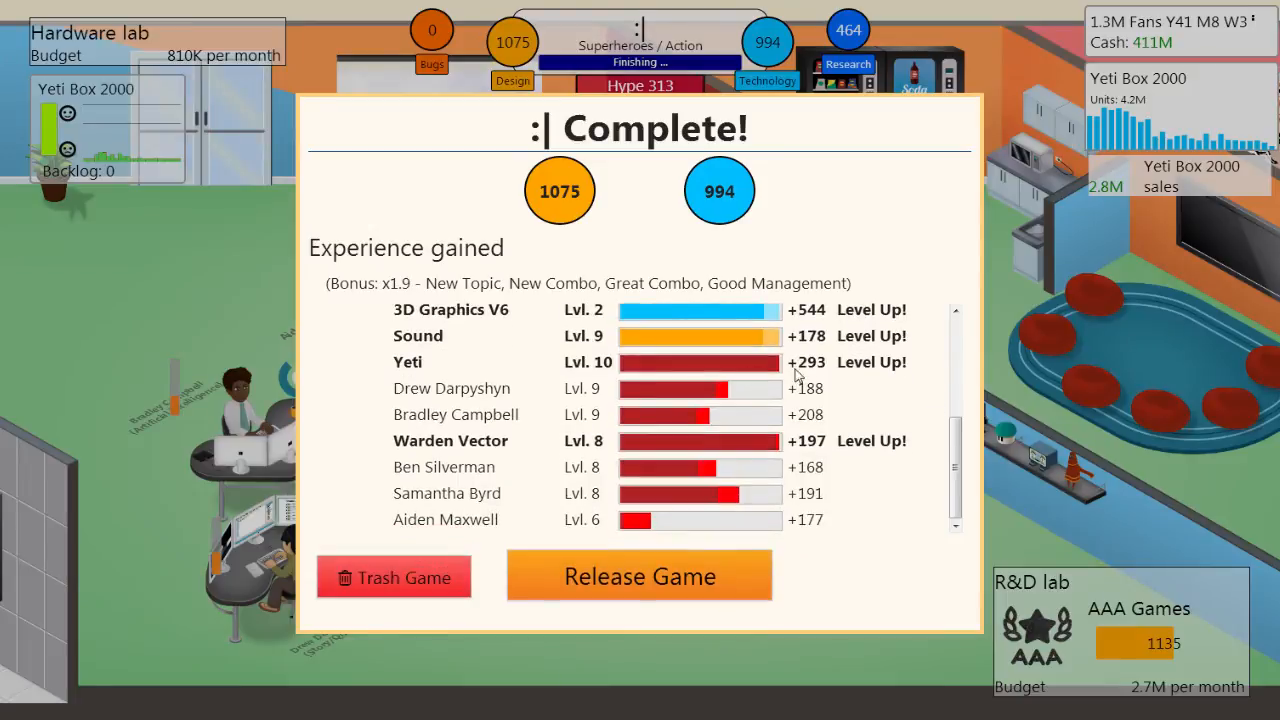
{"action": "mouse_move", "coordinate": [948, 508]}
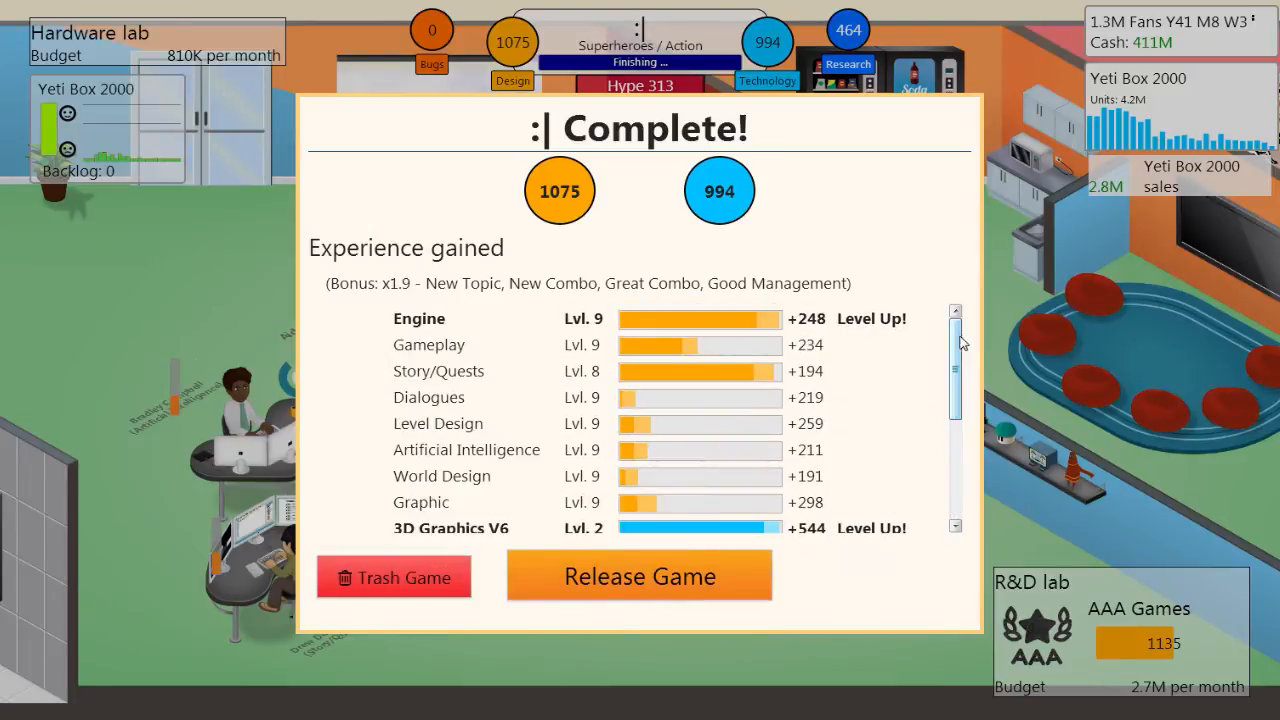
{"action": "left_click", "coordinate": [639, 576]}
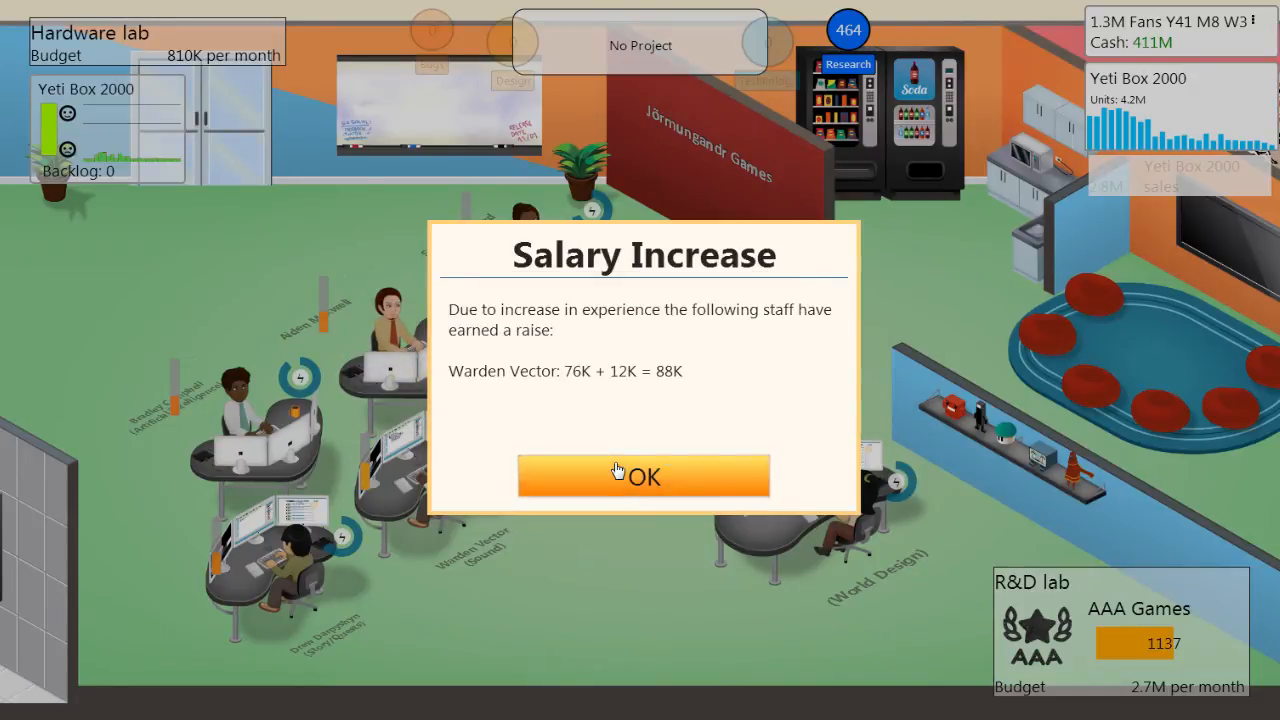
Dismiss the salary raise, Advanced Physics research and first-review notices, then select a staff desk
{"action": "left_click", "coordinate": [643, 476]}
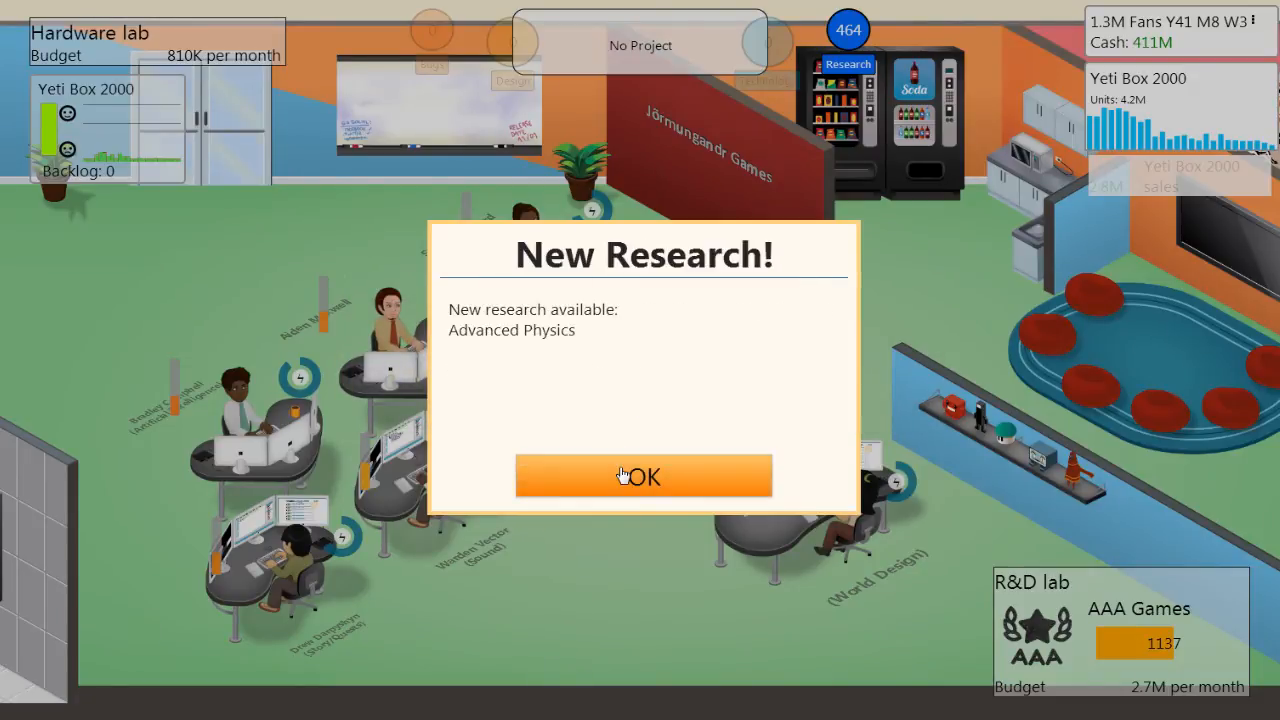
{"action": "left_click", "coordinate": [643, 475]}
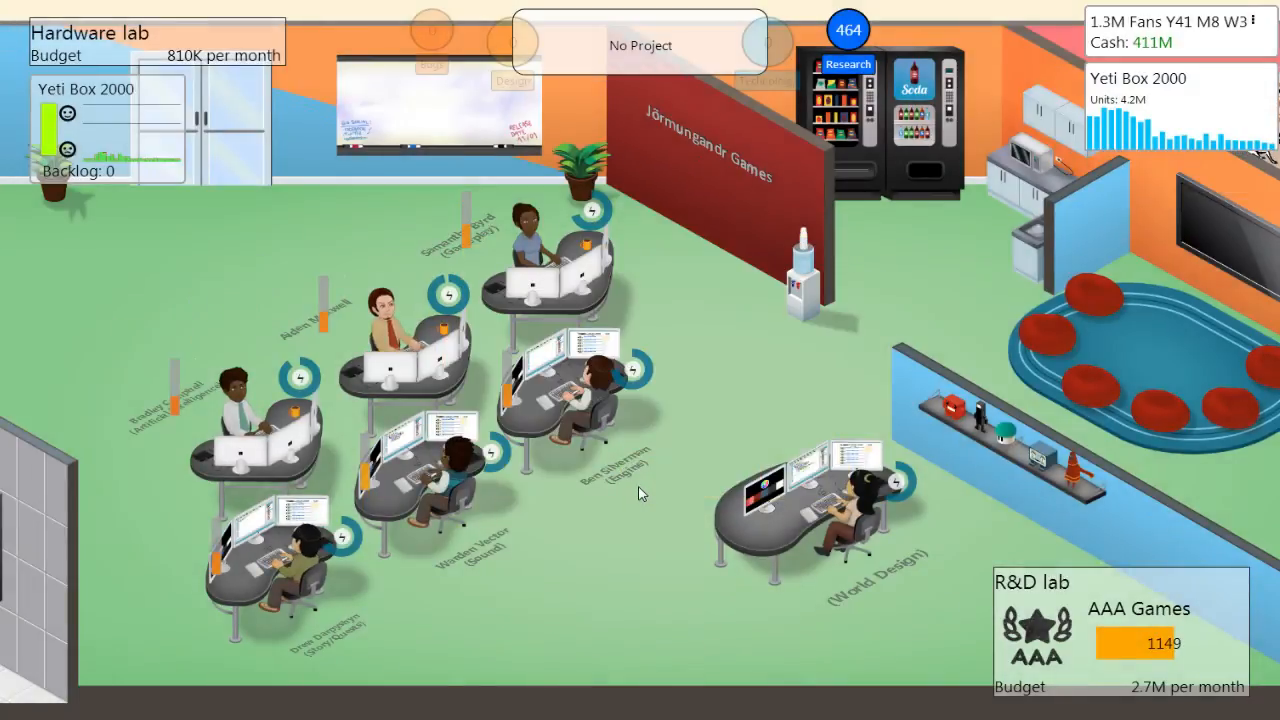
{"action": "left_click", "coordinate": [525, 235]}
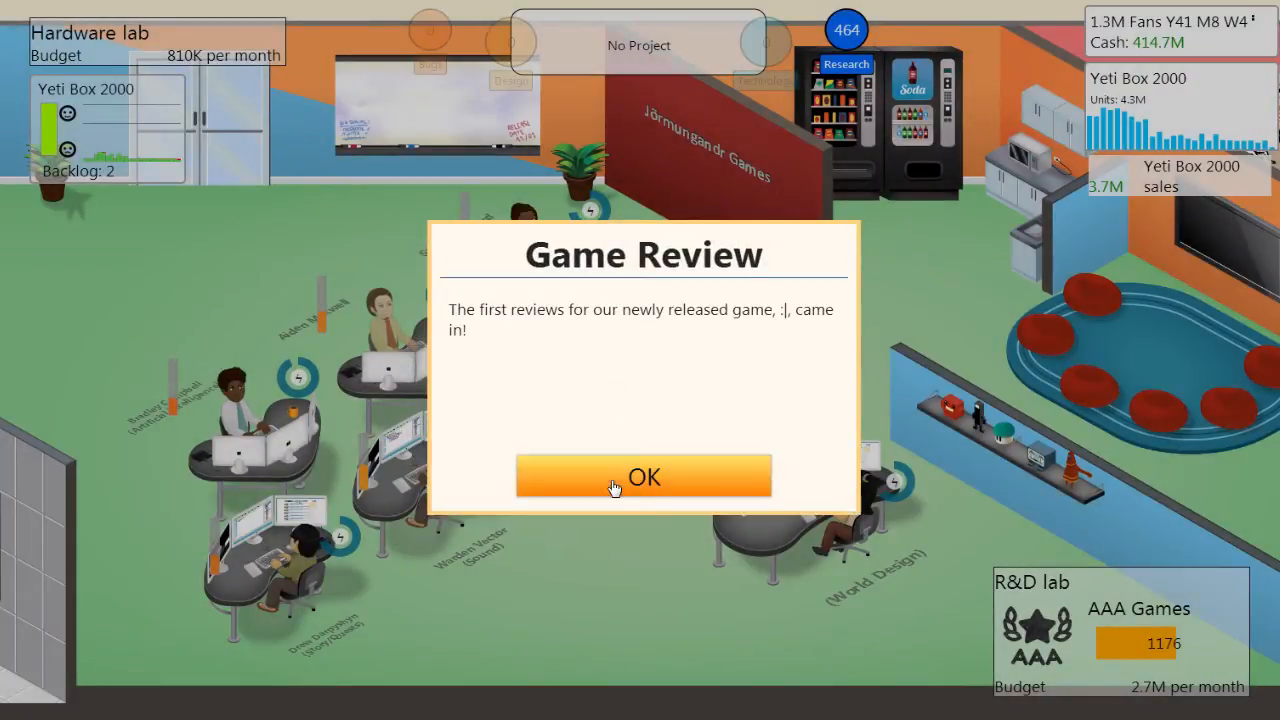
{"action": "left_click", "coordinate": [643, 476]}
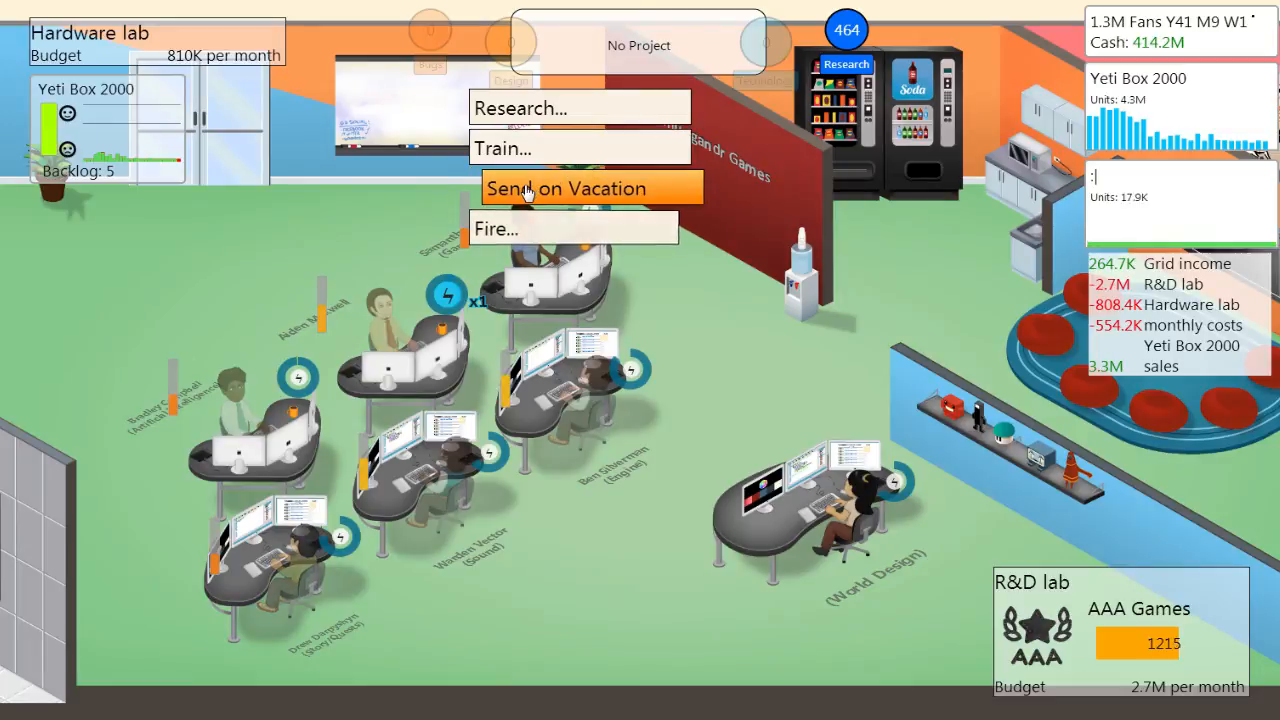
{"action": "left_click", "coordinate": [567, 188]}
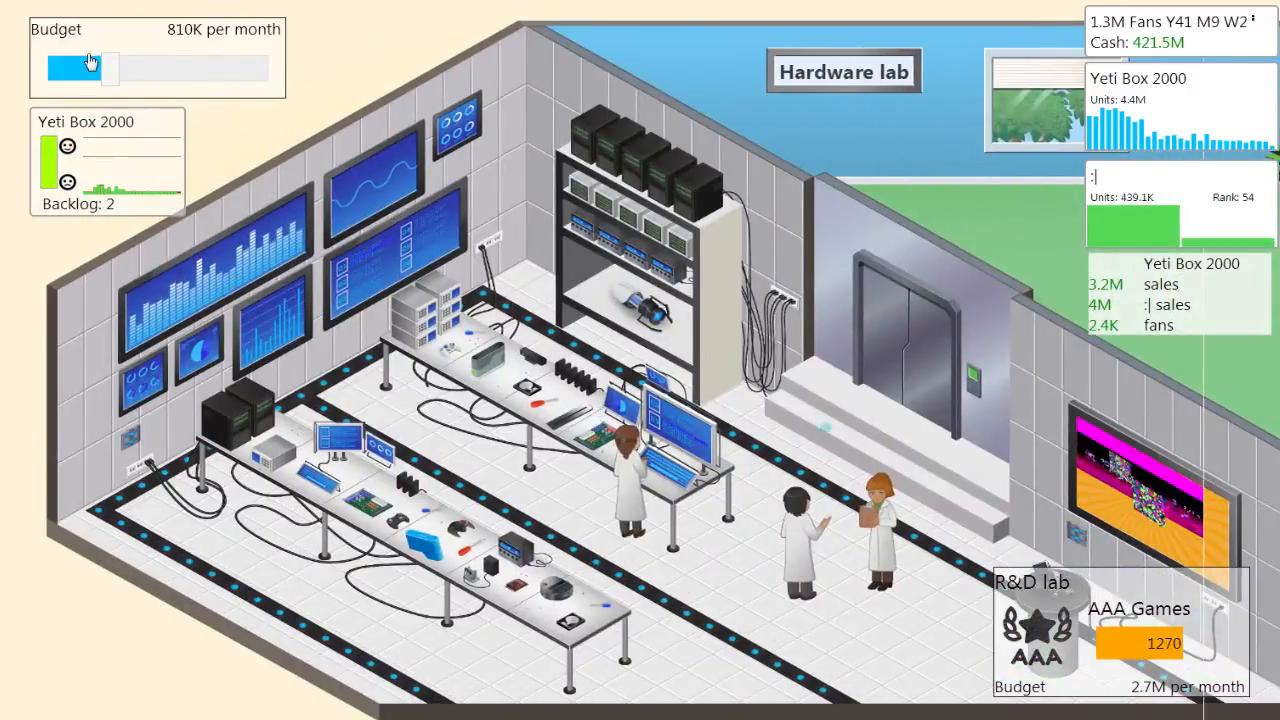
Lower the Hardware lab budget to 490K per month and dismiss both industry news popups
{"action": "left_click_drag", "start_coordinate": [100, 67], "coordinate": [70, 67]}
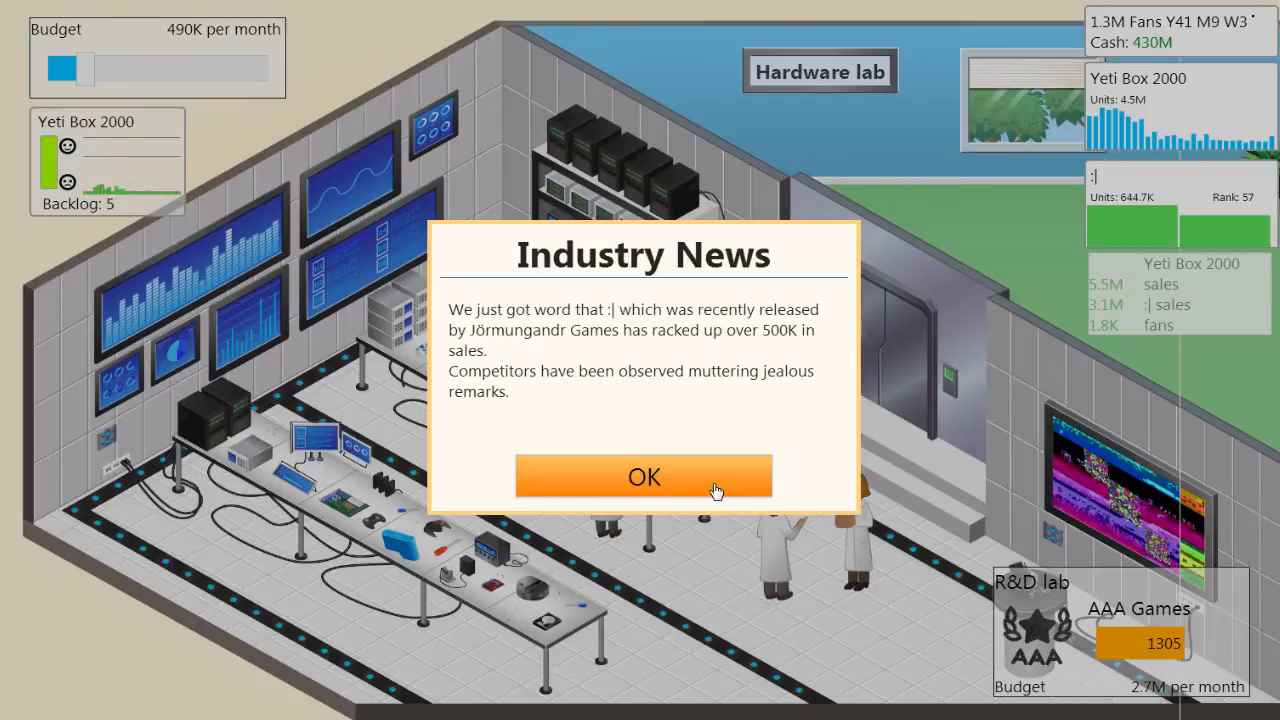
{"action": "mouse_move", "coordinate": [716, 490]}
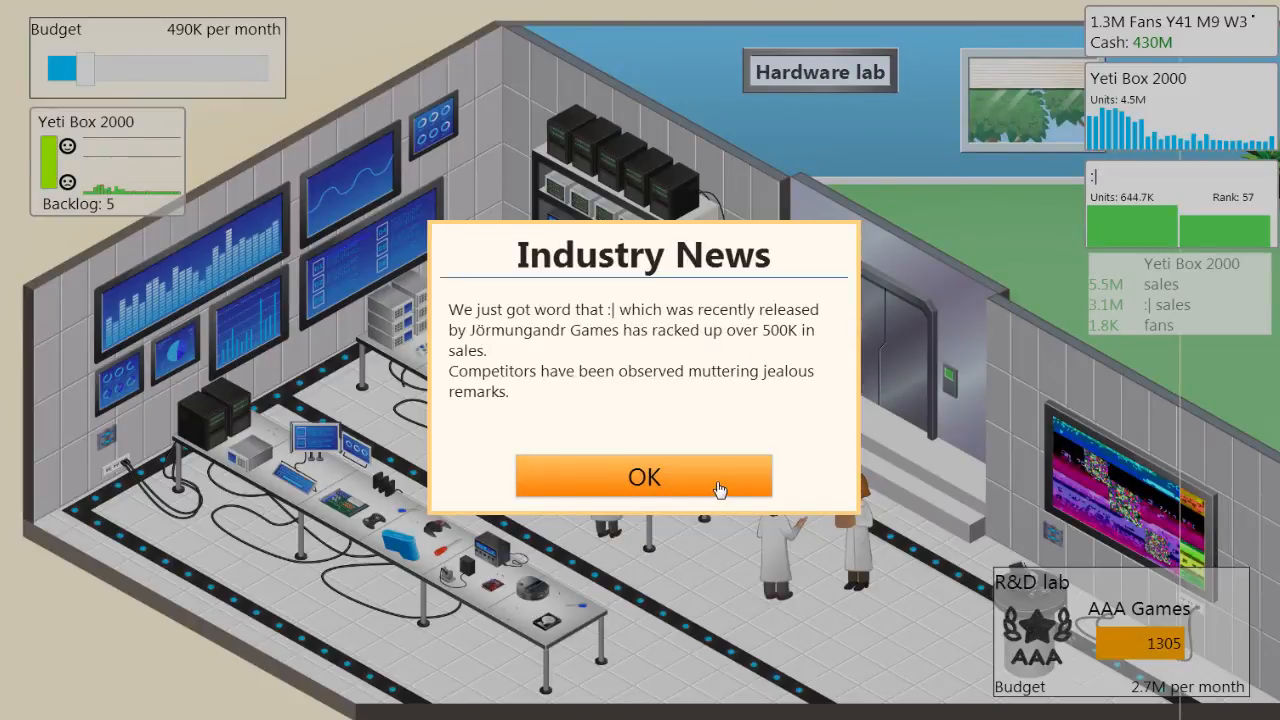
{"action": "left_click", "coordinate": [643, 476]}
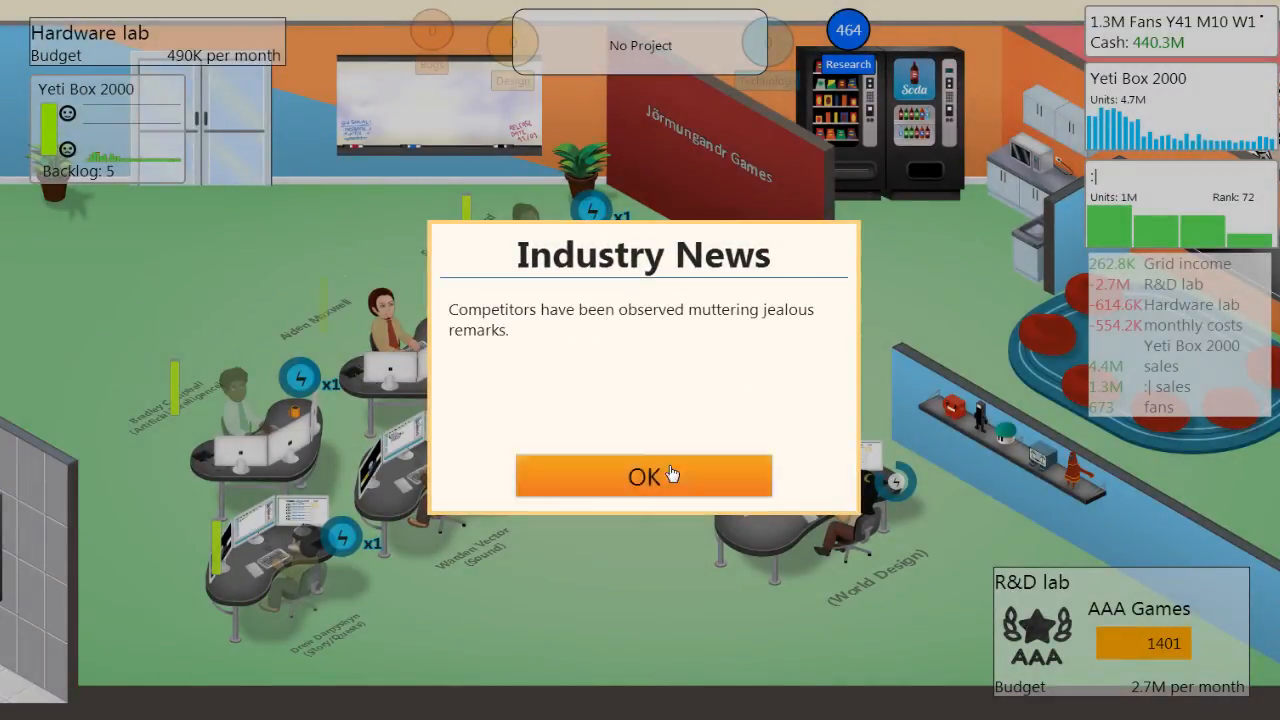
{"action": "left_click", "coordinate": [643, 475]}
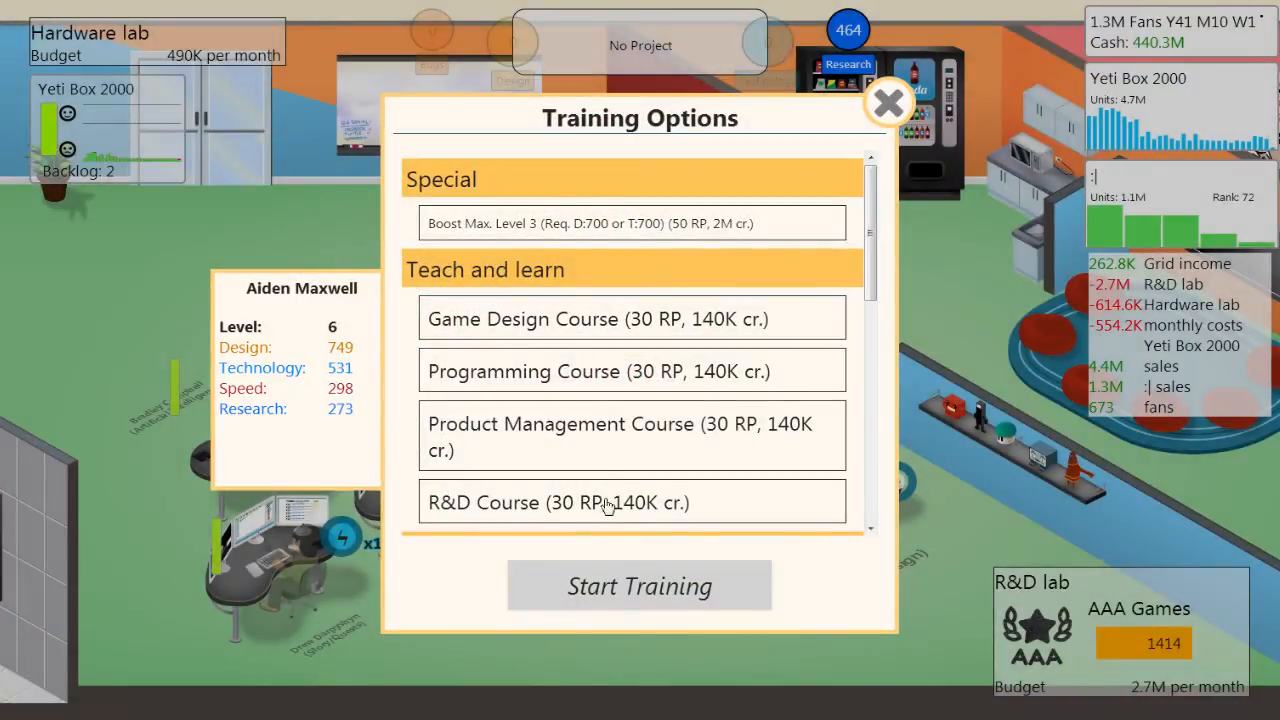
Close Aiden Maxwell's training options and acknowledge the 421K contract payment
{"action": "left_click", "coordinate": [887, 103]}
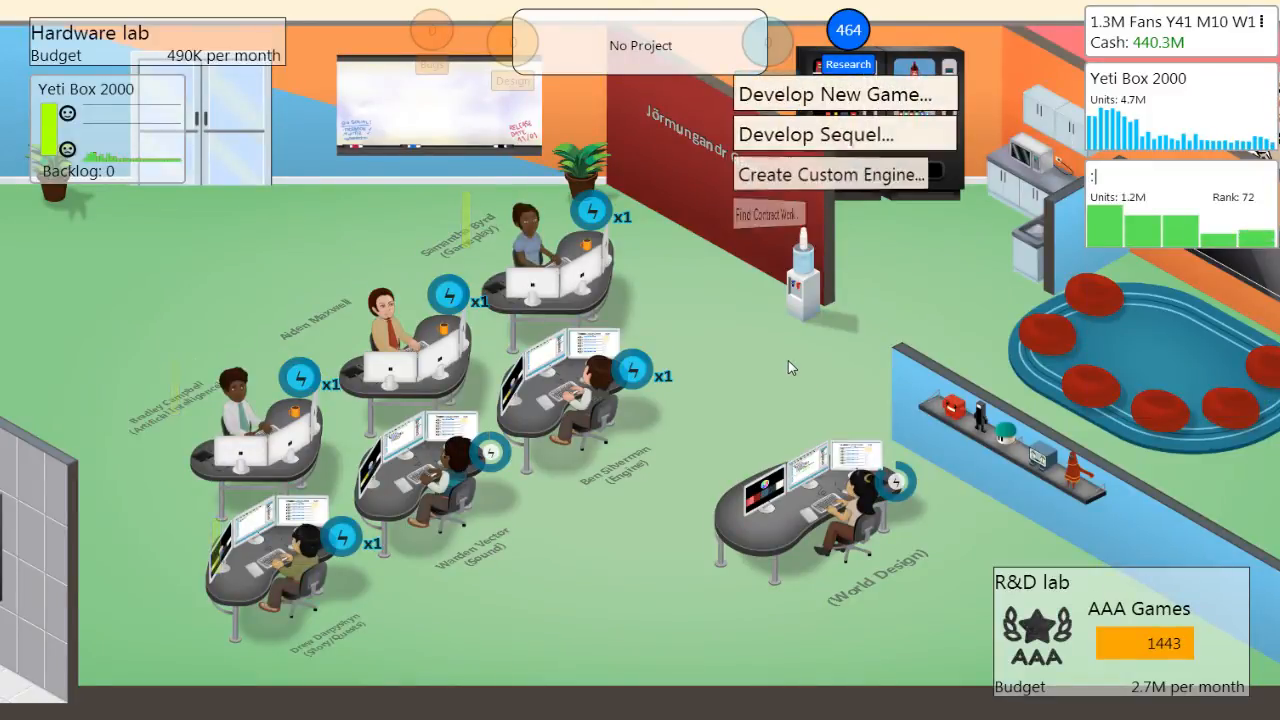
{"action": "left_click", "coordinate": [767, 213]}
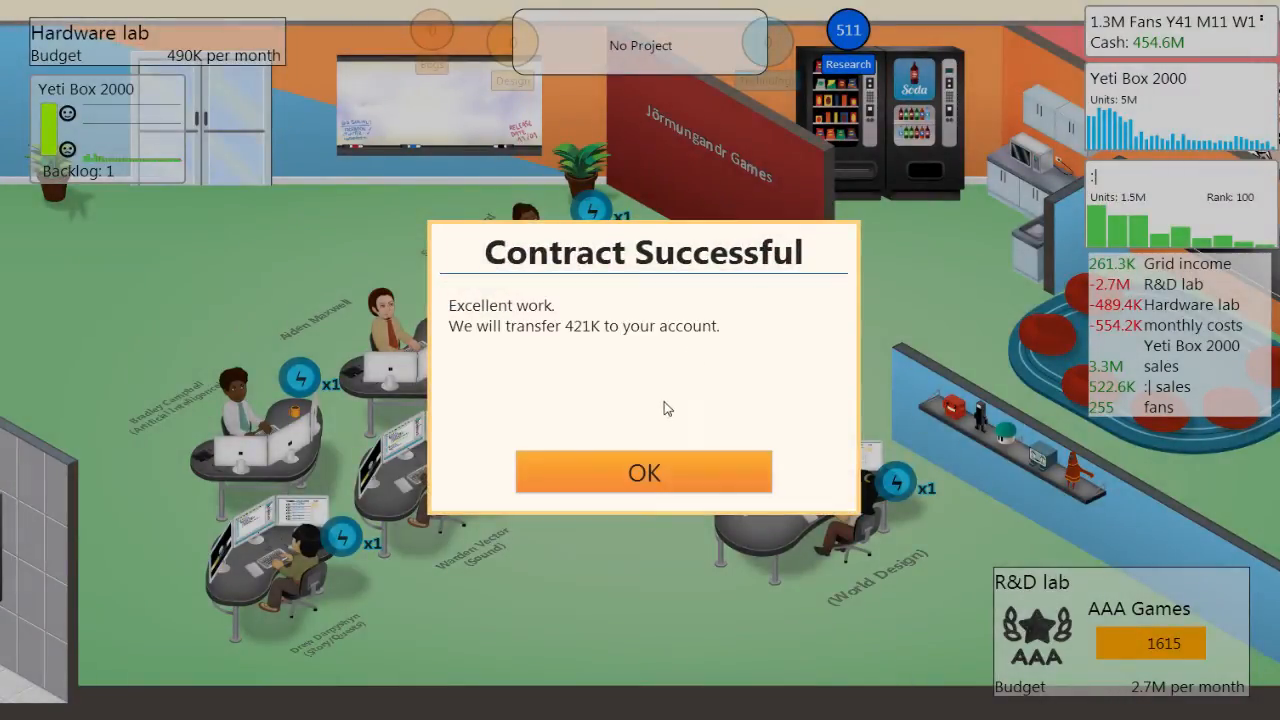
{"action": "left_click", "coordinate": [644, 472]}
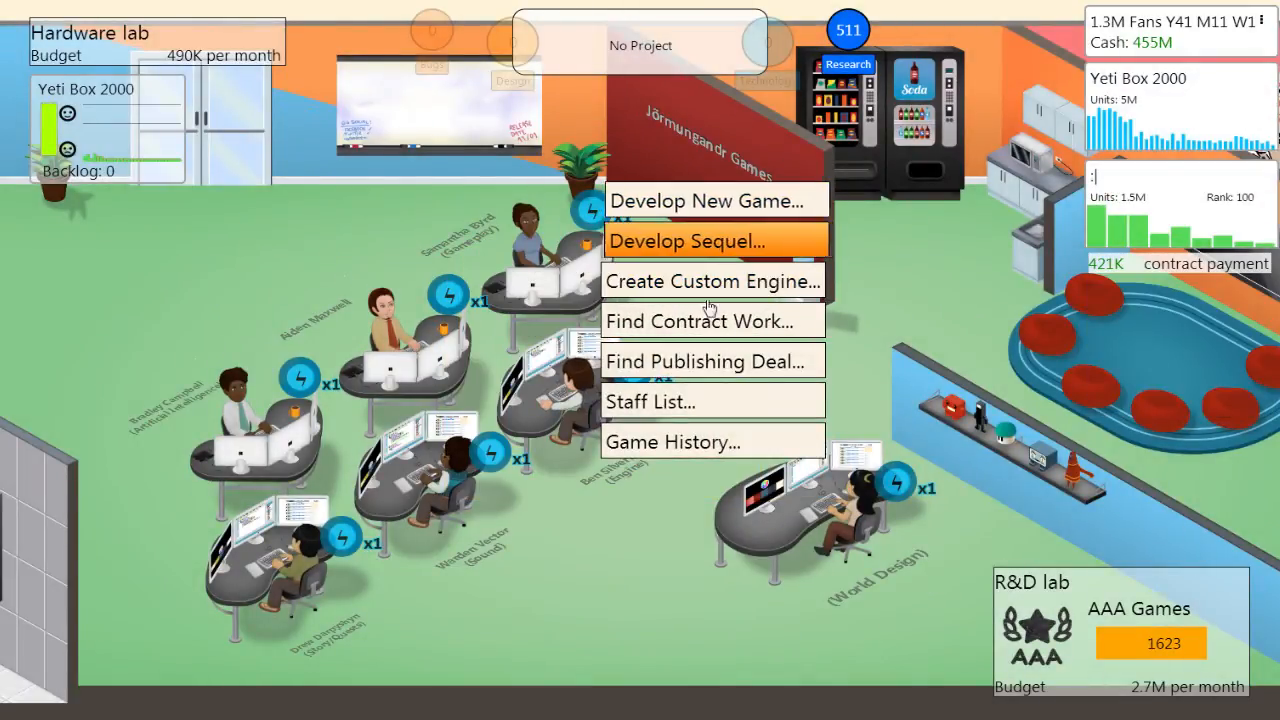
{"action": "mouse_move", "coordinate": [715, 201]}
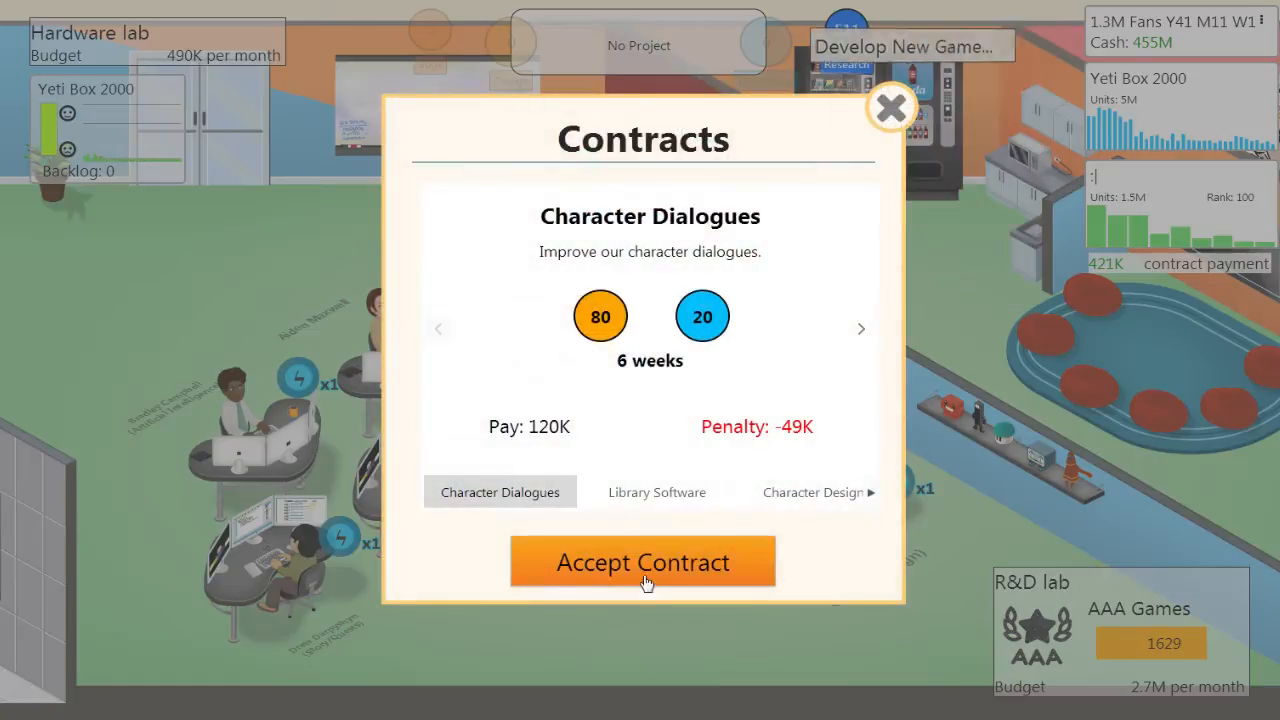
Accept the Character Dialogues, Library Software, Character Design and Futuristic Application contracts
{"action": "left_click", "coordinate": [643, 562]}
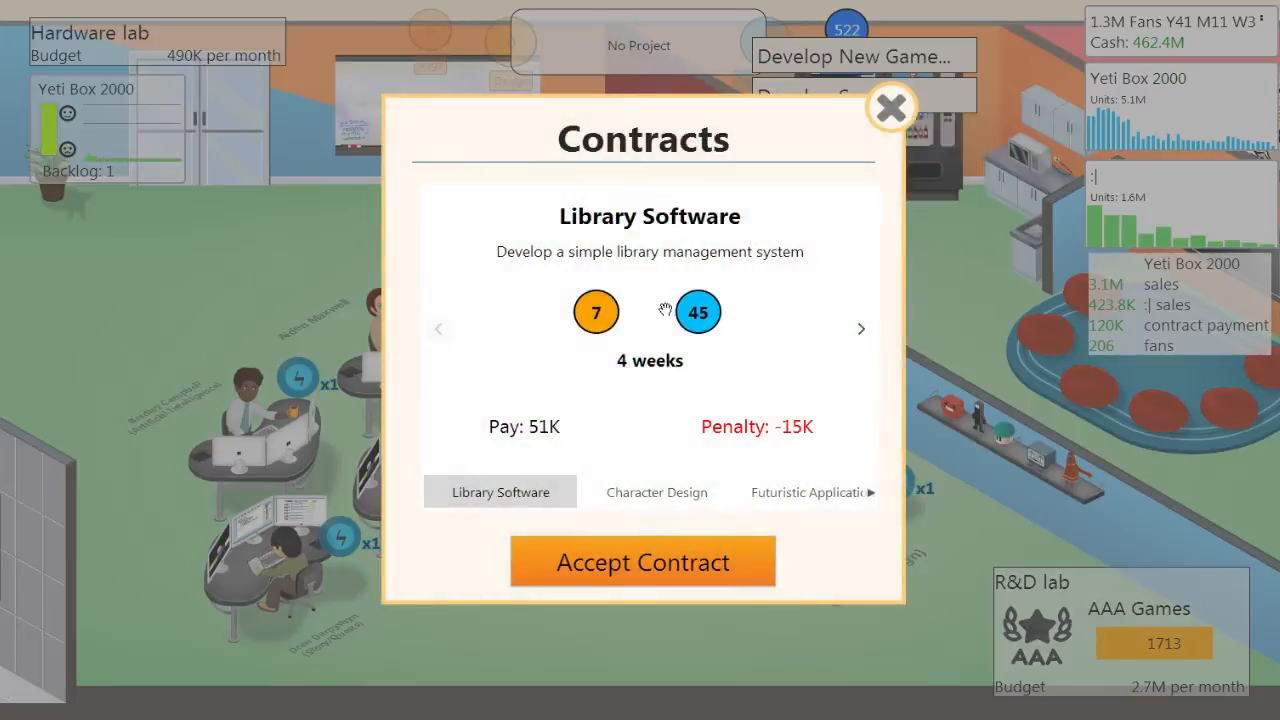
{"action": "left_click", "coordinate": [642, 561]}
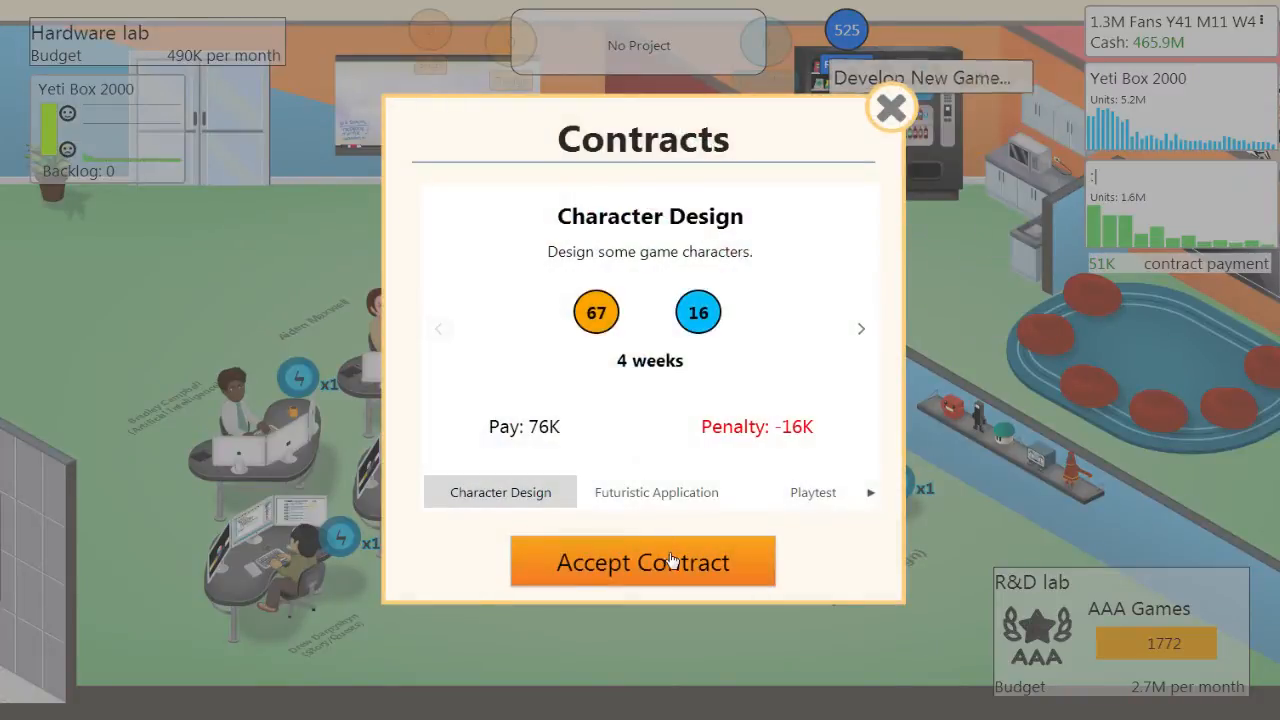
{"action": "left_click", "coordinate": [642, 561]}
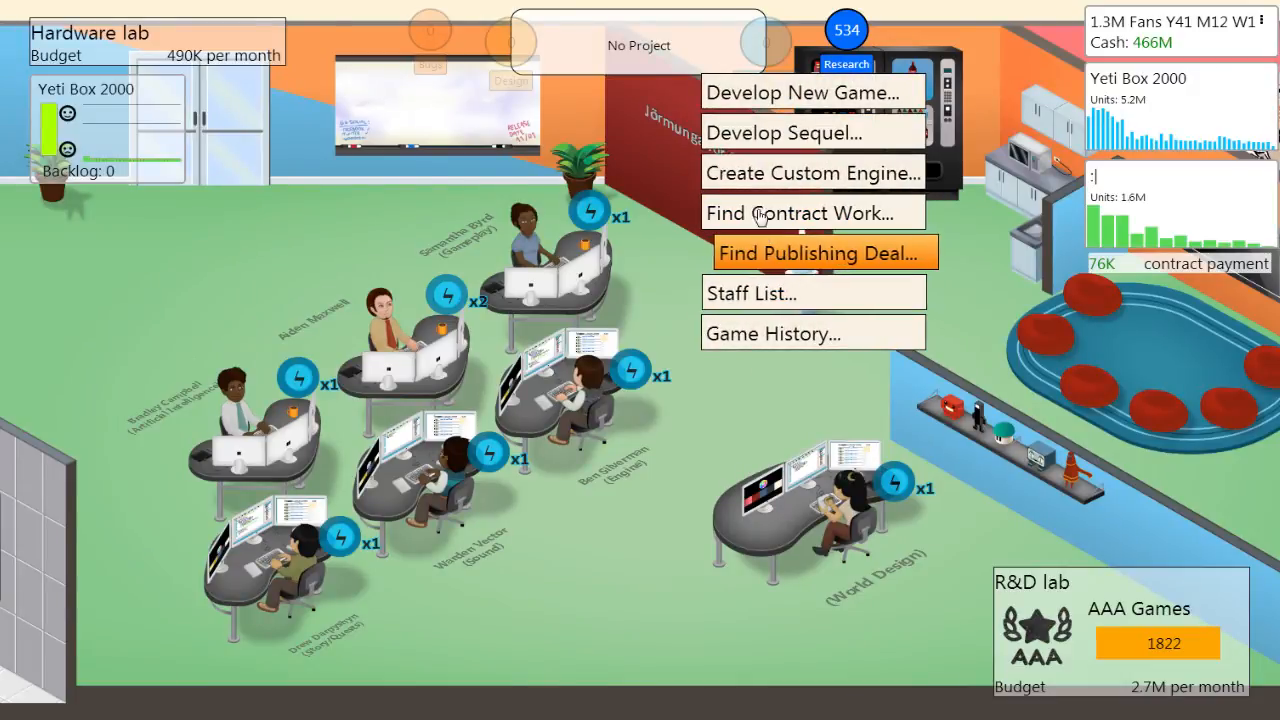
{"action": "left_click", "coordinate": [809, 213]}
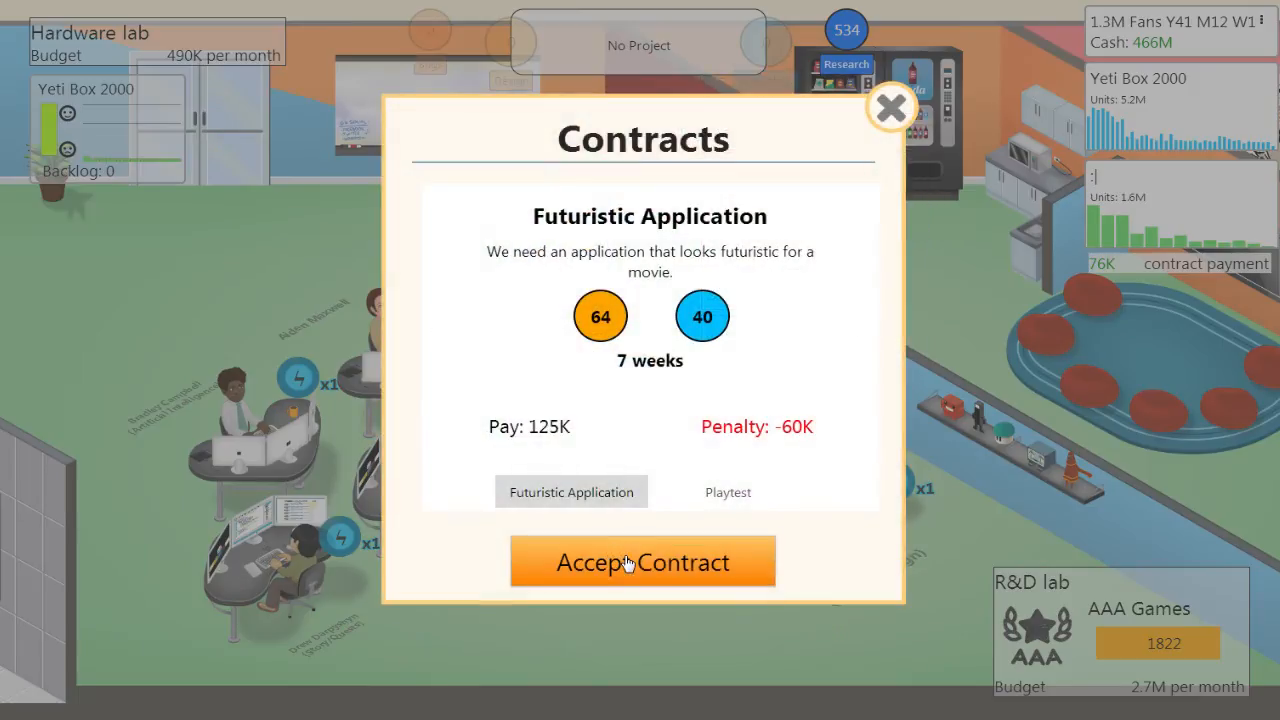
{"action": "left_click", "coordinate": [642, 561]}
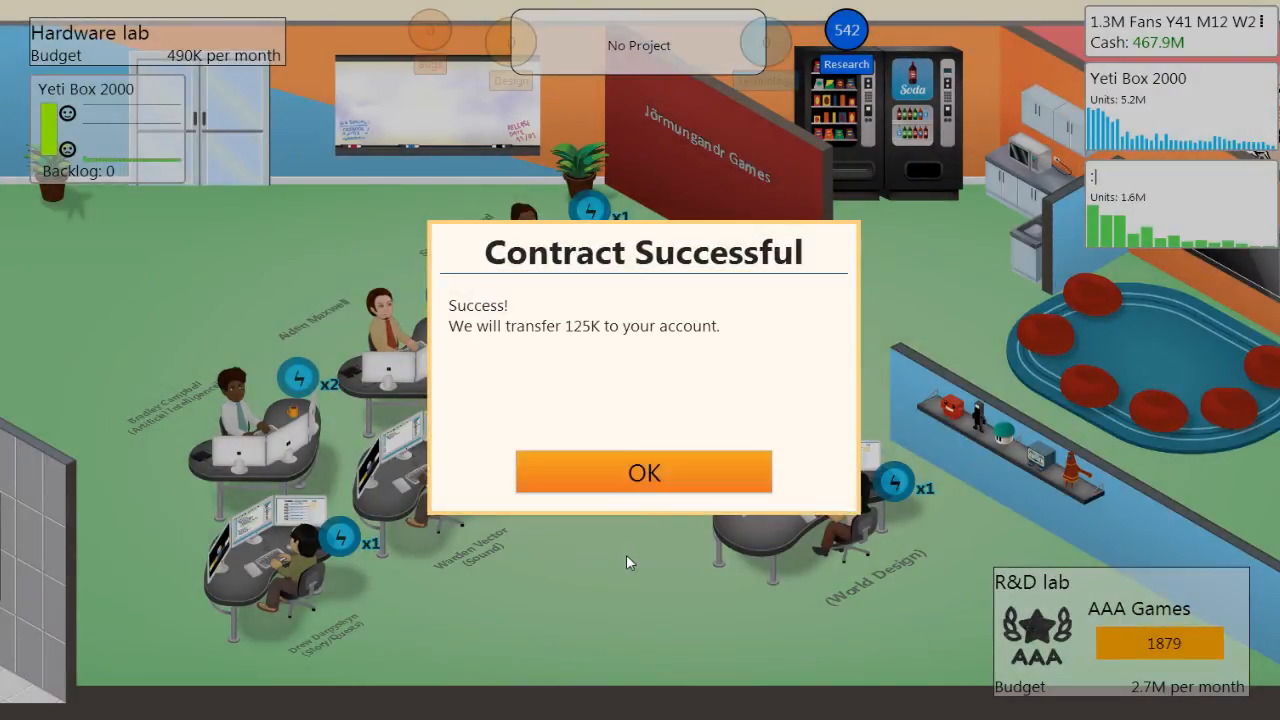
{"action": "mouse_move", "coordinate": [1180, 165]}
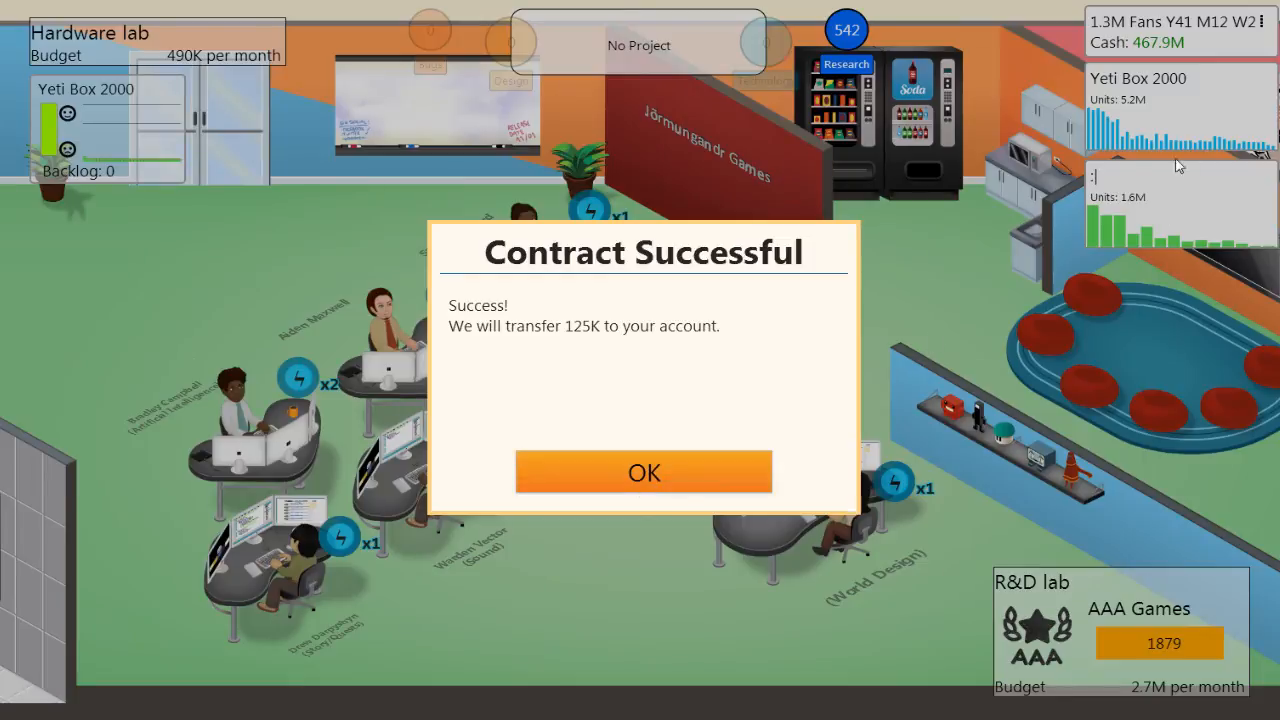
{"action": "mouse_move", "coordinate": [1120, 165]}
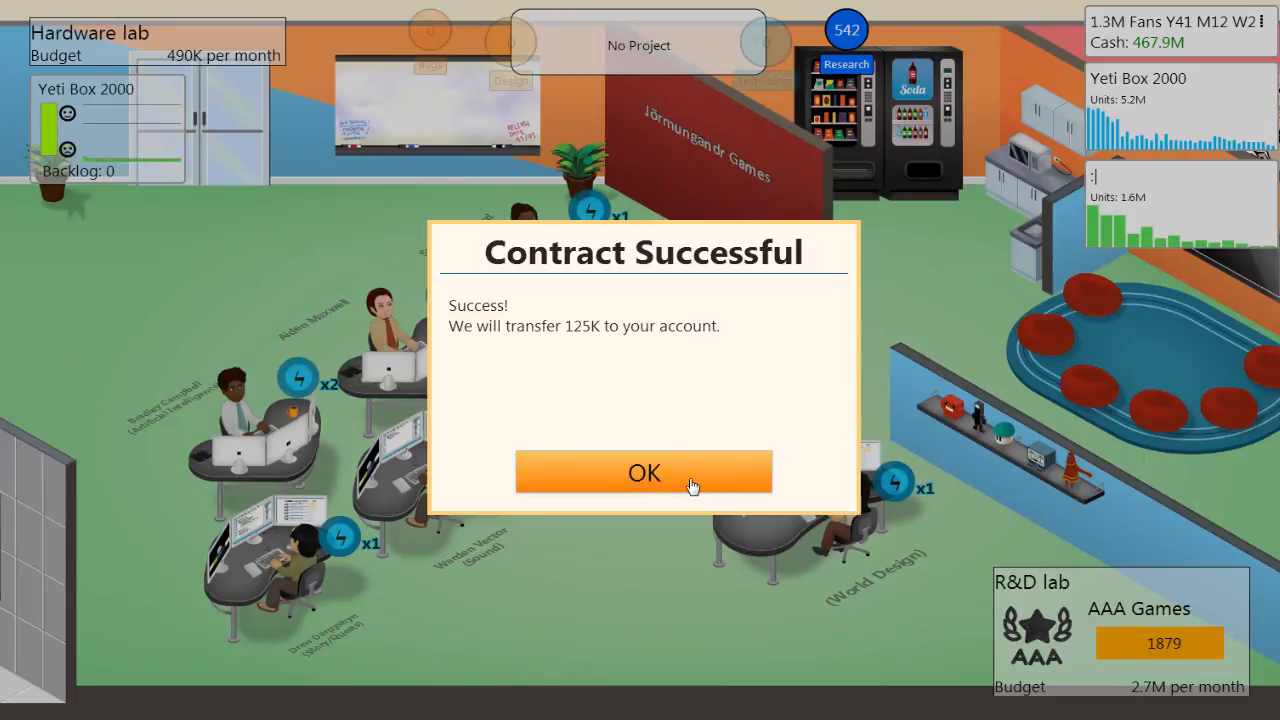
Collect the 125K and 78K contract payments and dismiss the game-off-market notice
{"action": "left_click", "coordinate": [644, 472]}
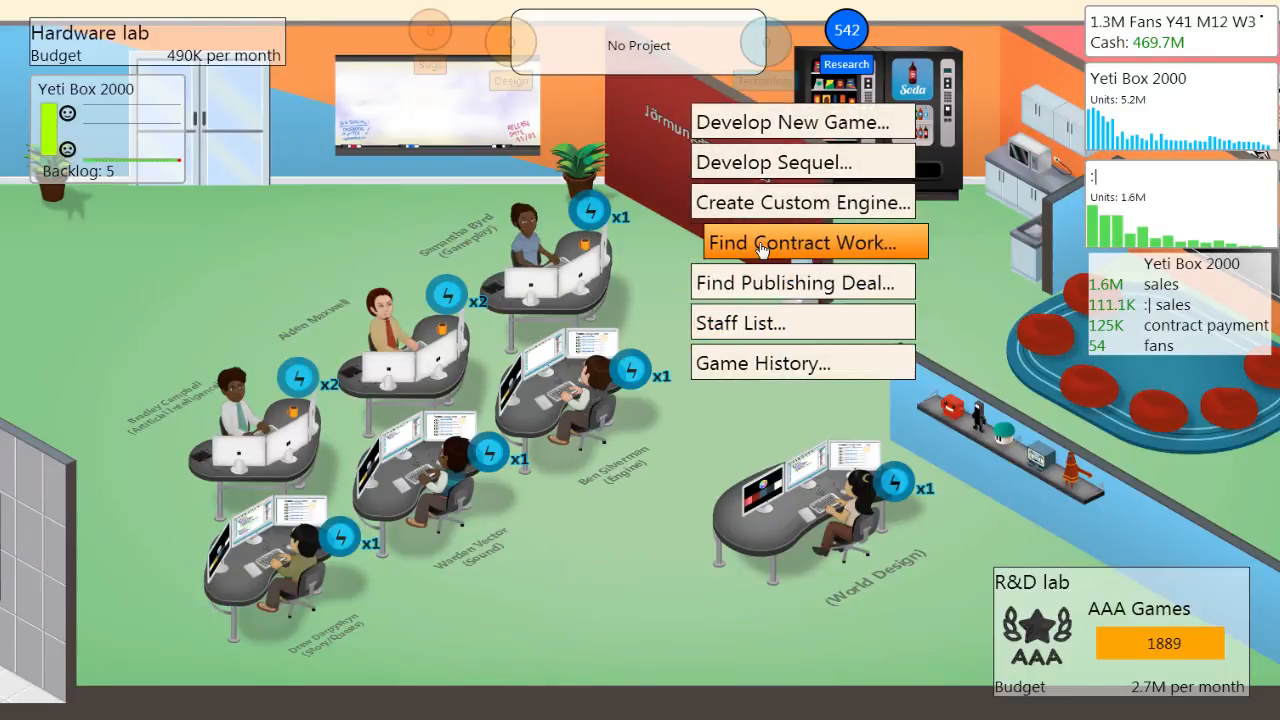
{"action": "left_click", "coordinate": [803, 242]}
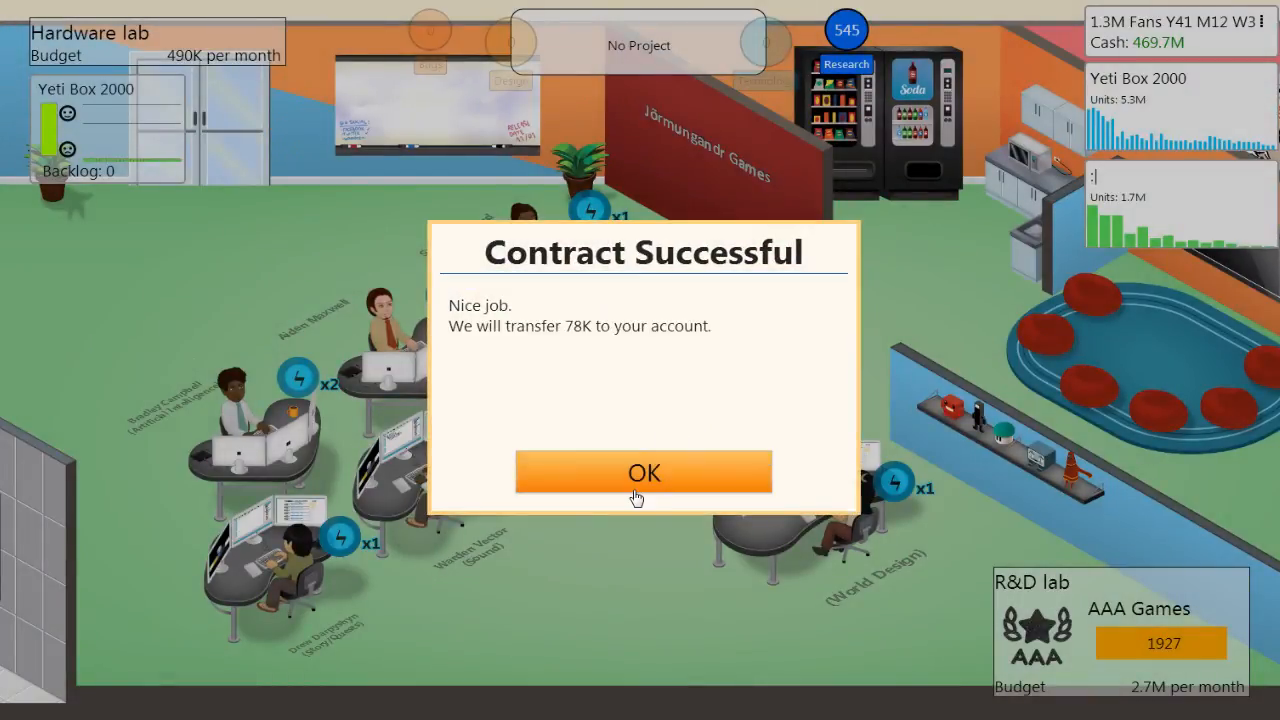
{"action": "left_click", "coordinate": [643, 472]}
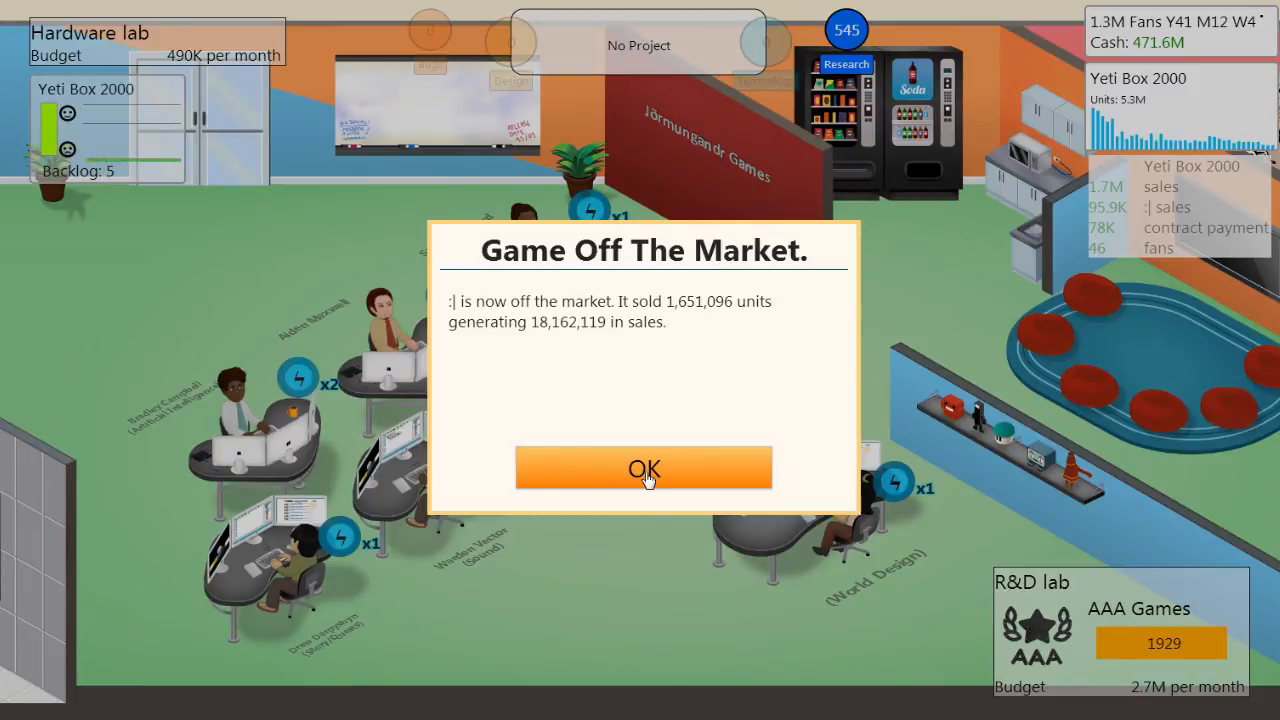
{"action": "left_click", "coordinate": [643, 468]}
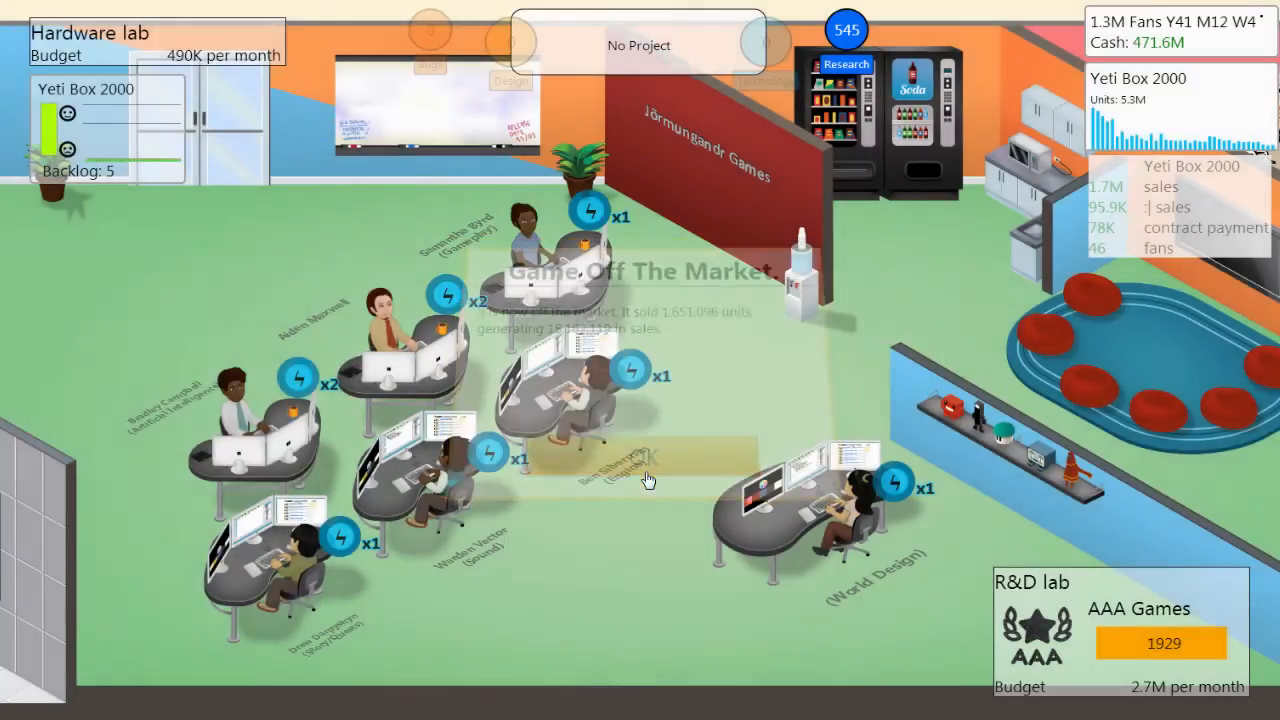
Browse the research topics, then close the Training Options dialog without training anyone
{"action": "left_click", "coordinate": [647, 458]}
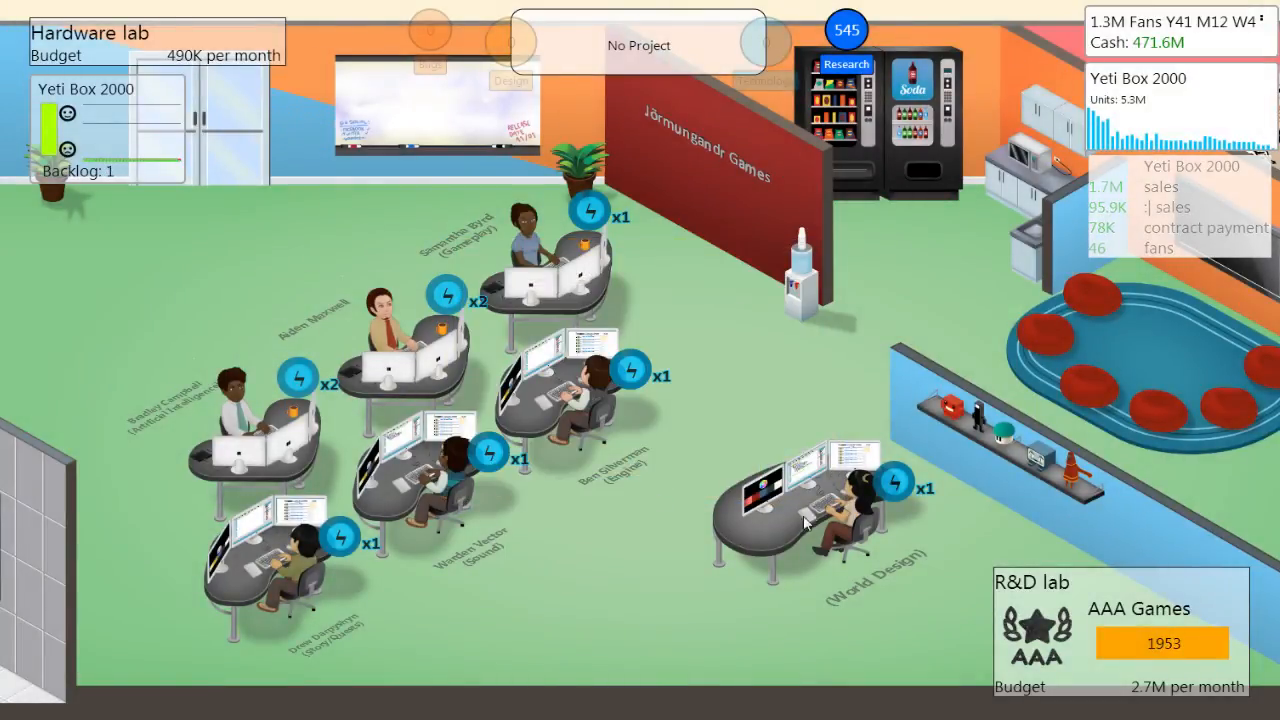
{"action": "left_click", "coordinate": [846, 64]}
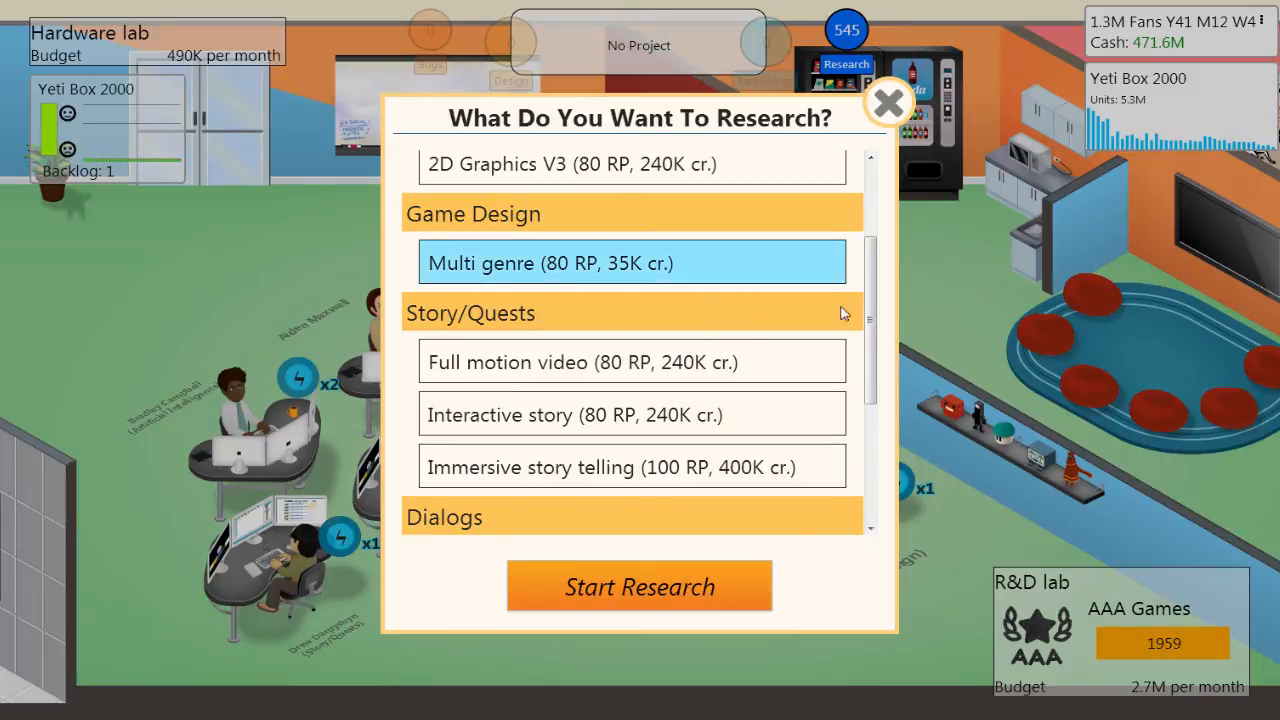
{"action": "scroll", "scroll_direction": "down", "scroll_amount": 3}
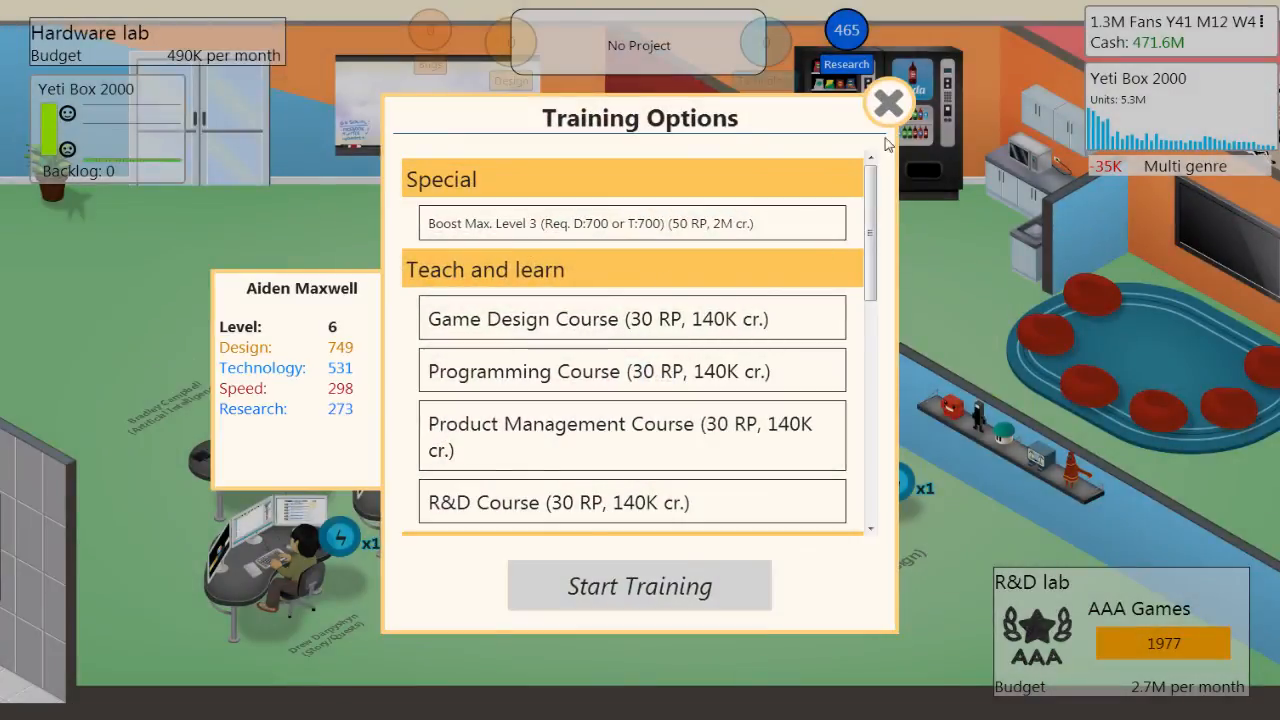
{"action": "left_click", "coordinate": [887, 103]}
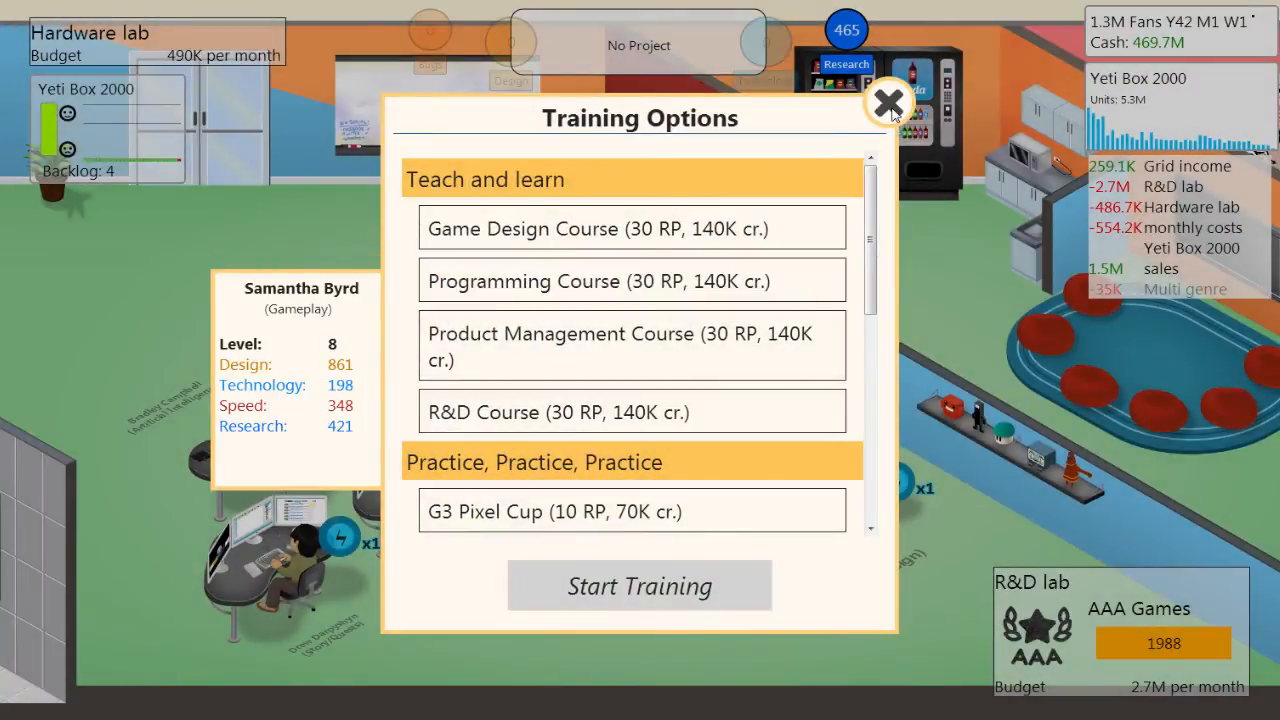
{"action": "left_click", "coordinate": [888, 103]}
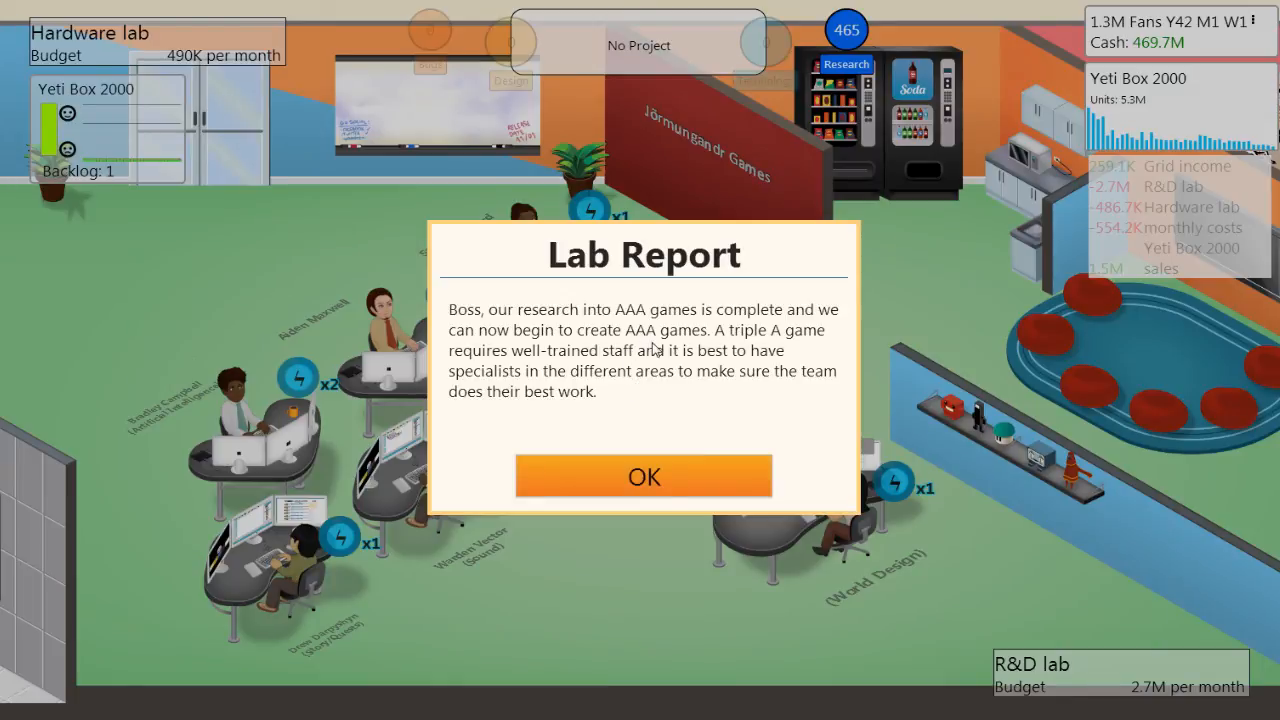
{"action": "mouse_move", "coordinate": [612, 378]}
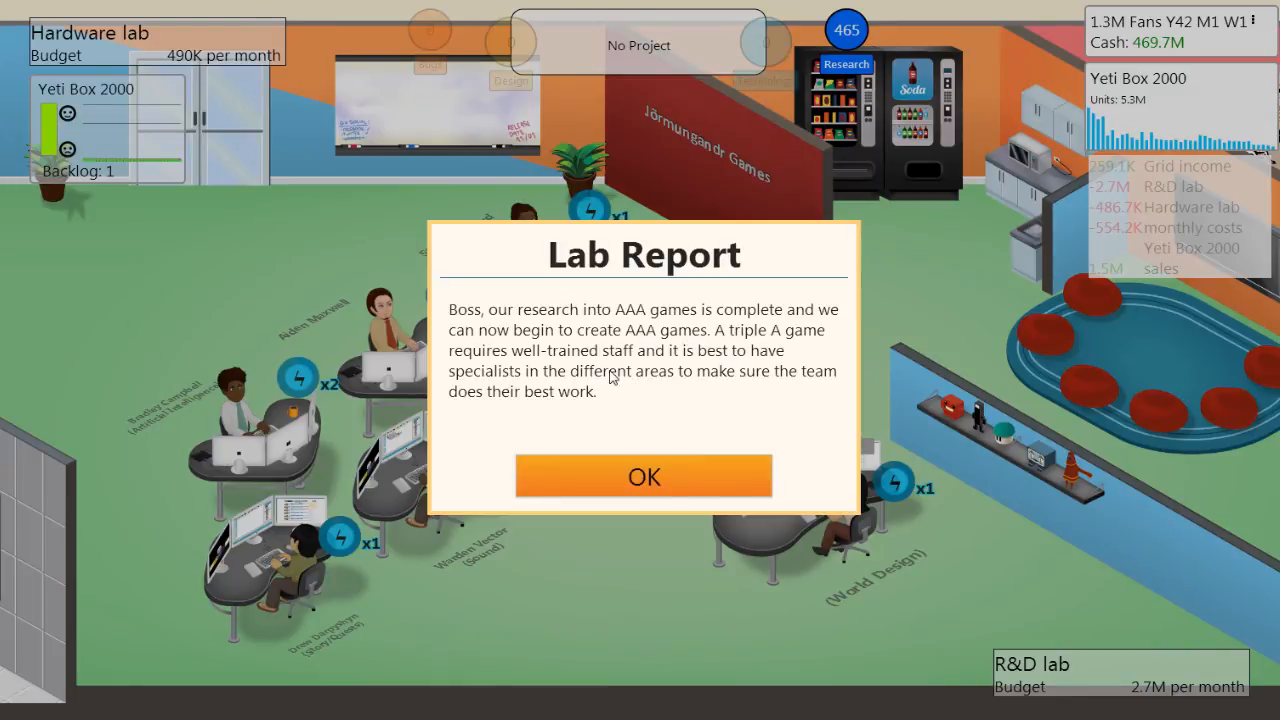
{"action": "mouse_move", "coordinate": [578, 390]}
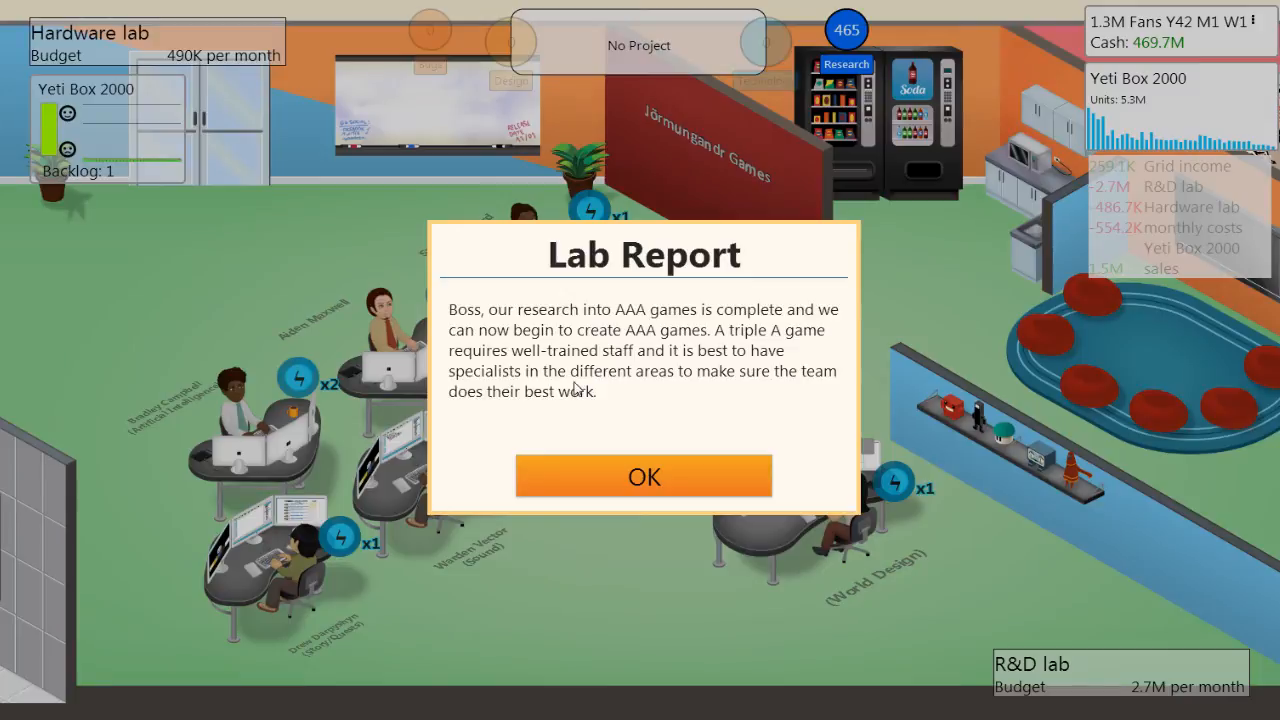
{"action": "mouse_move", "coordinate": [668, 457]}
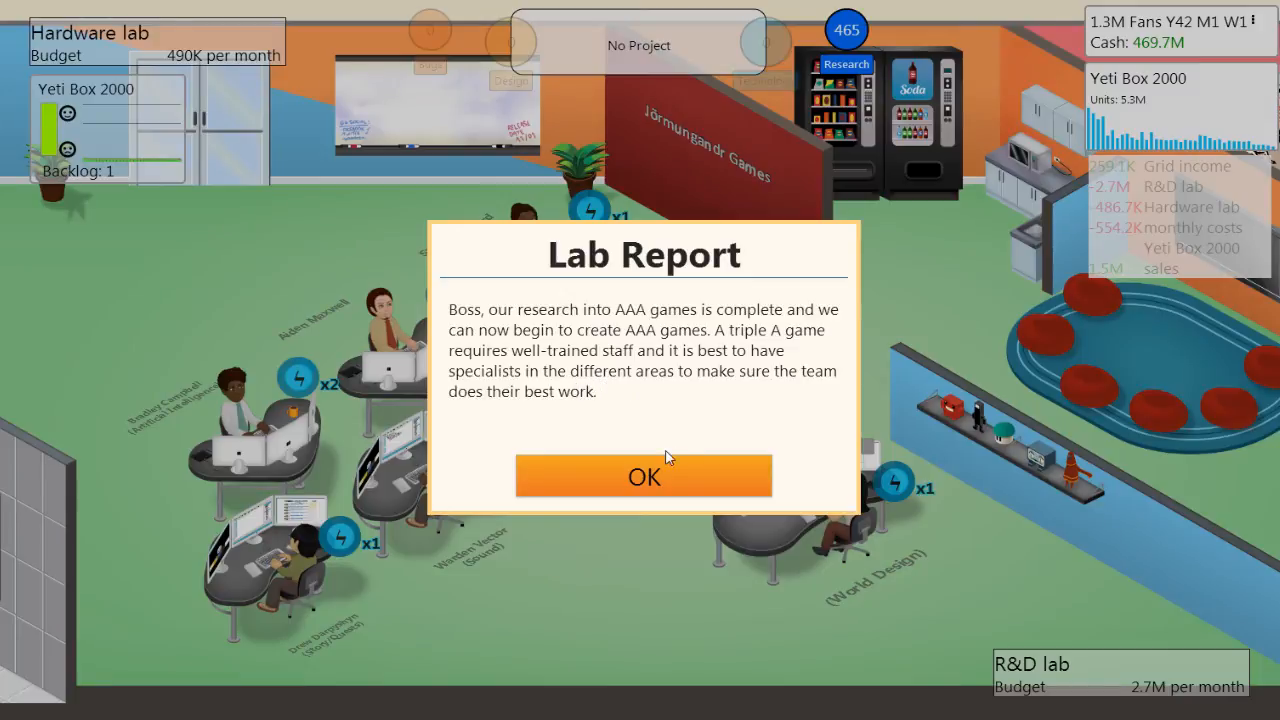
Acknowledge the AAA Games research report and its marketing and hardware note
{"action": "left_click", "coordinate": [643, 476]}
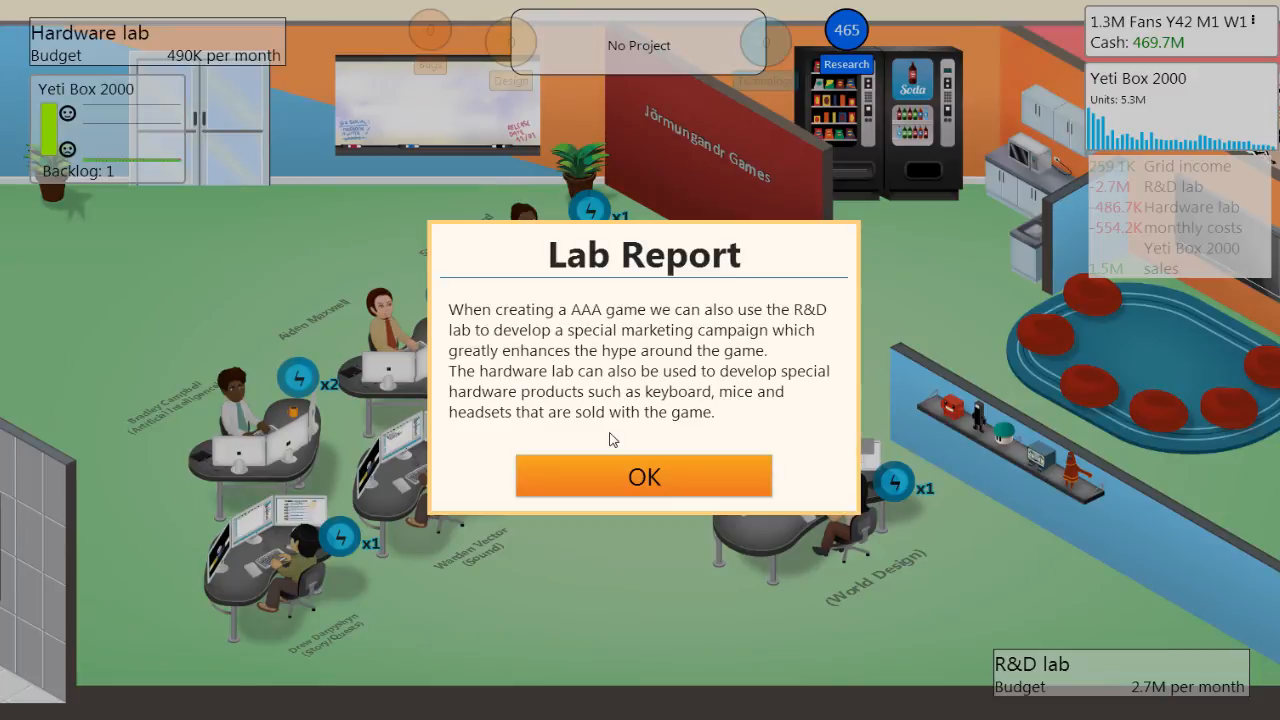
{"action": "left_click", "coordinate": [644, 476]}
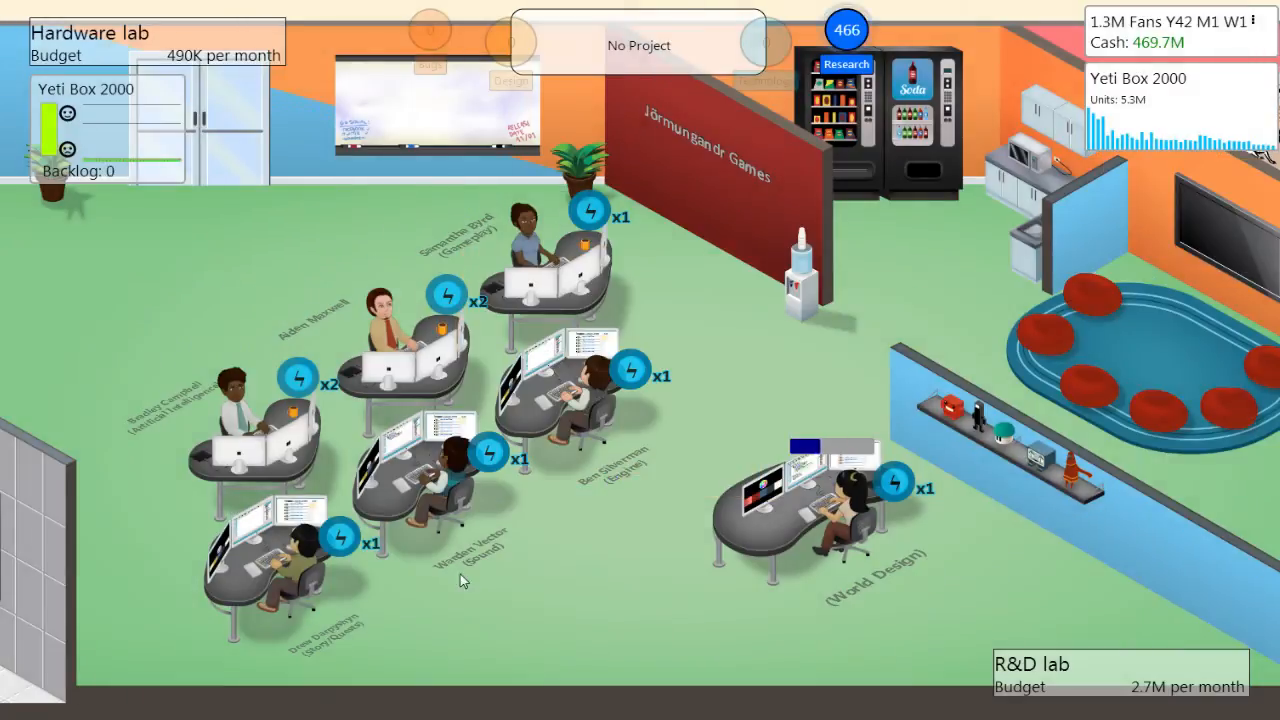
{"action": "left_click", "coordinate": [90, 32]}
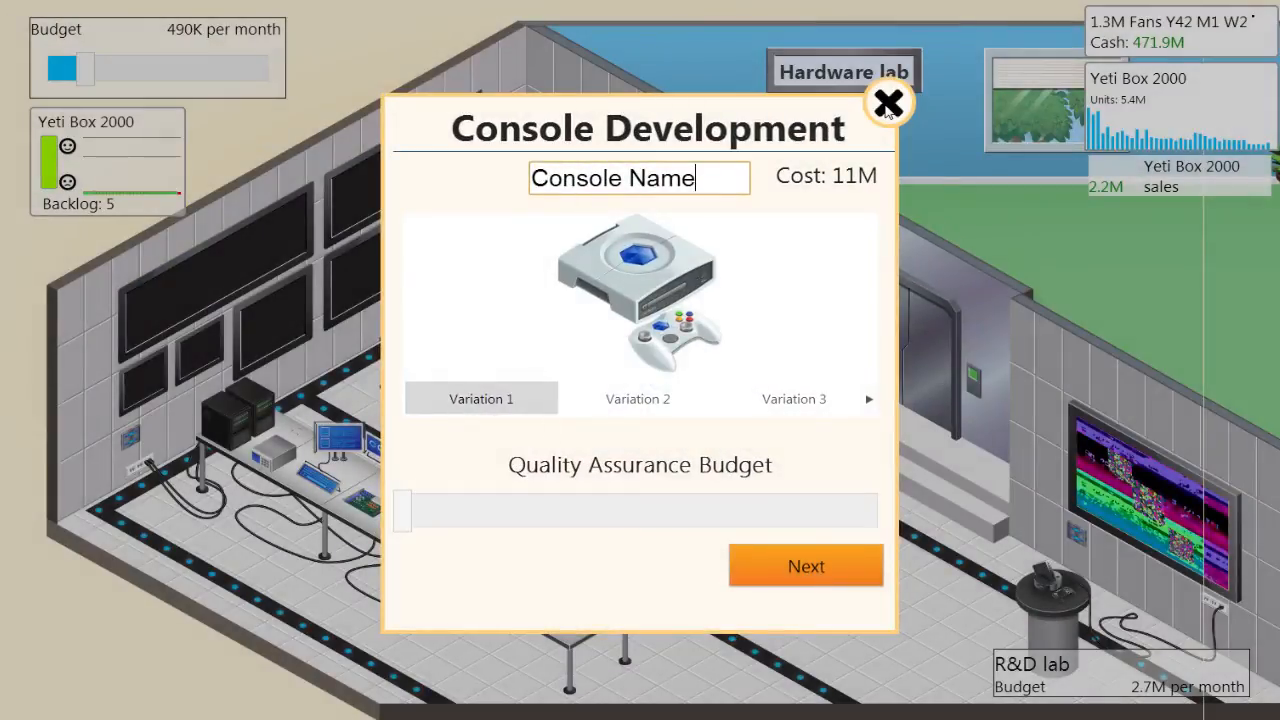
Close the 11M Console Development dialog without building a console
{"action": "left_click", "coordinate": [887, 103]}
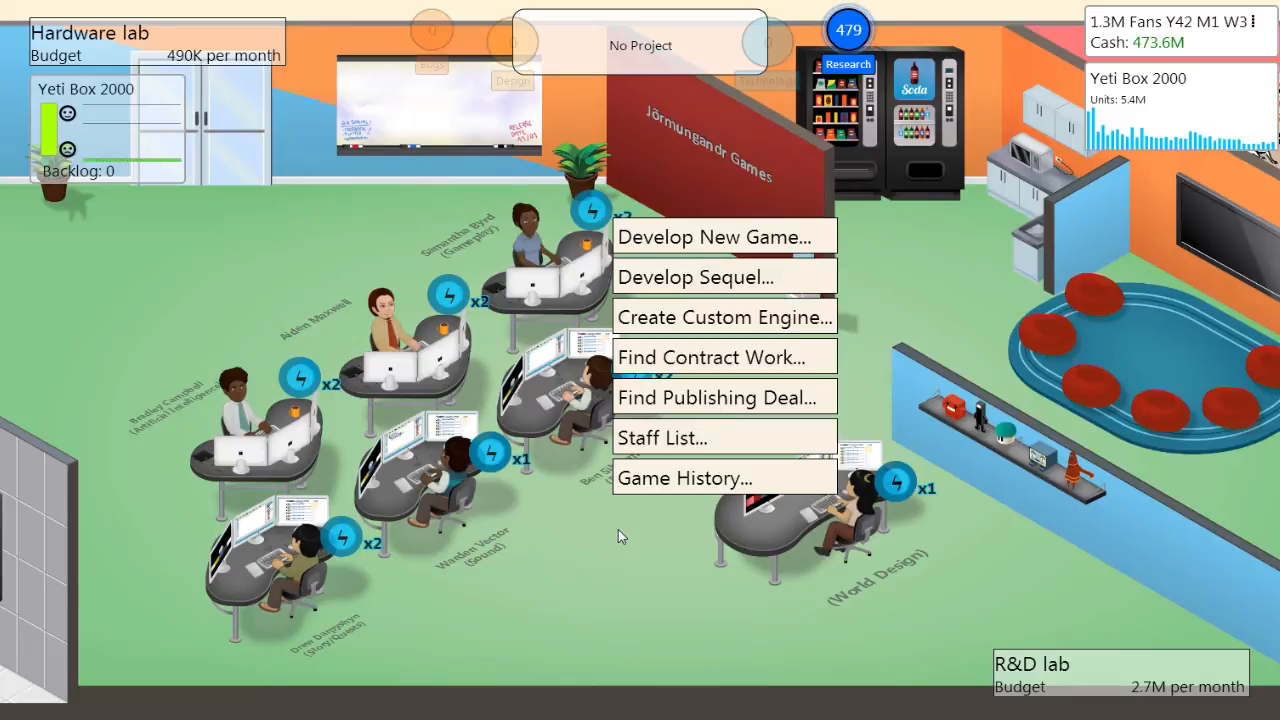
Draft a new AAA MMO game concept, then close the concept screen
{"action": "left_click", "coordinate": [717, 237]}
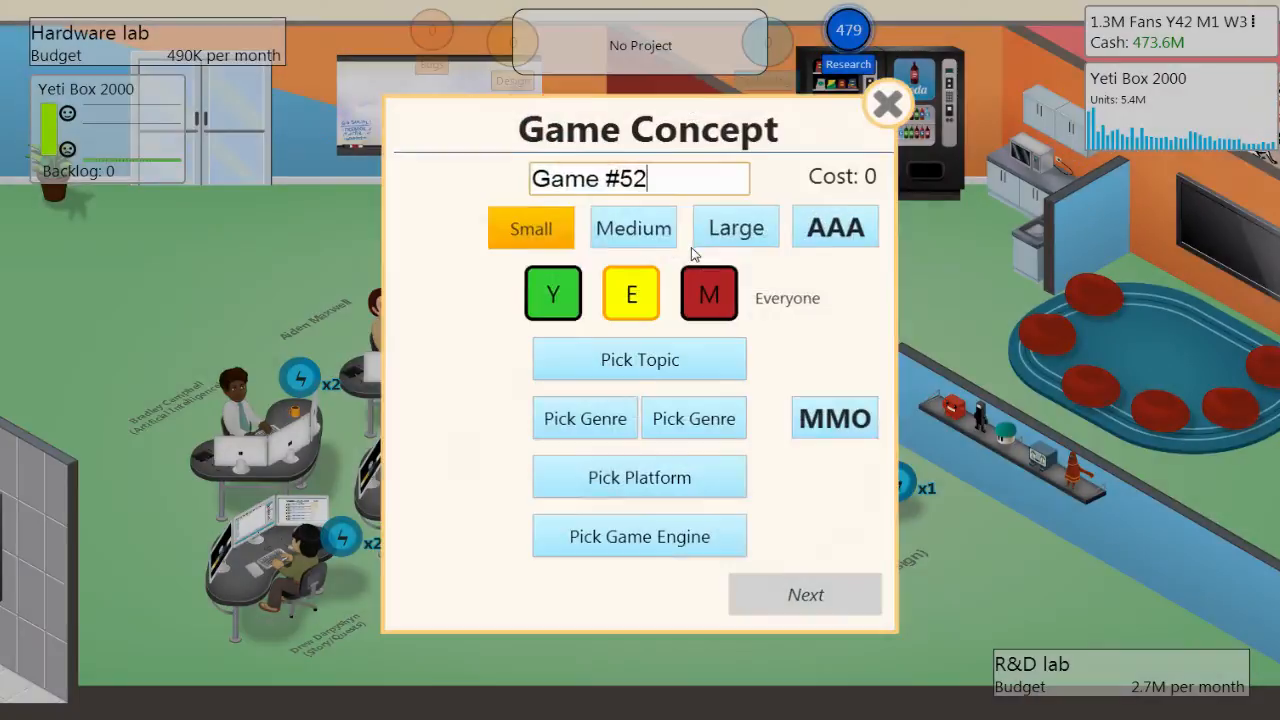
{"action": "left_click", "coordinate": [835, 227]}
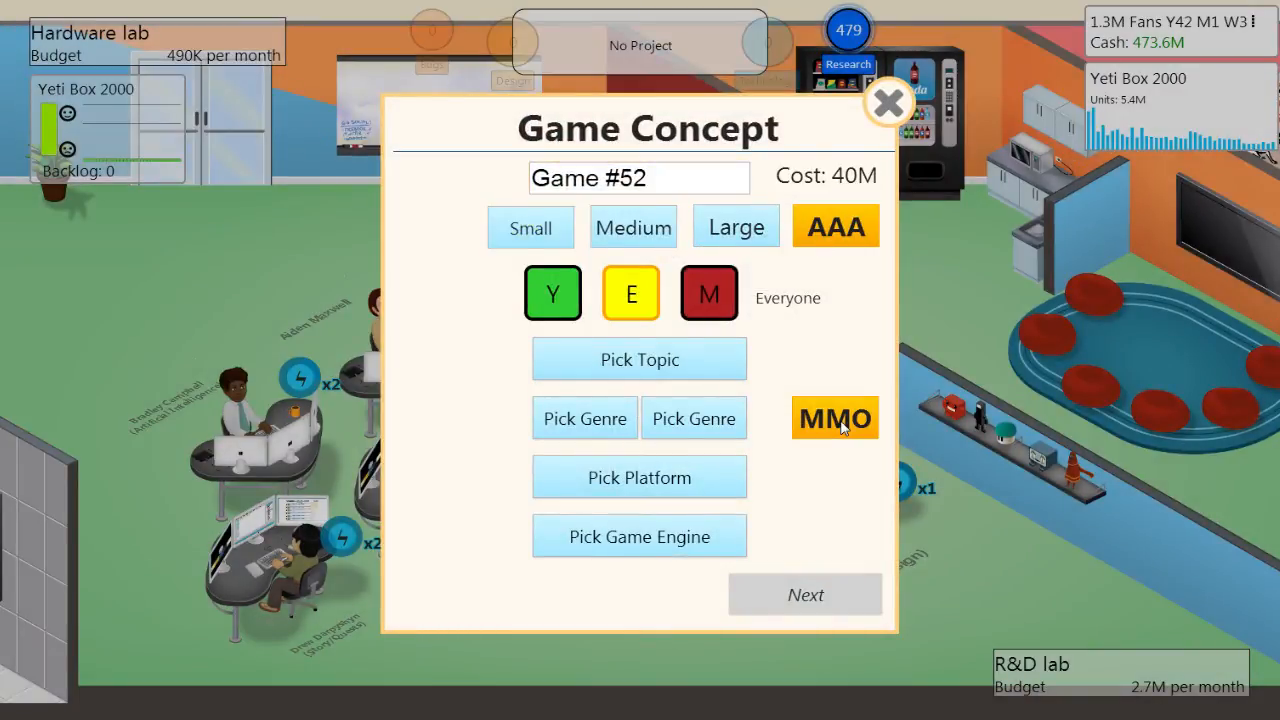
{"action": "left_click", "coordinate": [639, 359]}
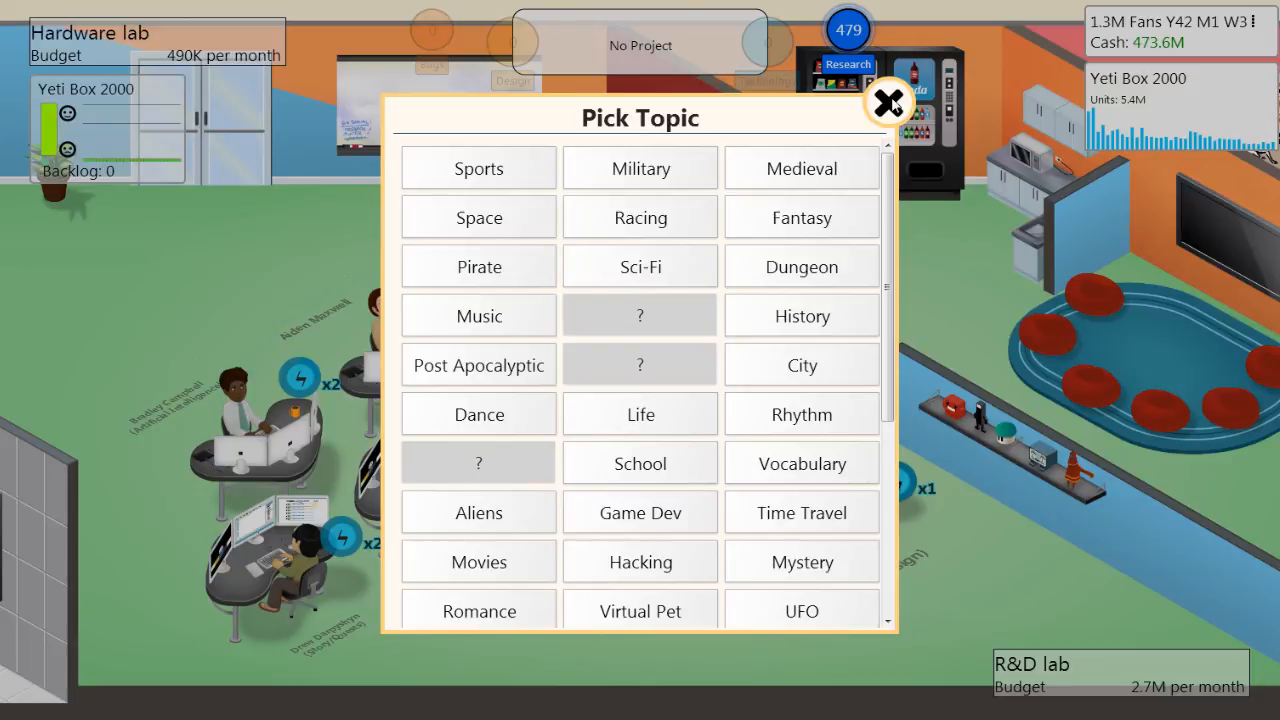
{"action": "mouse_move", "coordinate": [817, 227]}
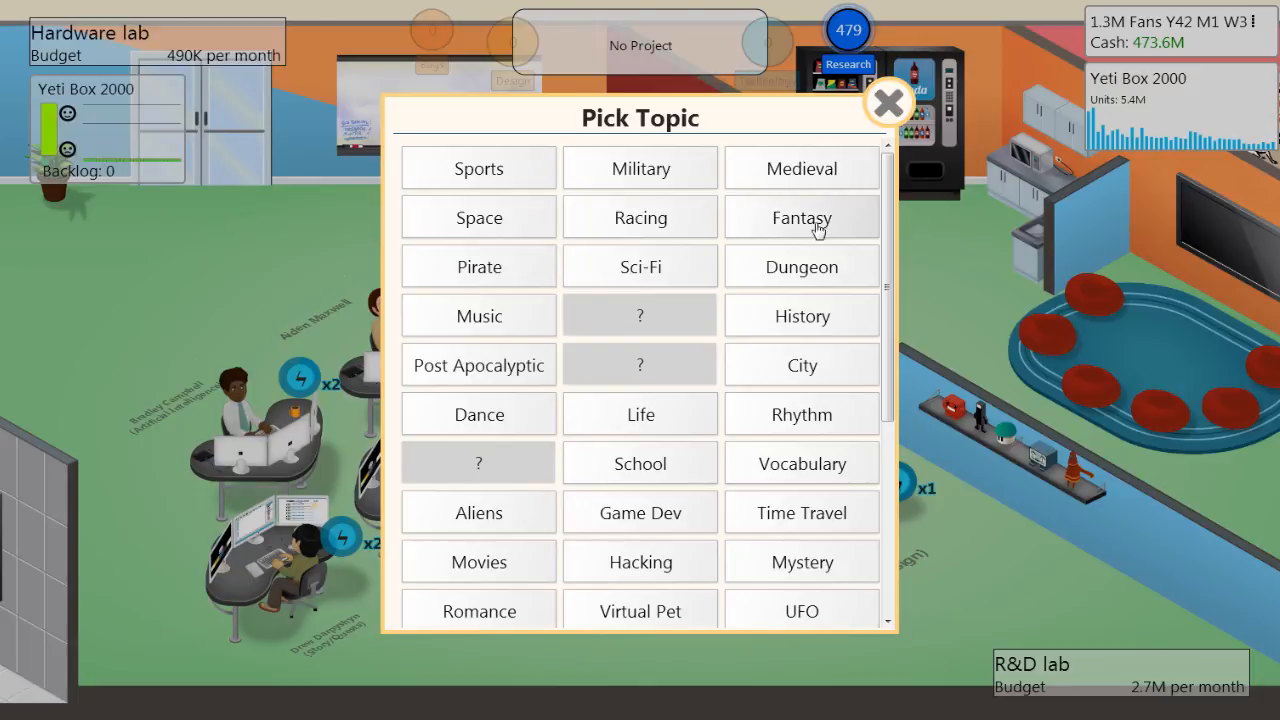
{"action": "mouse_move", "coordinate": [640, 267]}
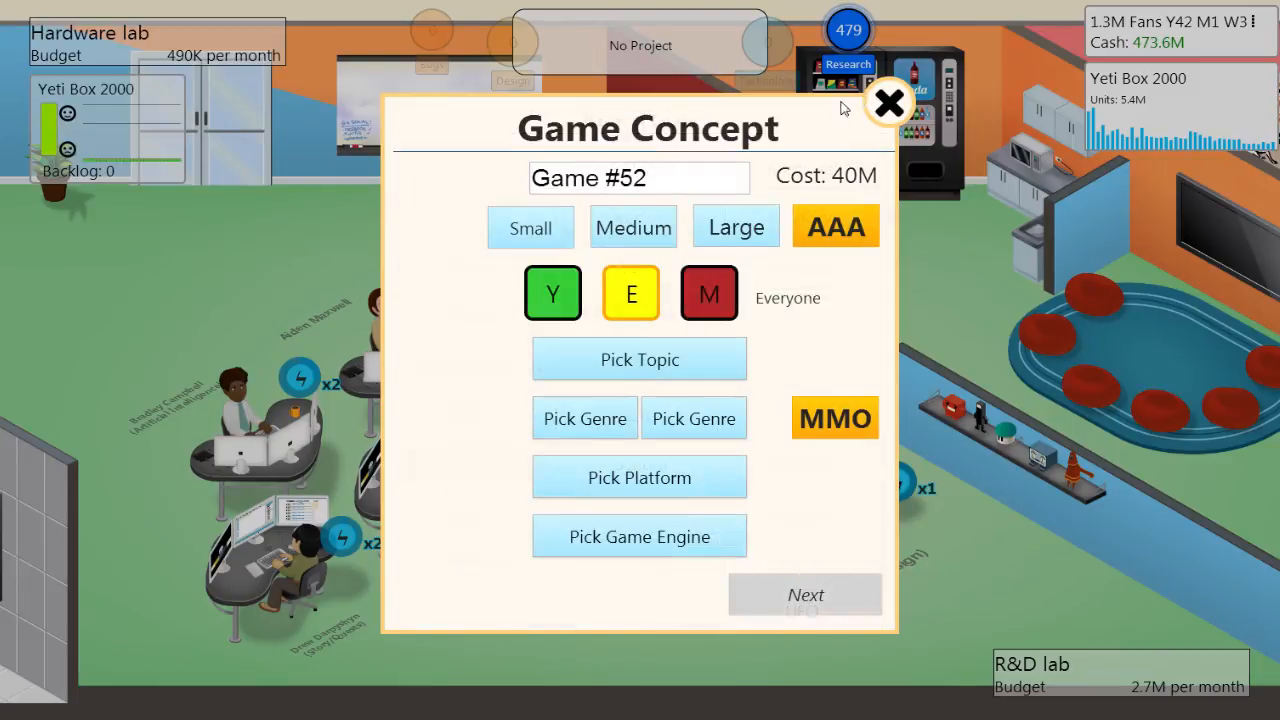
{"action": "left_click", "coordinate": [888, 103]}
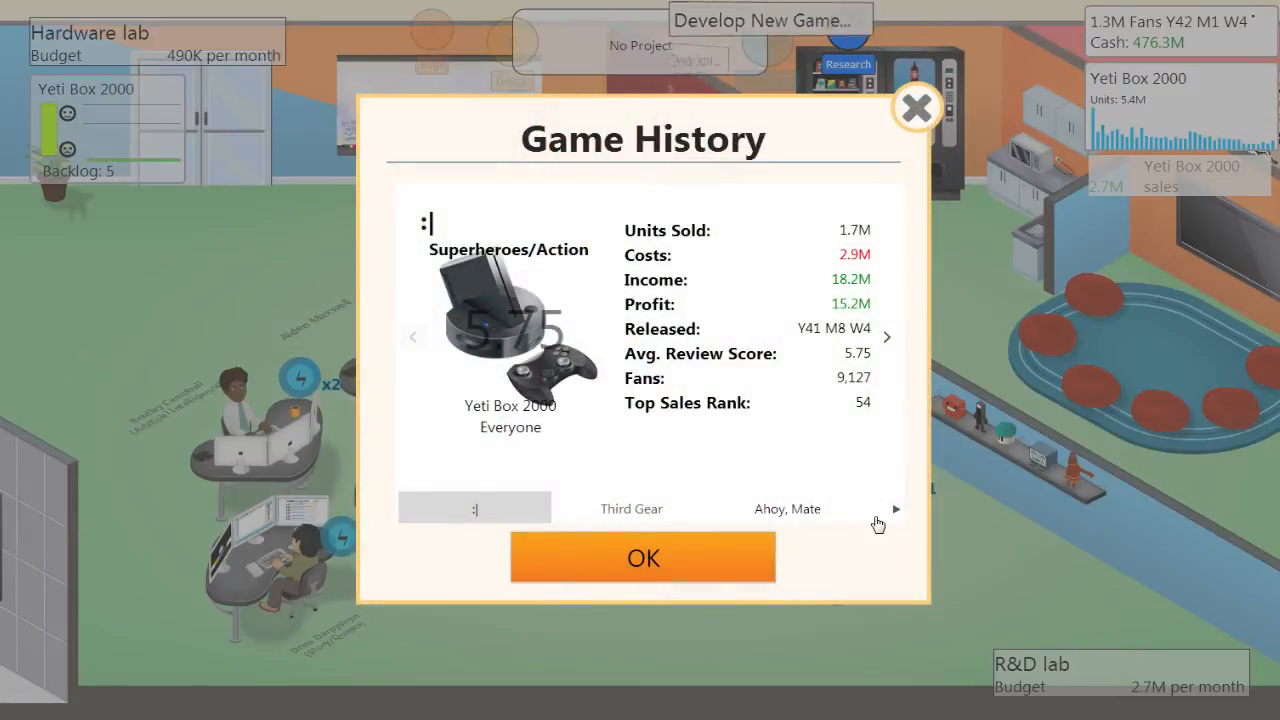
Page back through the released game titles and open an older game's details
{"action": "left_click", "coordinate": [894, 509]}
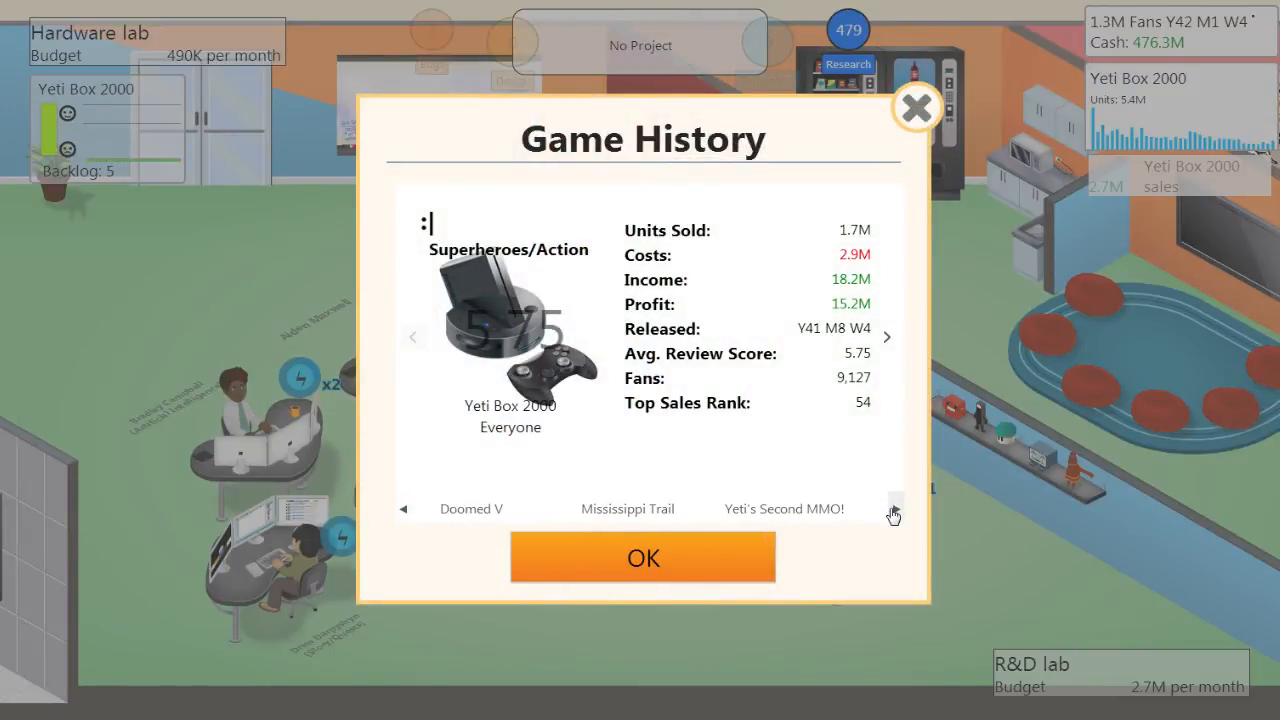
{"action": "left_click", "coordinate": [887, 508]}
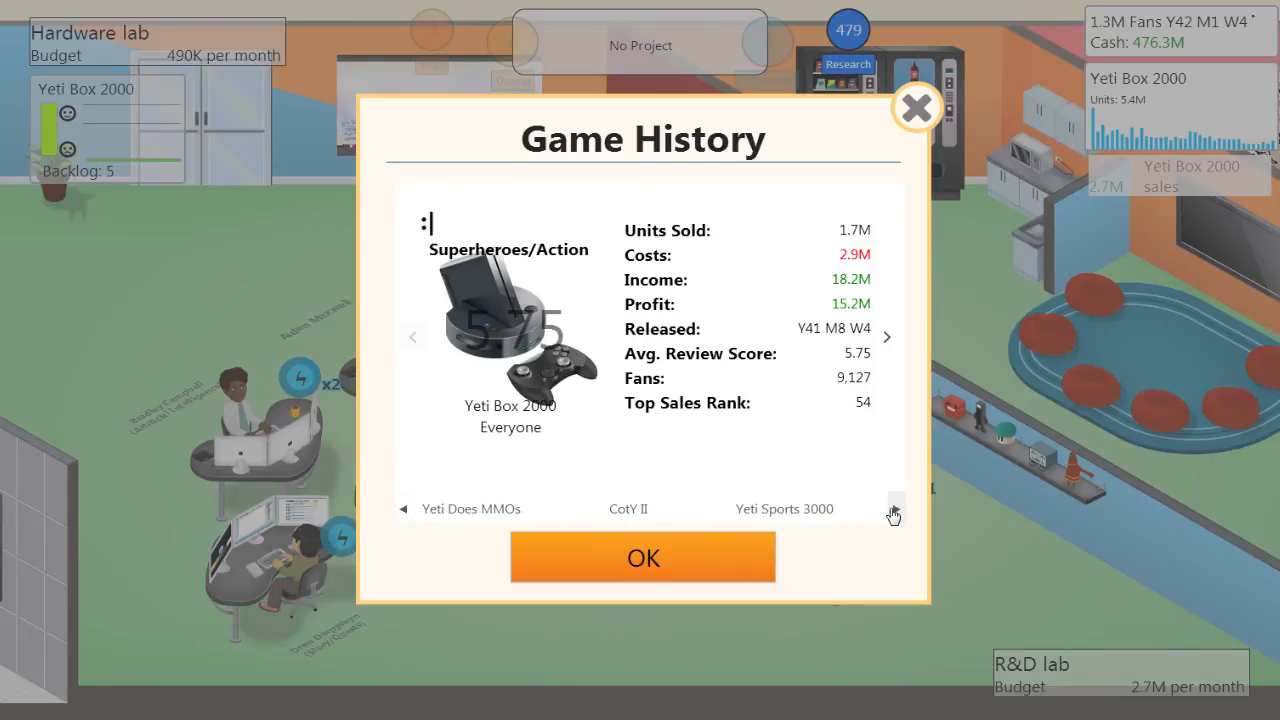
{"action": "left_click", "coordinate": [892, 510]}
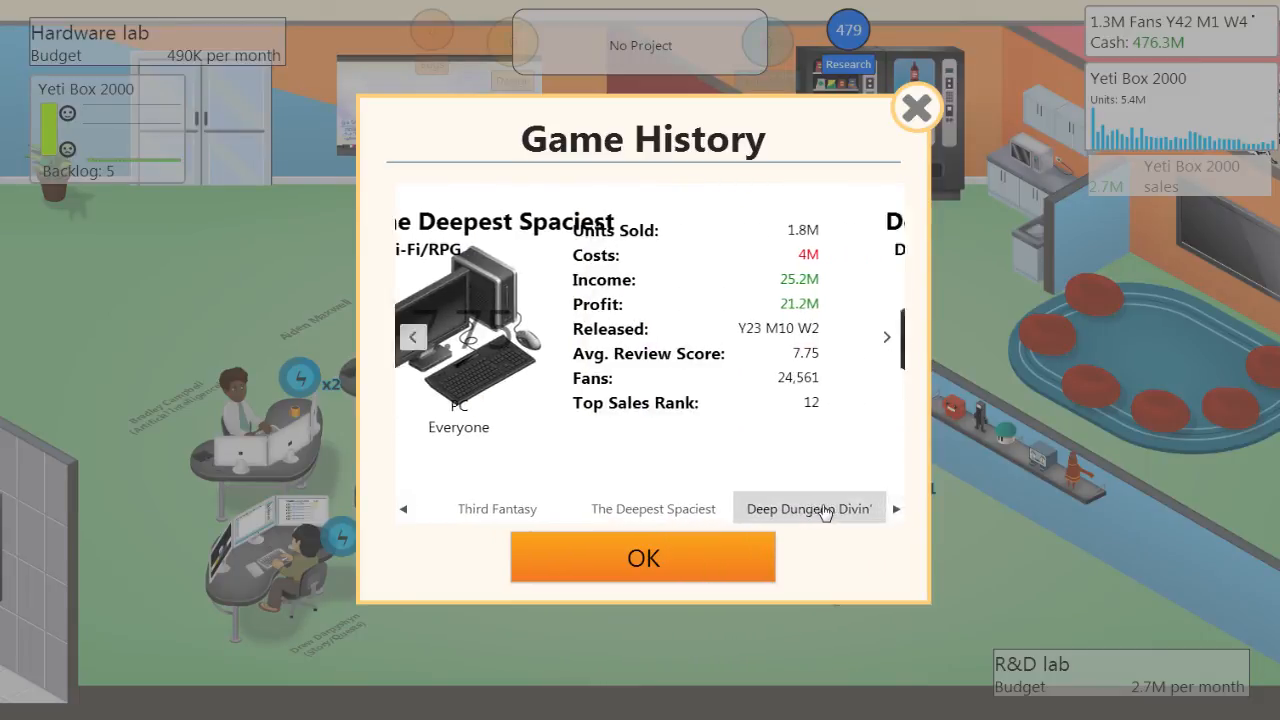
{"action": "left_click", "coordinate": [808, 508]}
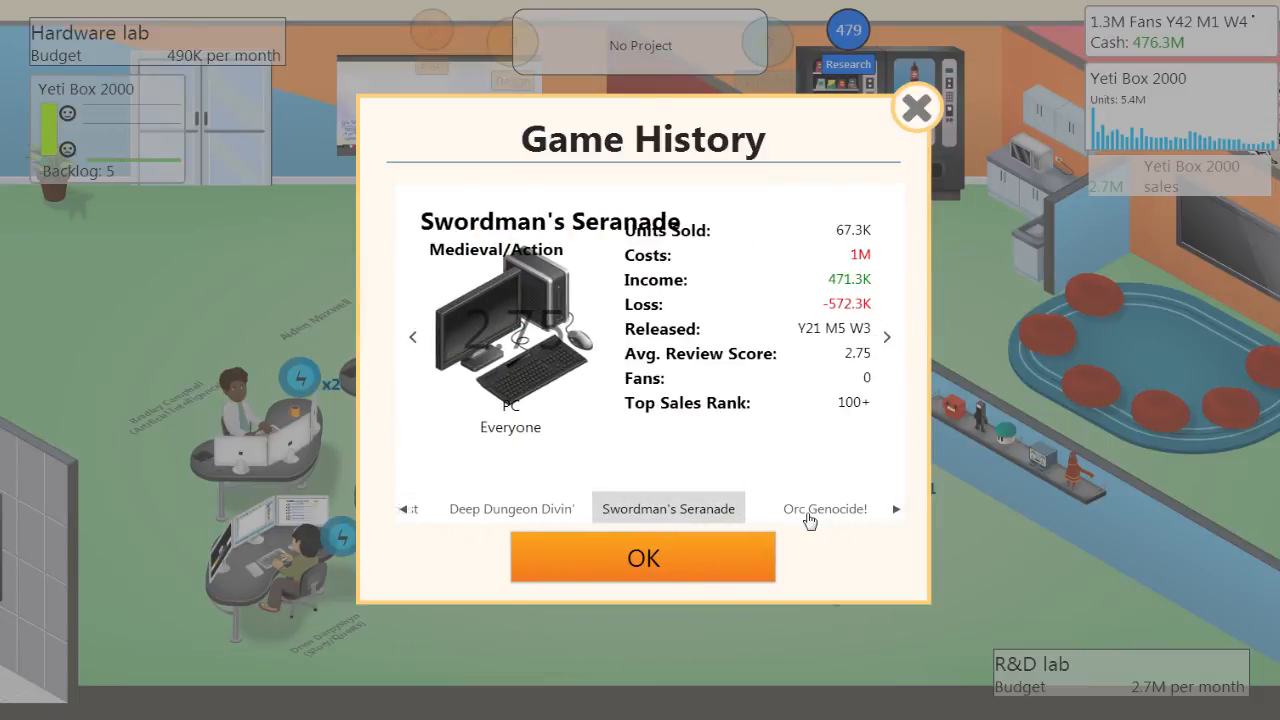
{"action": "mouse_move", "coordinate": [820, 520]}
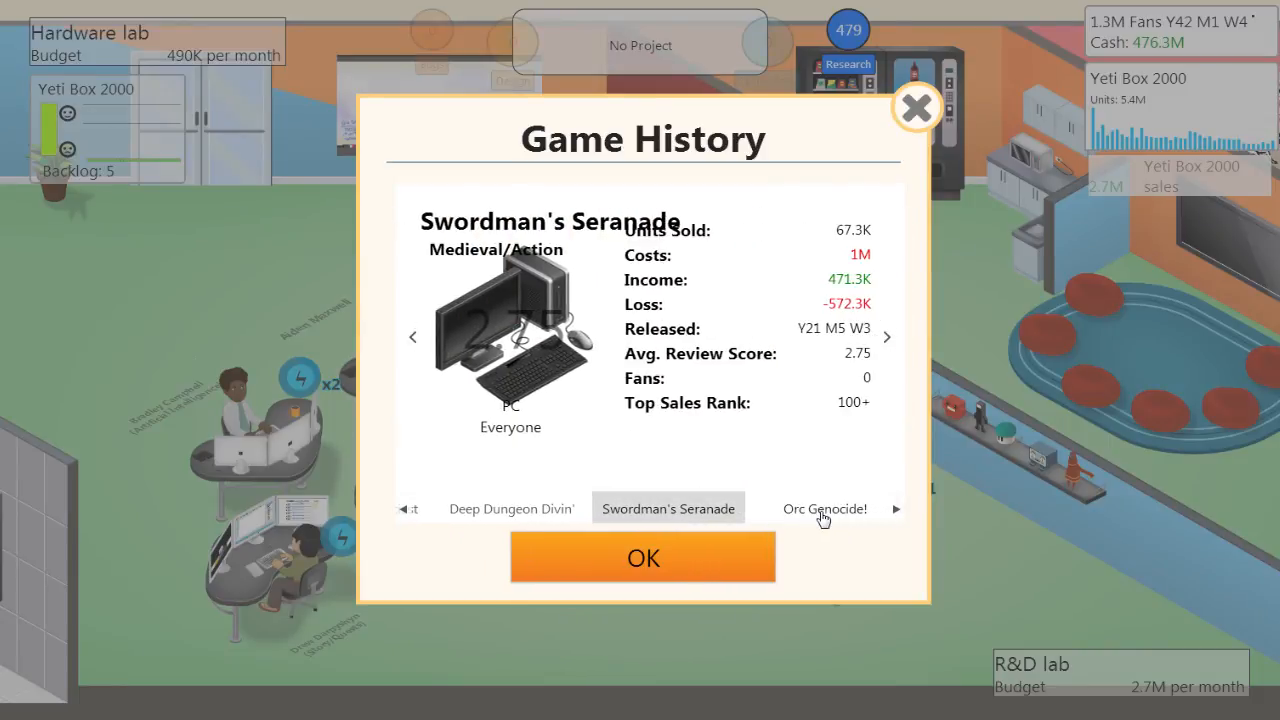
{"action": "left_click", "coordinate": [886, 336]}
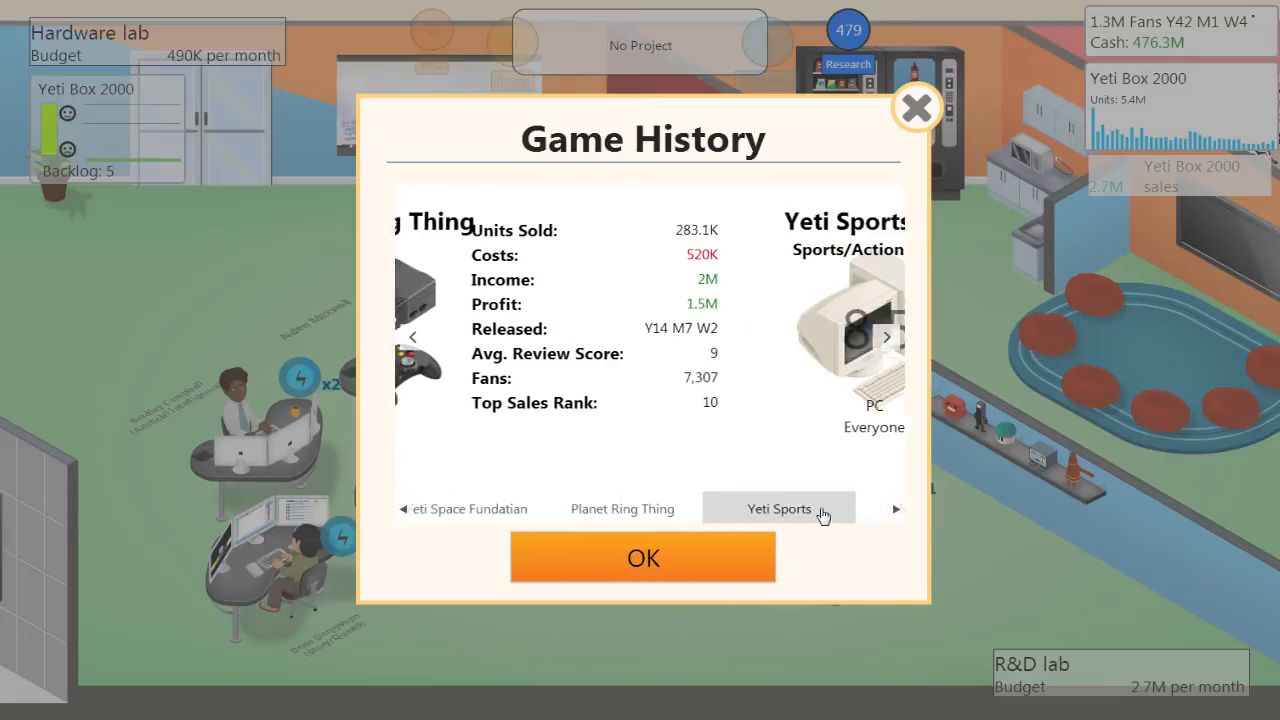
View stats for Sasquashed!, Call of the Yeti, First Fantasy and The Game of Life, then close
{"action": "left_click", "coordinate": [886, 337]}
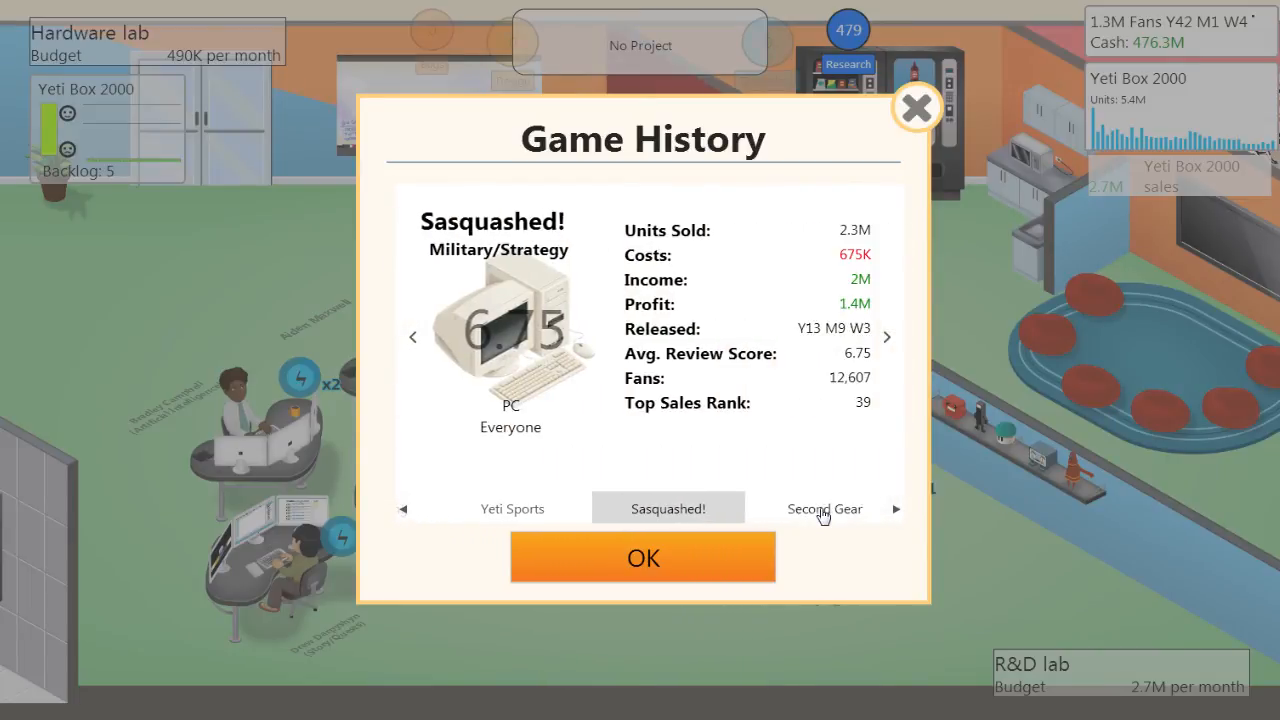
{"action": "left_click", "coordinate": [824, 509]}
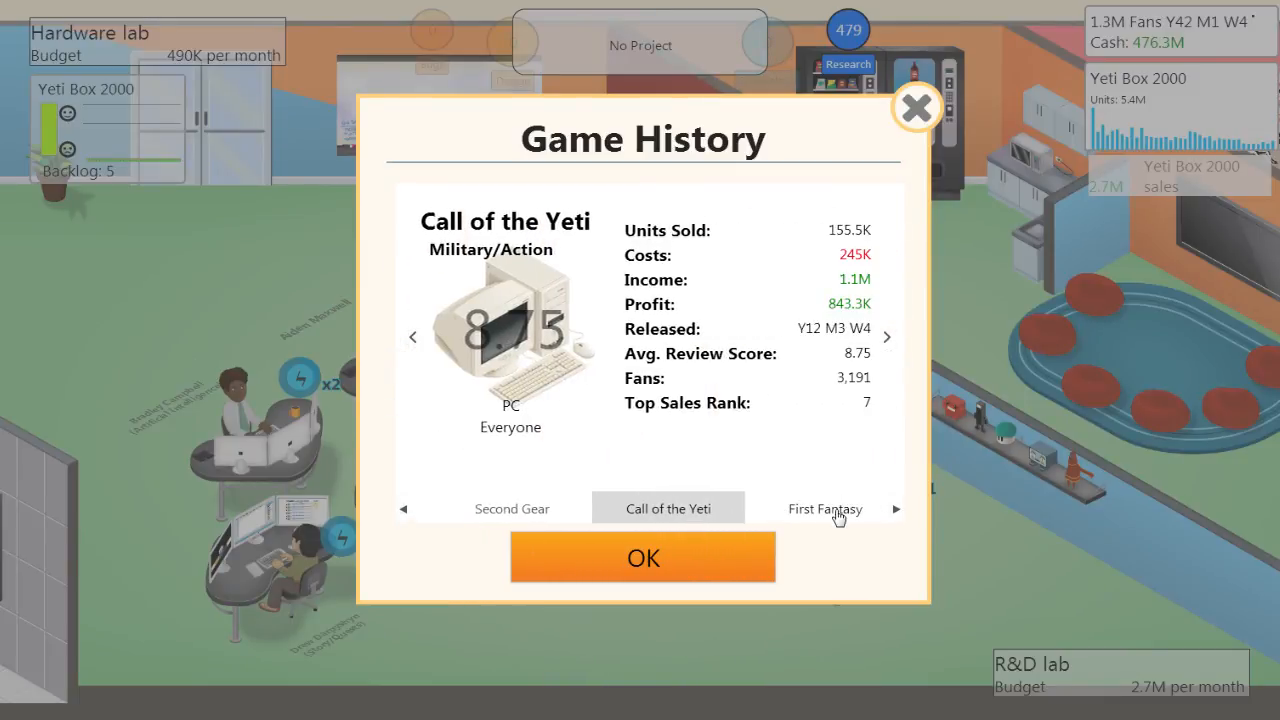
{"action": "left_click", "coordinate": [825, 509]}
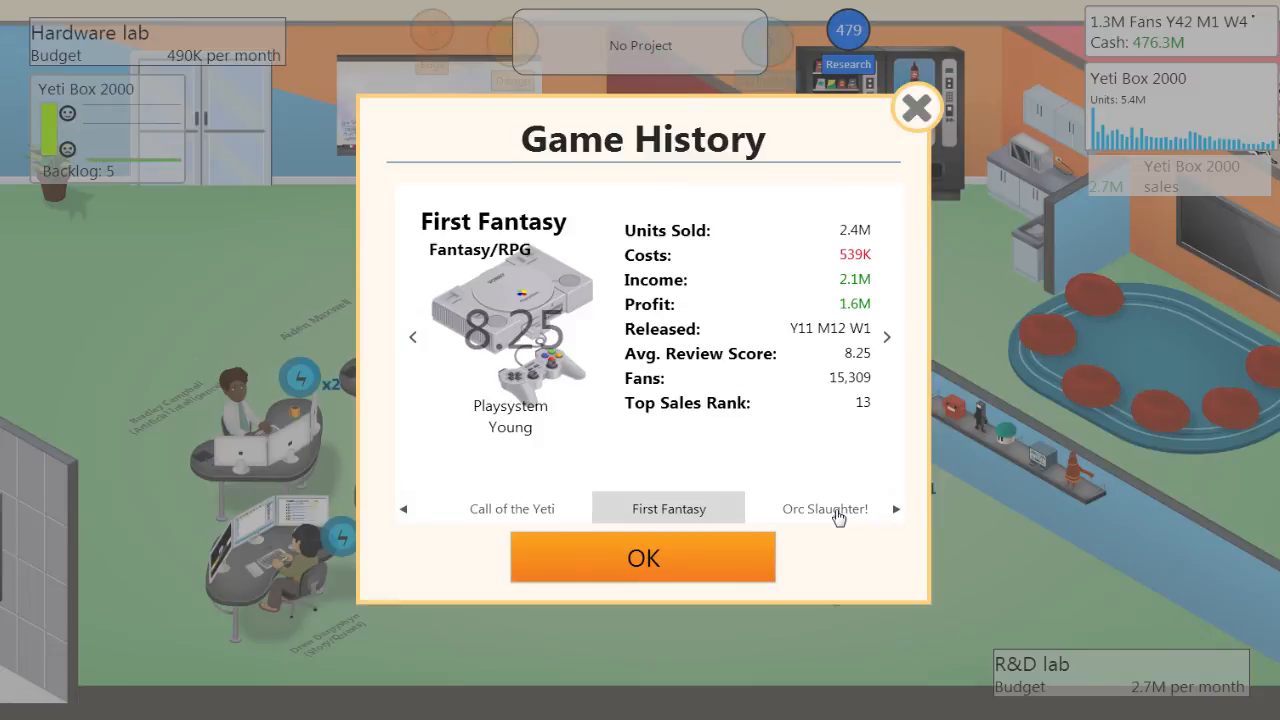
{"action": "left_click", "coordinate": [886, 336]}
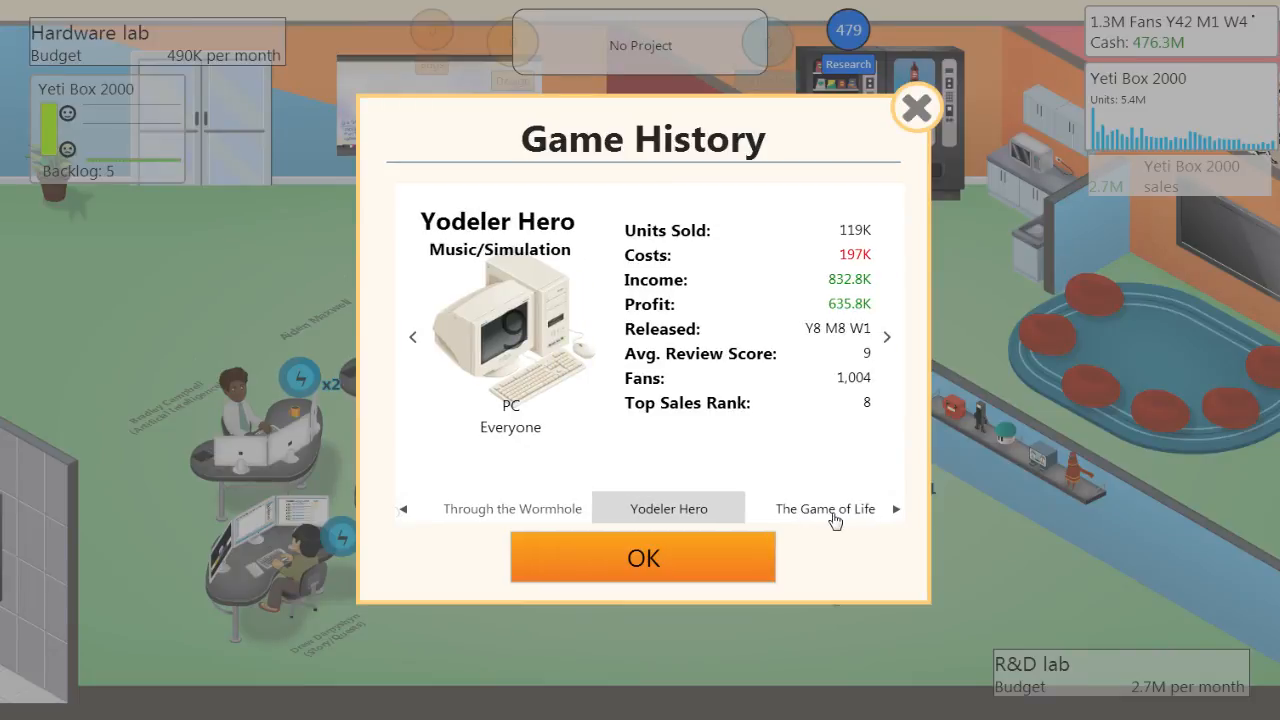
{"action": "mouse_move", "coordinate": [839, 517]}
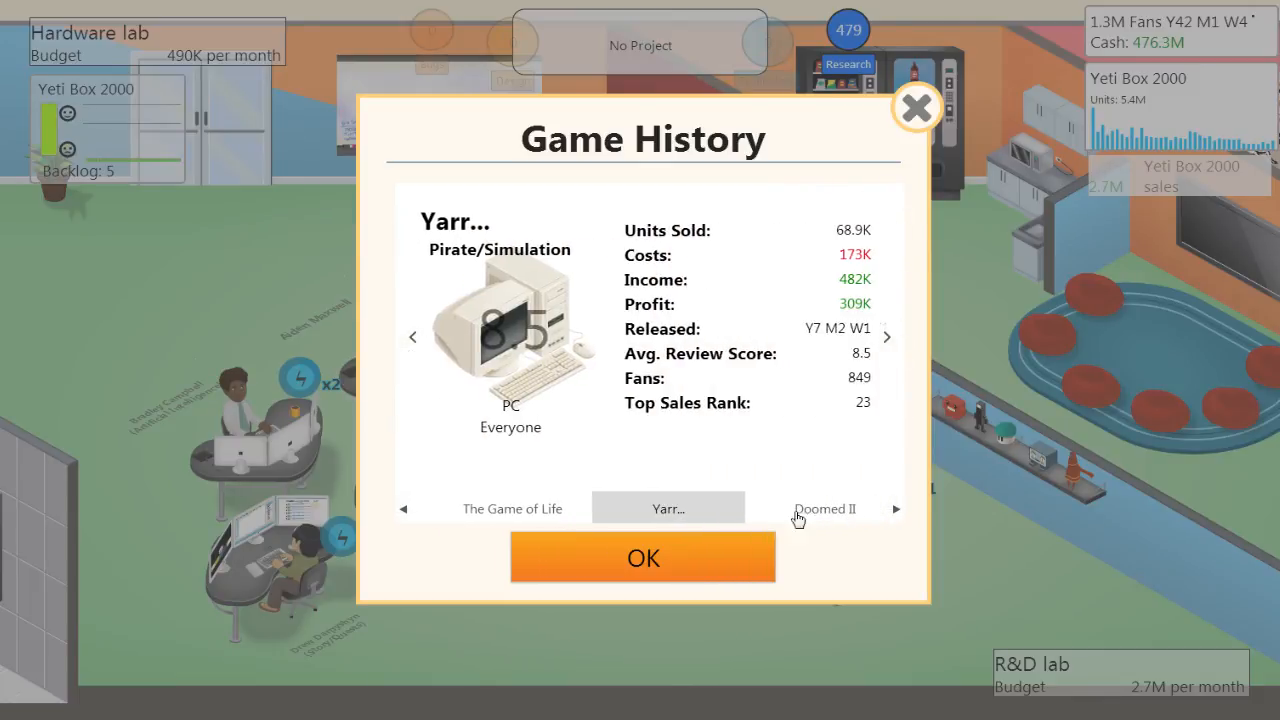
{"action": "left_click", "coordinate": [412, 336]}
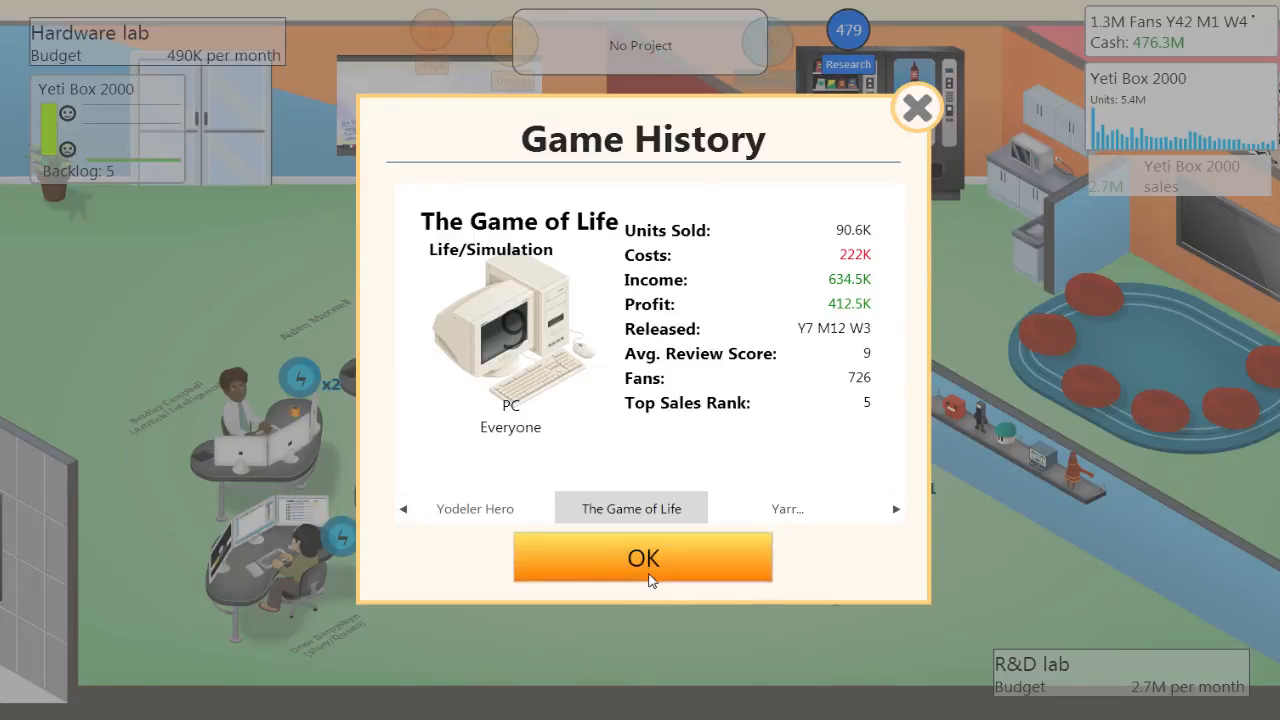
{"action": "left_click", "coordinate": [643, 557]}
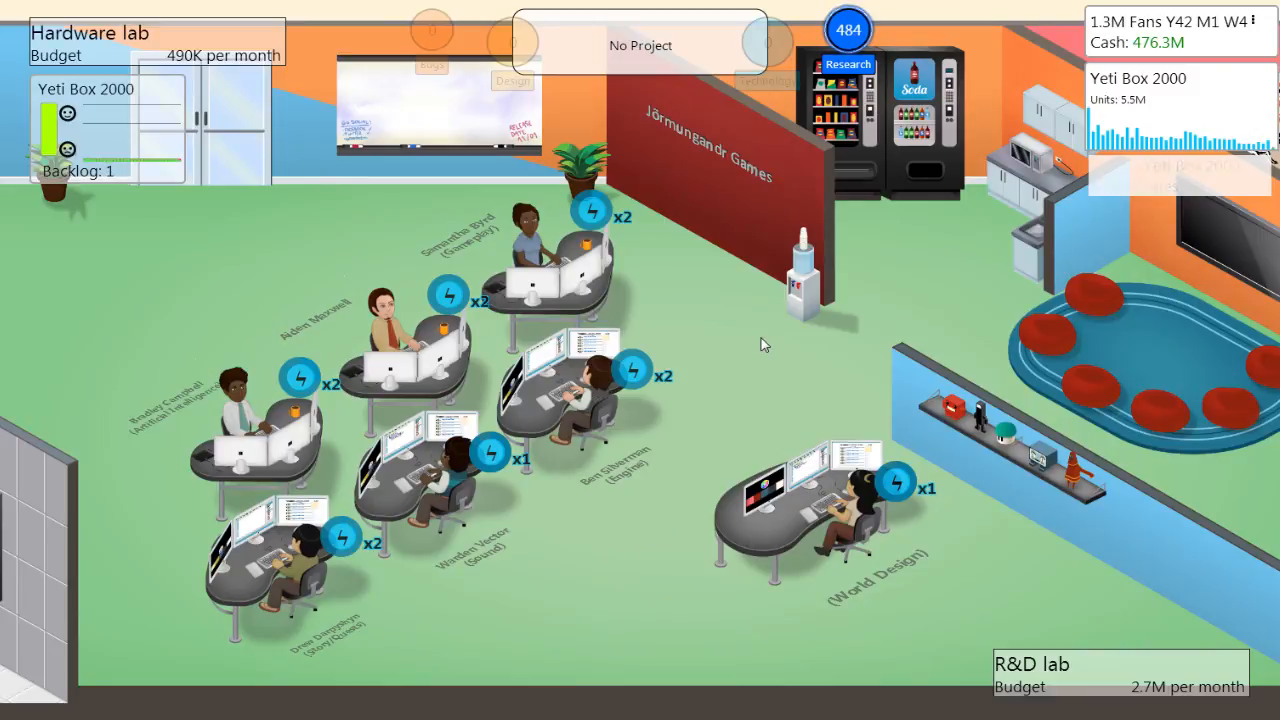